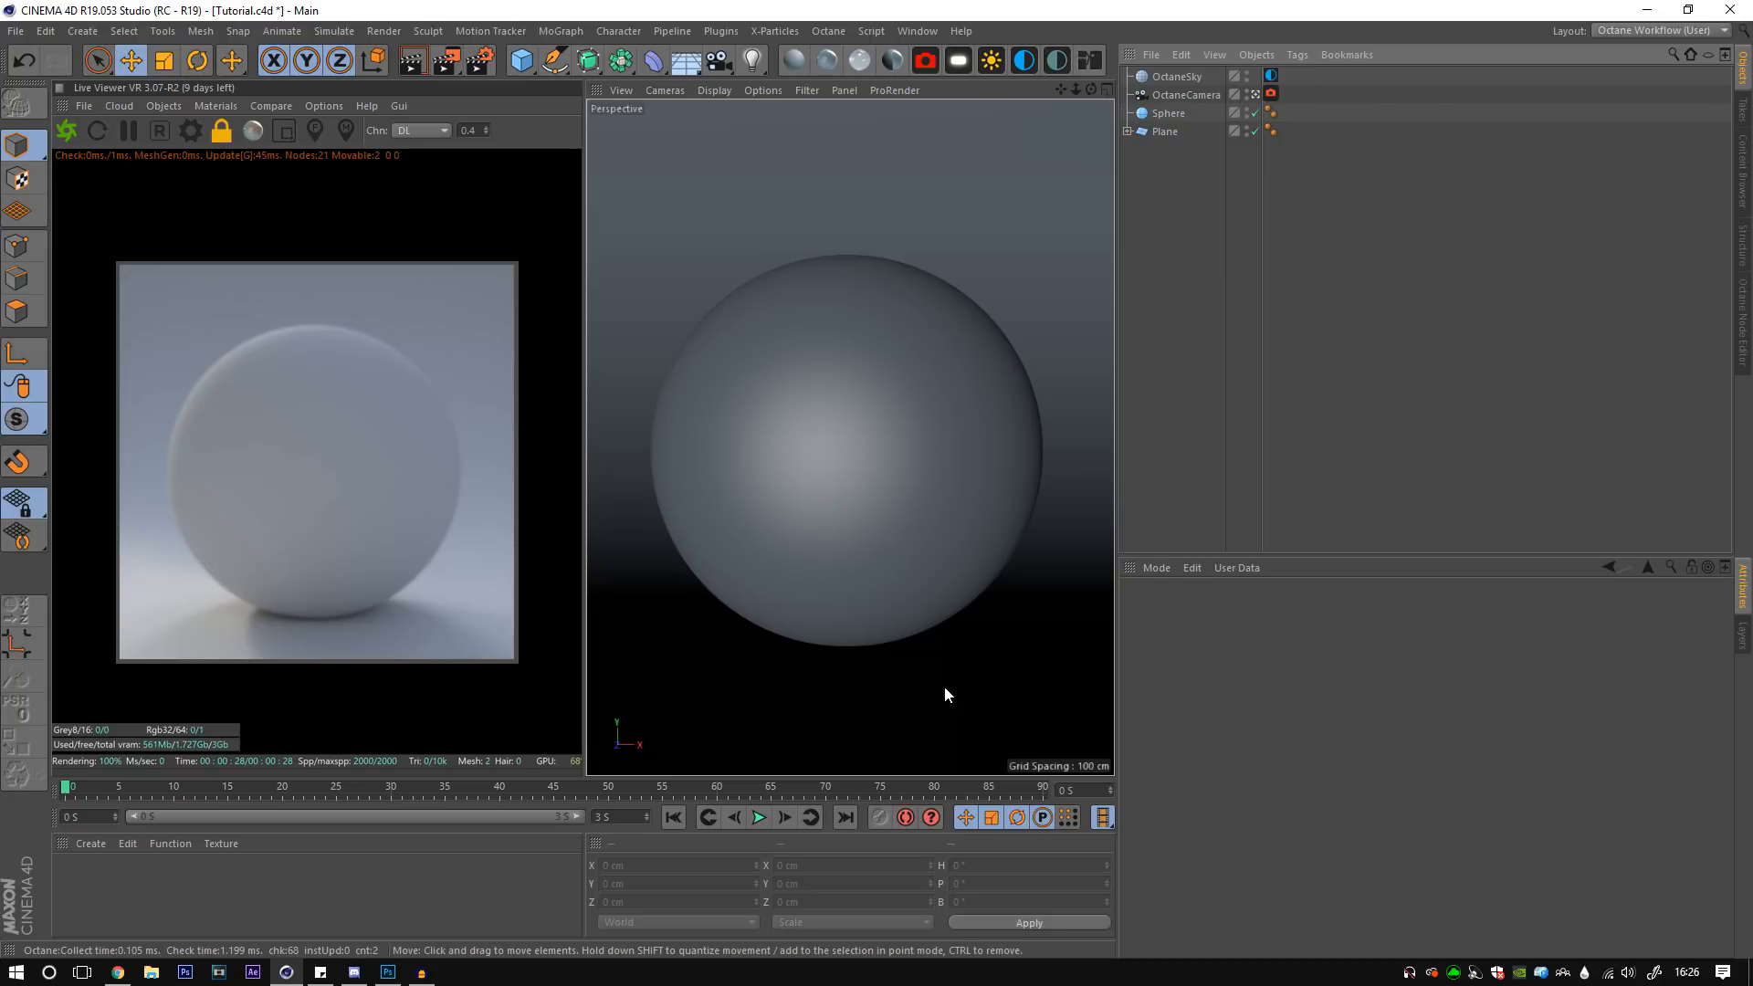
mouse_move(918, 681)
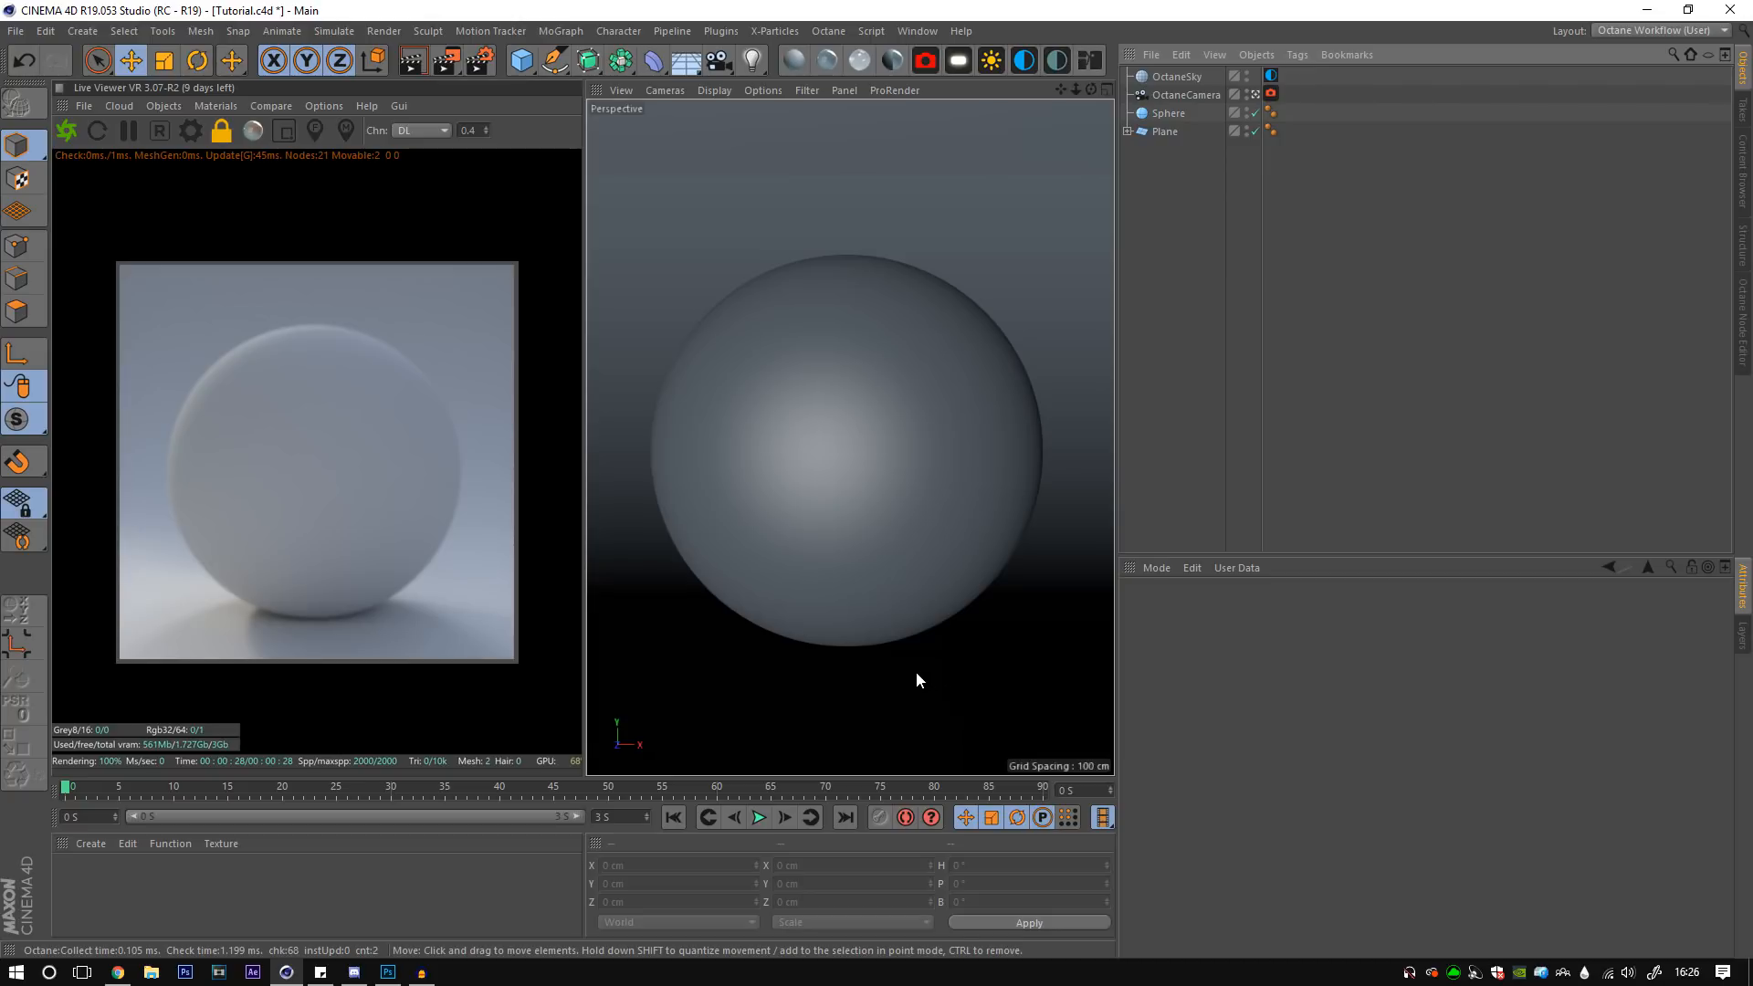
mouse_move(855, 725)
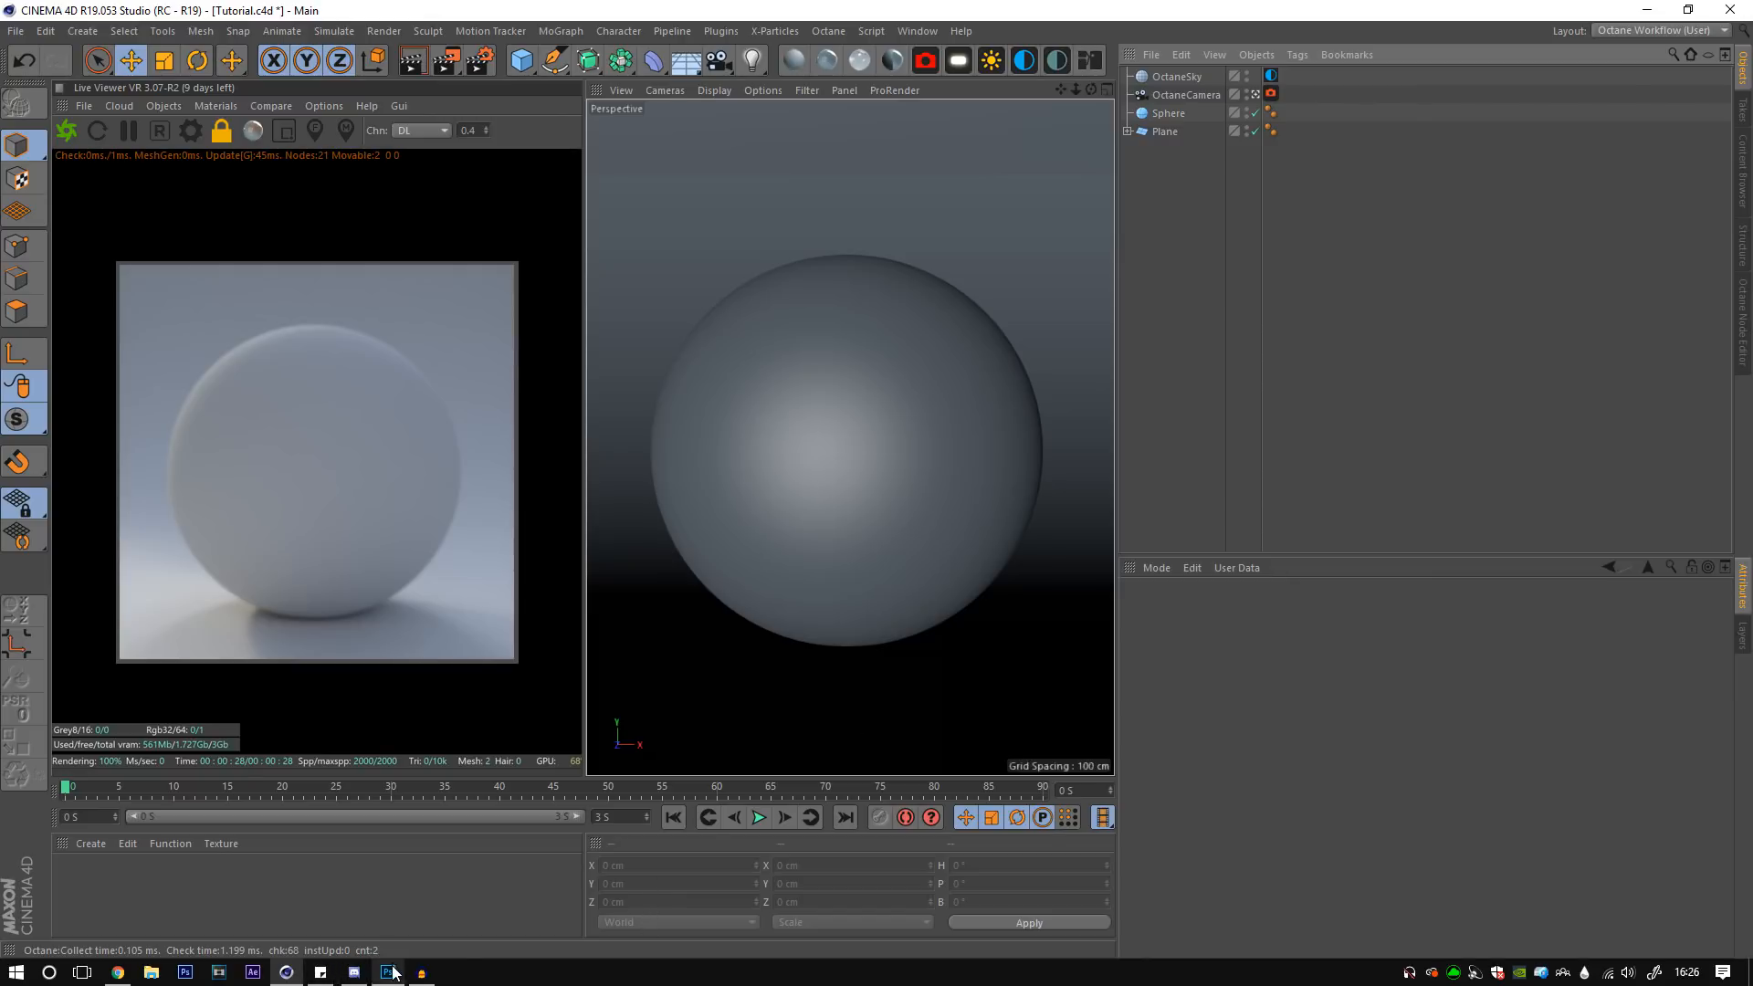
- Reveal the marble photo alone in the cracks document by hiding the white BG and Main group
click(387, 971)
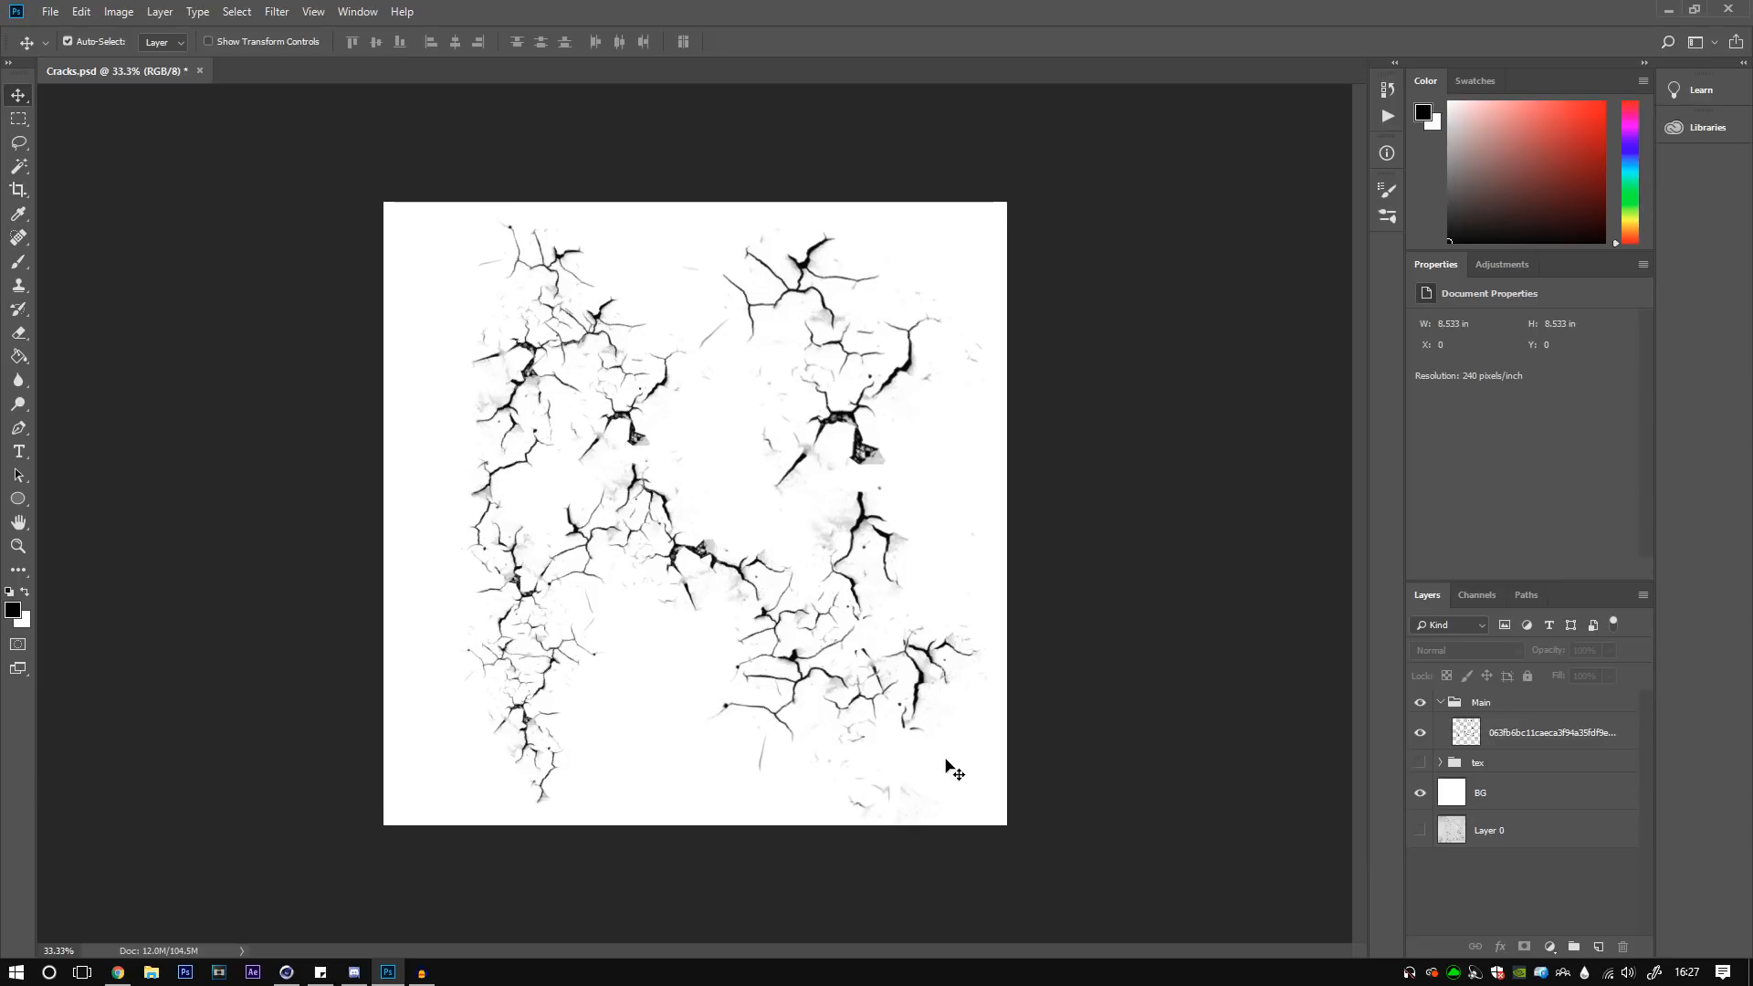
click(1420, 829)
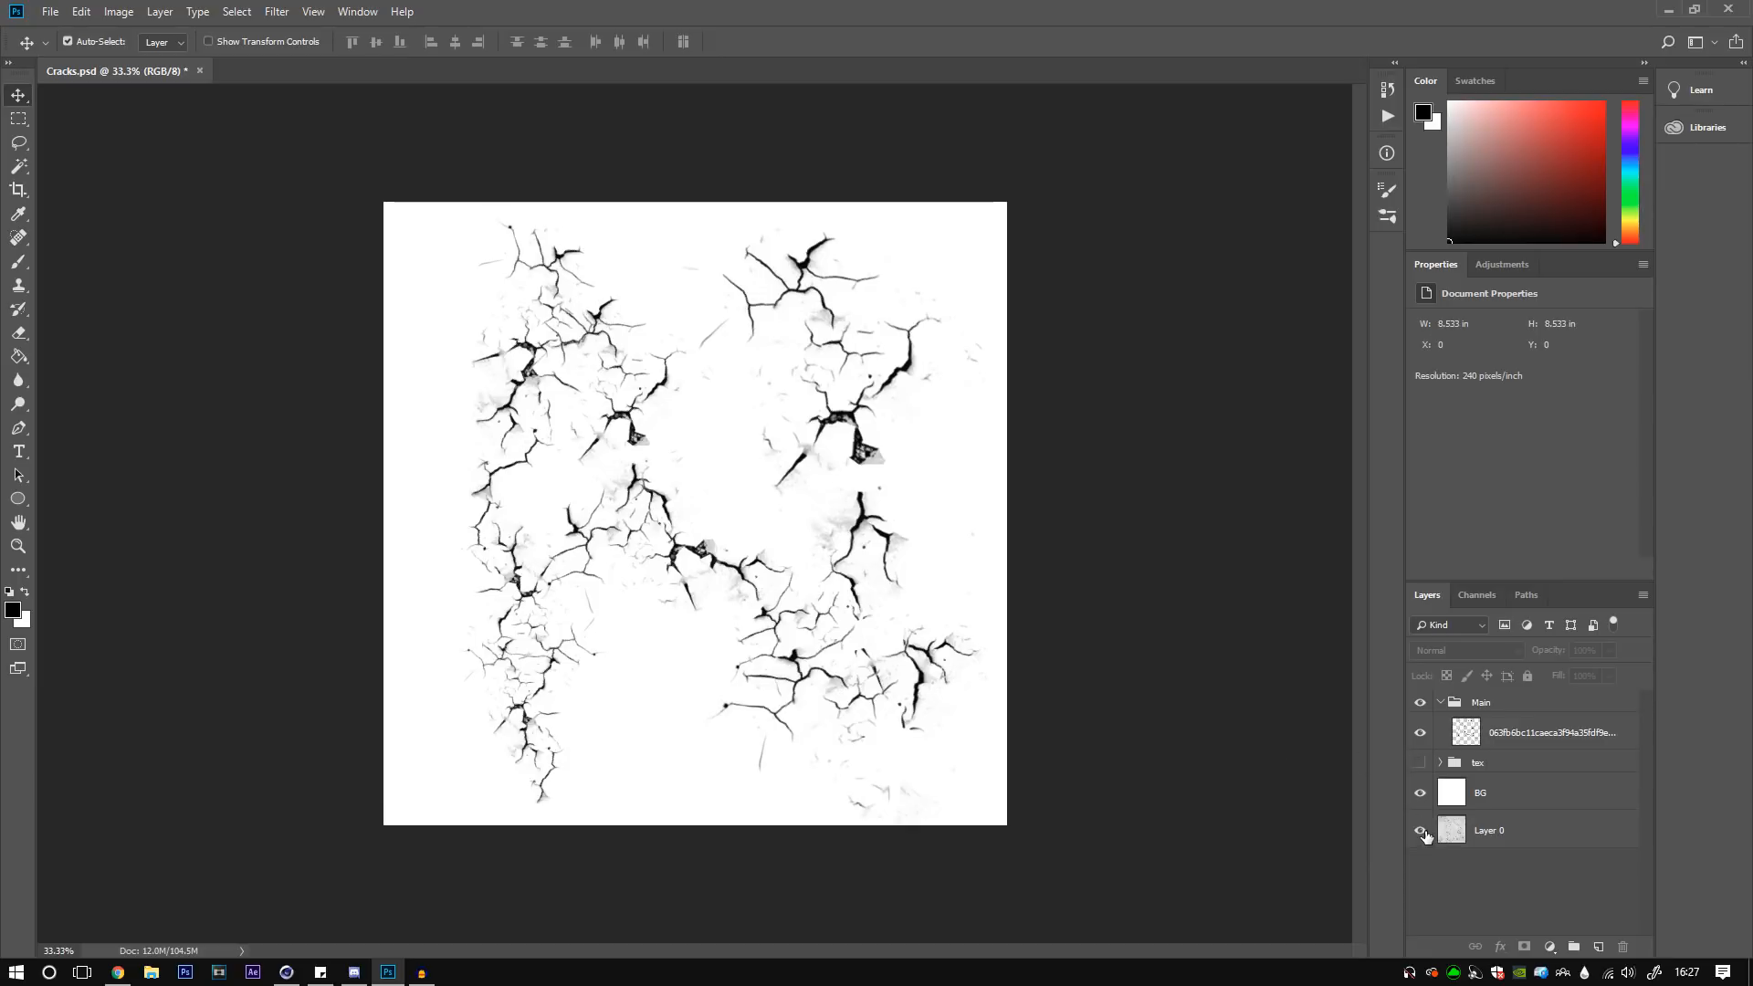
click(1420, 829)
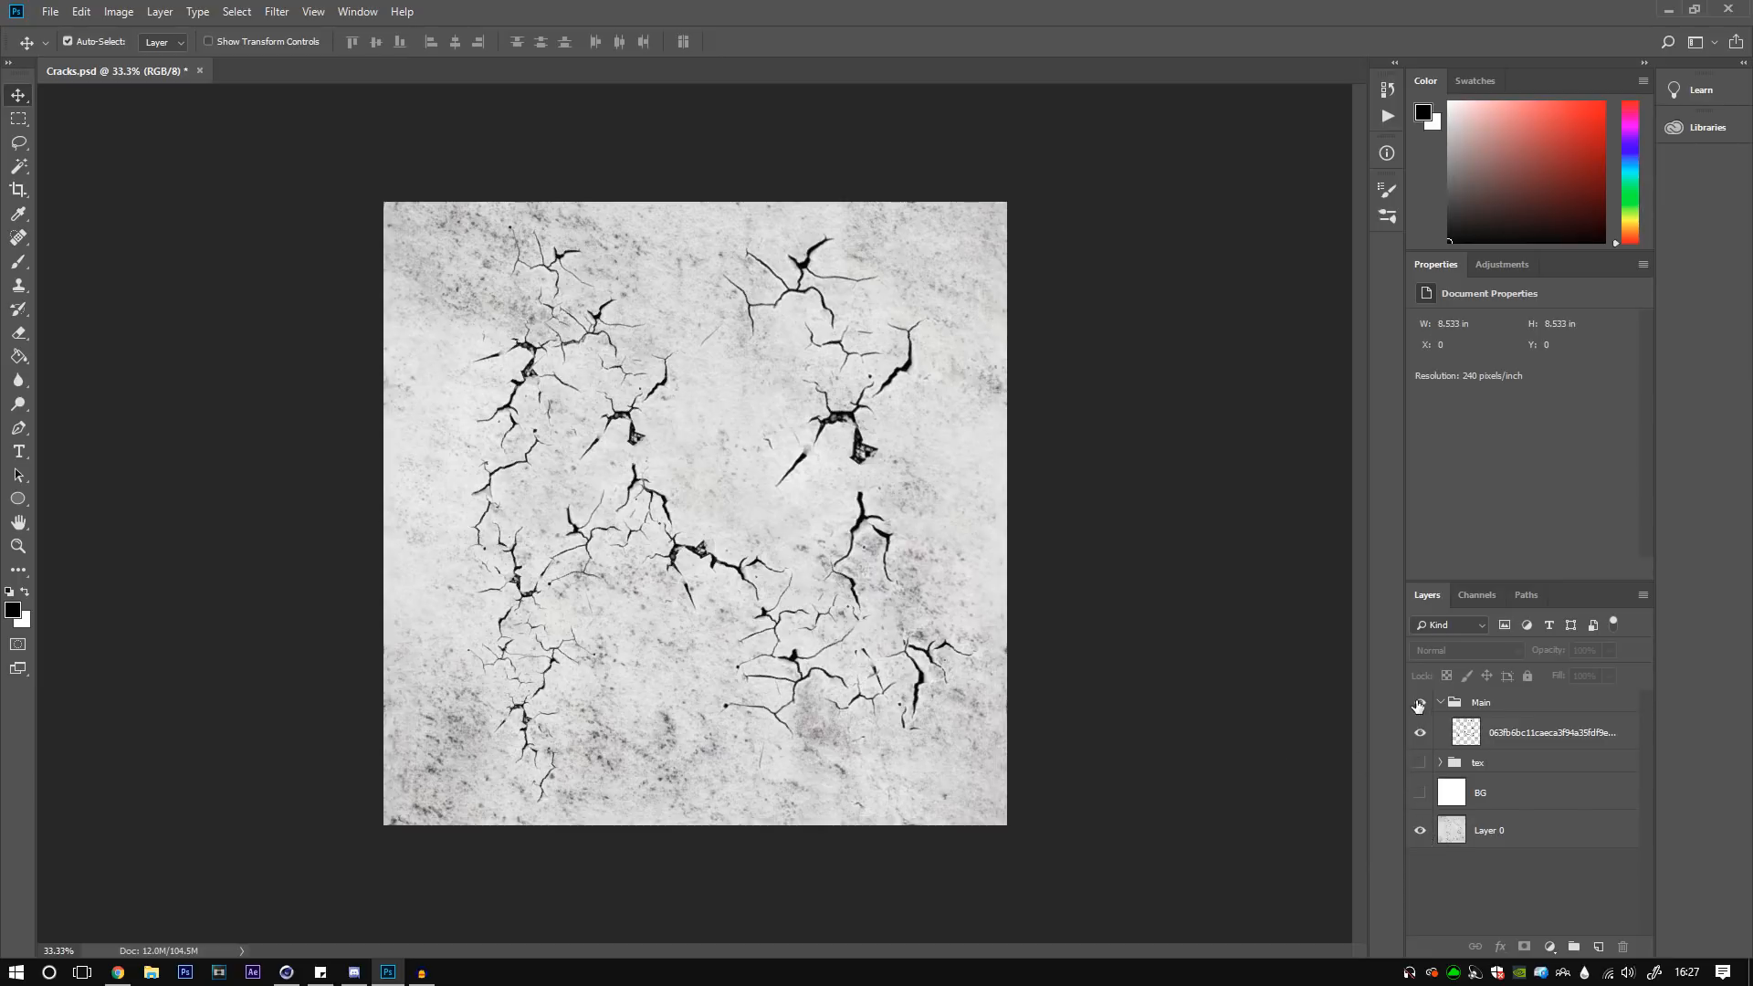
click(1421, 701)
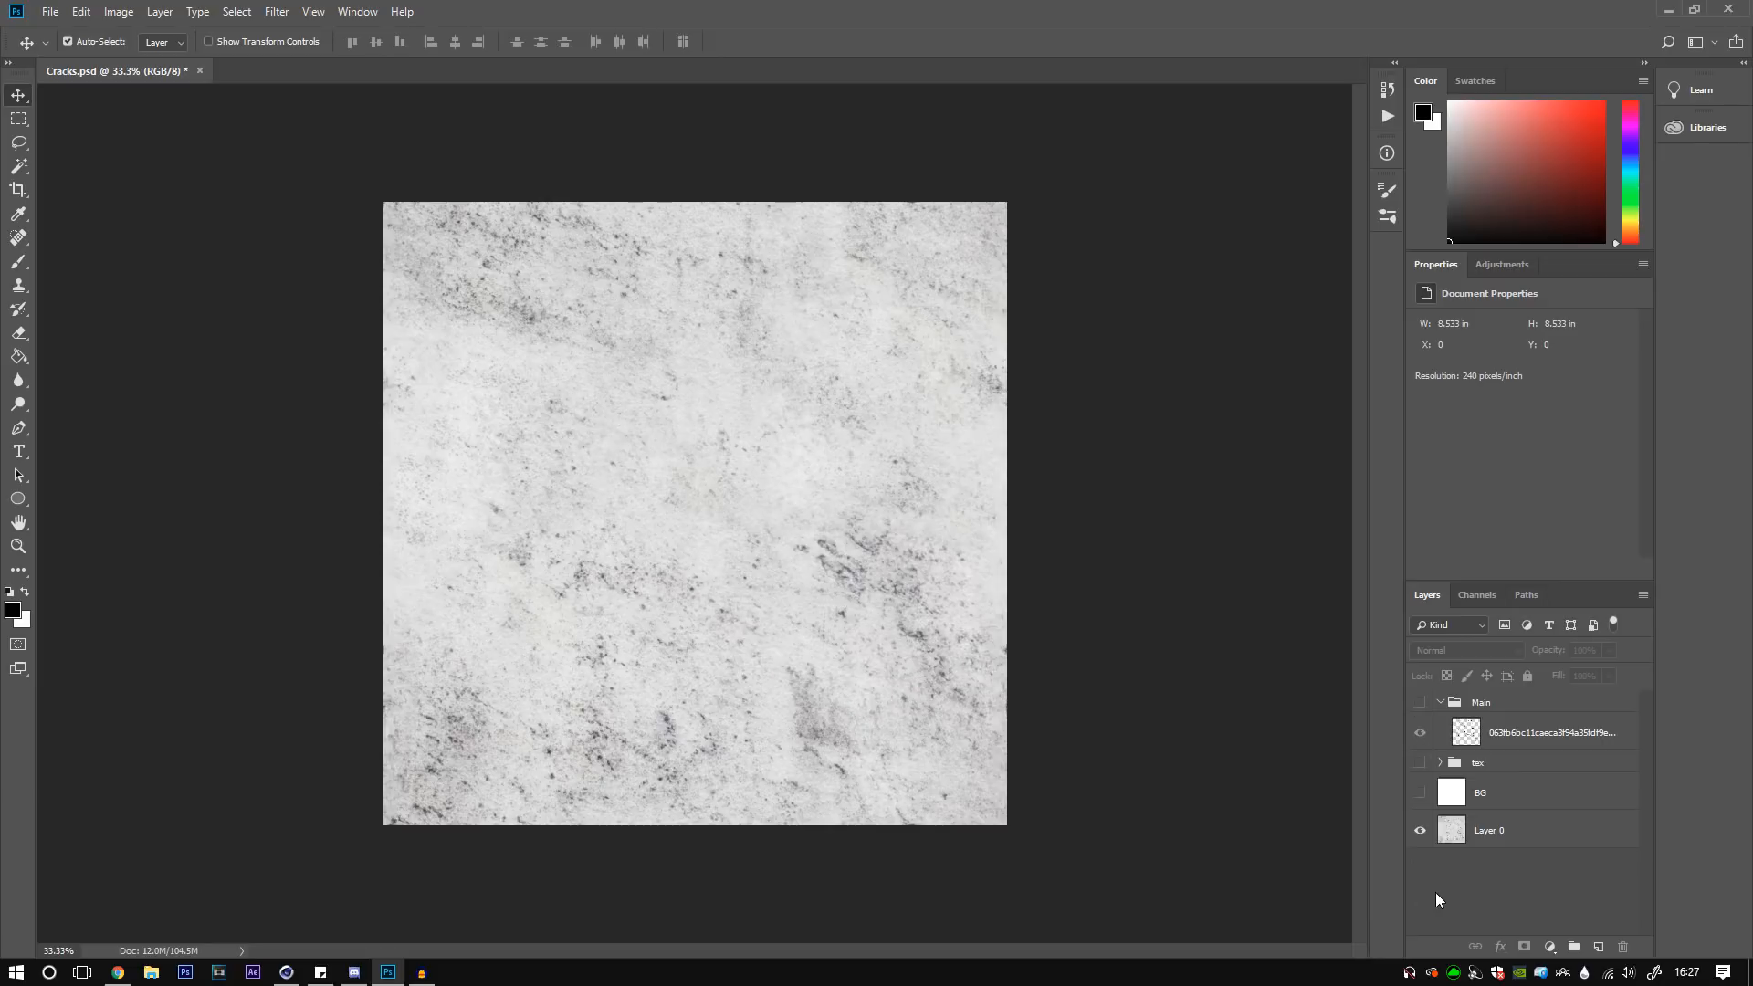
mouse_move(1441, 888)
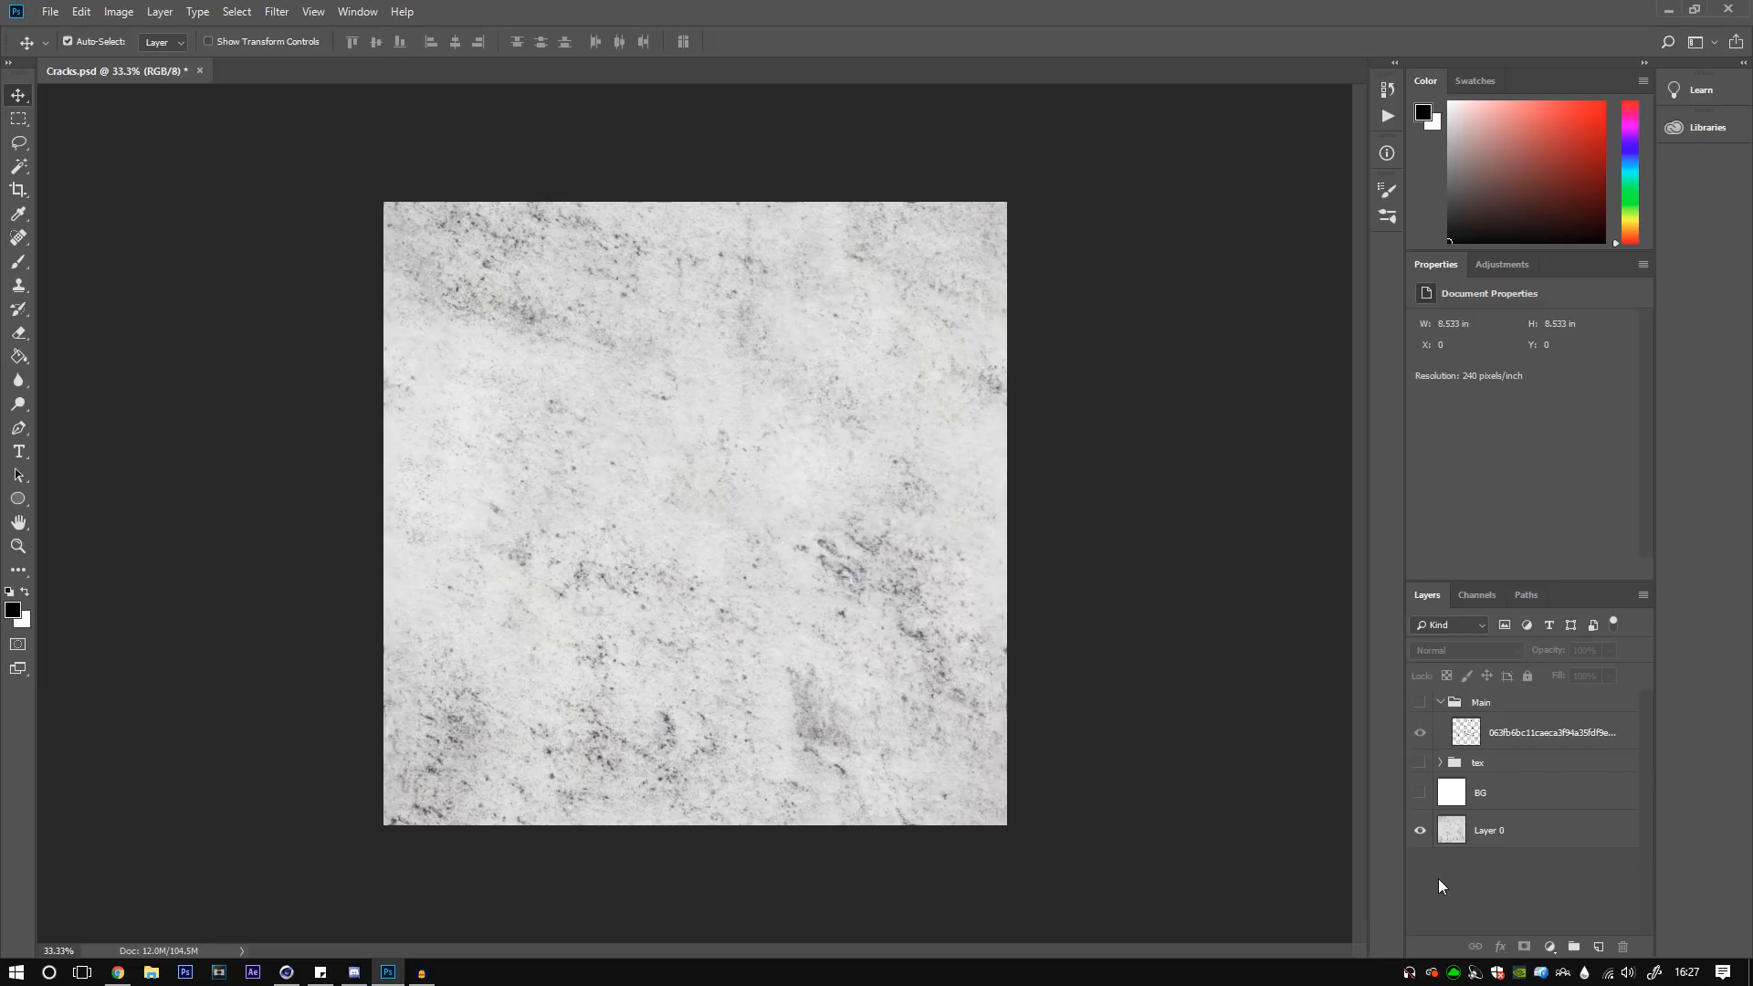
- Show the cracks over the marble, then hide every layer leaving a transparent canvas
click(1420, 732)
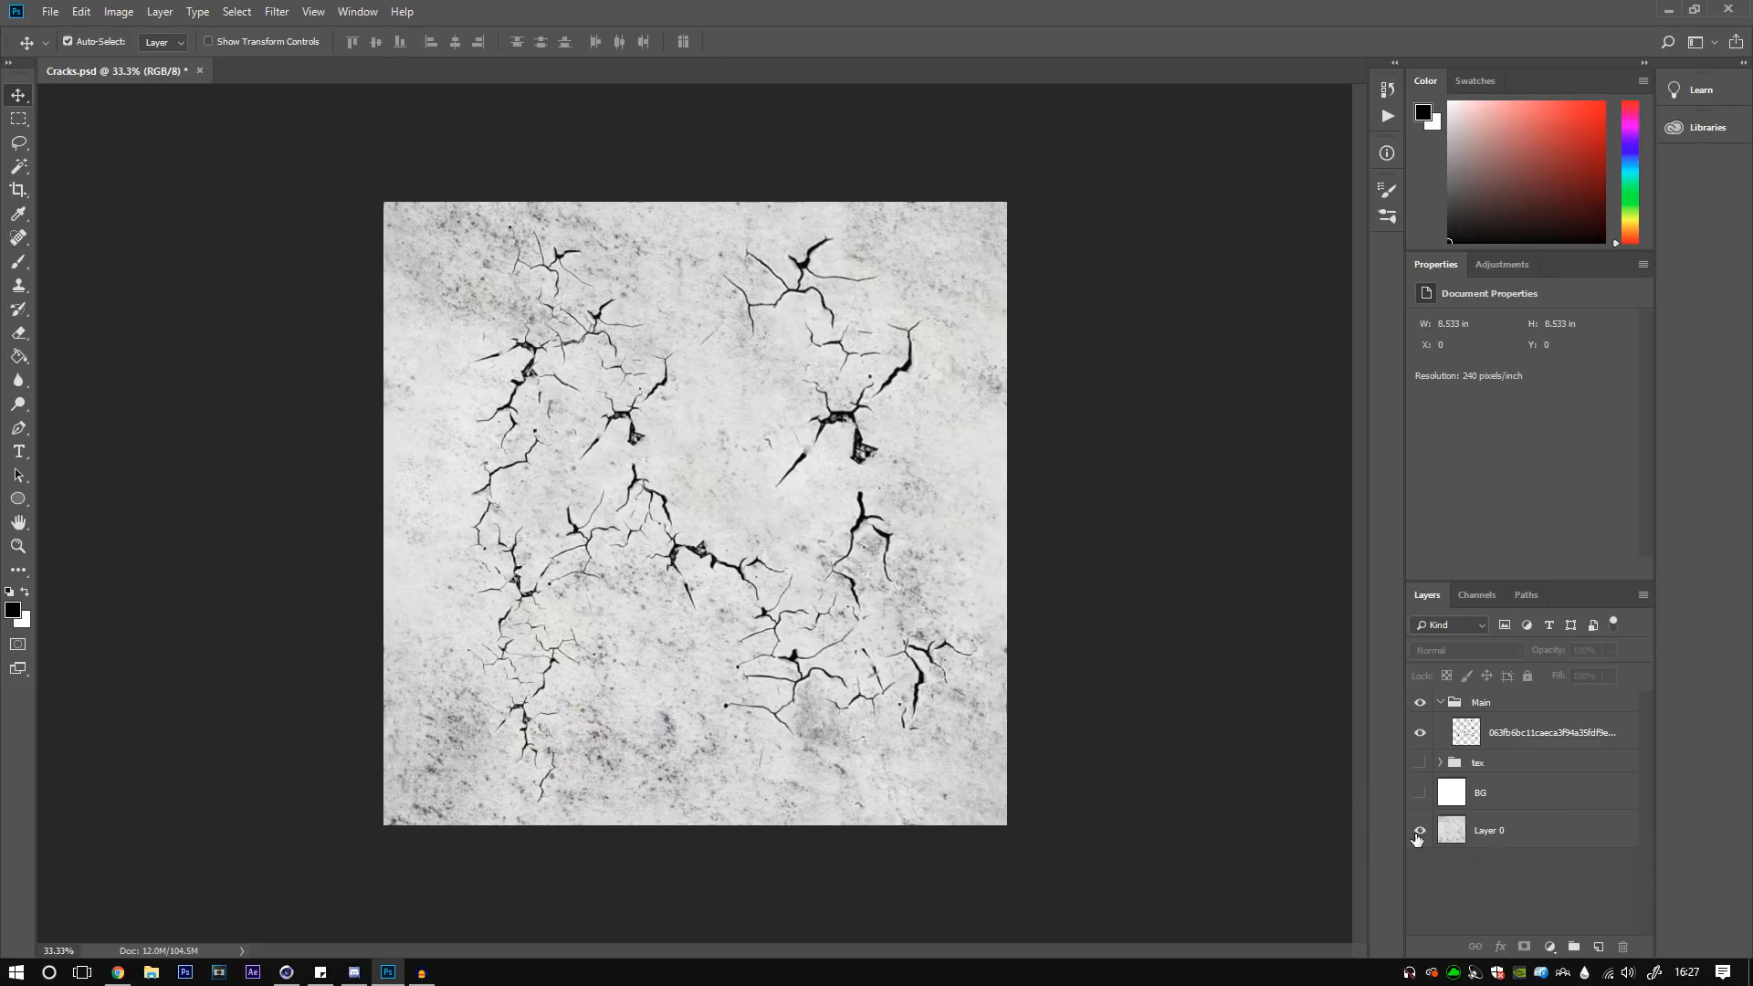
click(1420, 790)
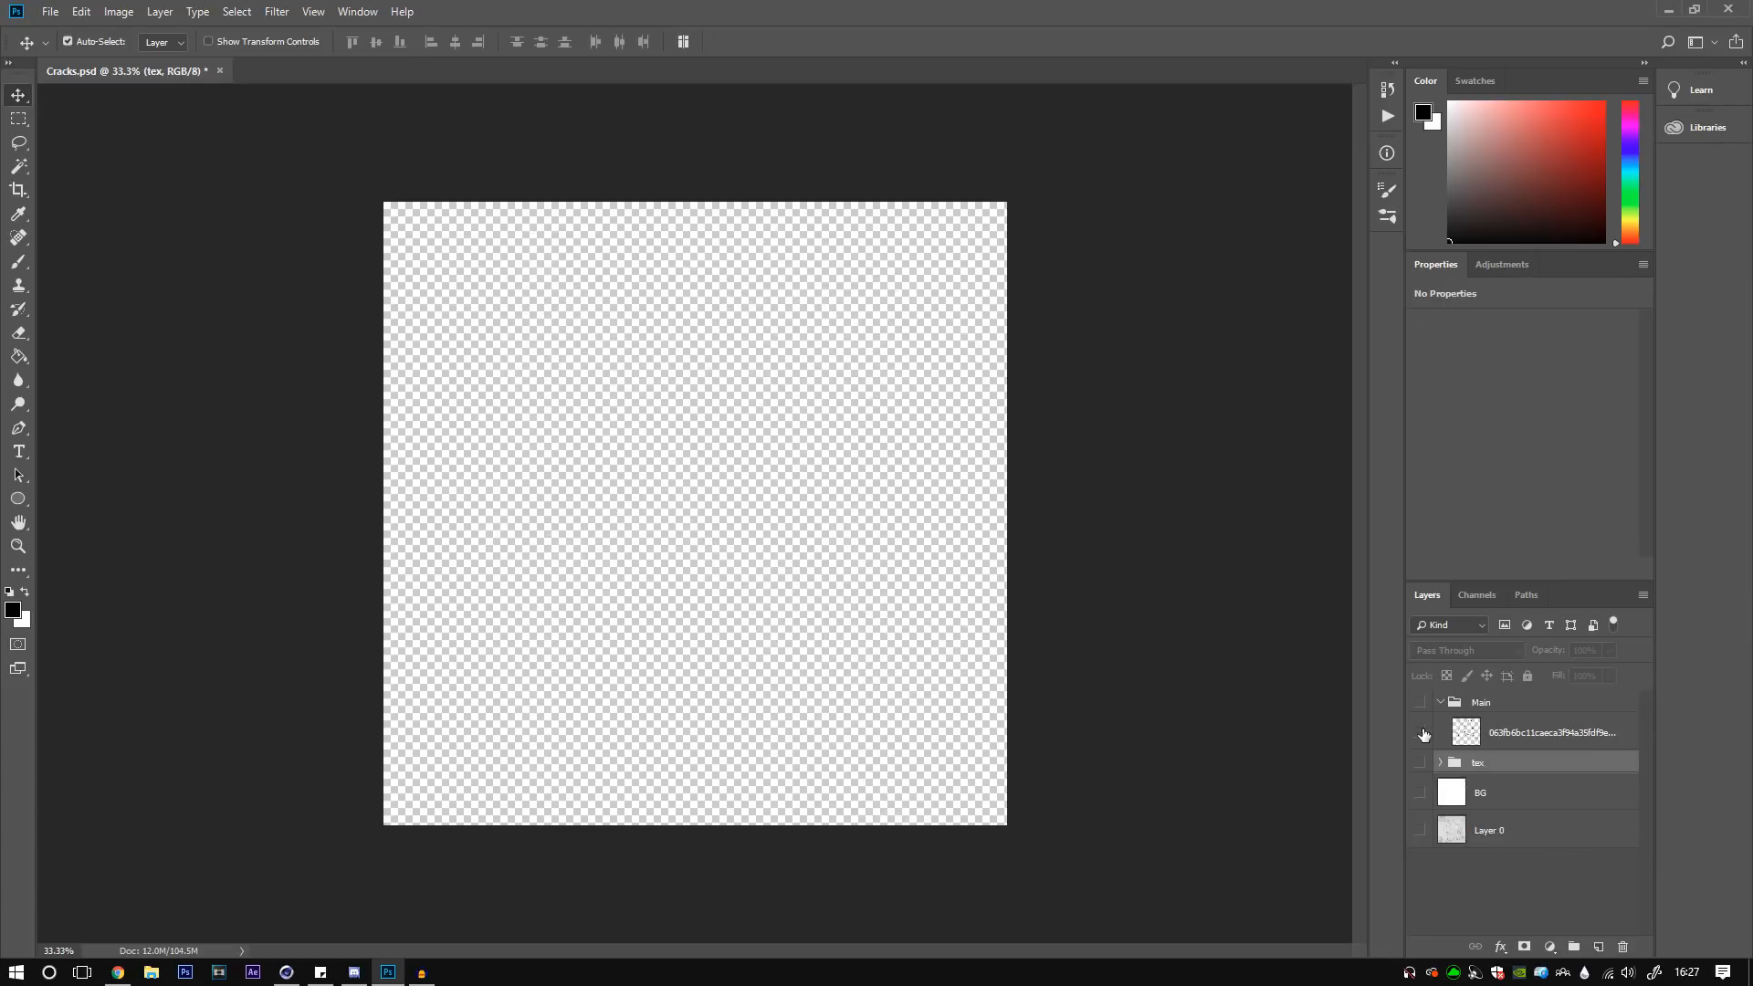
- Compare the Main cracks over transparency and marble, then restore them over the white BG
click(1420, 732)
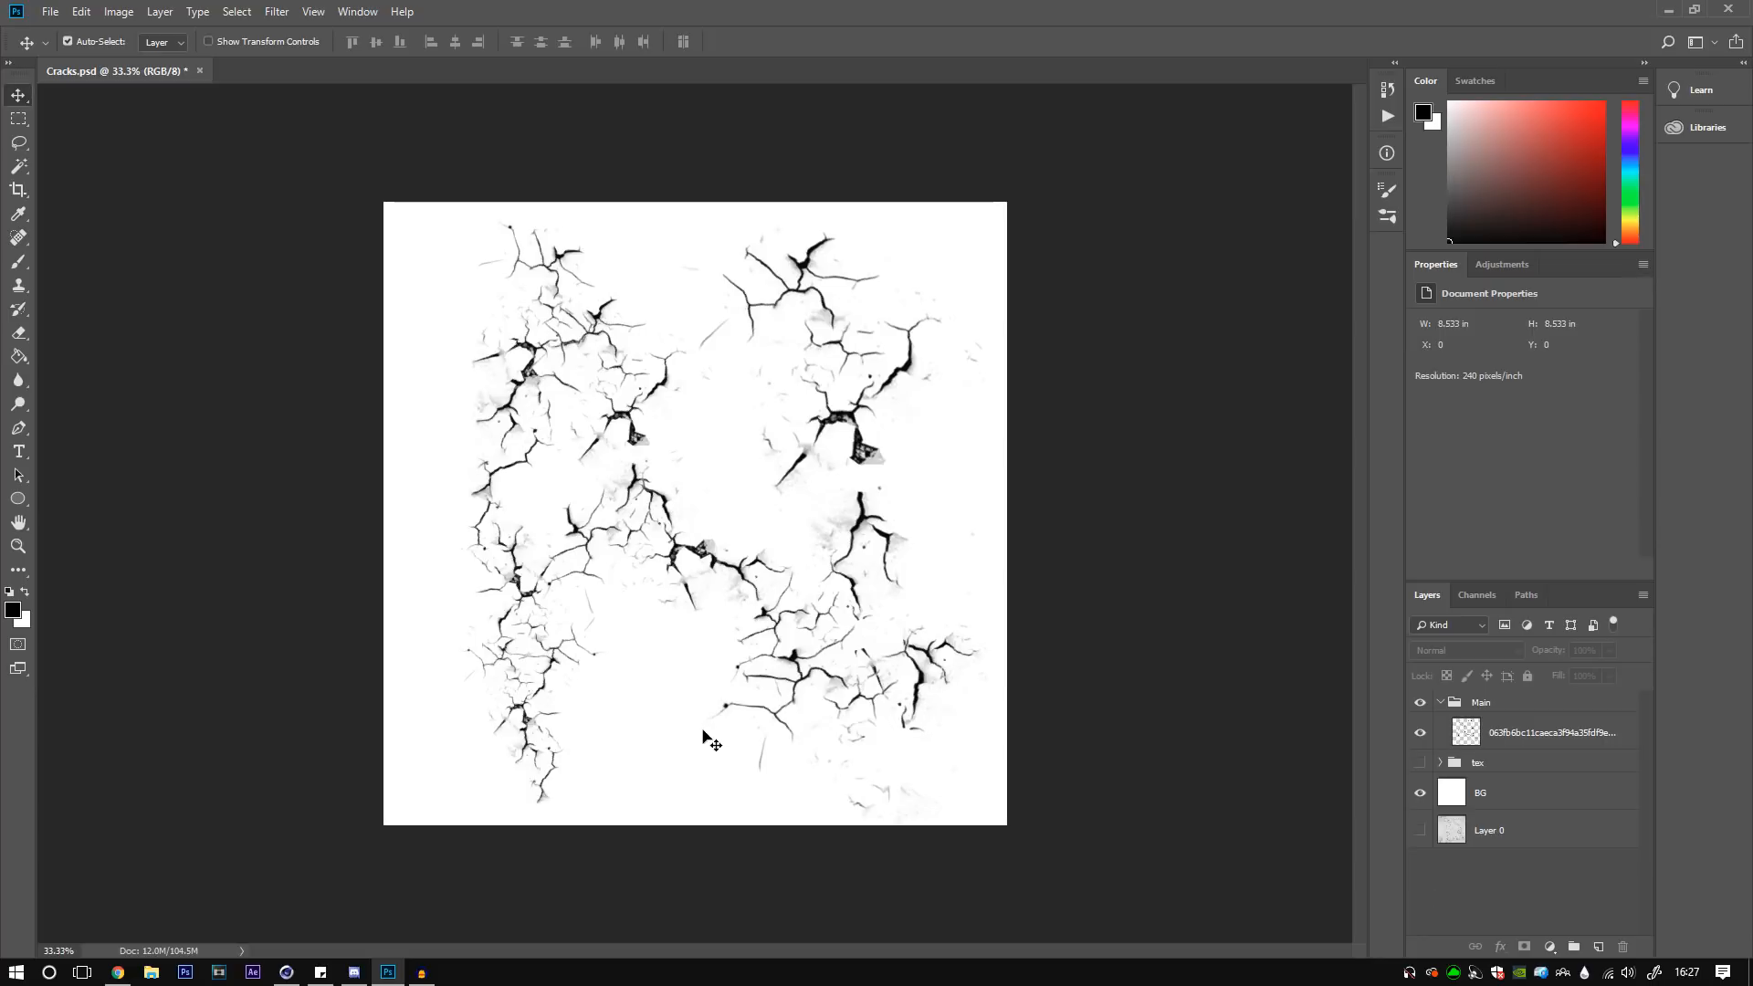
mouse_move(626, 460)
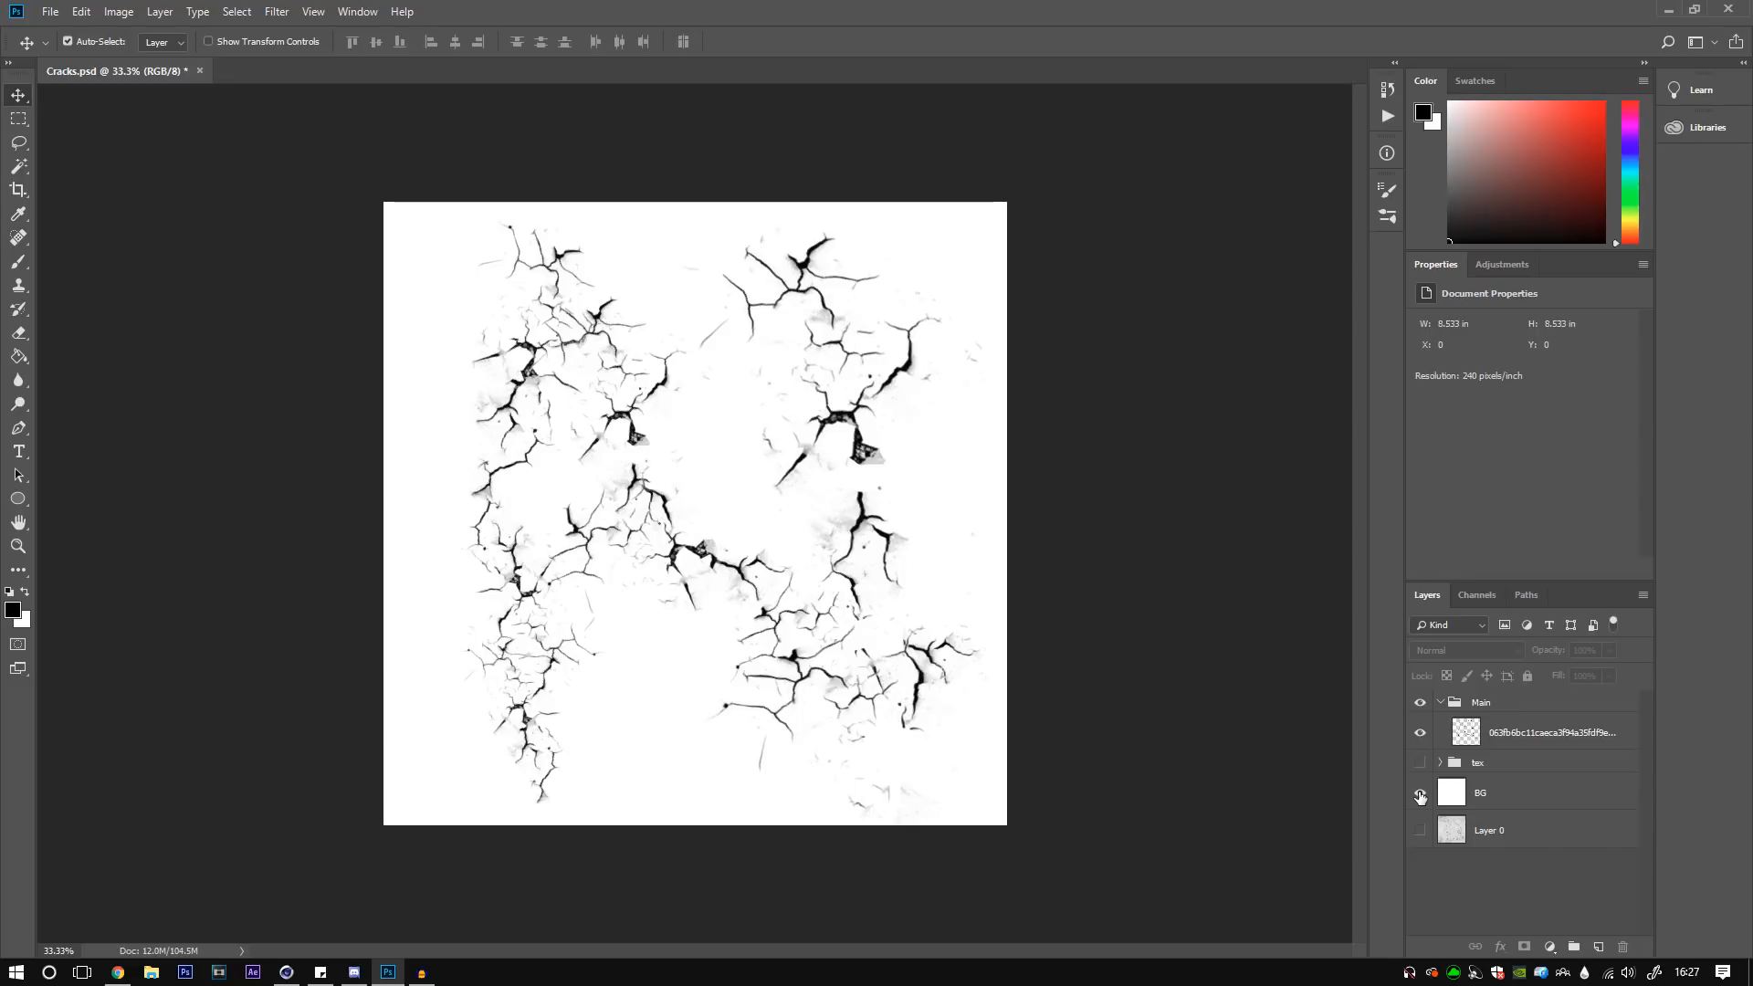
click(1420, 794)
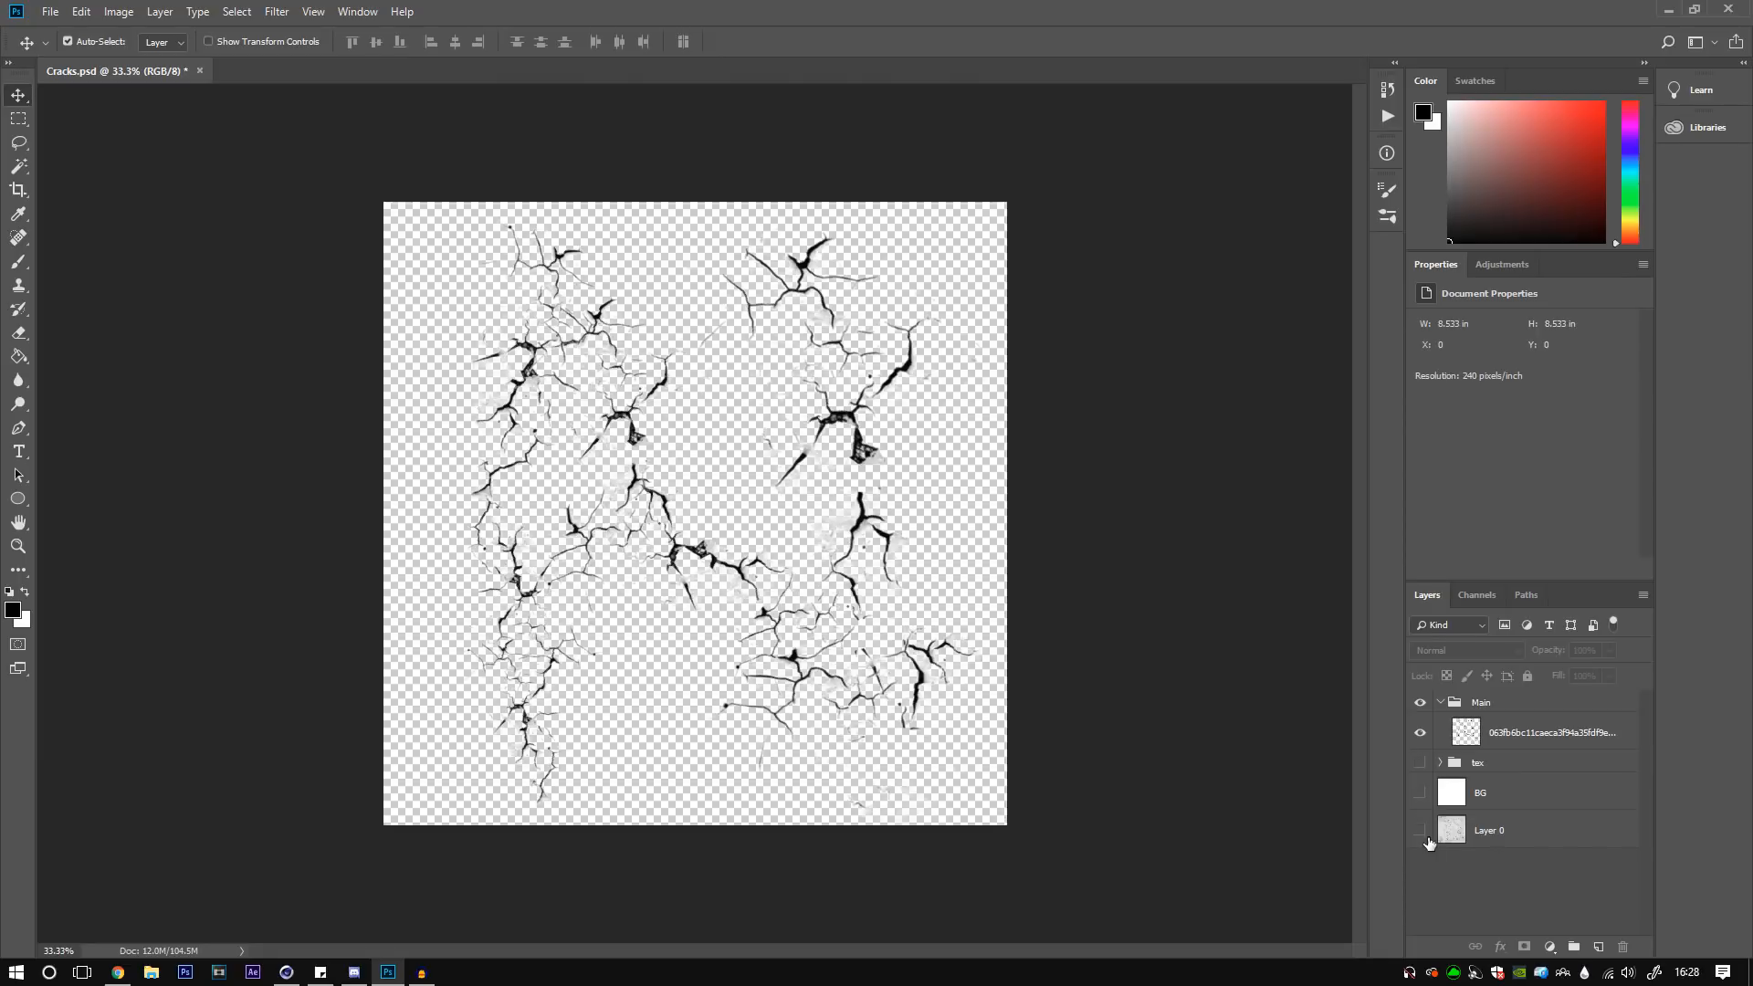
click(1420, 829)
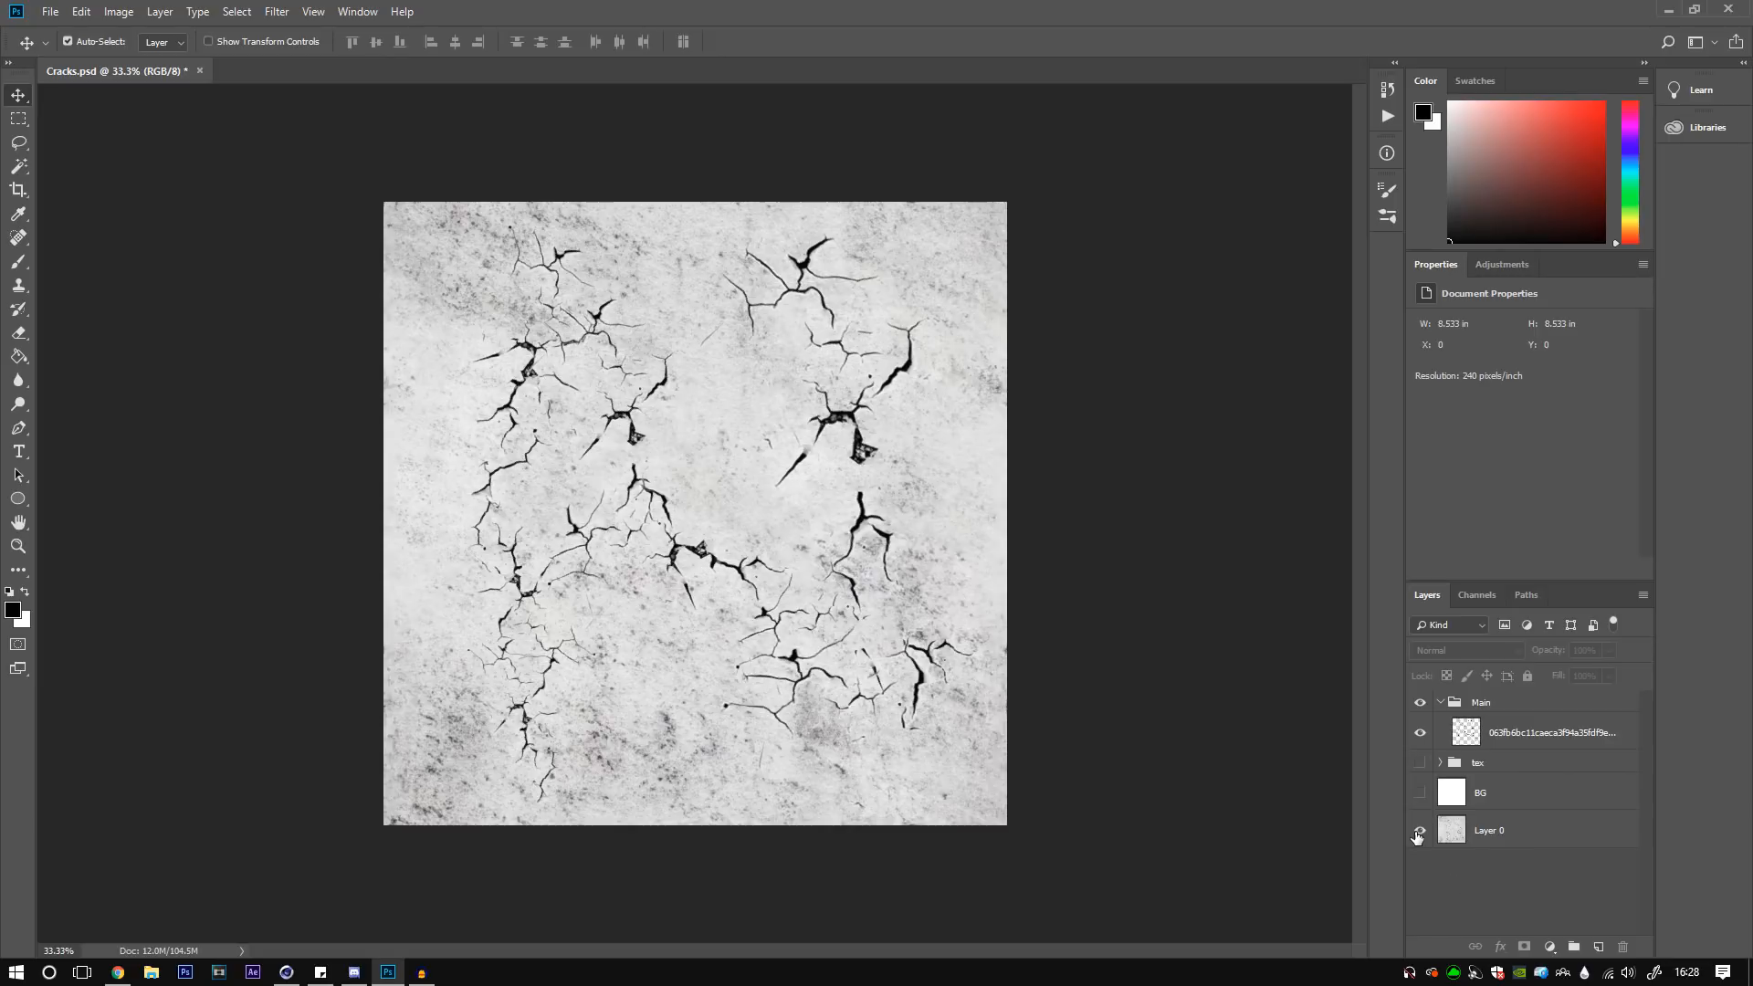
click(1420, 832)
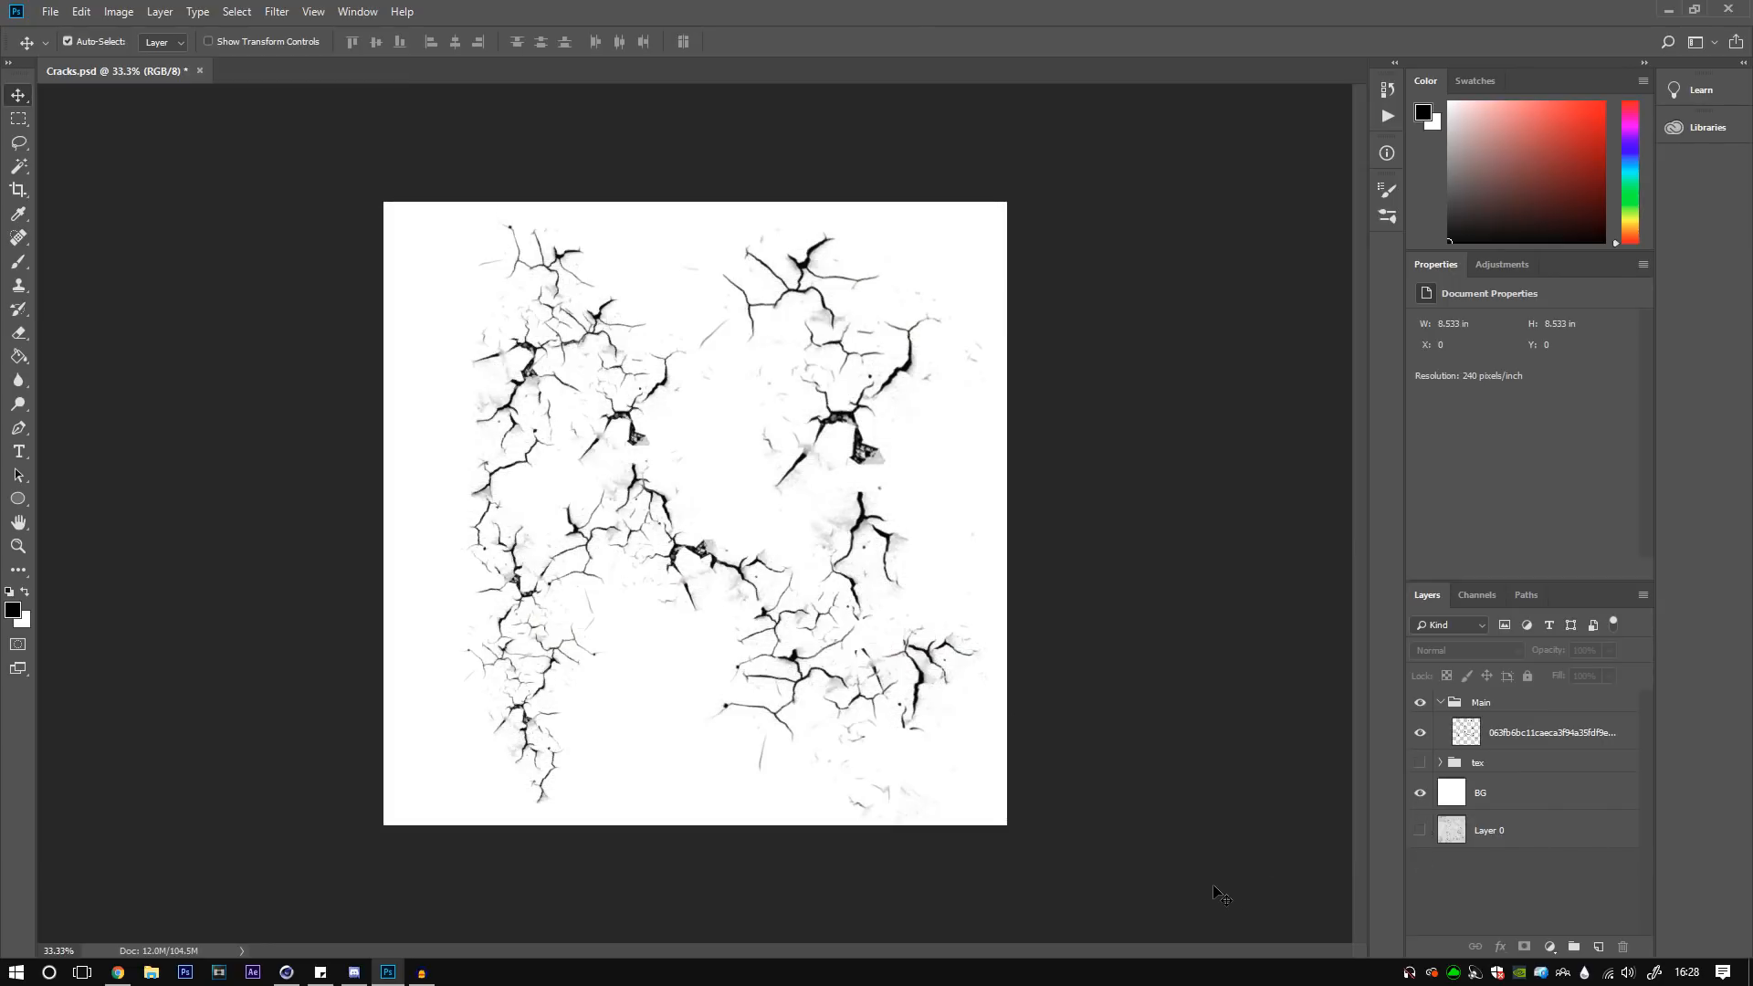
mouse_move(1218, 849)
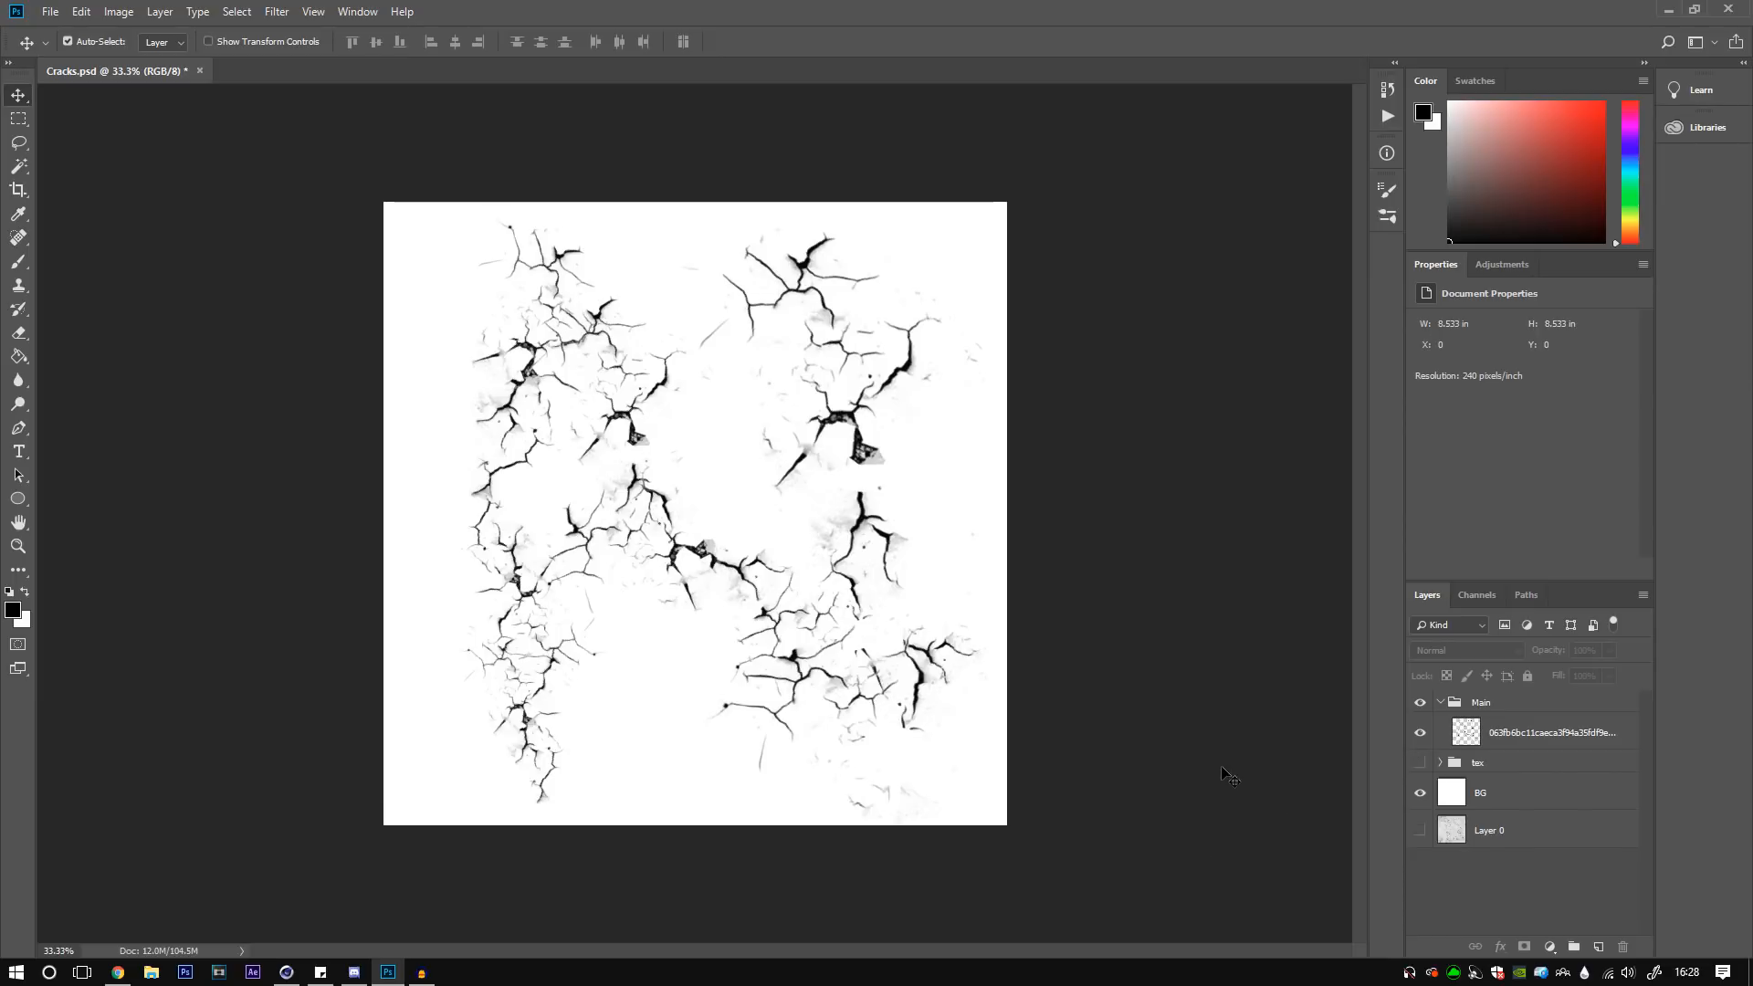
mouse_move(495, 858)
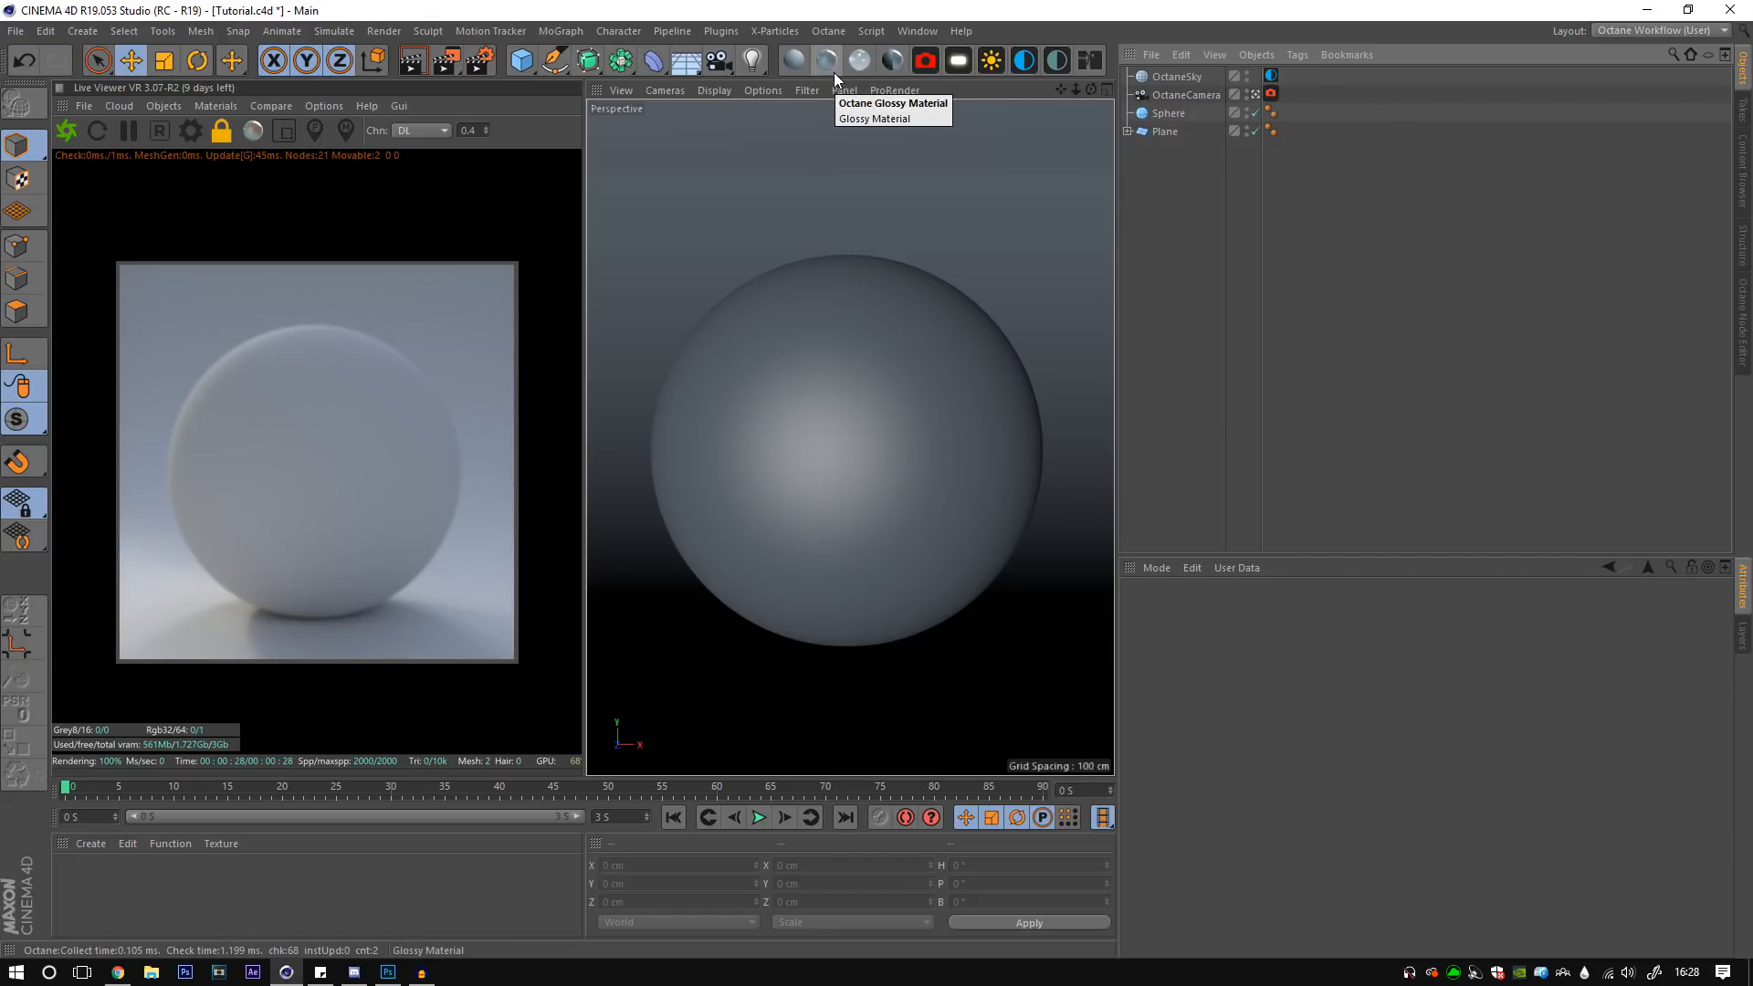
- Create a glossy Octane material named Marble and add an Image Texture node to it
click(891, 103)
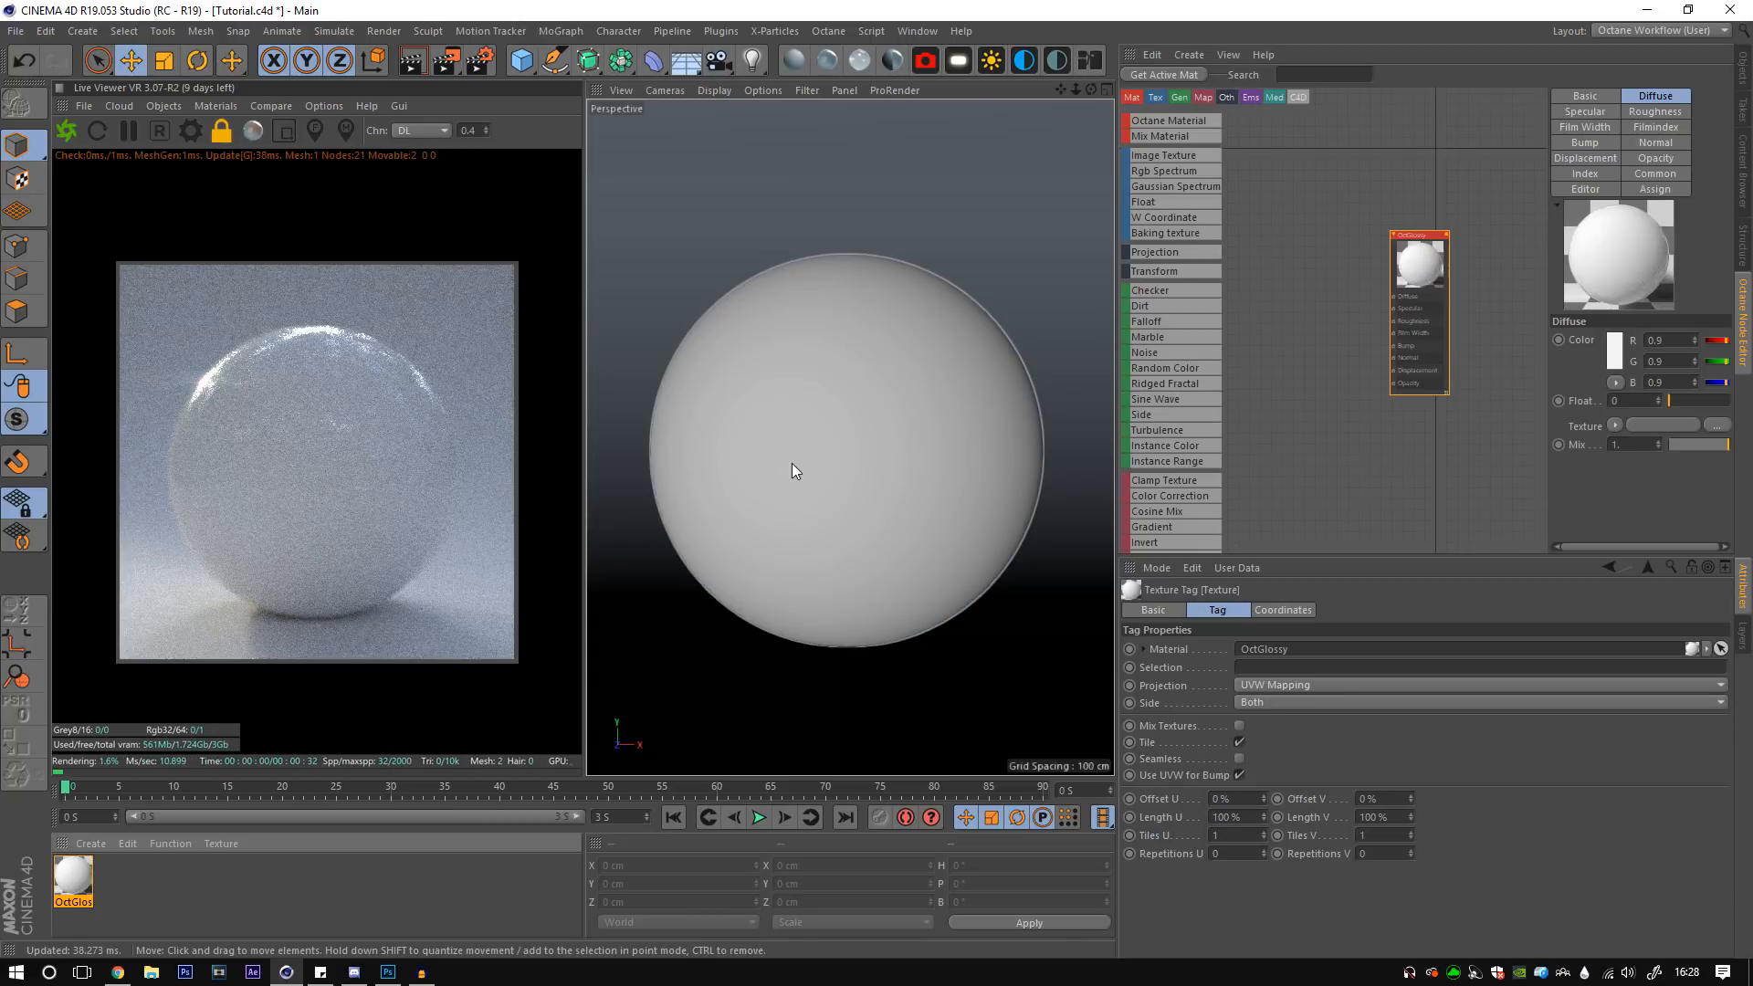
click(1584, 96)
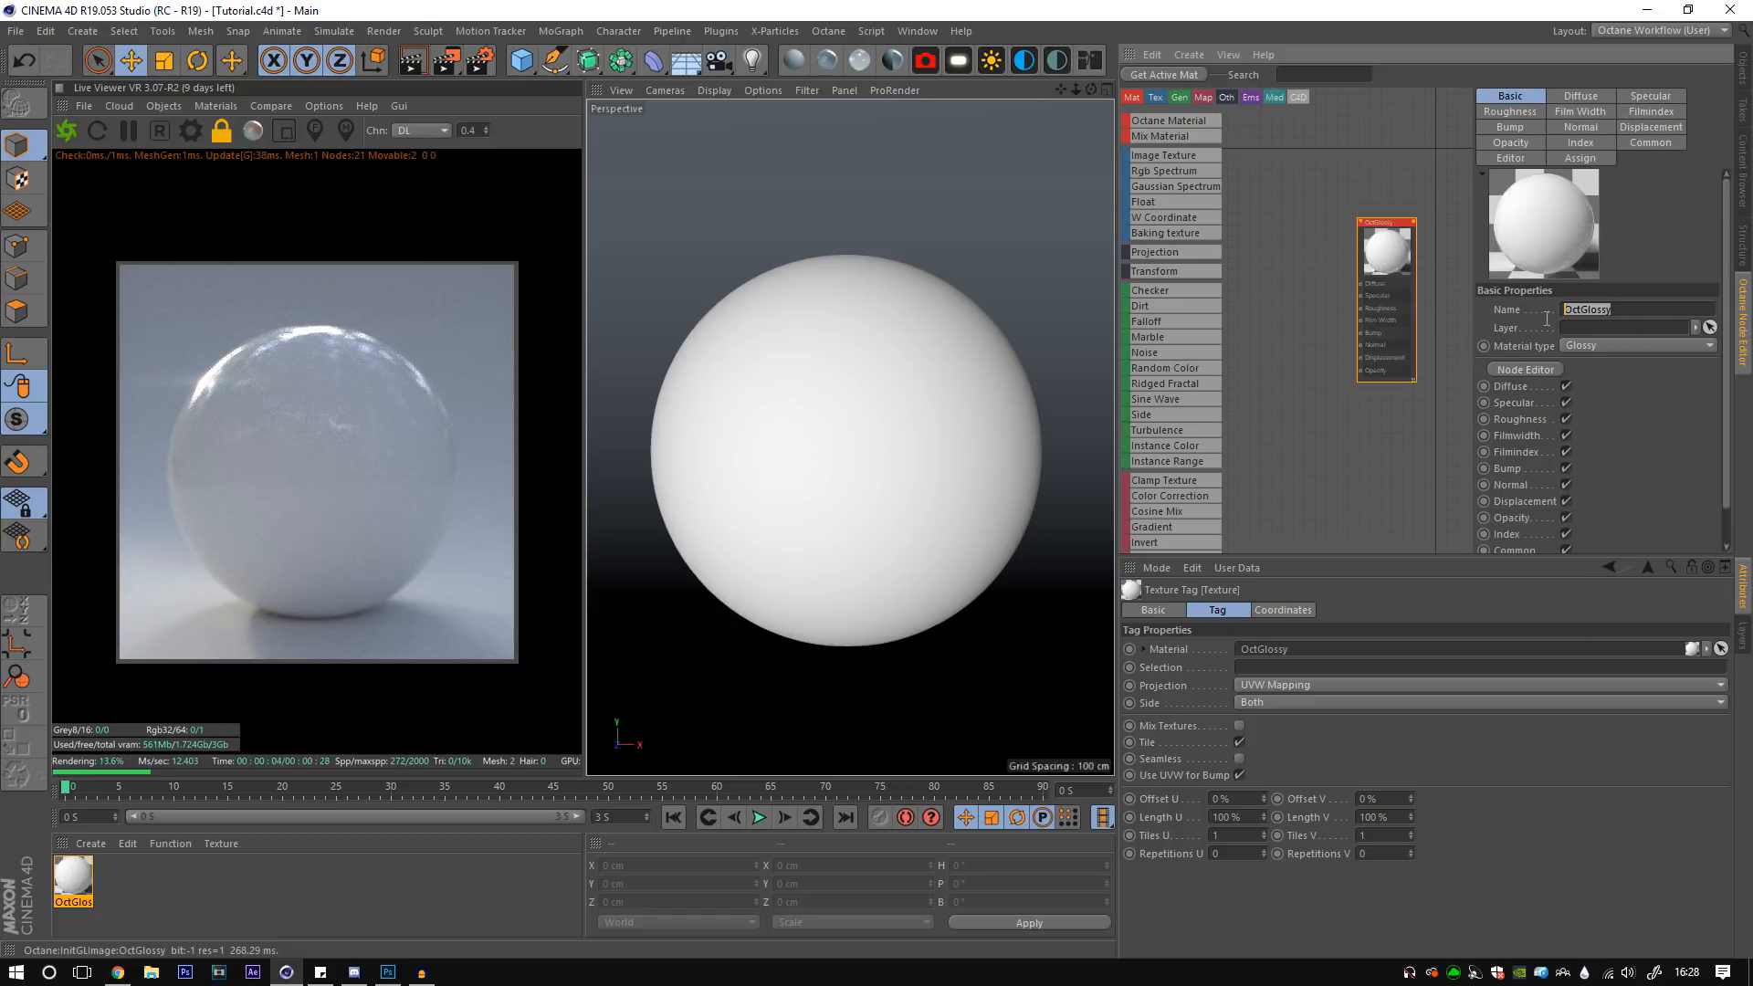
text(Marble)
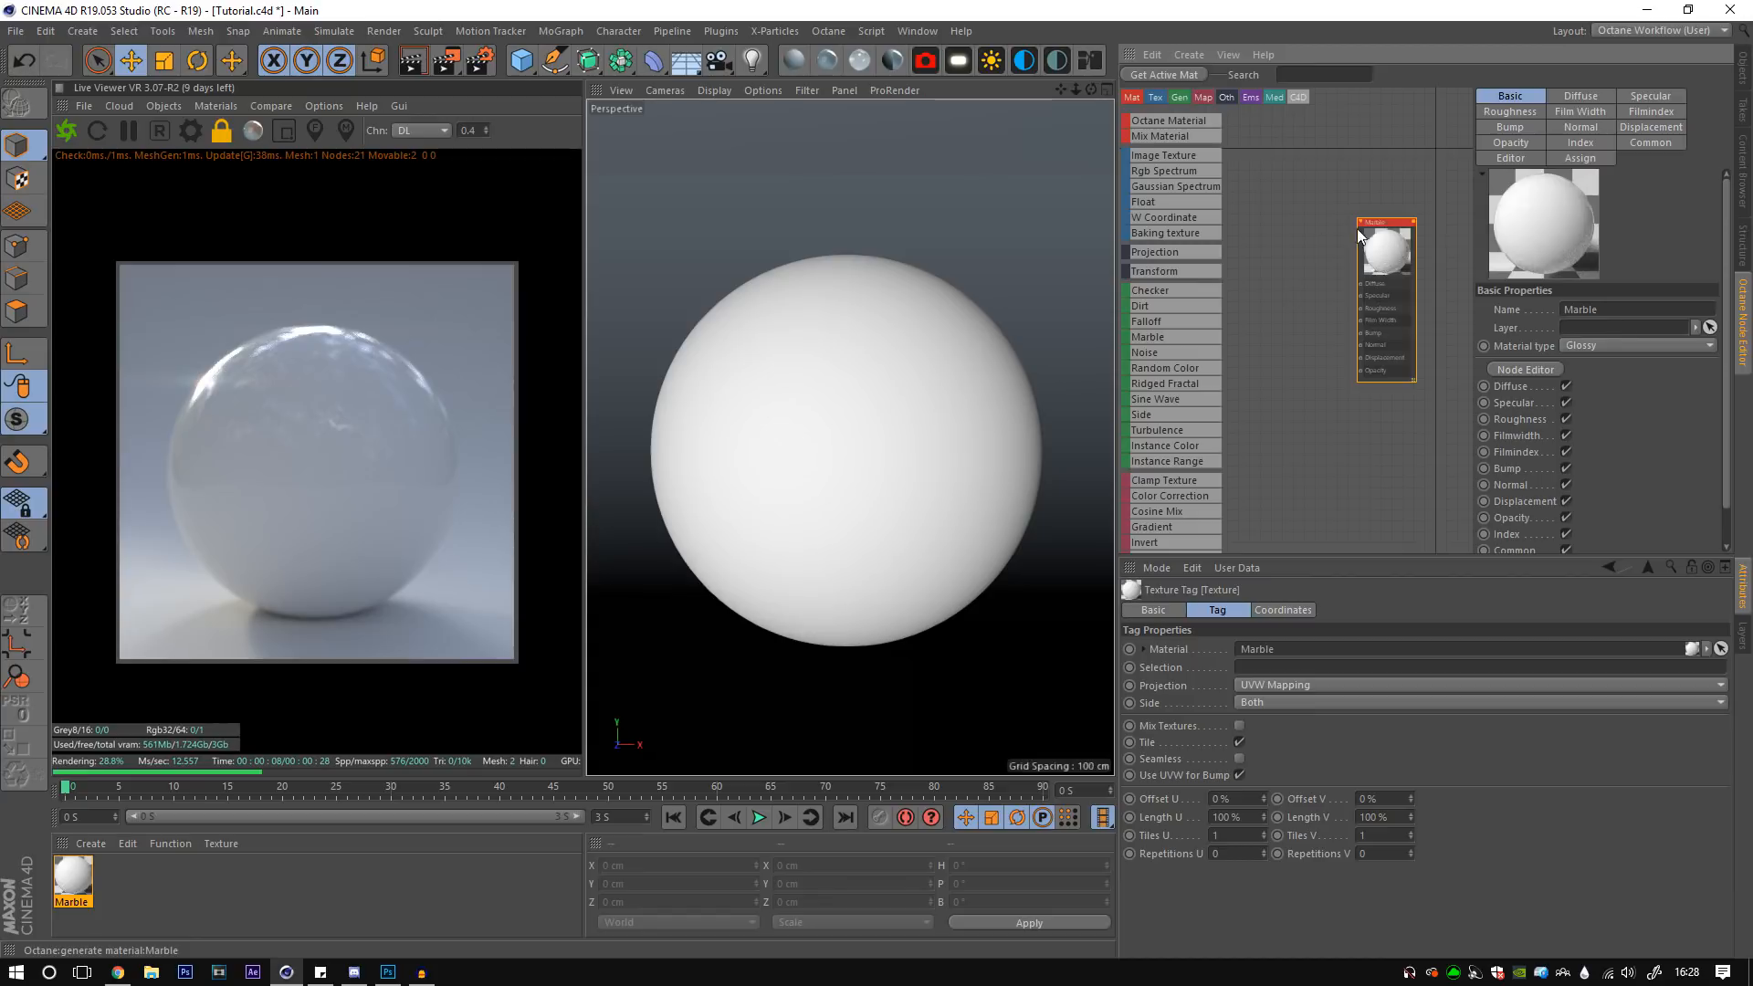
click(1163, 155)
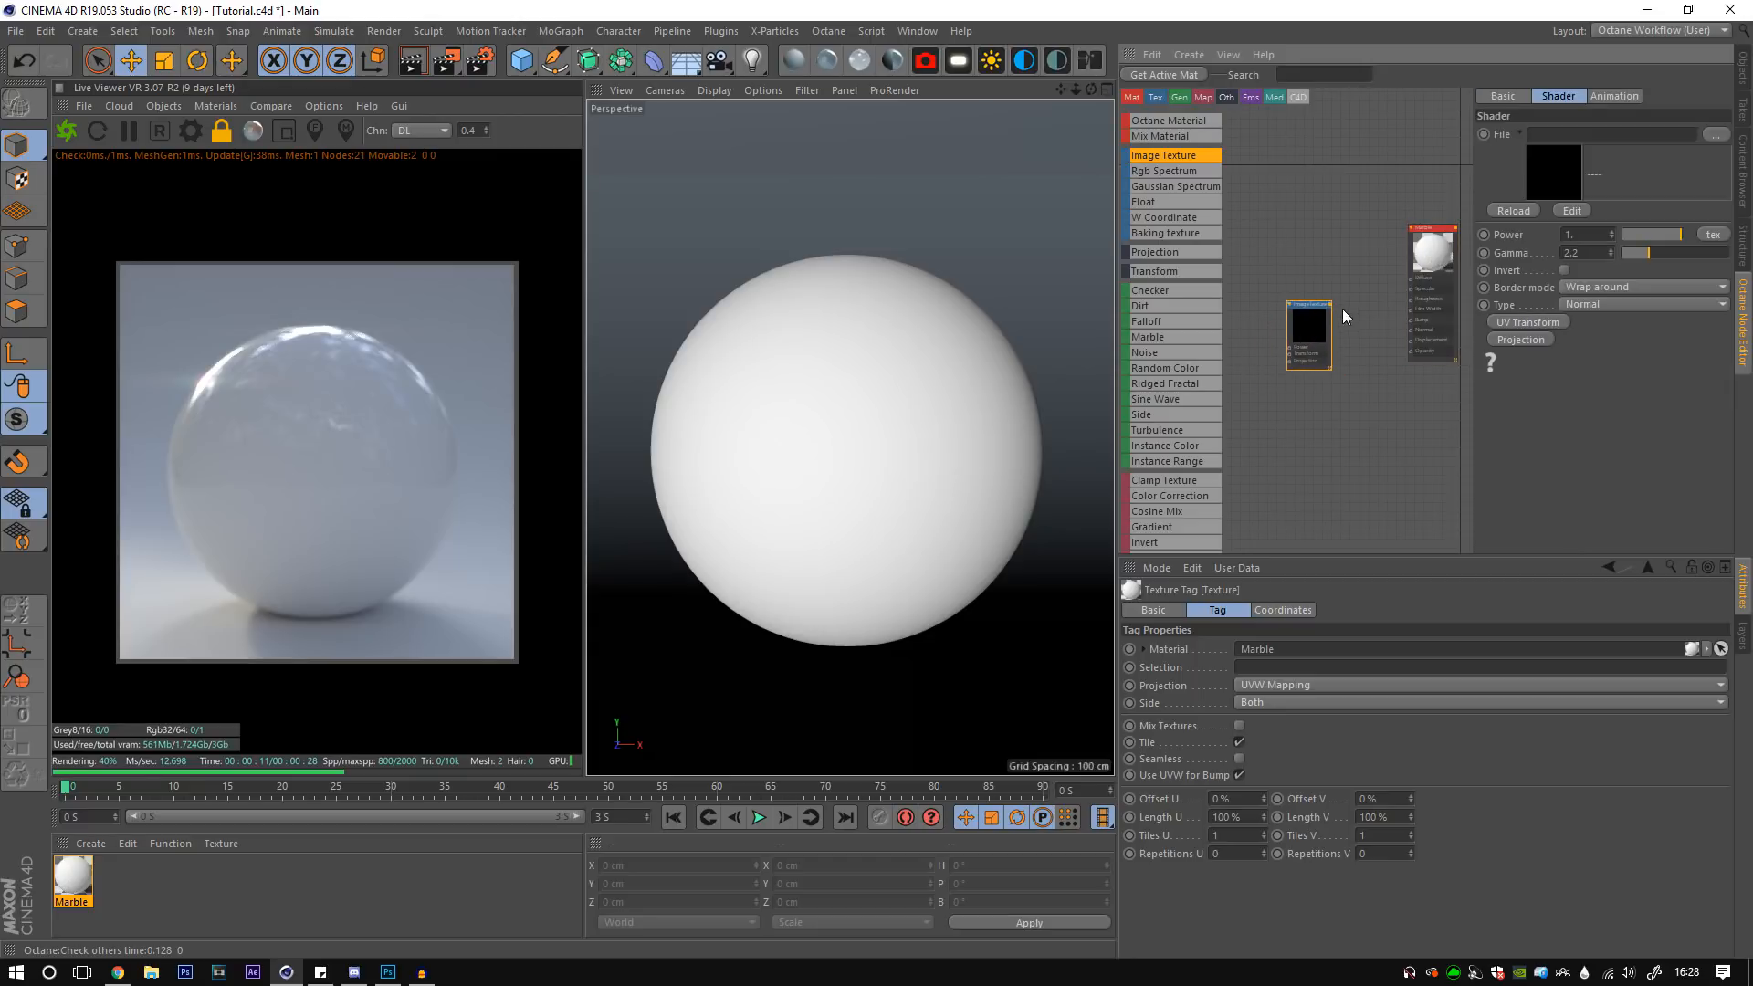
- Wire marble-speckled-albedo into Diffuse, add the normal map and a shared Mesh UV projection node
drag(1327, 304, 1413, 288)
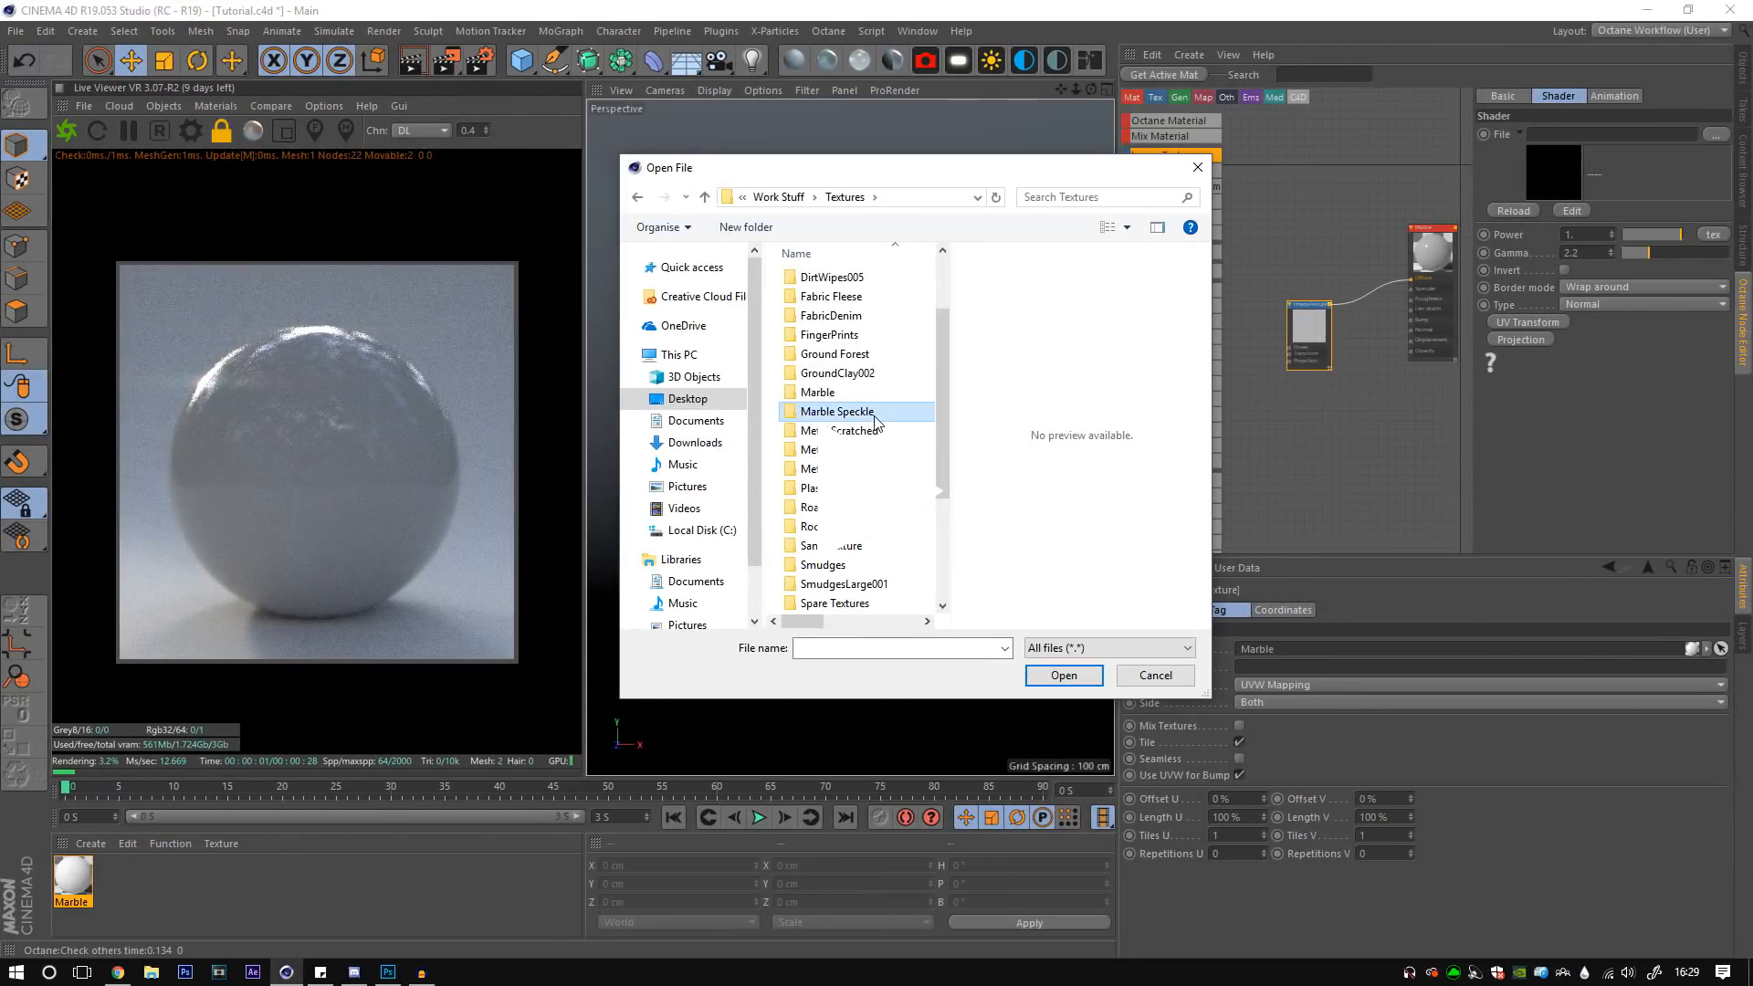
double_click(835, 411)
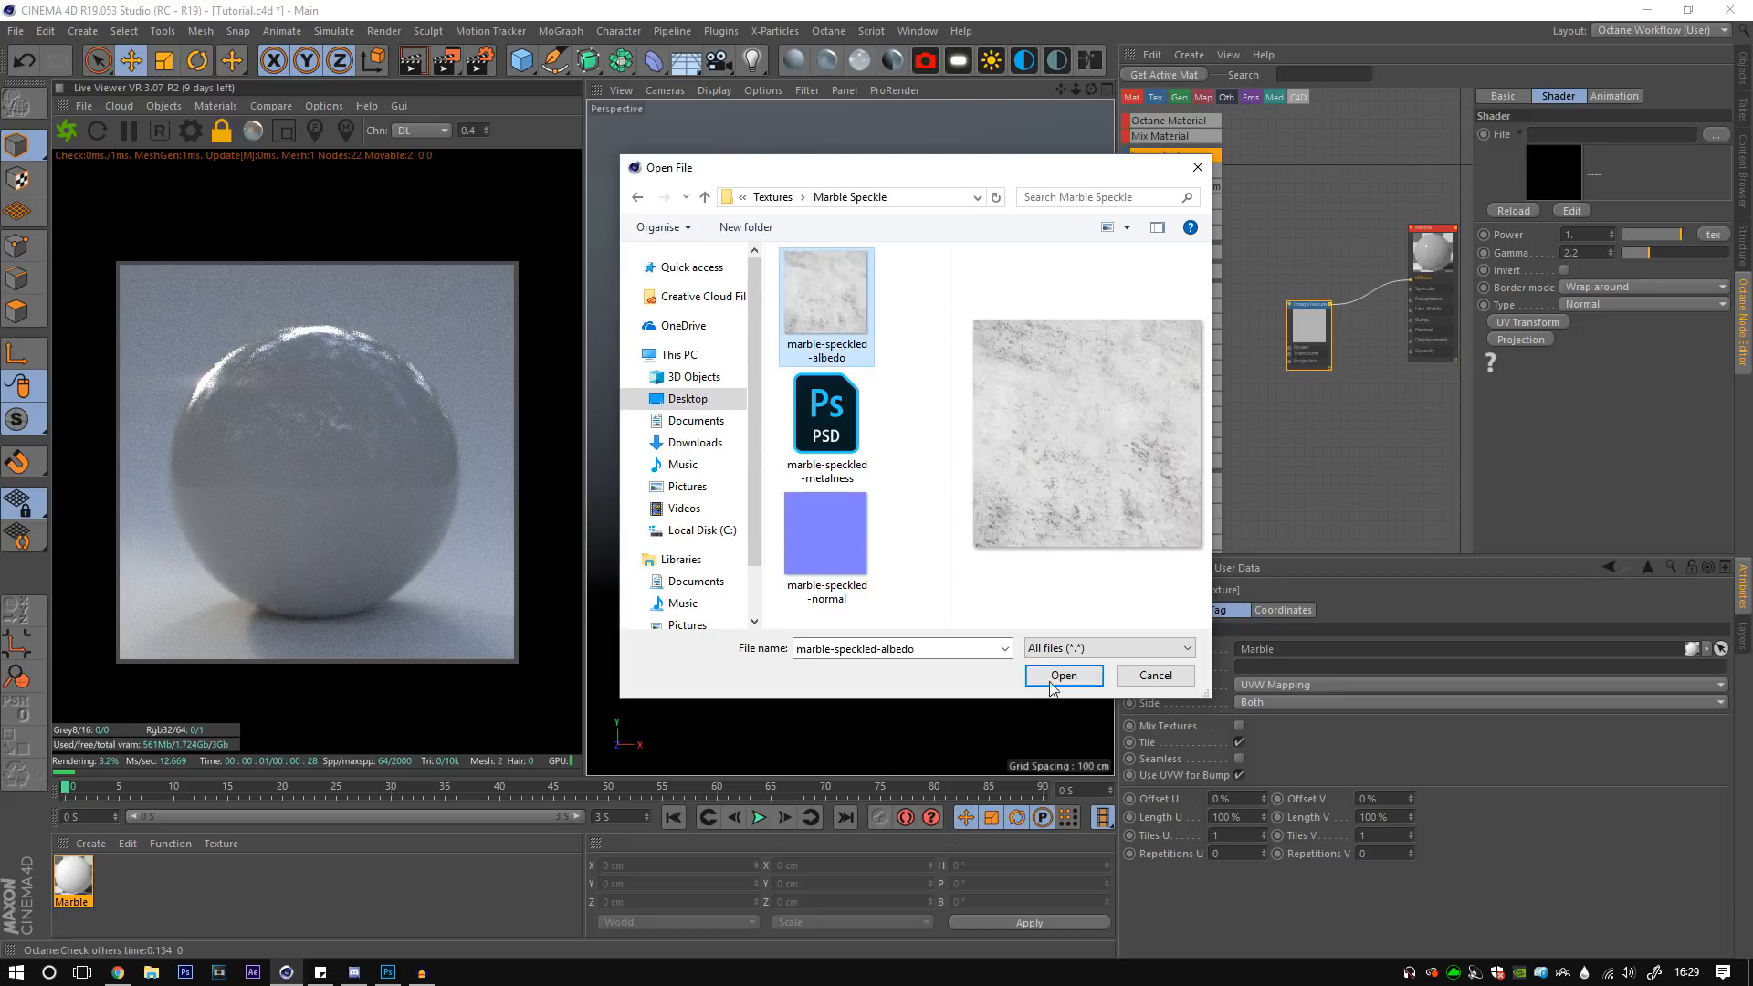
click(1063, 676)
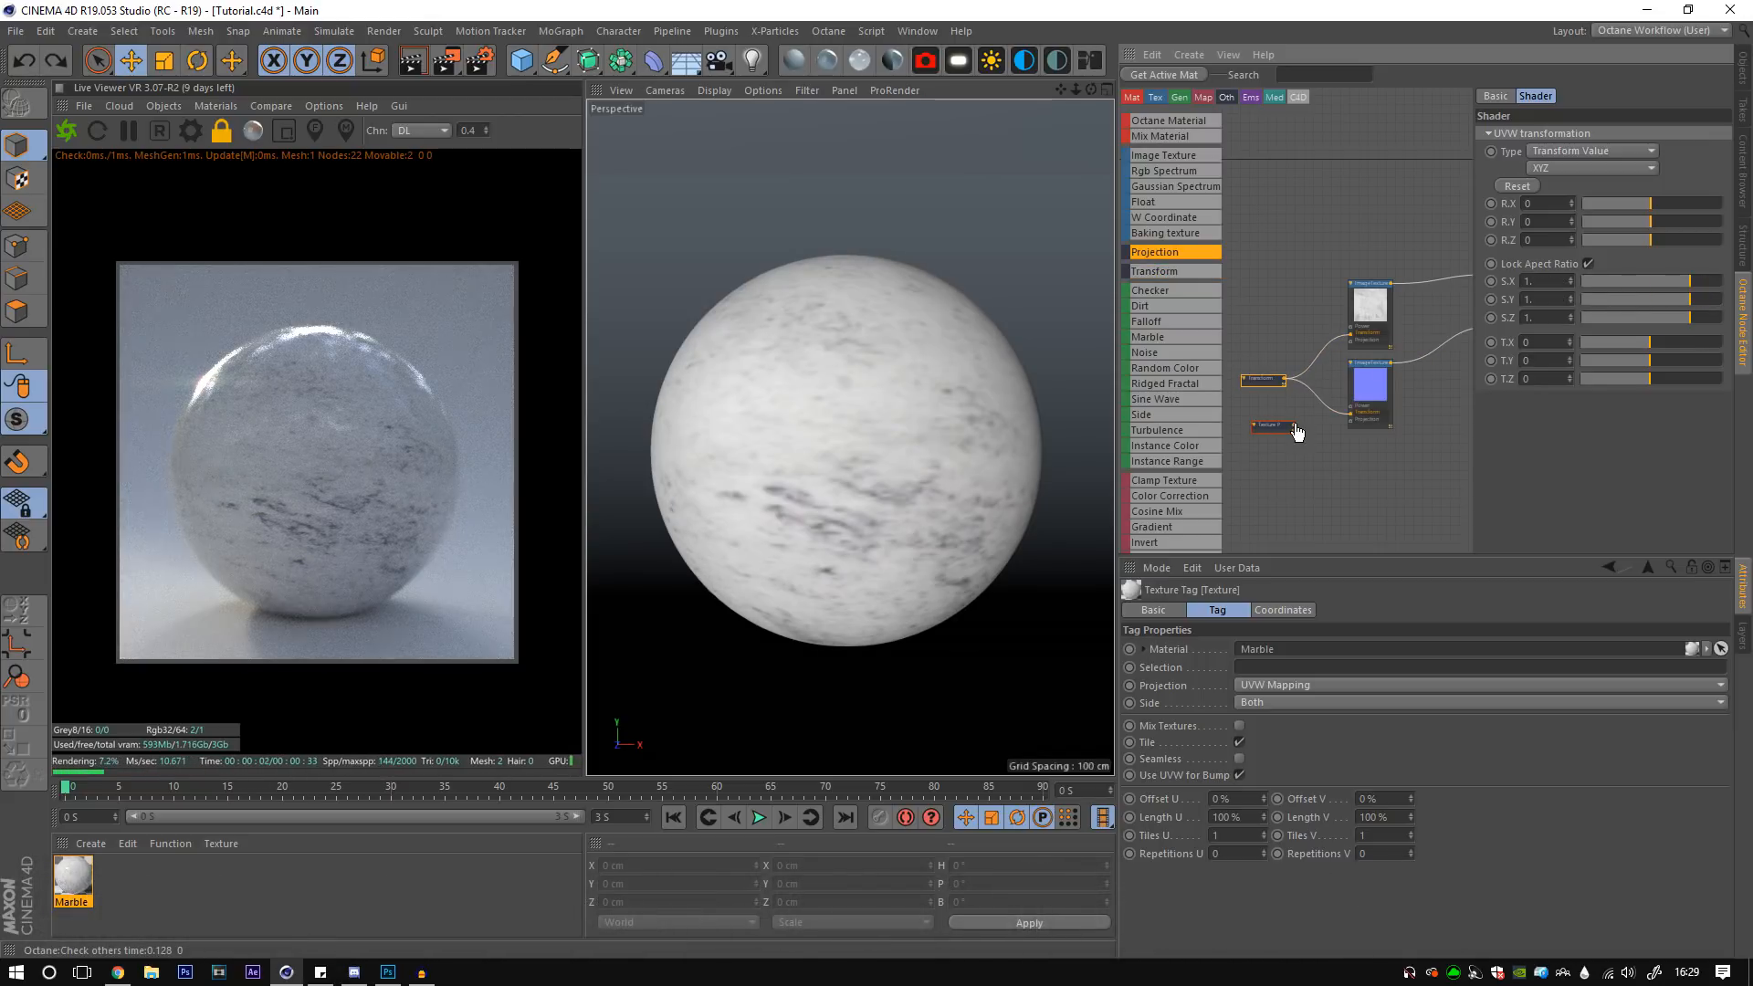
click(1263, 405)
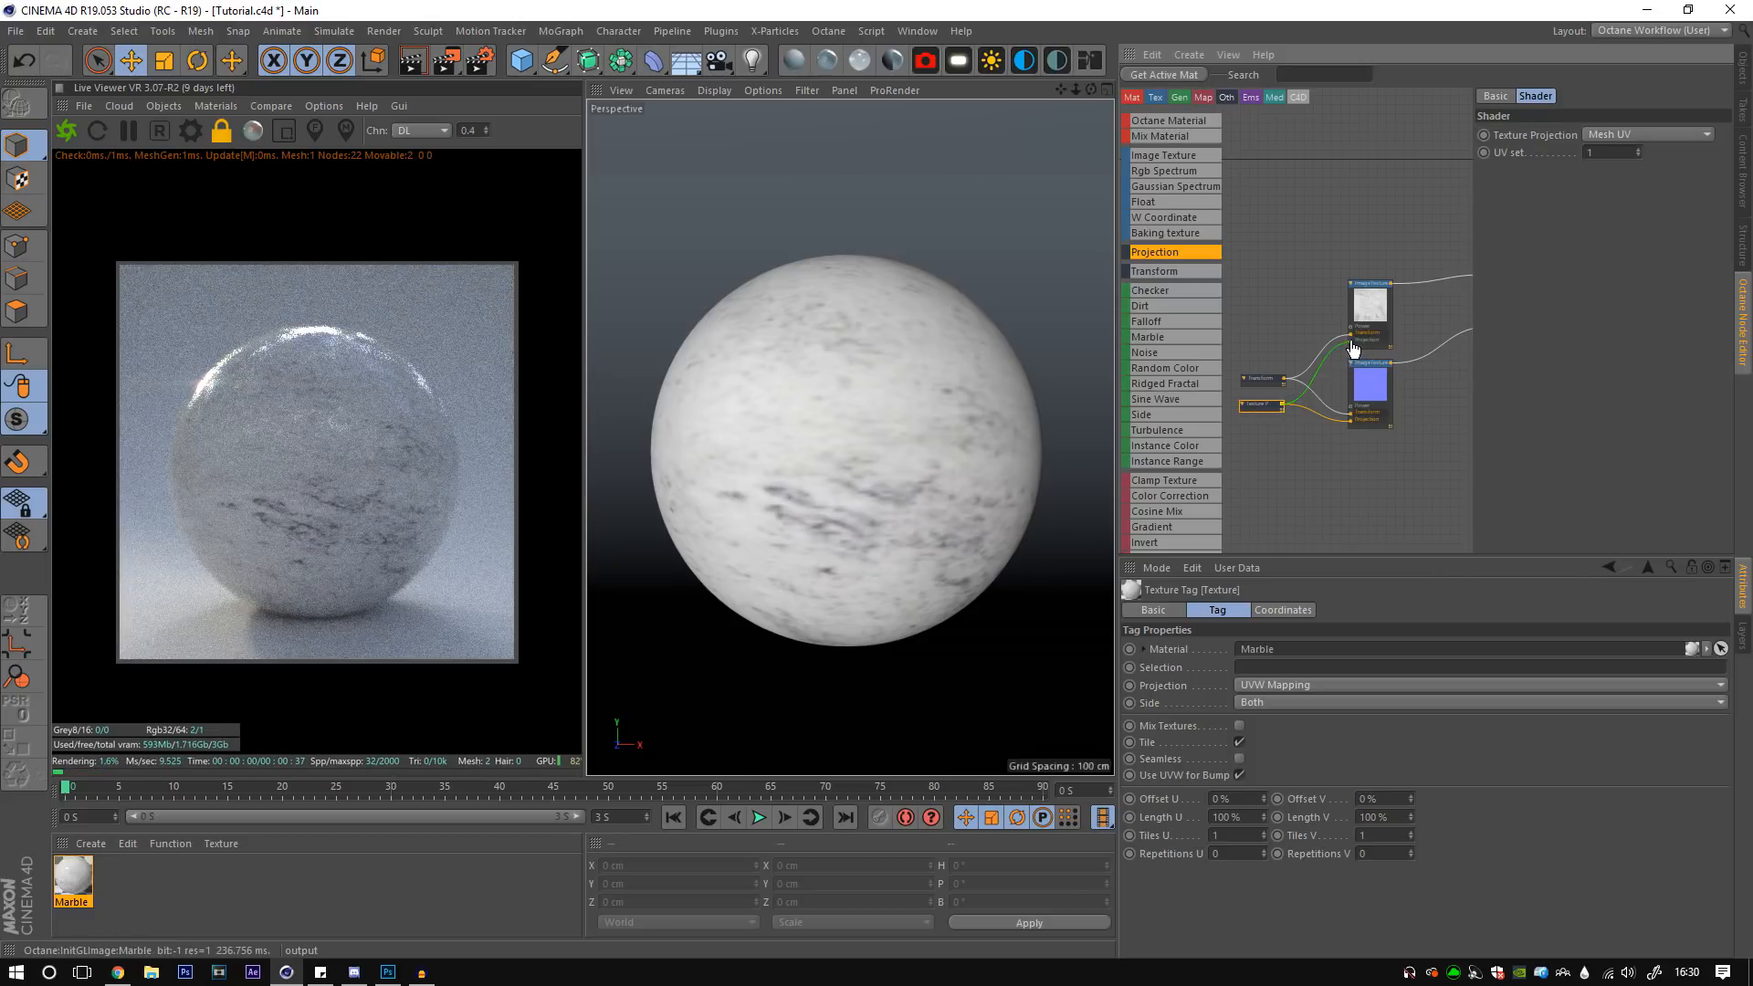
click(1649, 134)
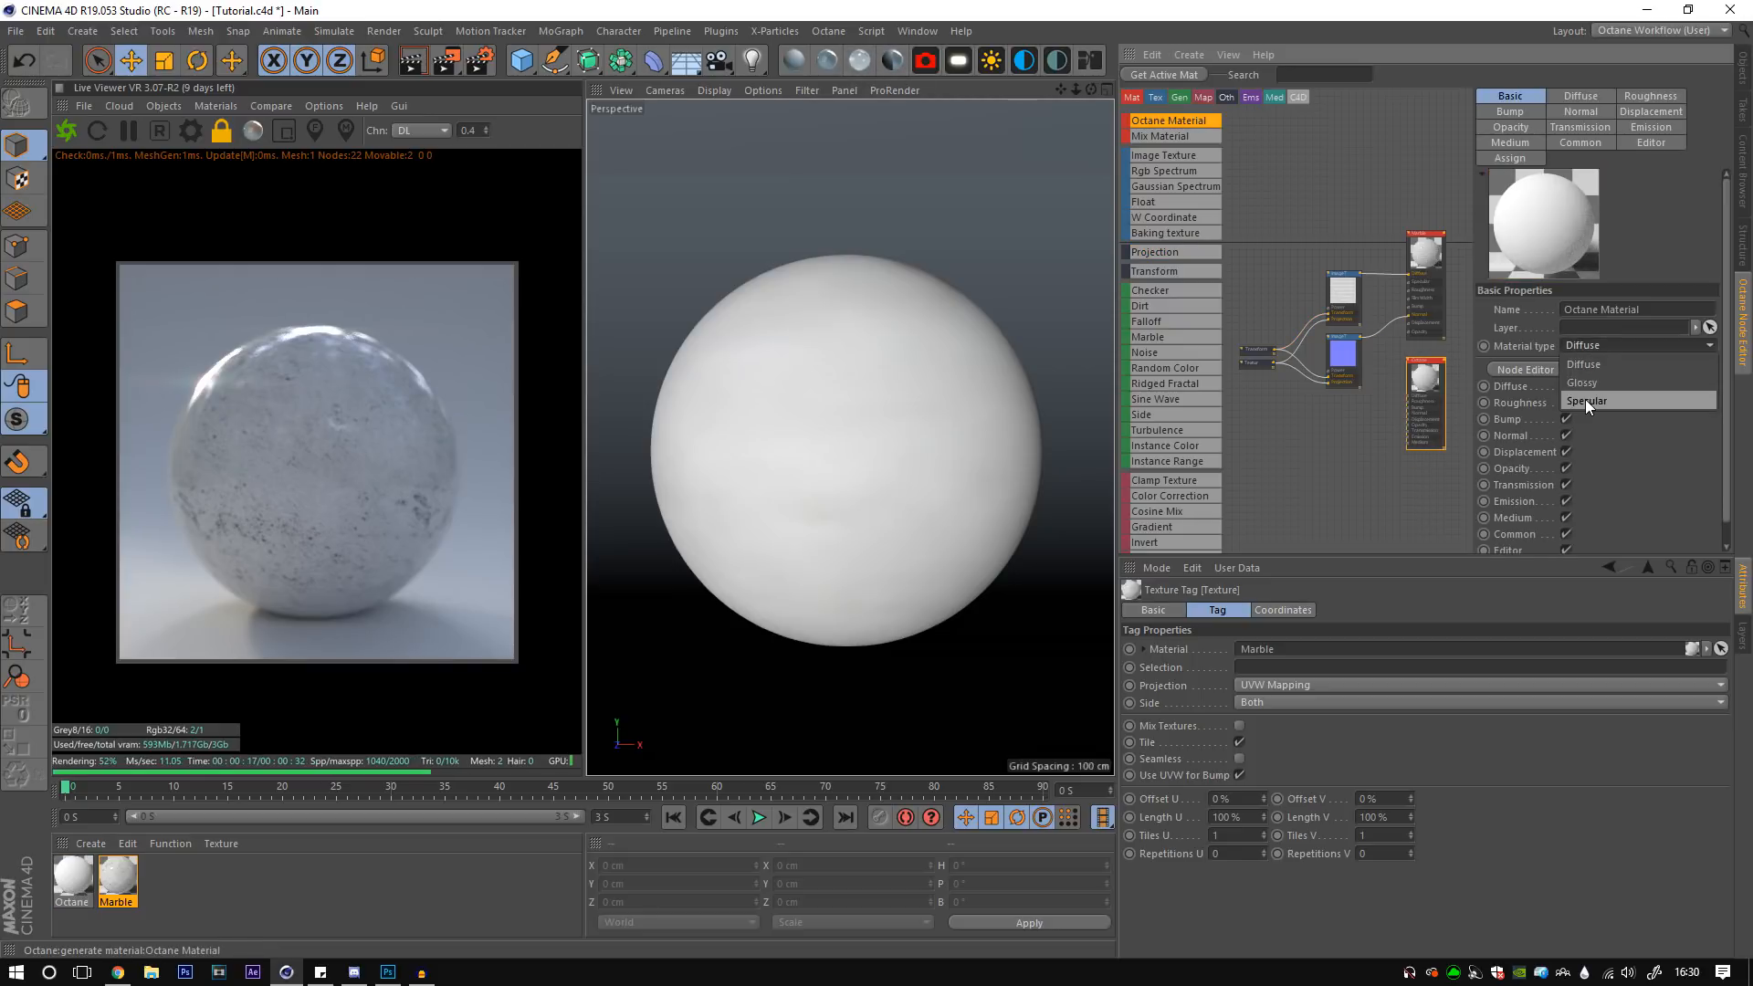
- Make the second material Specular and assign a Mix Material node to the sphere
click(1586, 399)
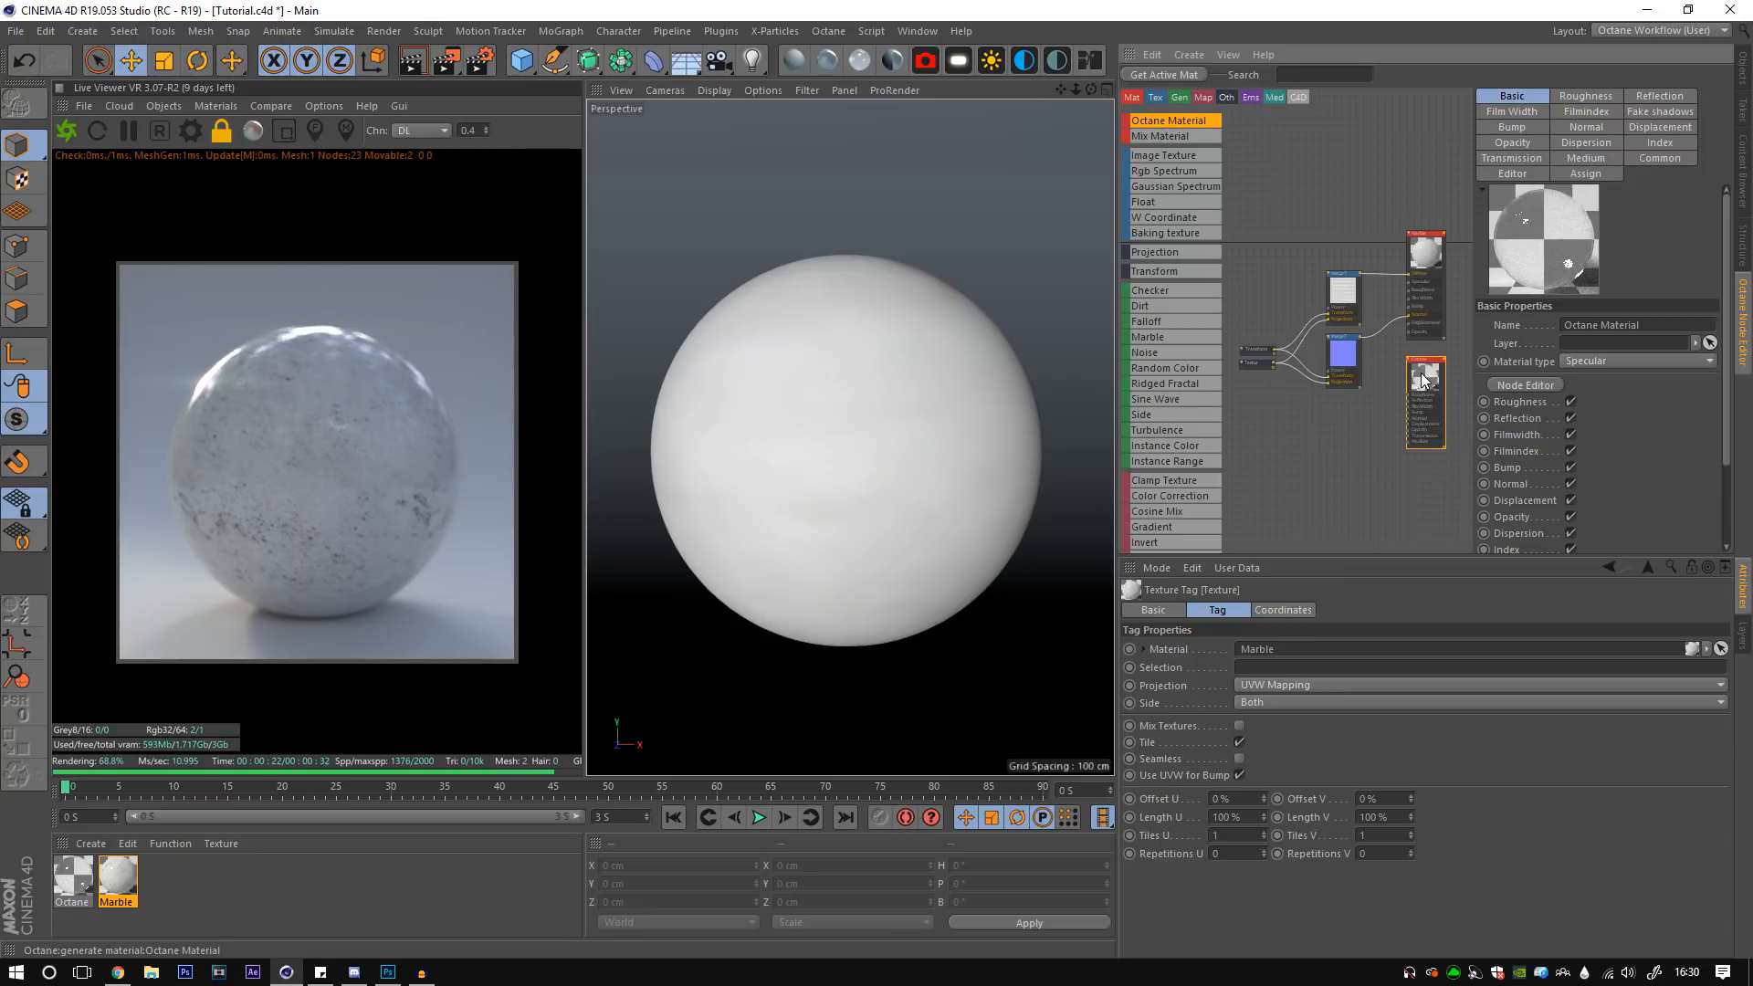
click(1660, 143)
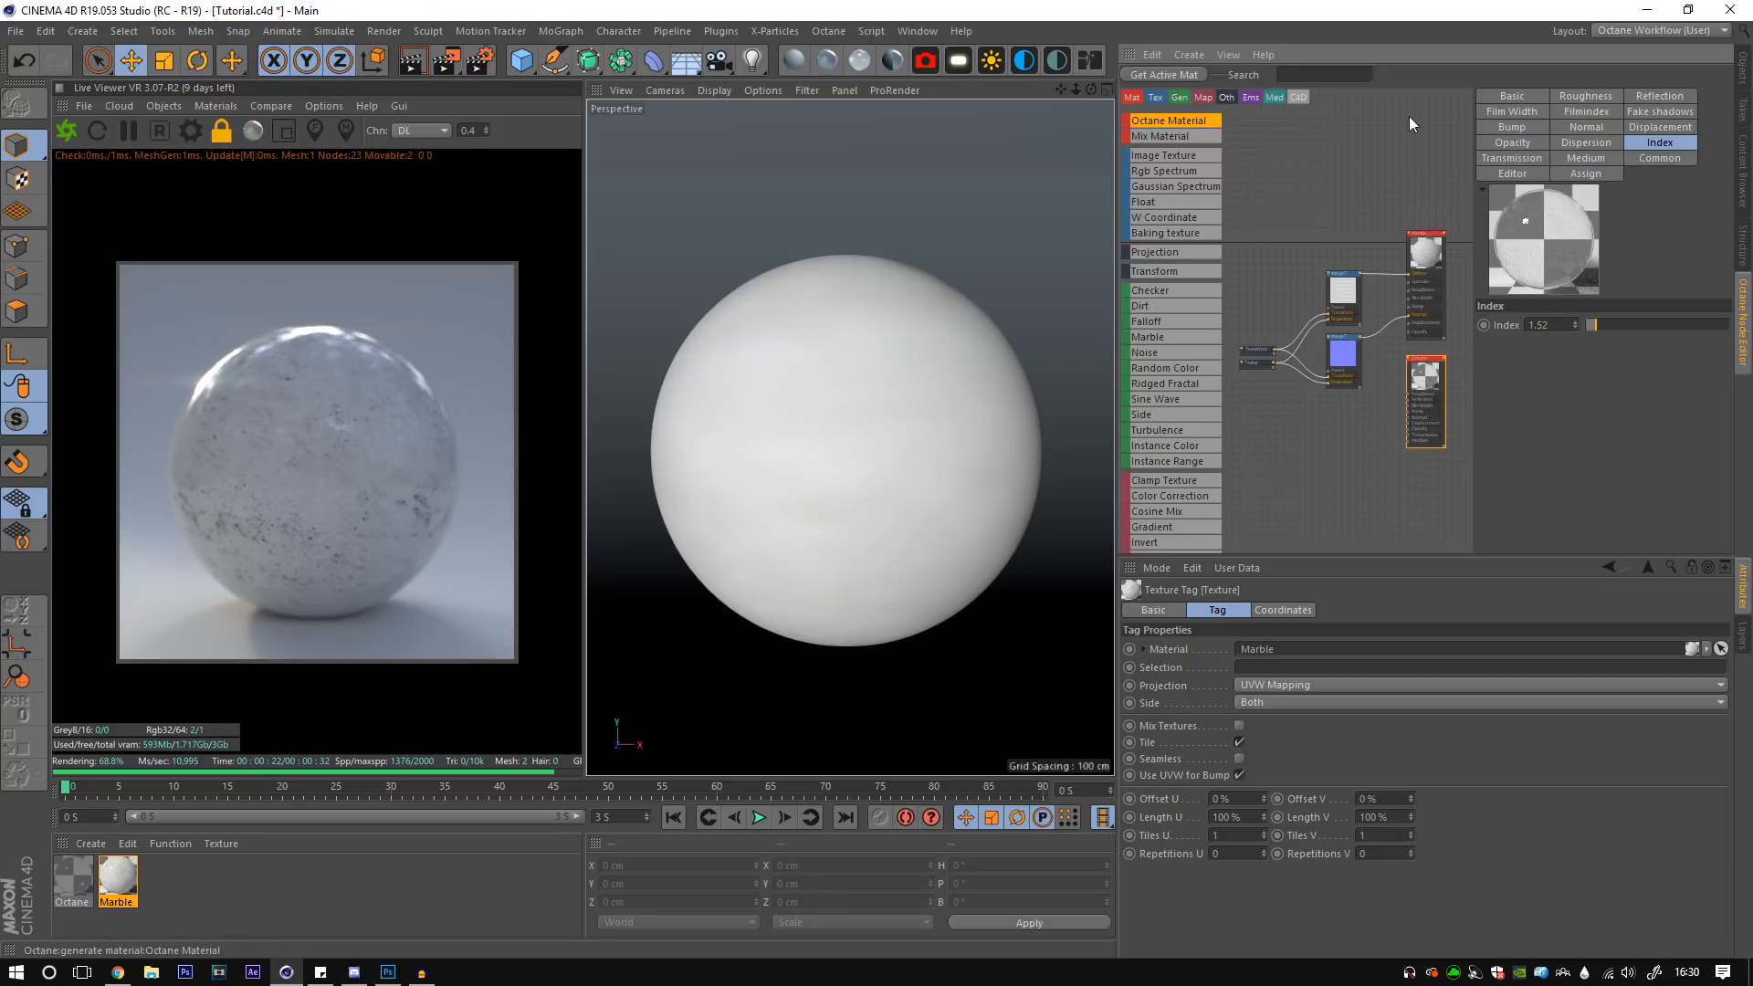
click(420, 130)
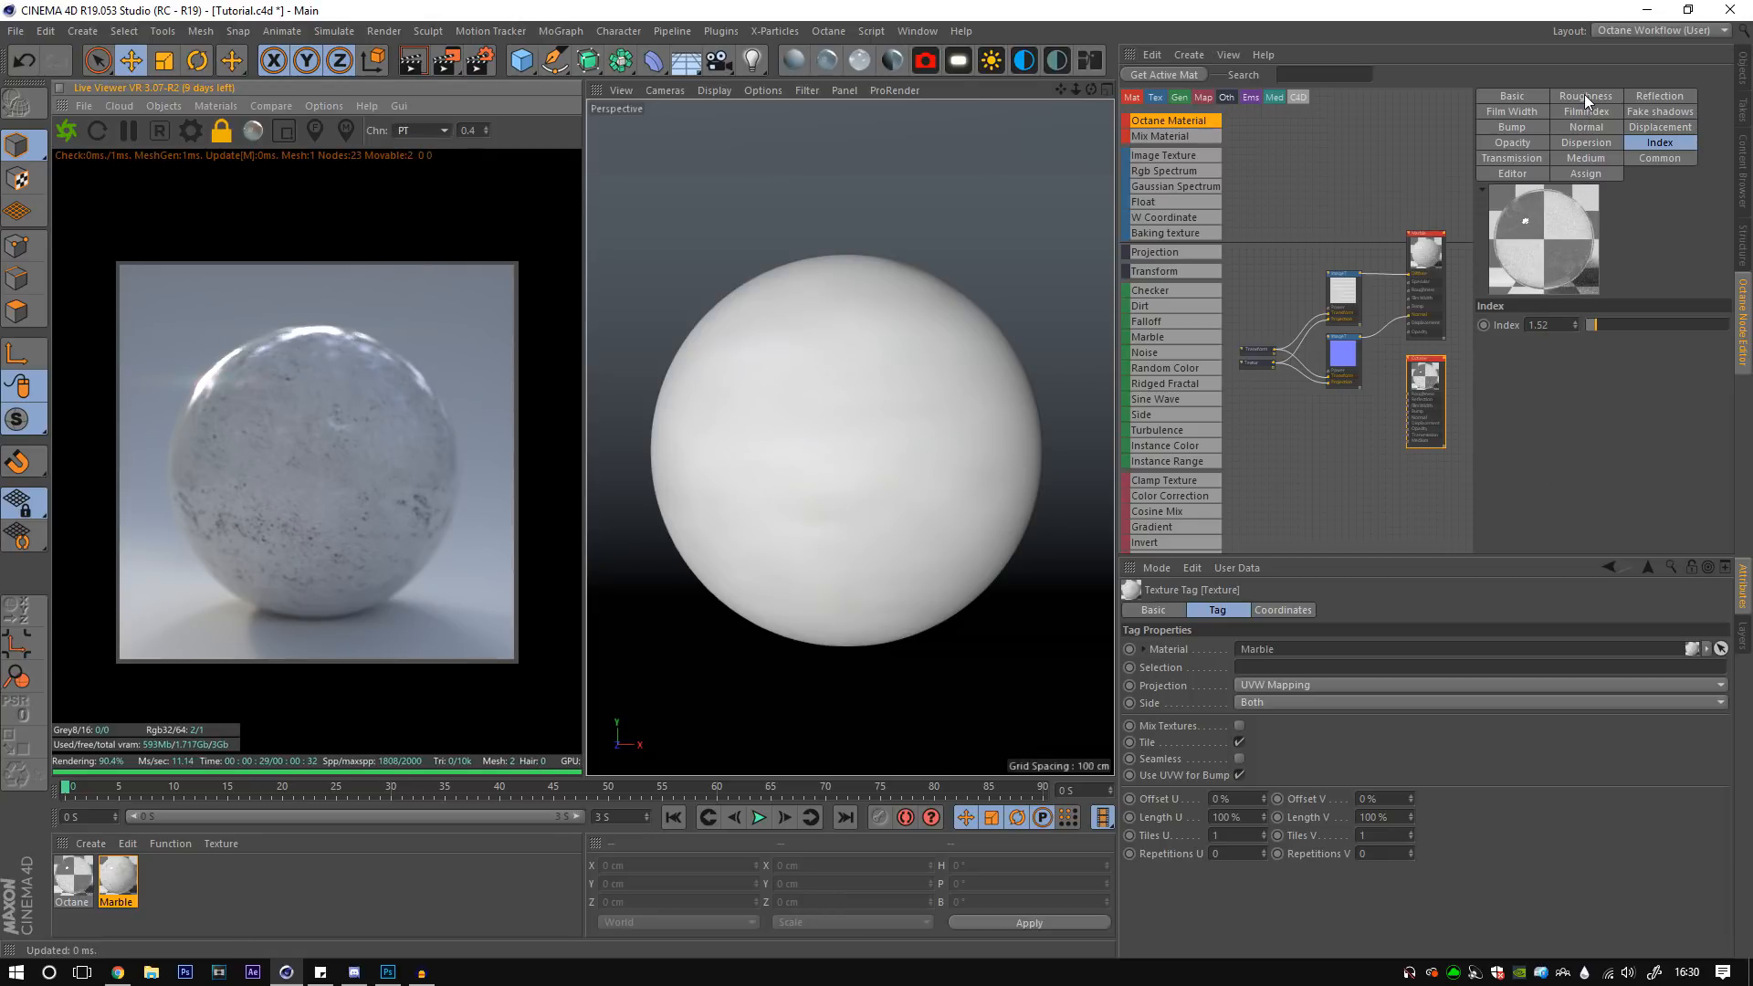
click(1585, 97)
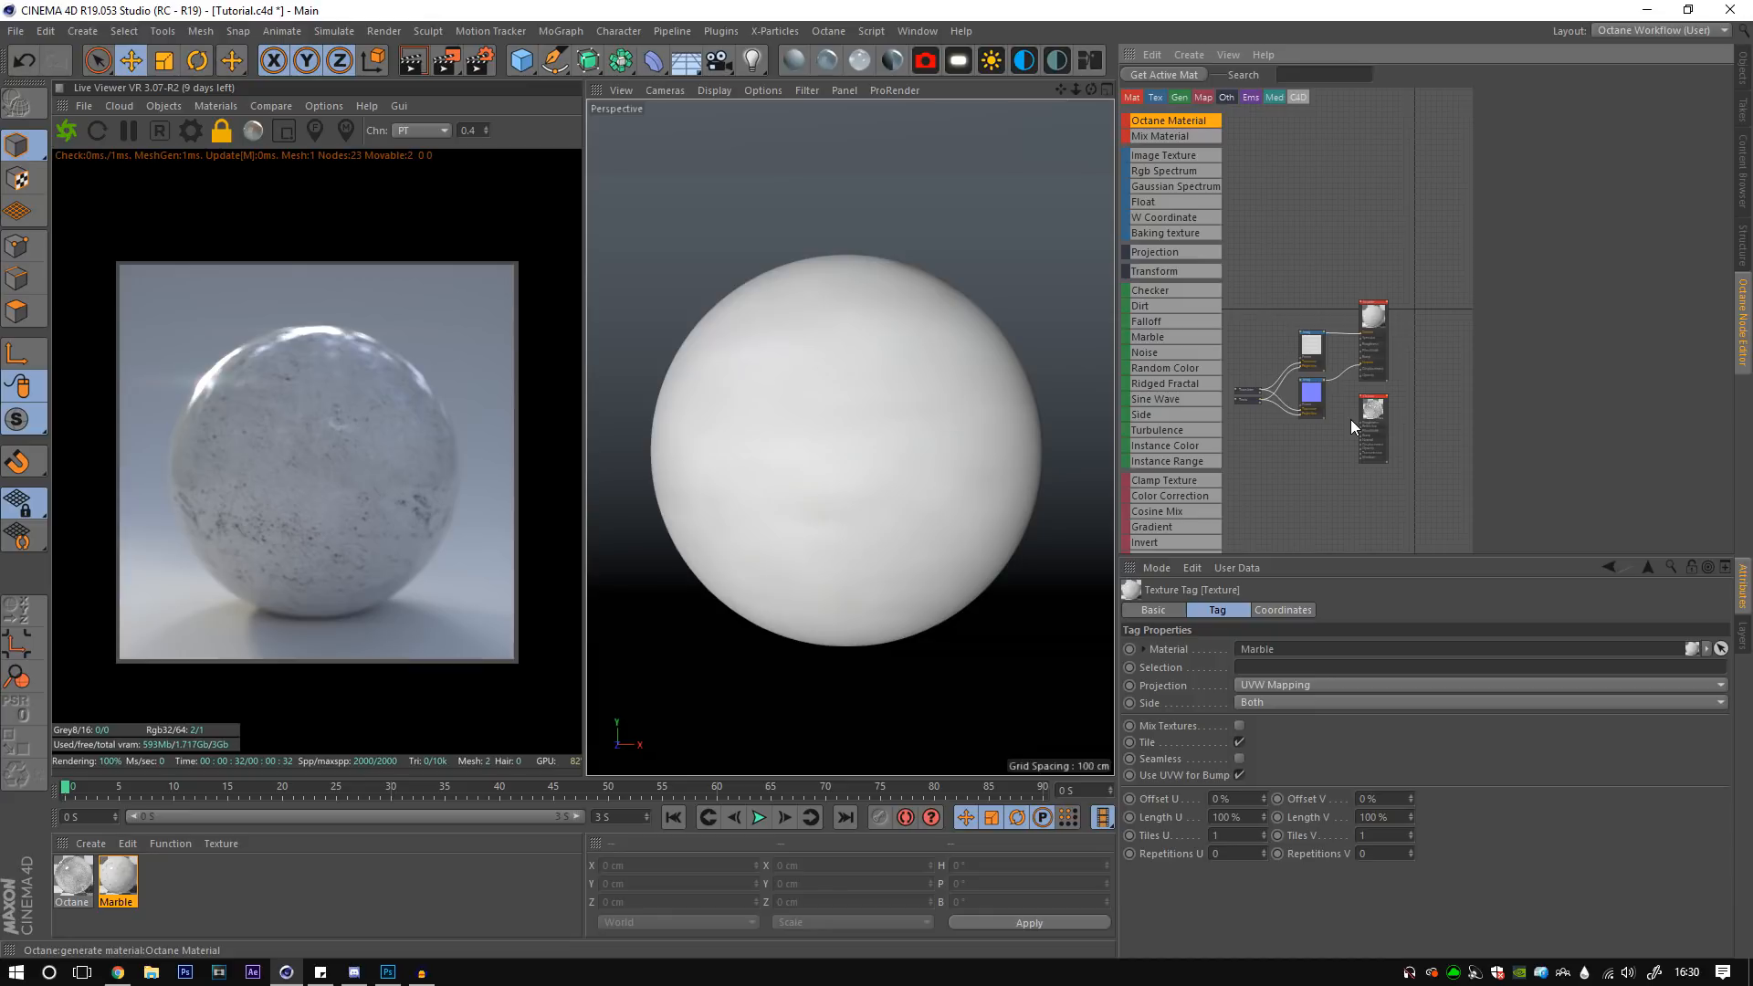
click(1160, 135)
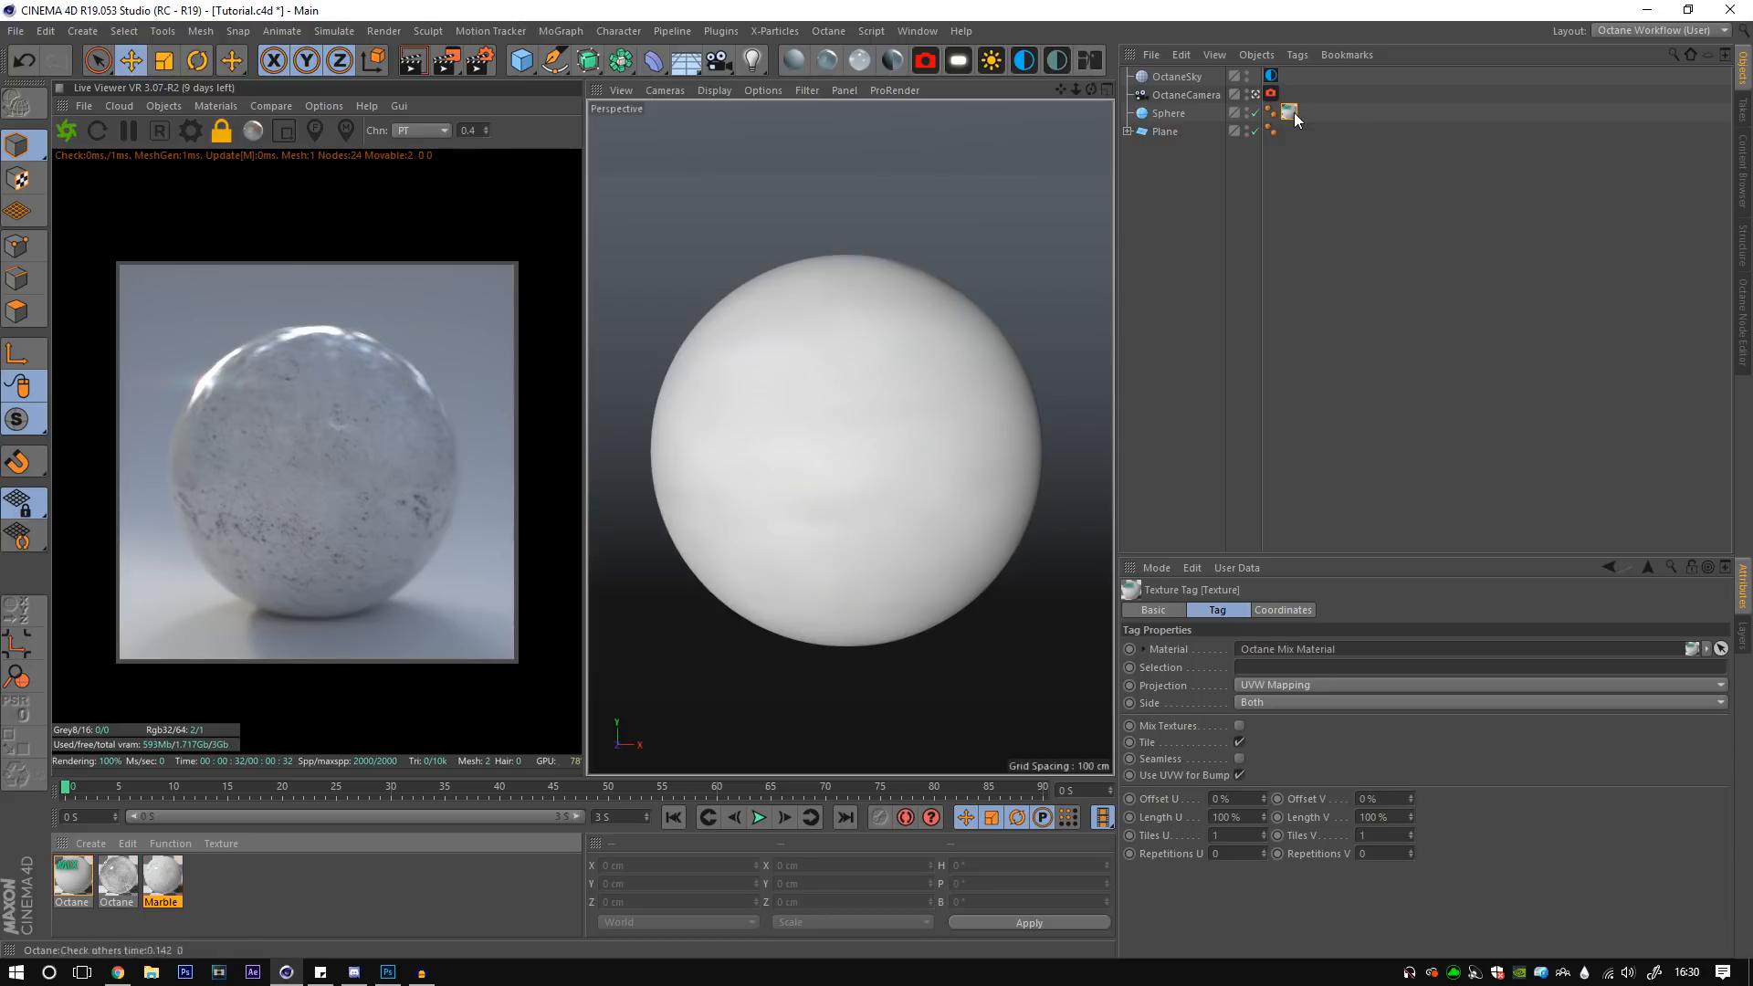
- Replace the texture node's Cracks 1.png with Cracks 2.png
double_click(1295, 112)
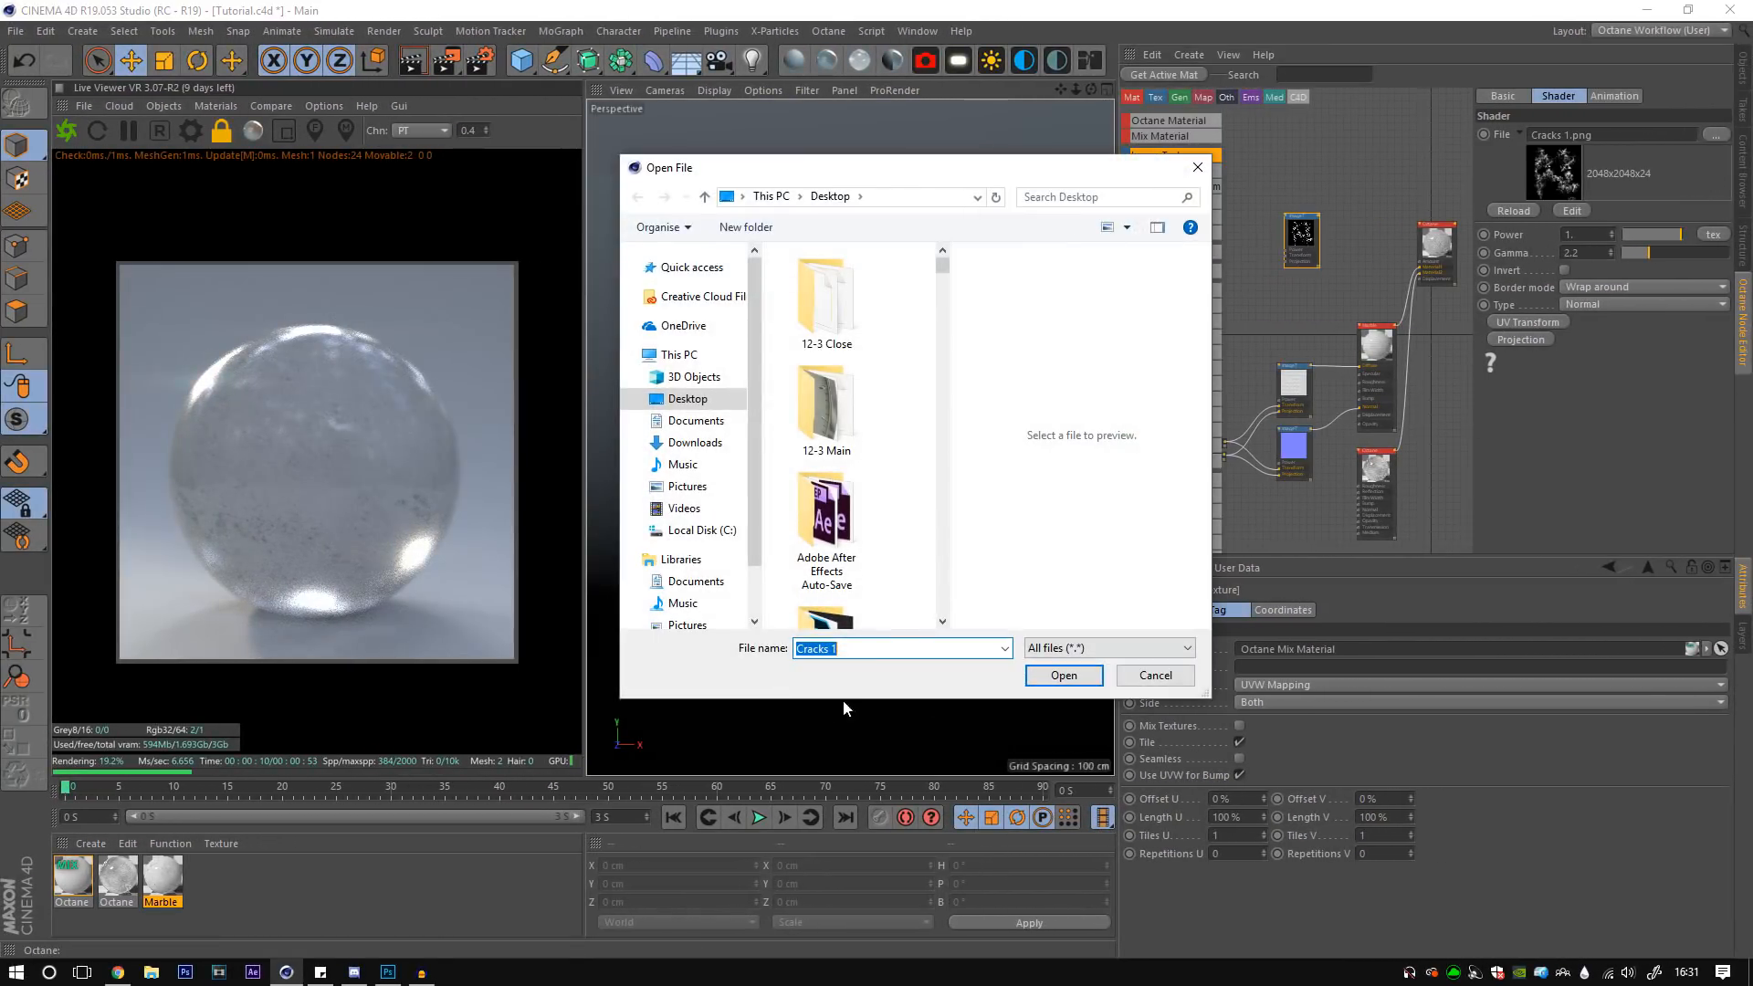
text(Cracks 2)
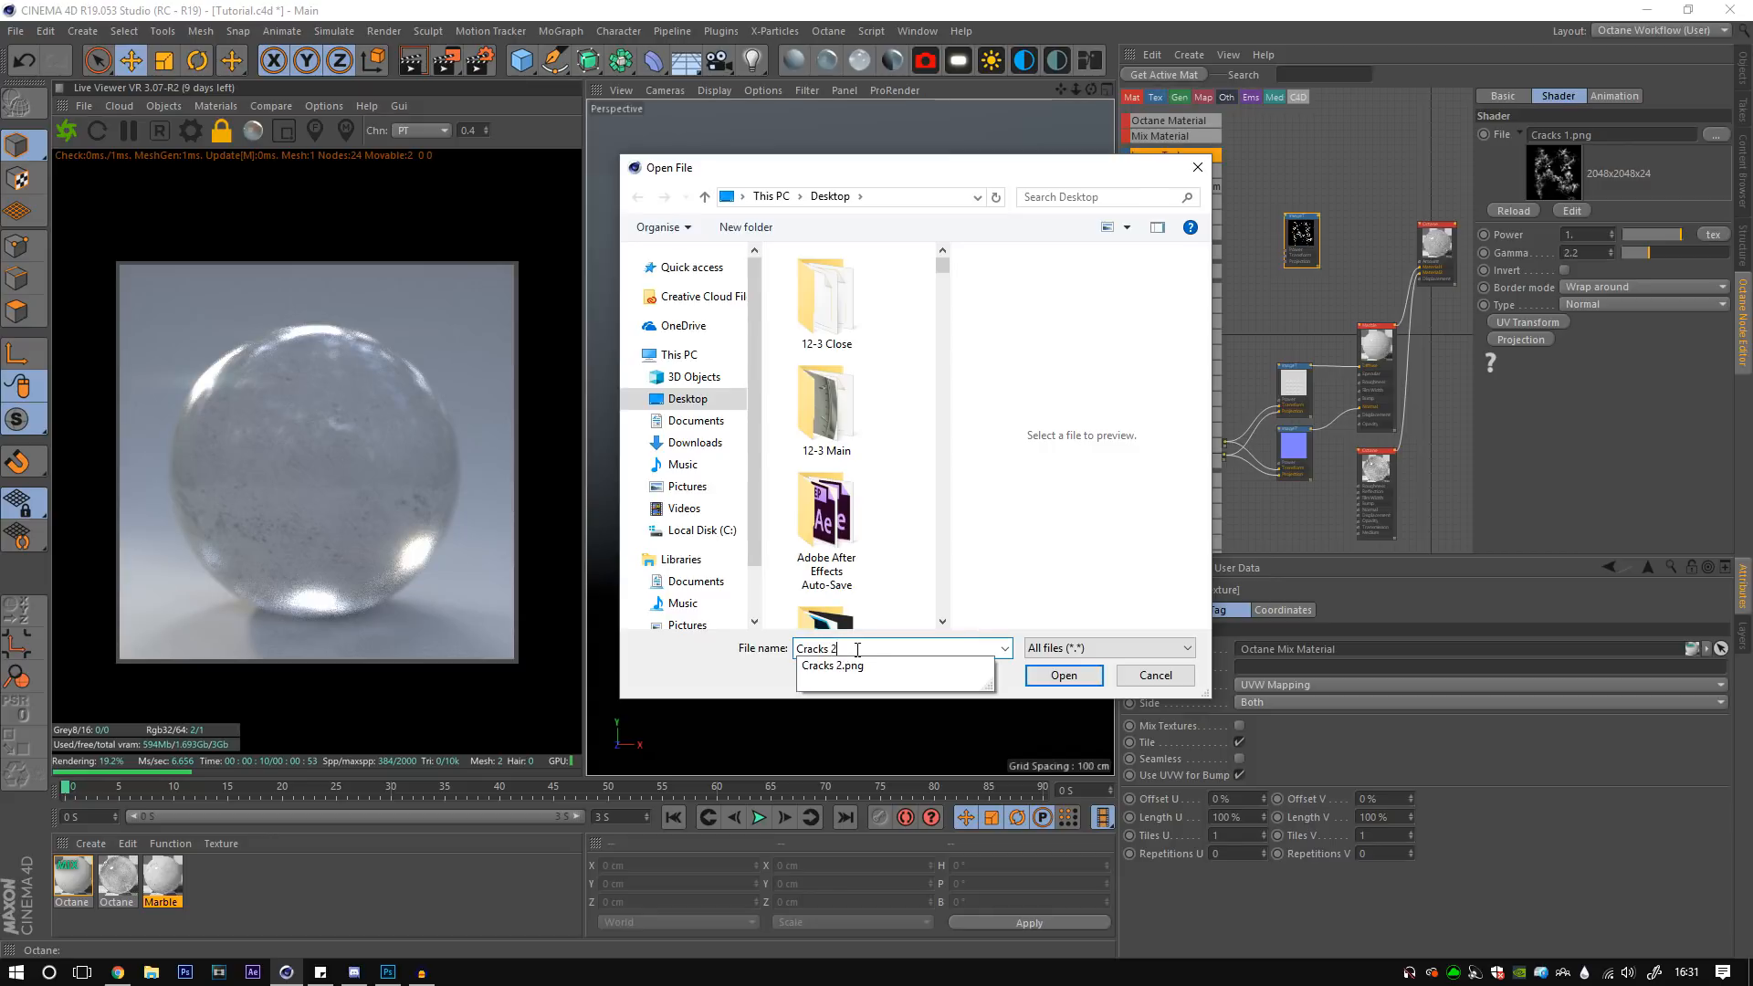
click(1063, 676)
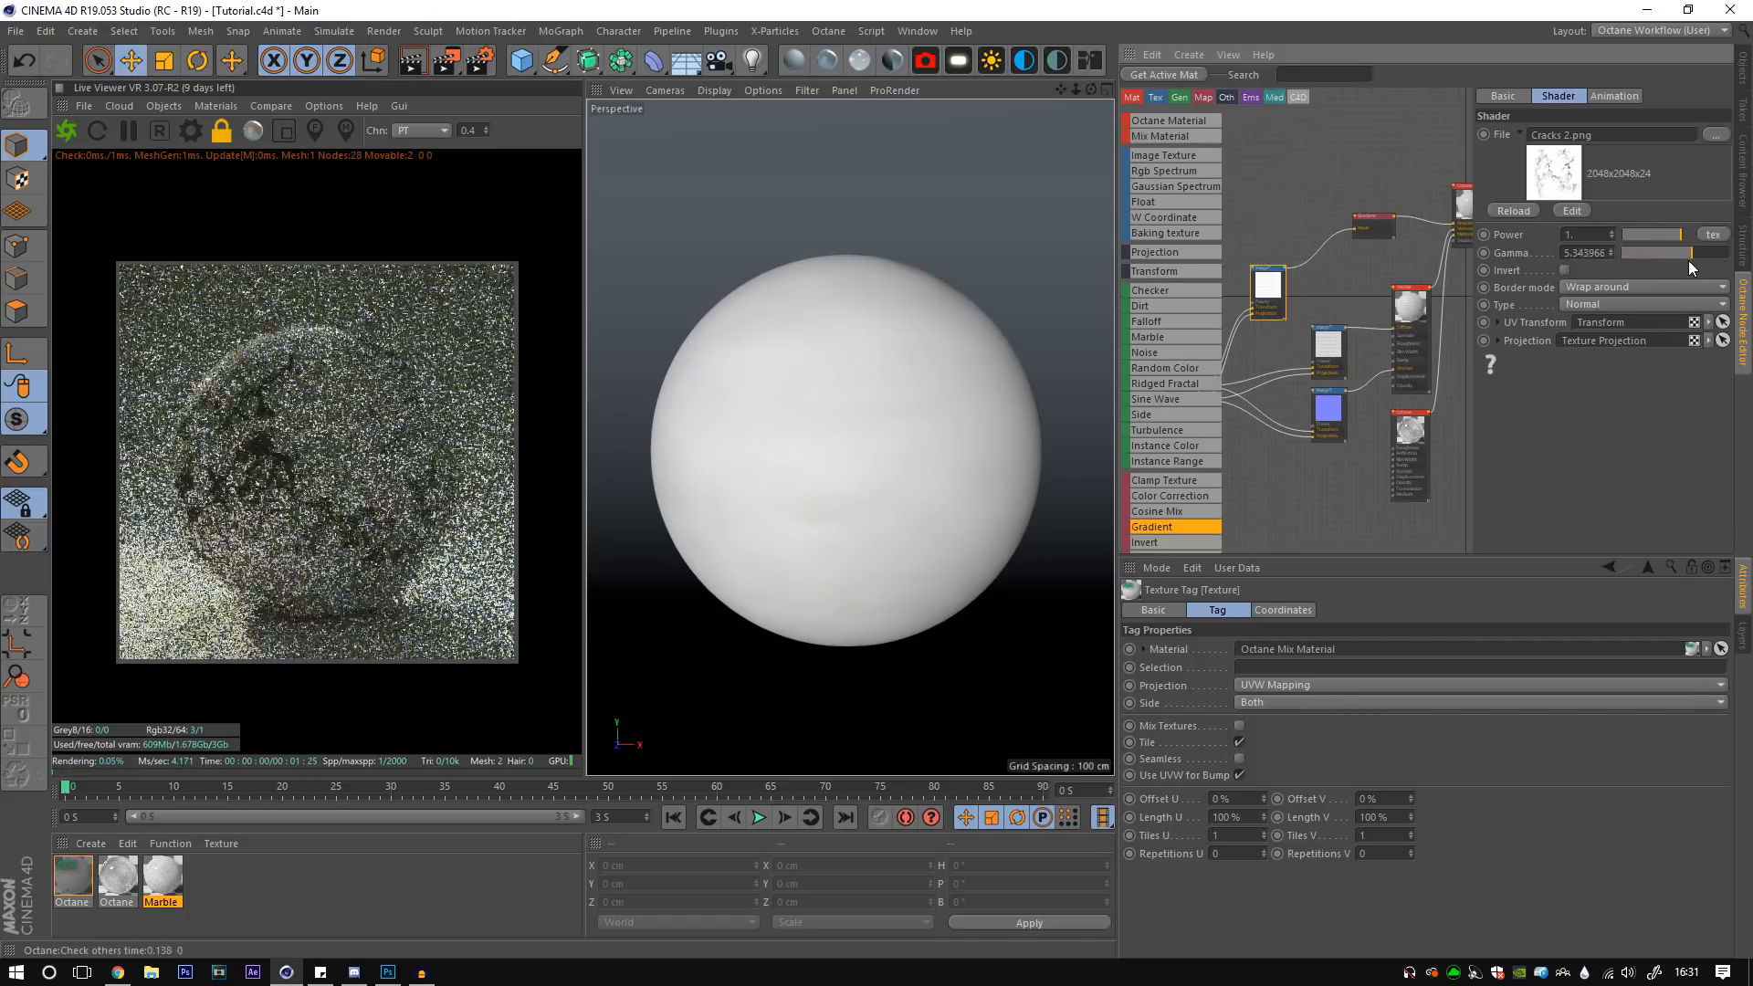
- Set 0.1 and pull the gradient's light and dark knots together for sharp dark cracks
text(0.1)
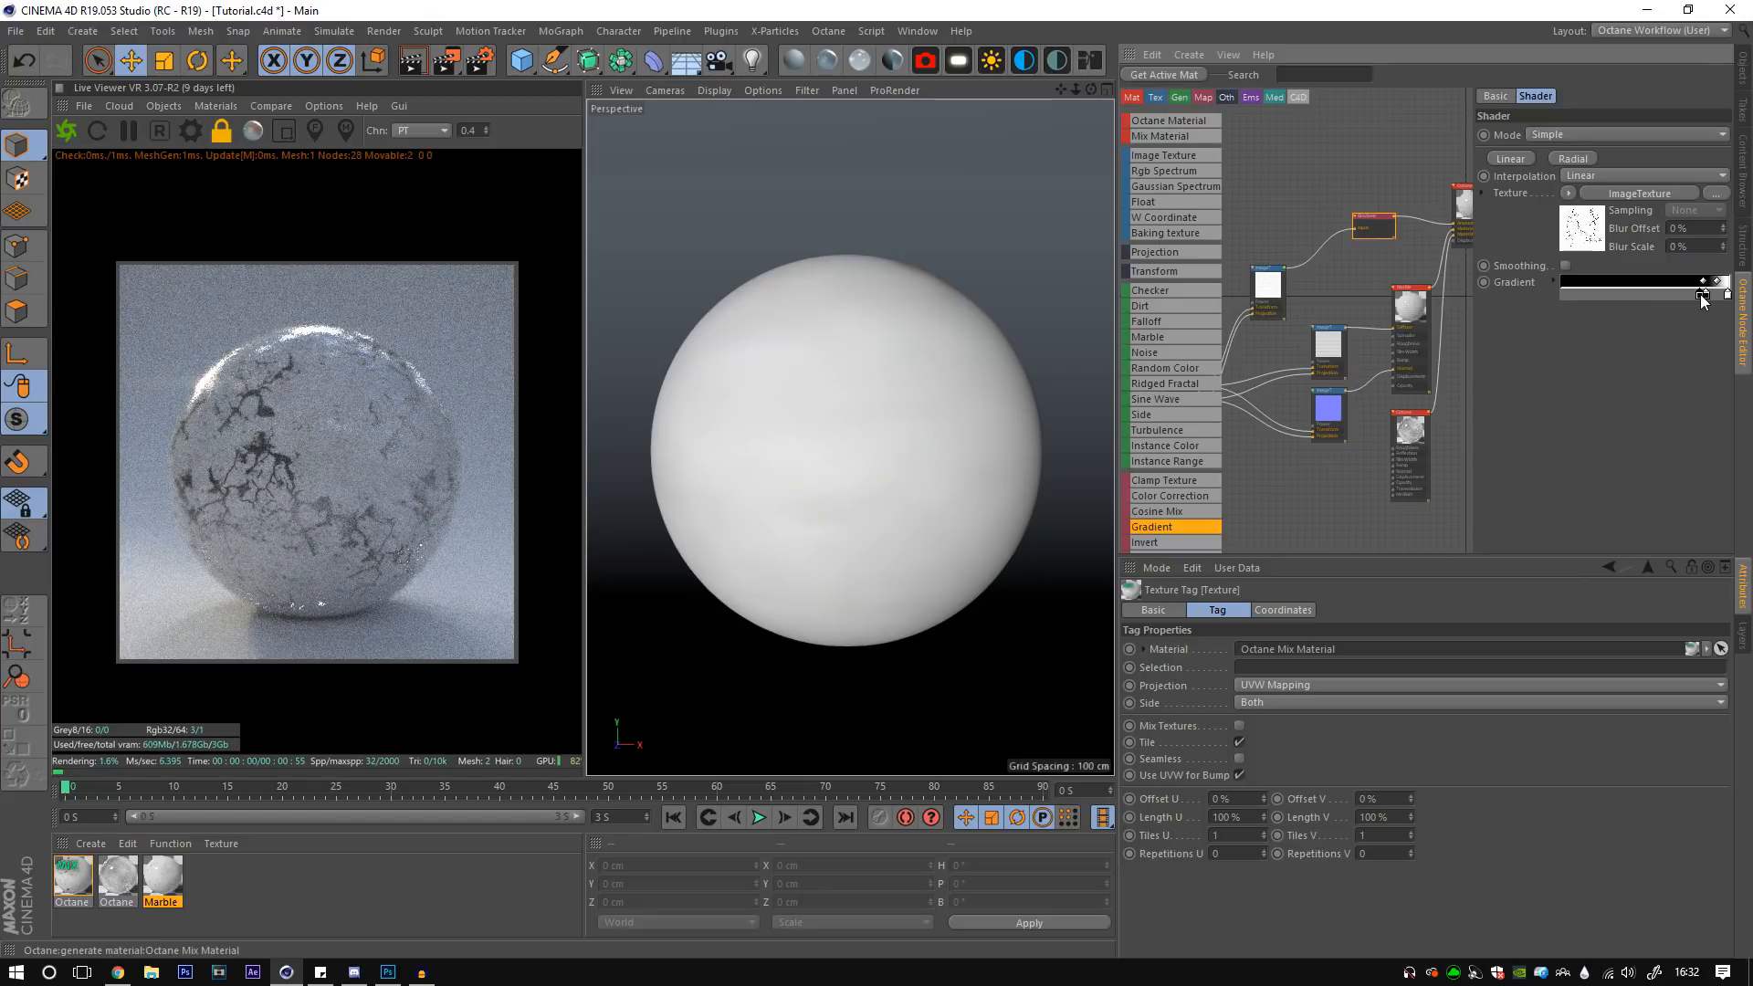
drag(1699, 300, 1654, 299)
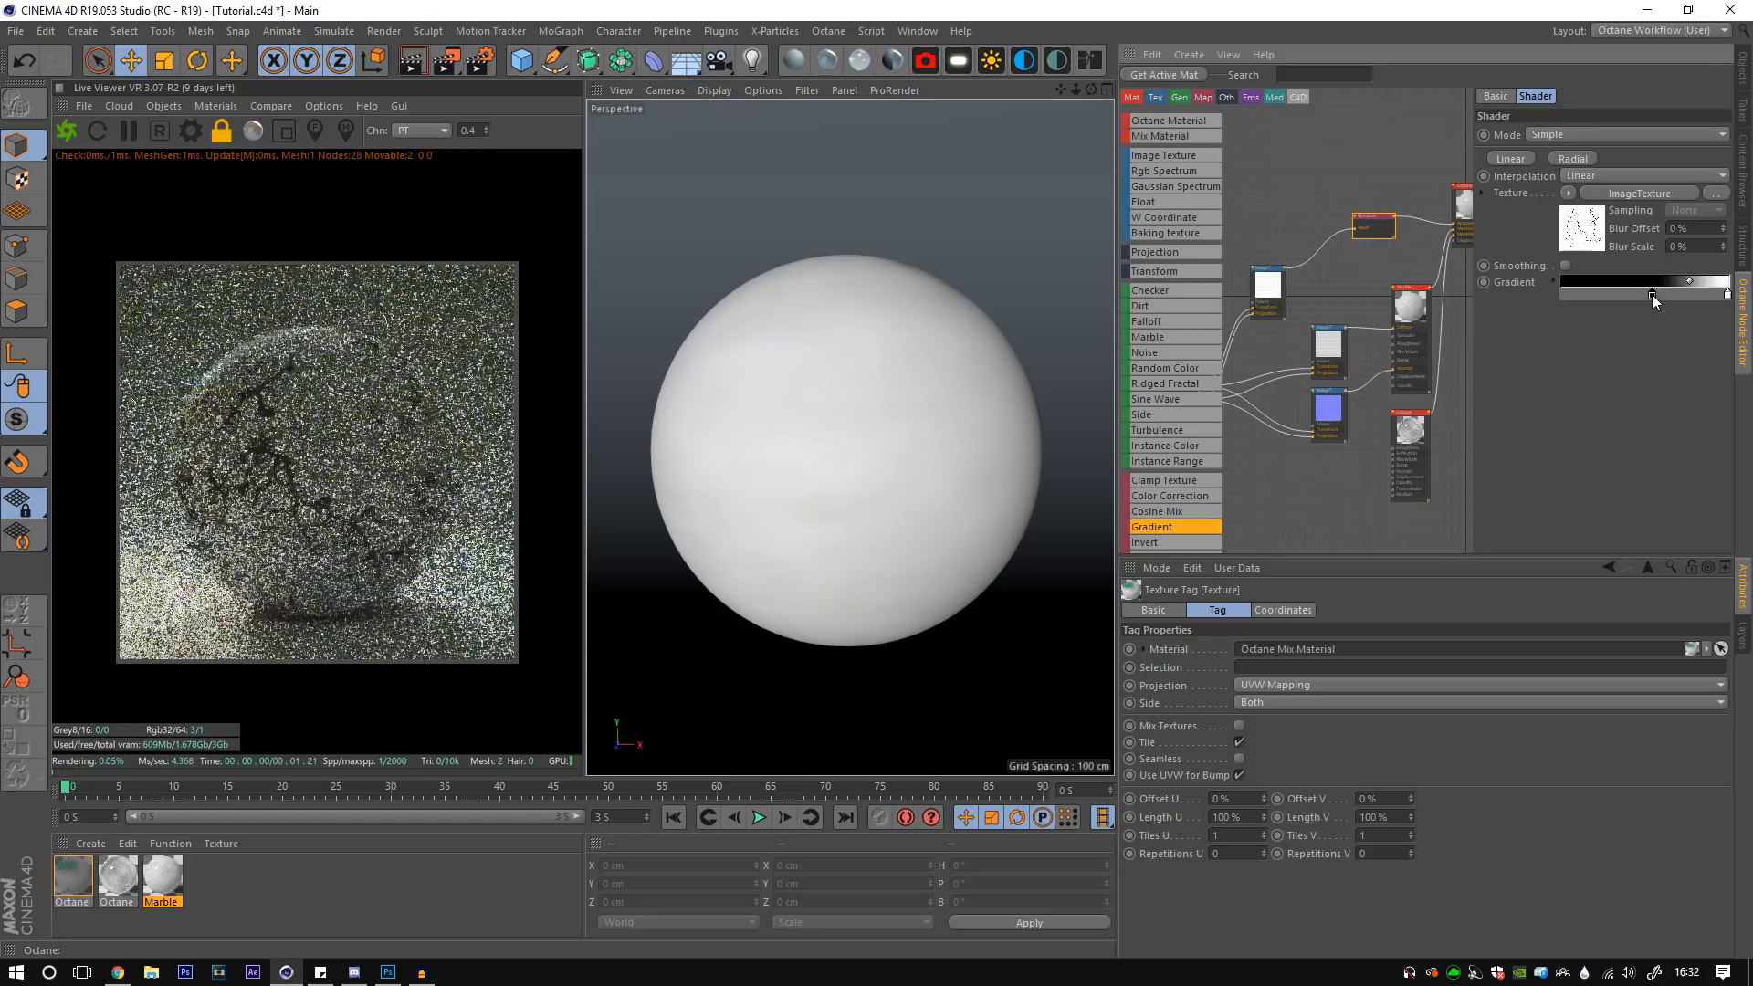
drag(1690, 292, 1656, 294)
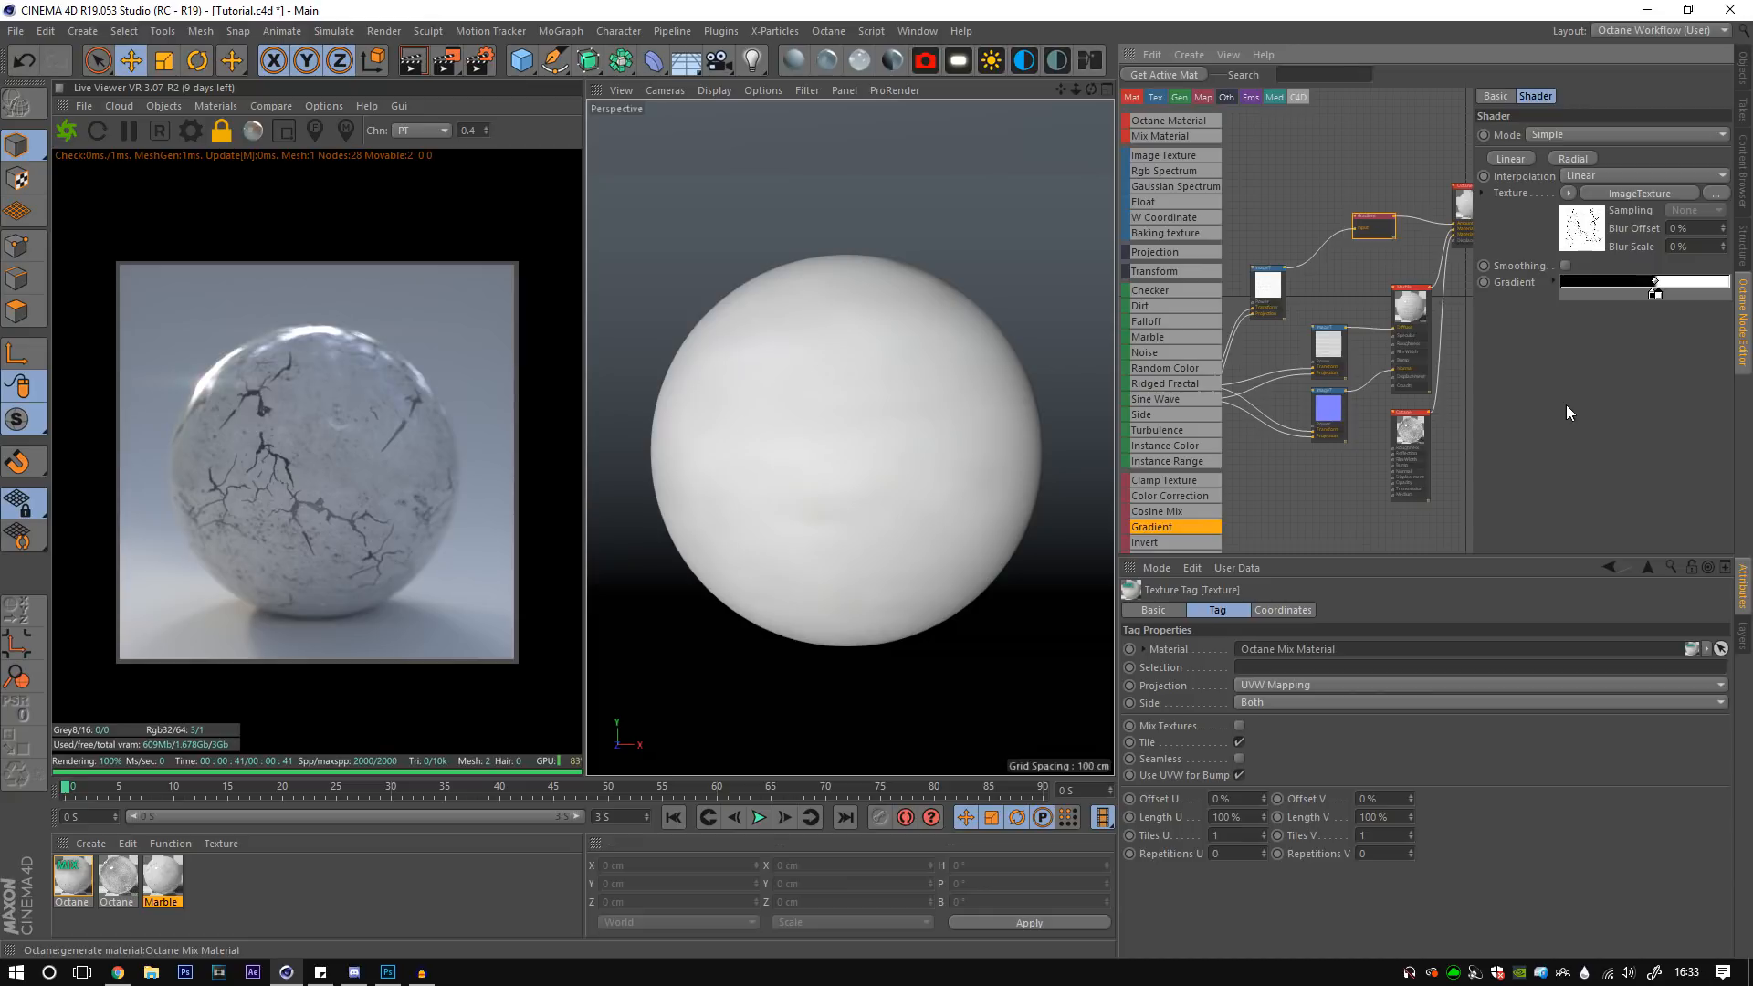
mouse_move(1523, 432)
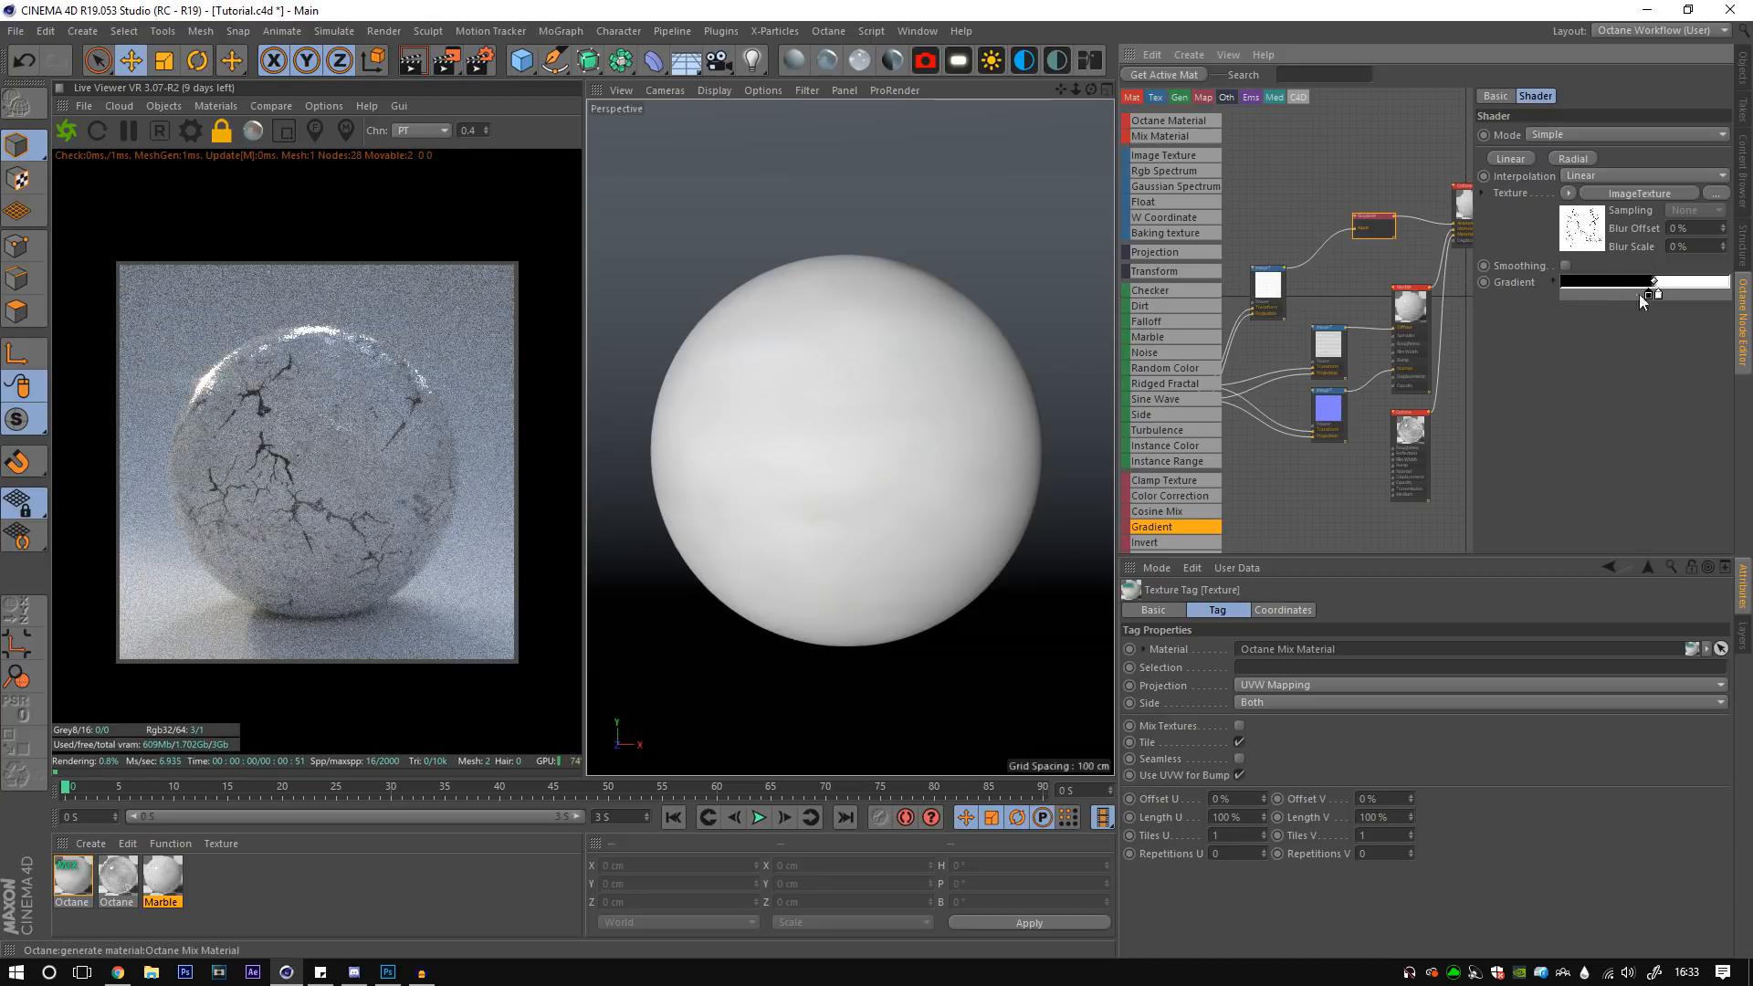
mouse_move(1263, 281)
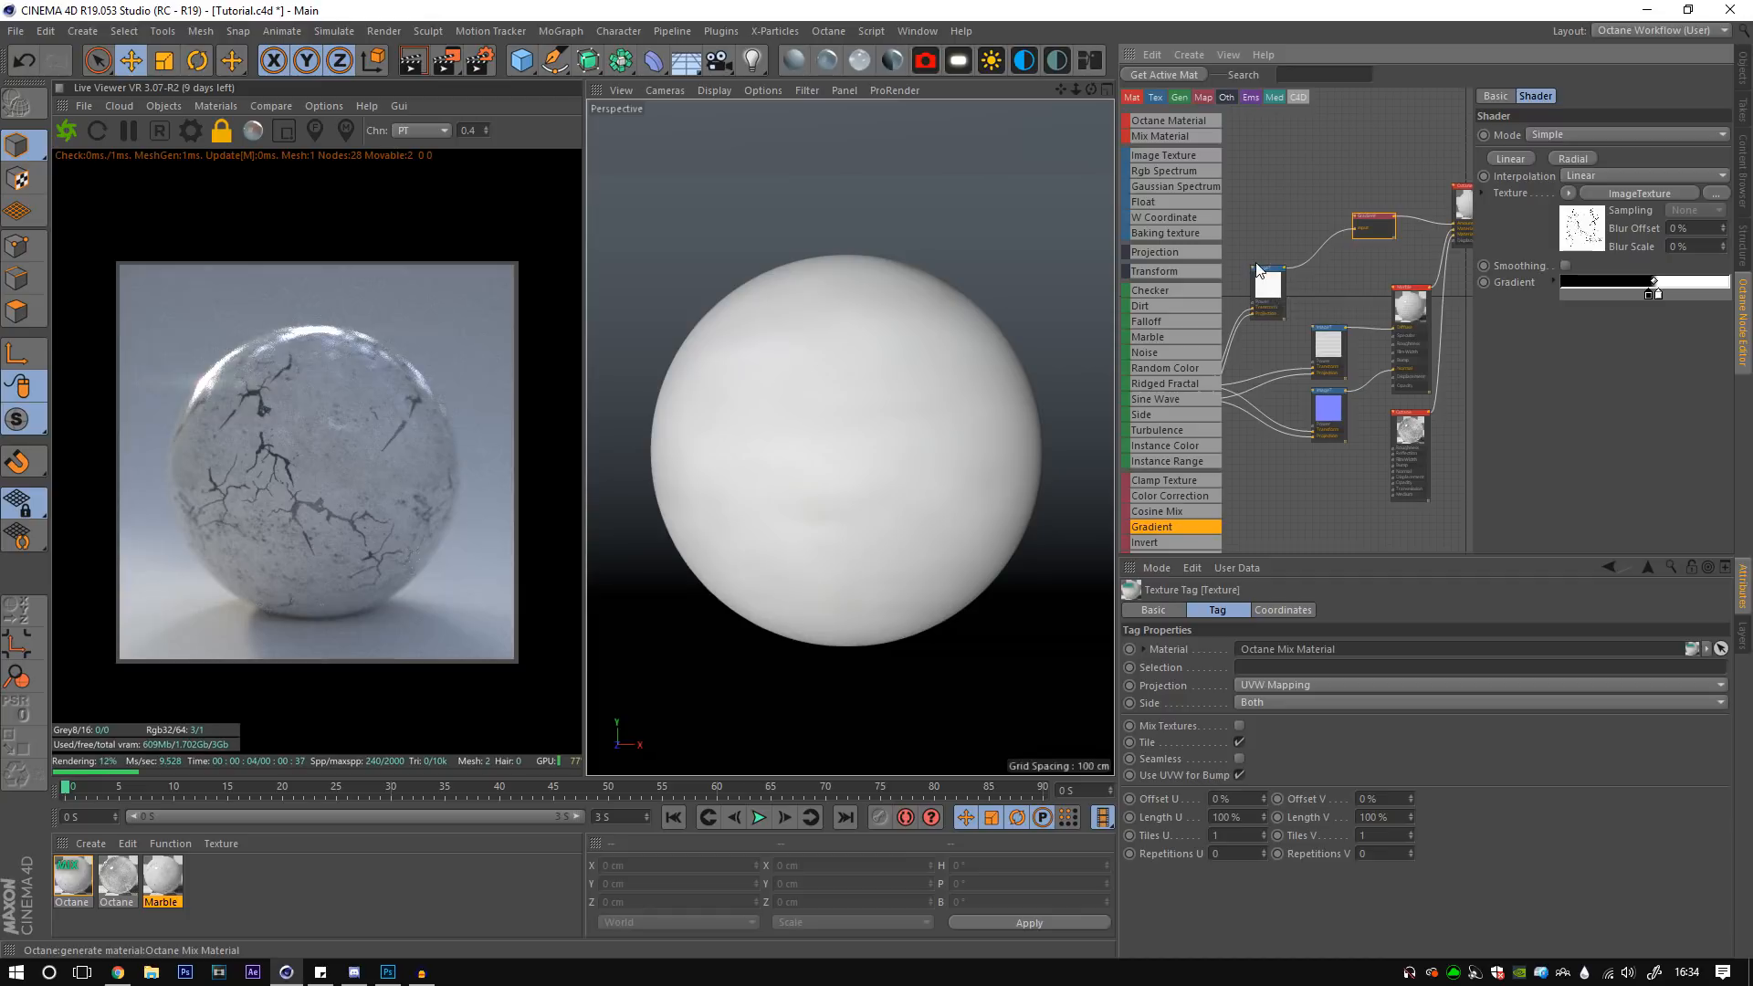
mouse_move(1321, 236)
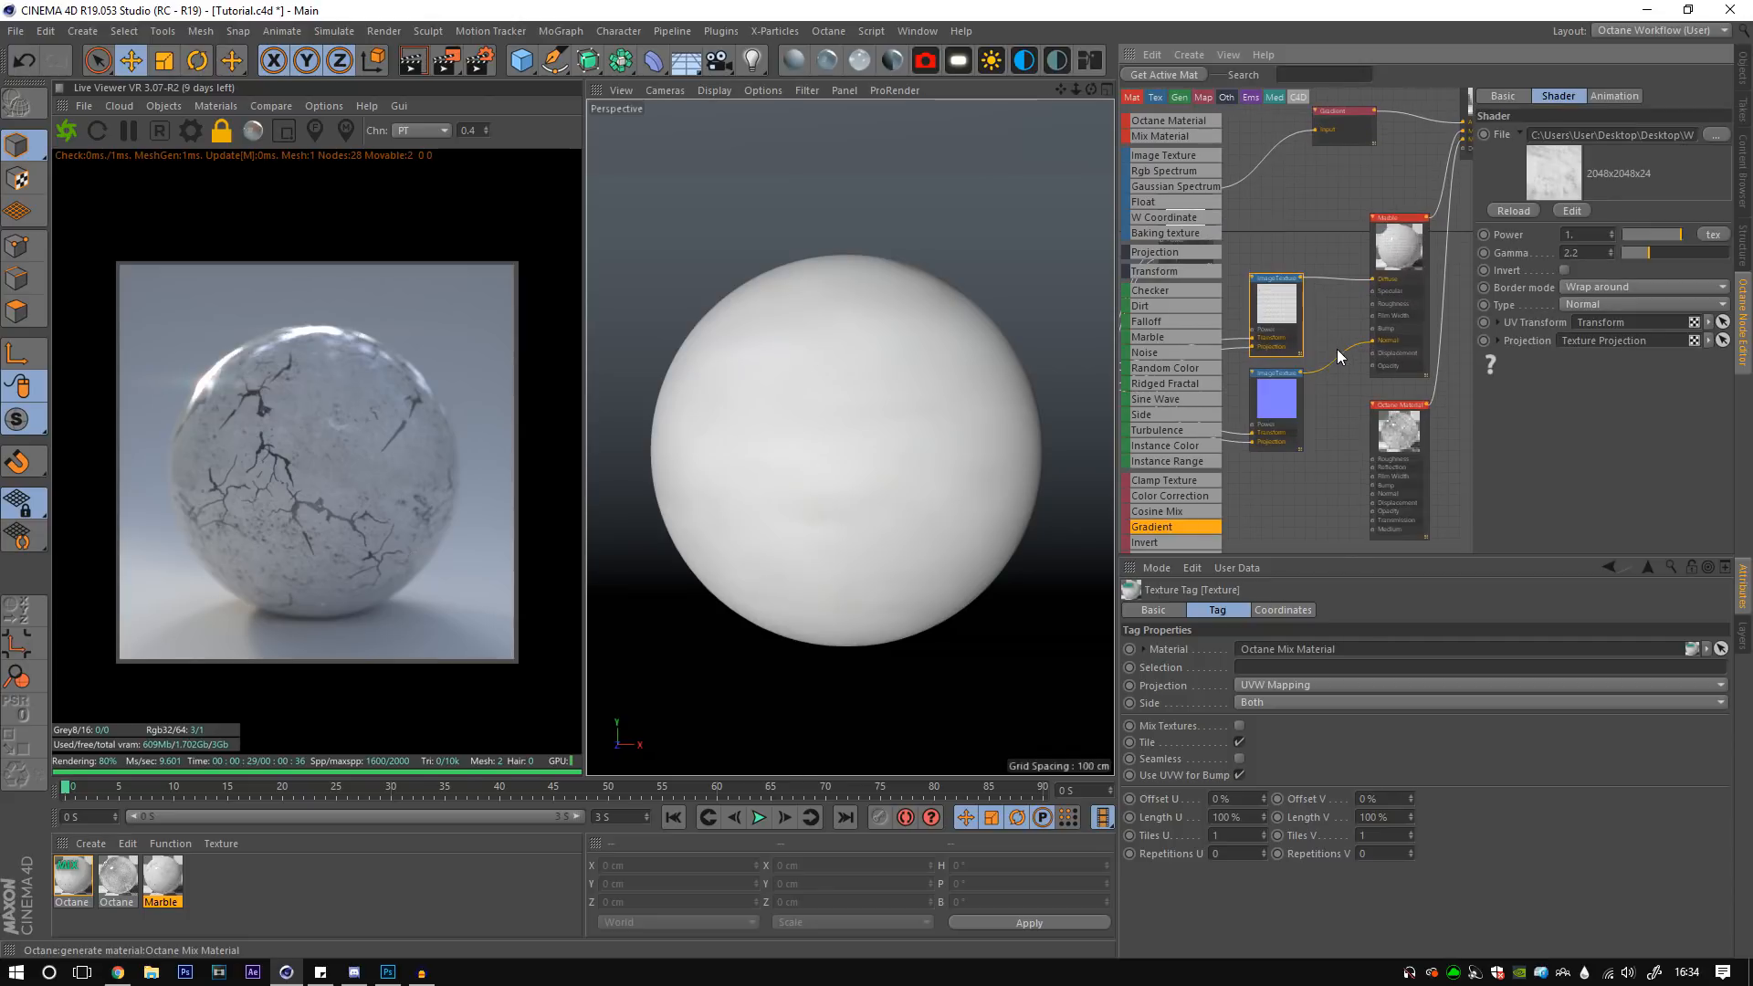
click(1402, 401)
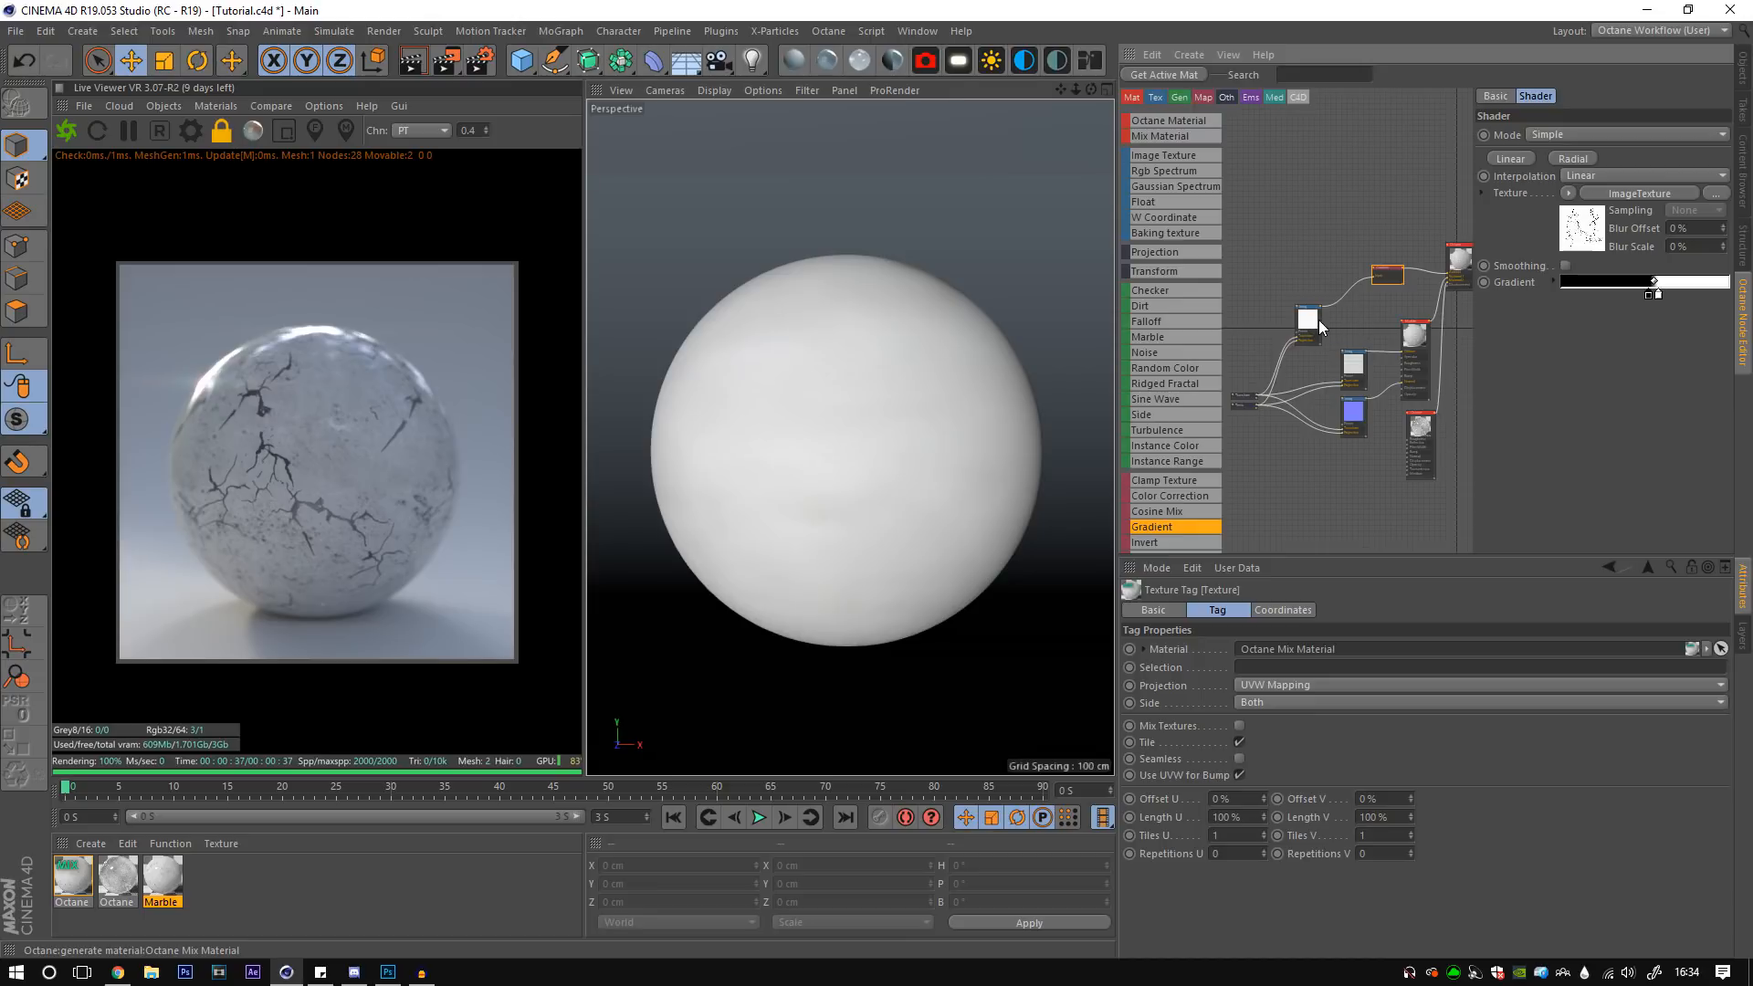
click(1307, 321)
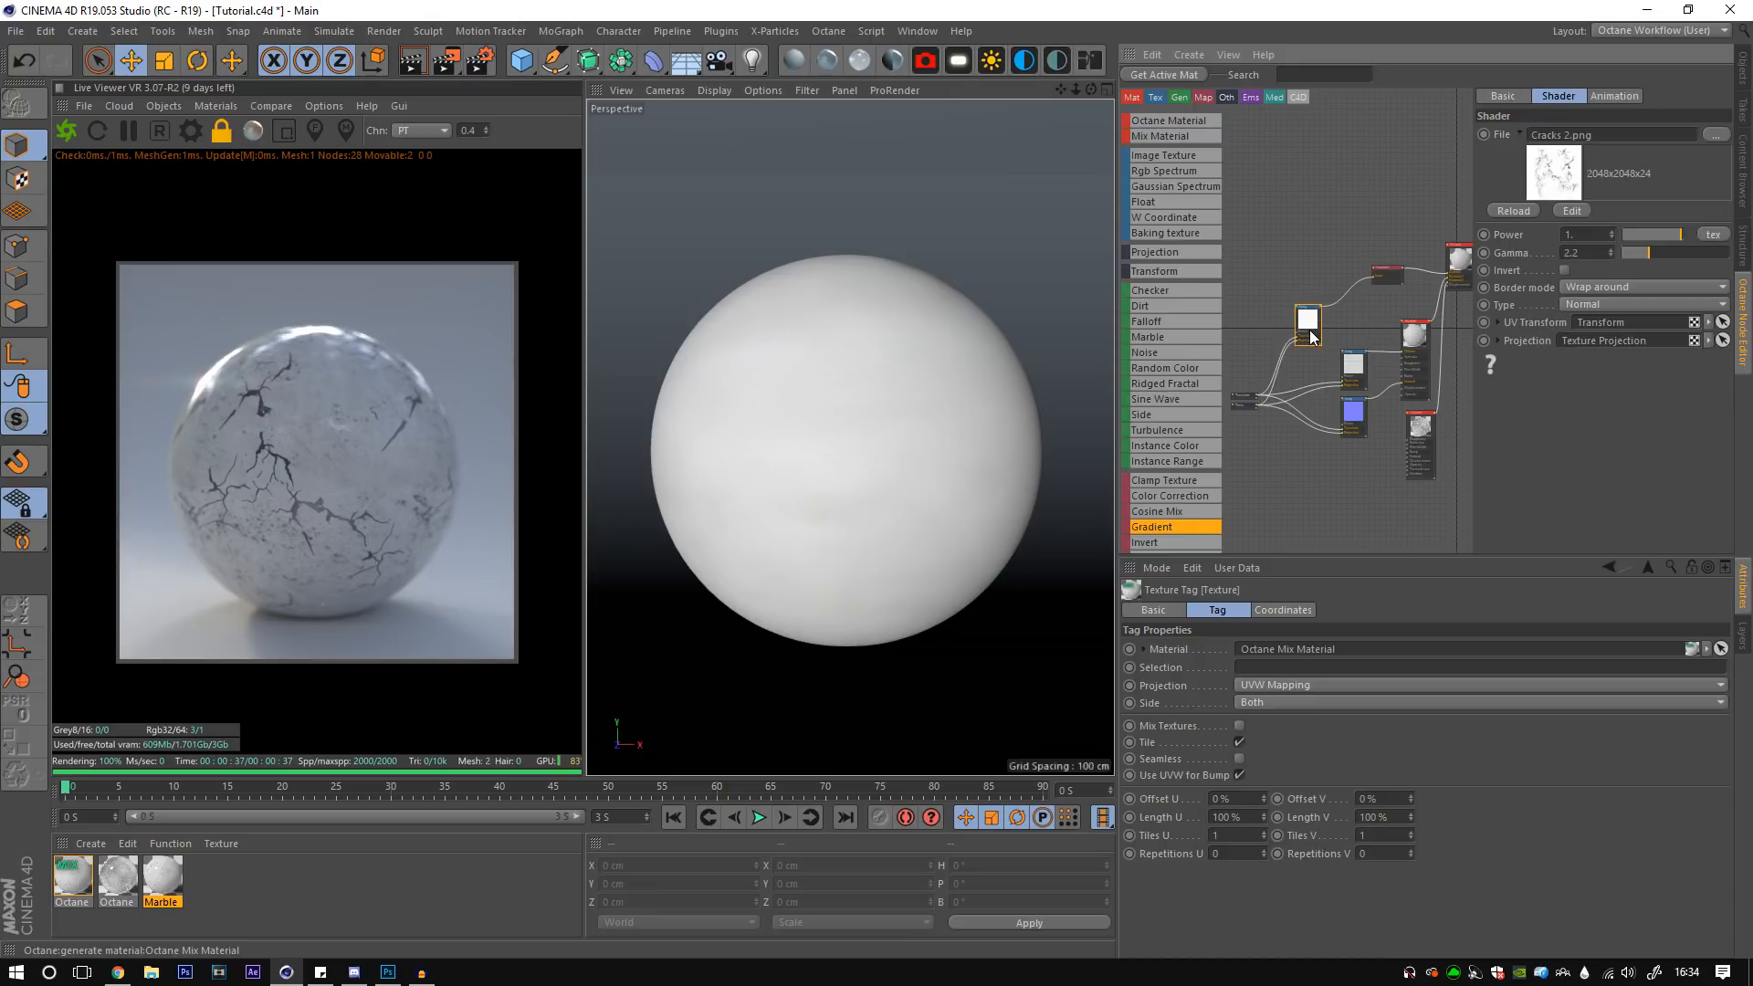
- Reposition the crack ImageTexture node and connect it to the second Octane material
drag(1307, 318, 1296, 416)
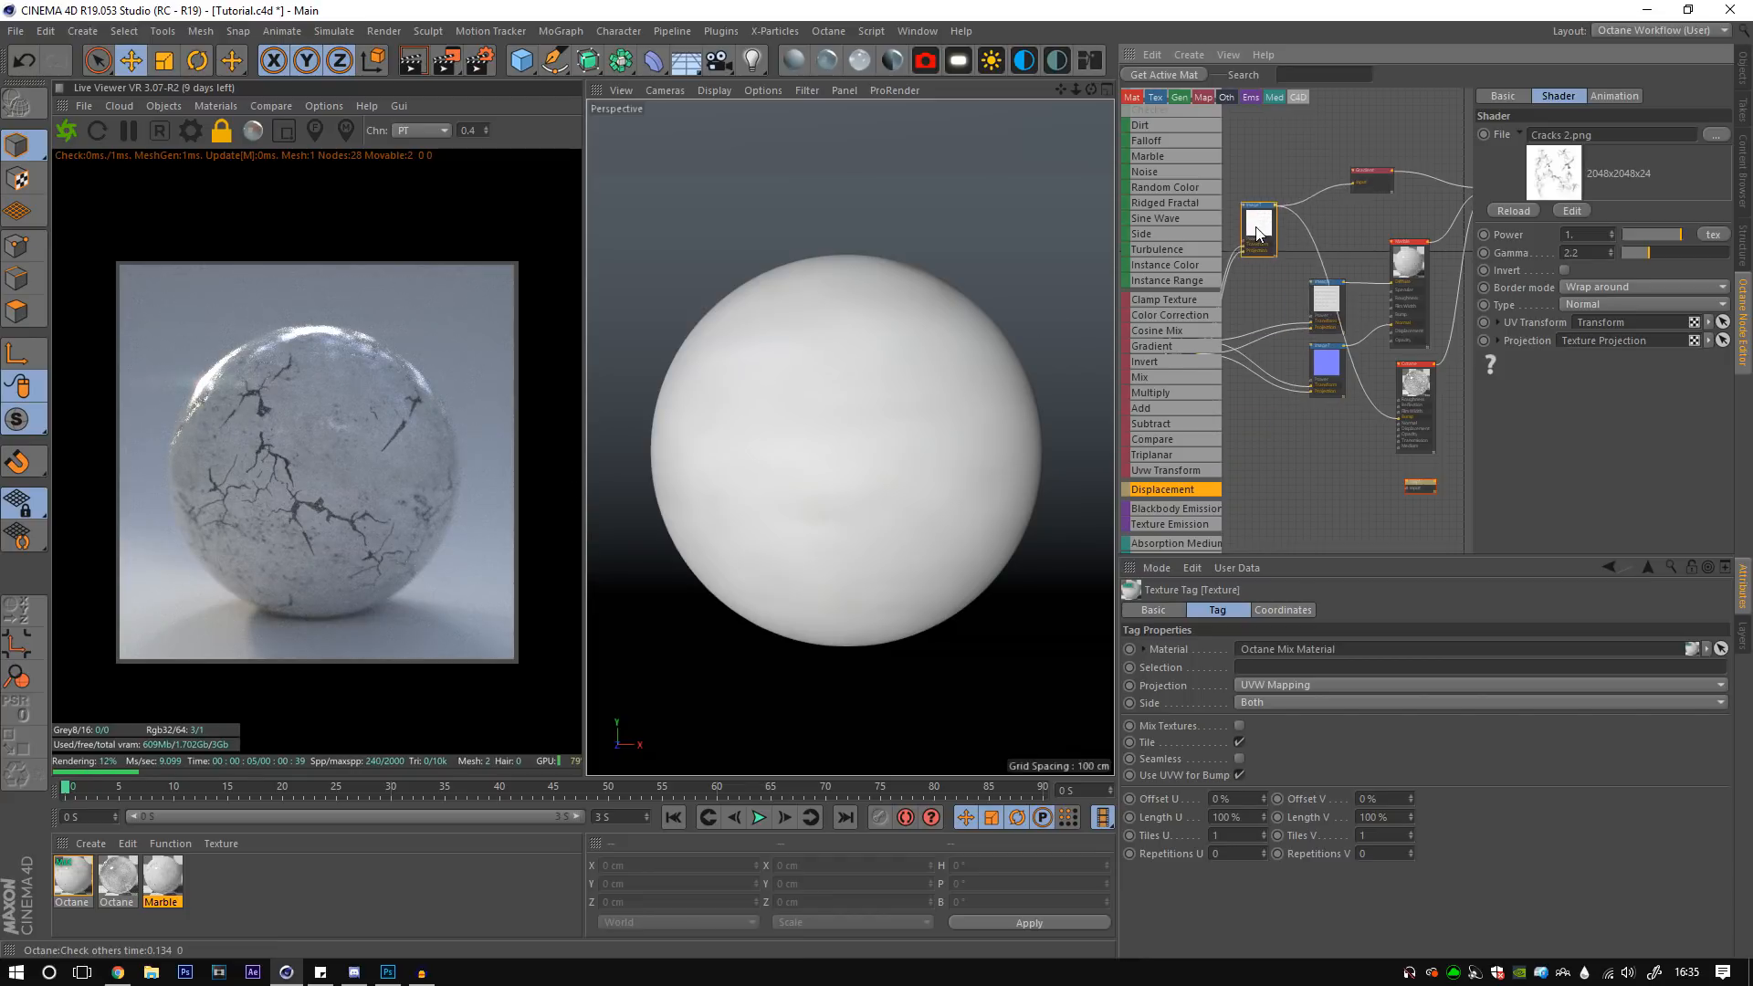
drag(1256, 230, 1297, 207)
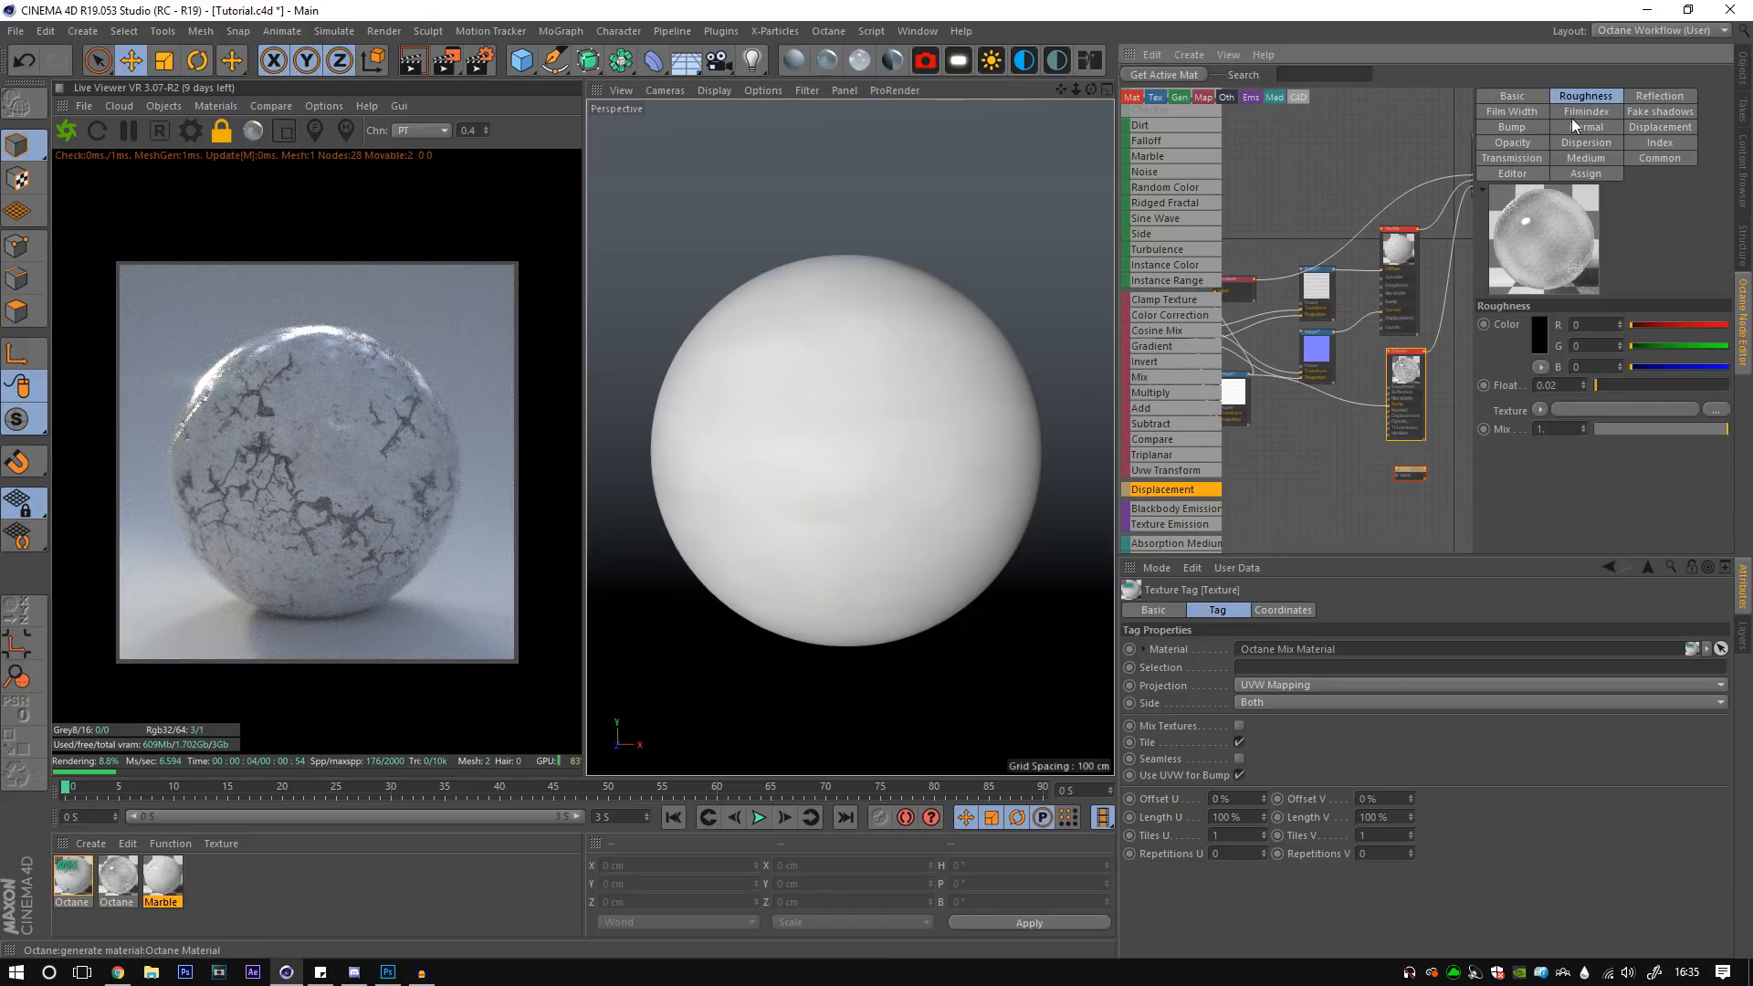
- Set the crack material's type to Diffuse with a near-black green colour around V 19%
click(1511, 95)
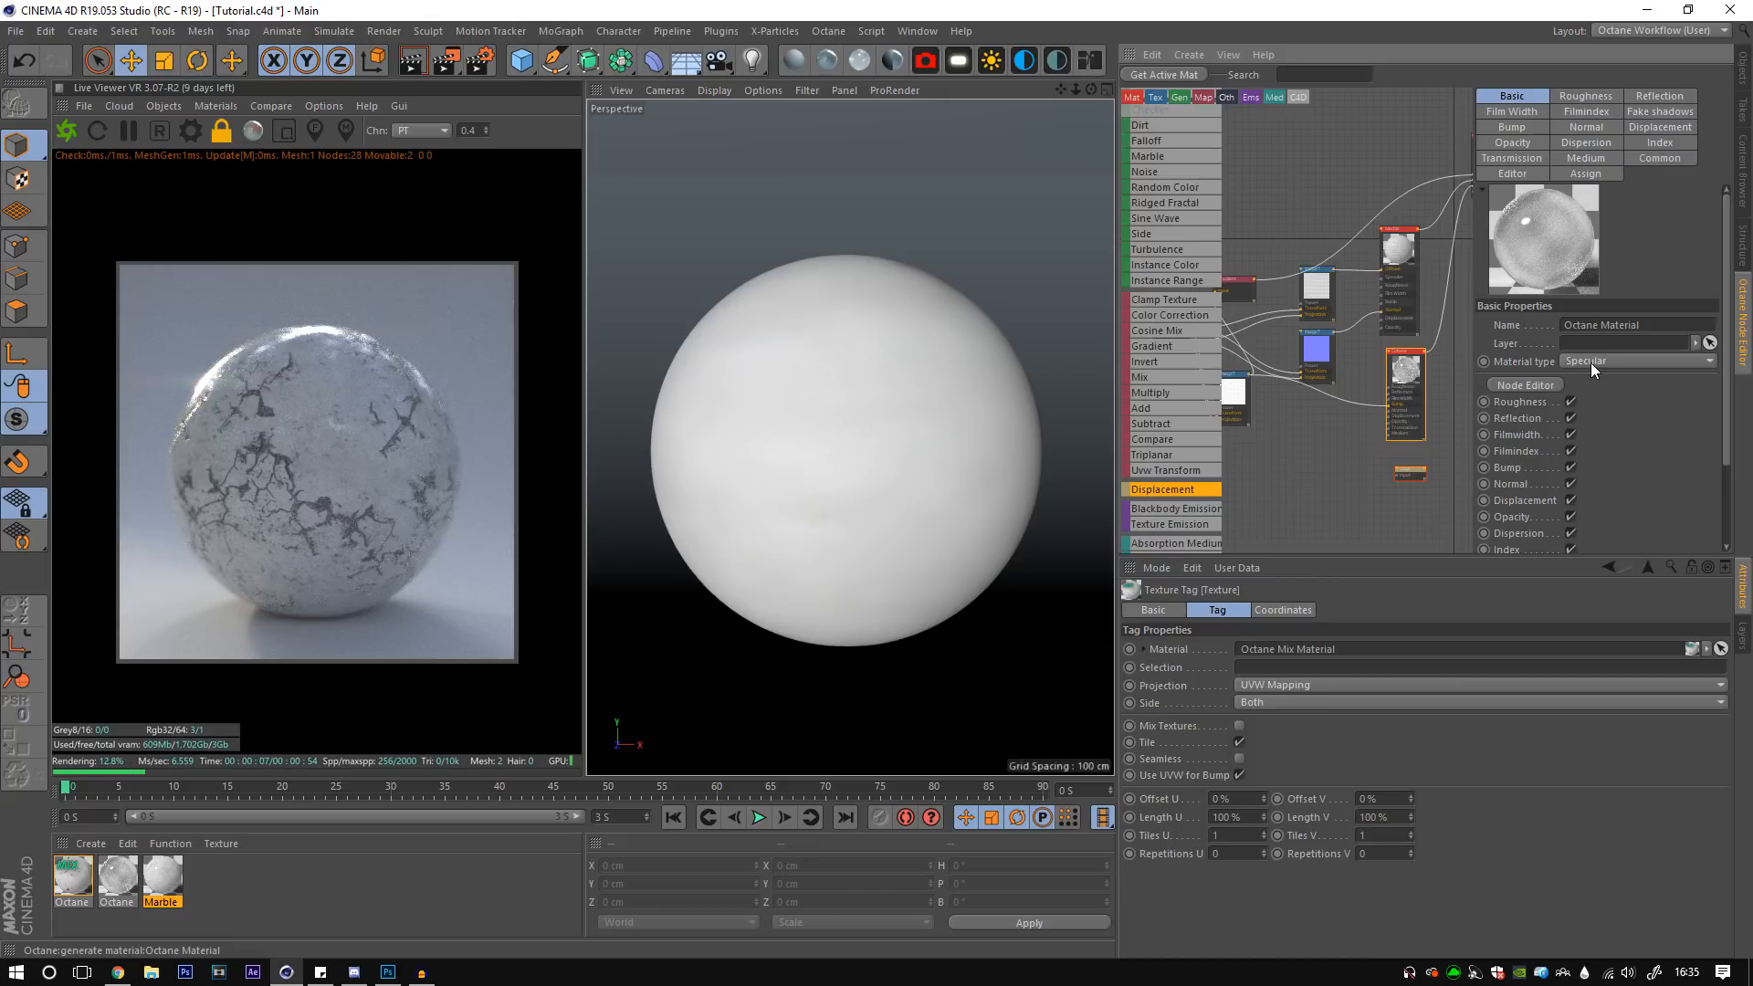
click(1638, 345)
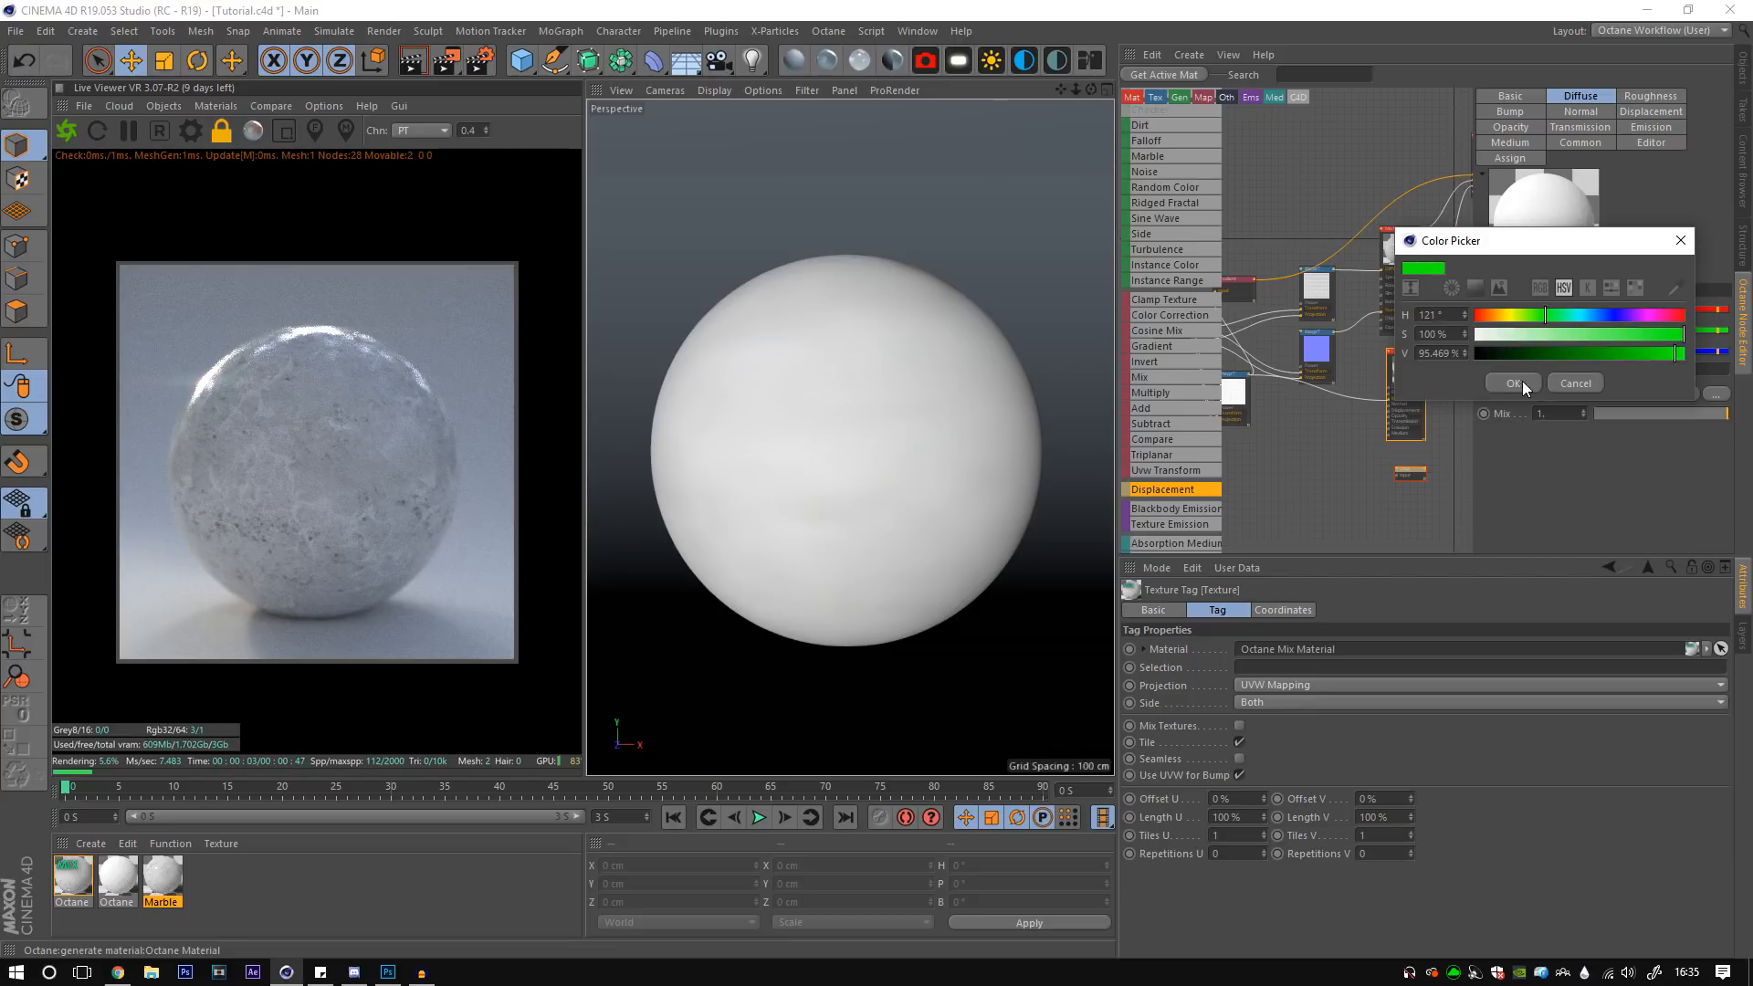
click(1511, 382)
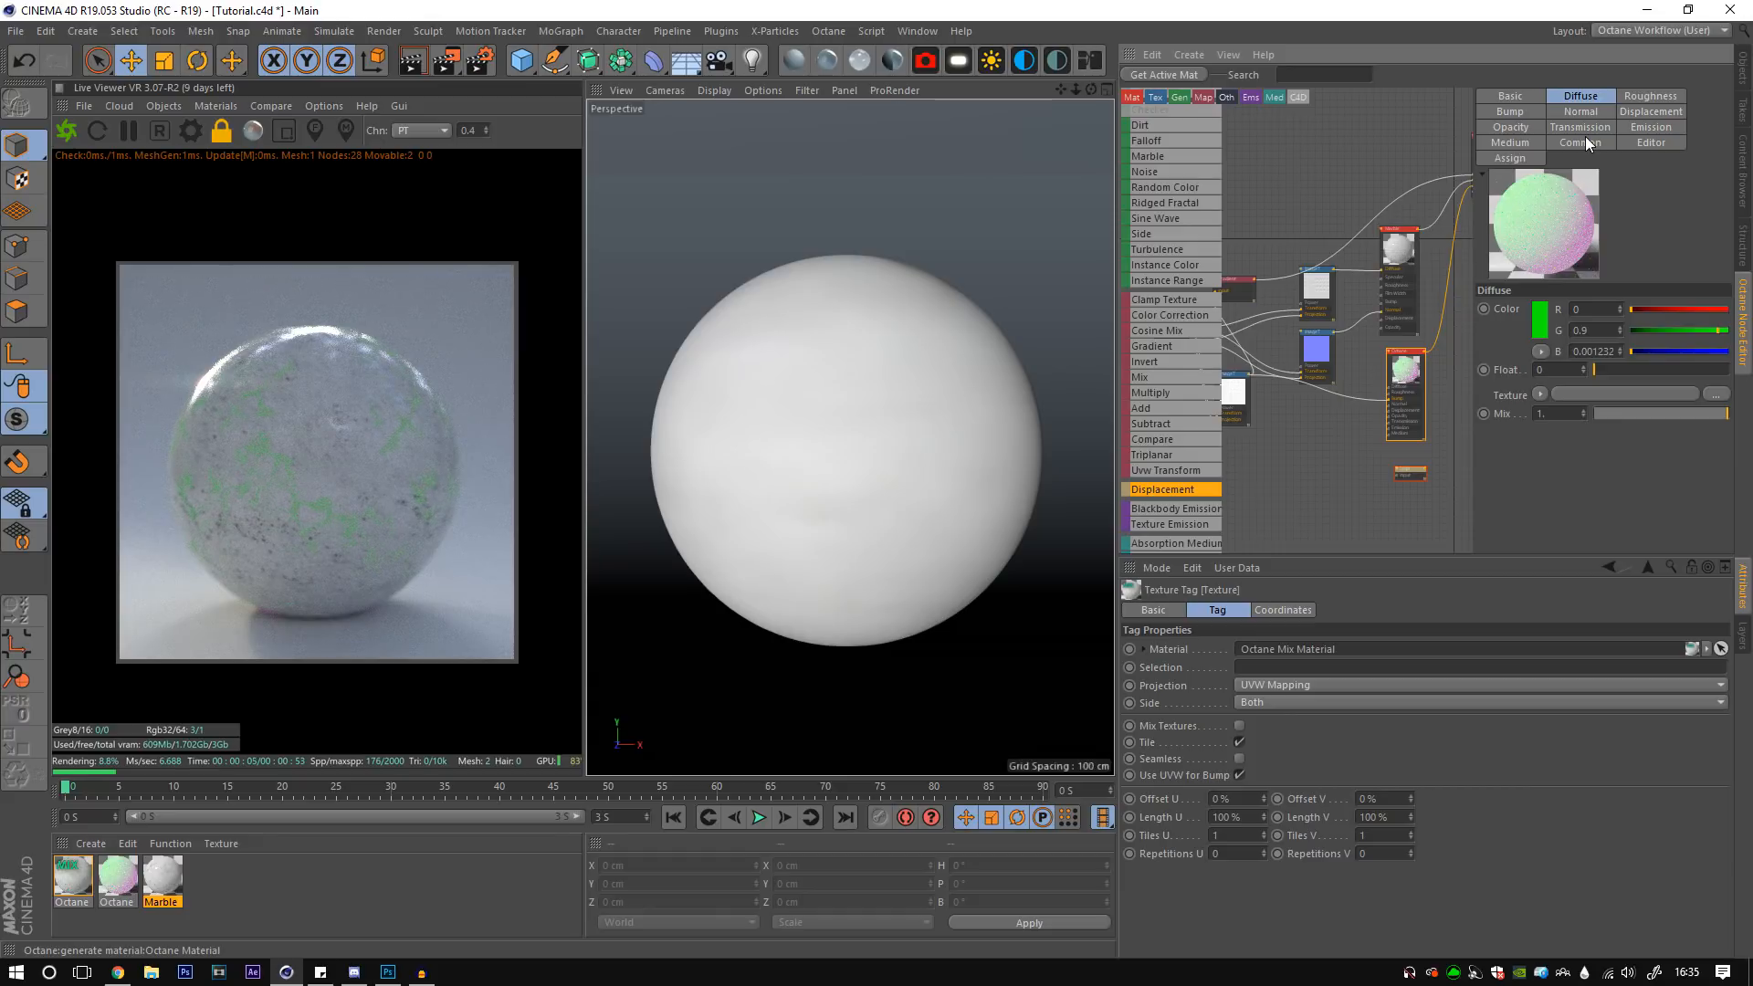
click(1510, 95)
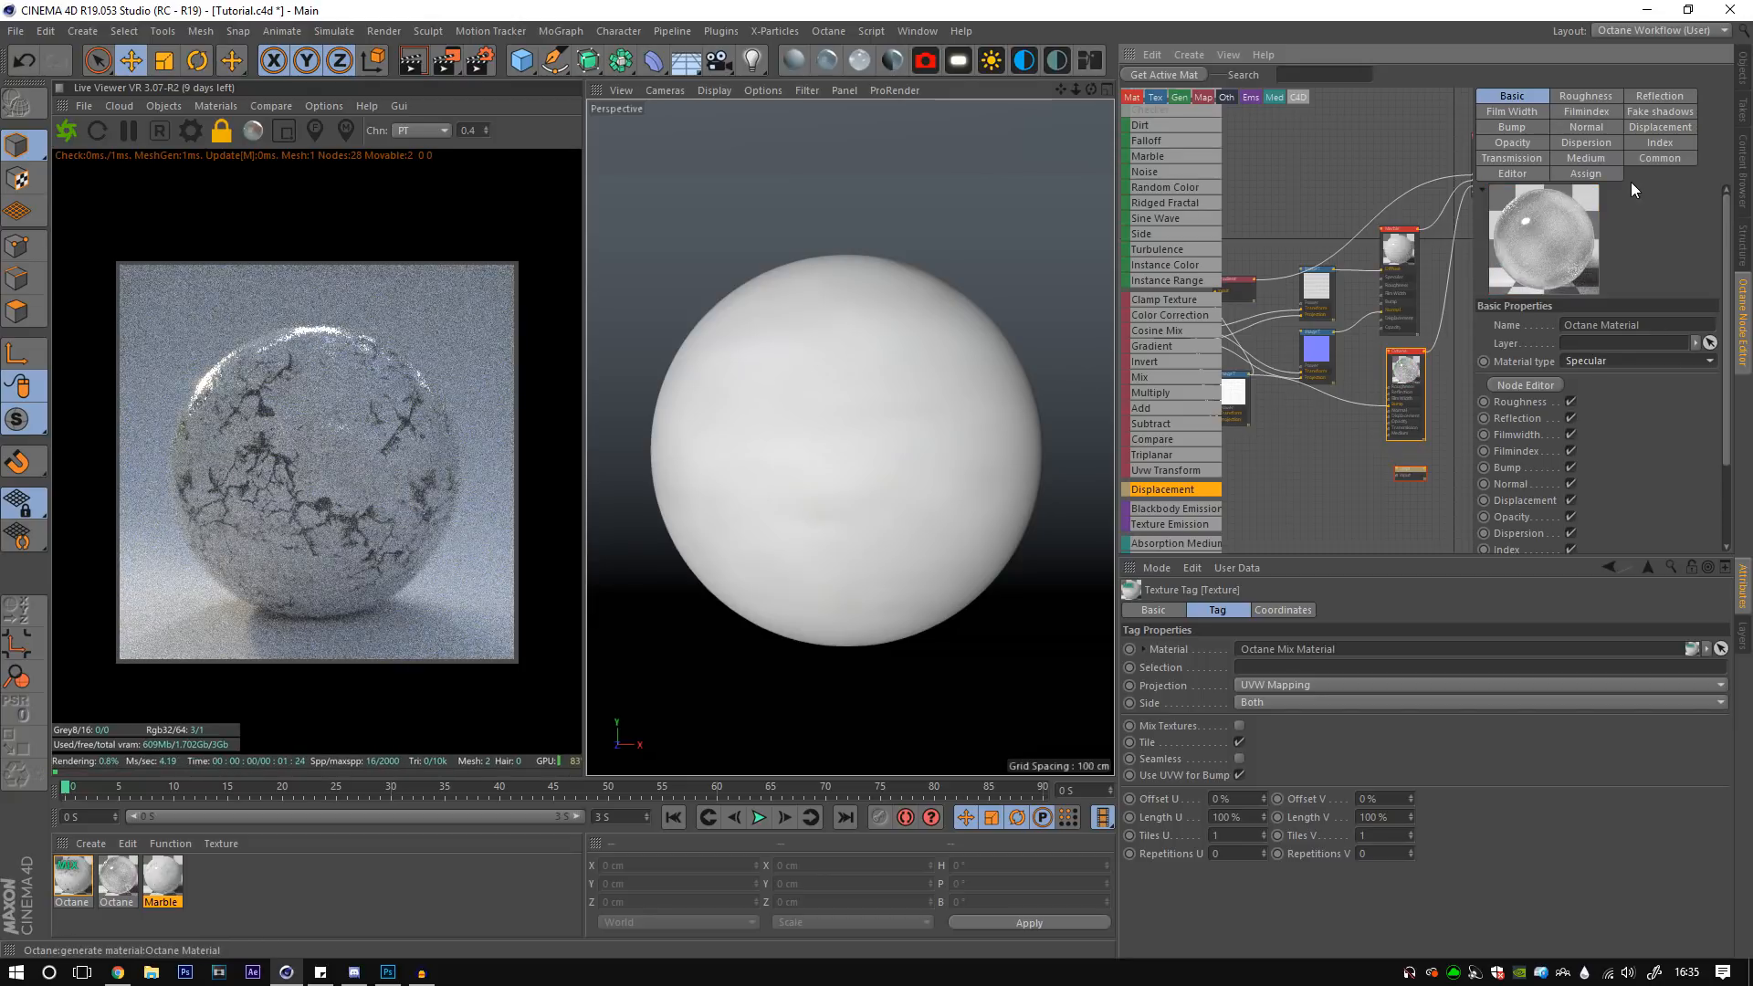
click(1638, 360)
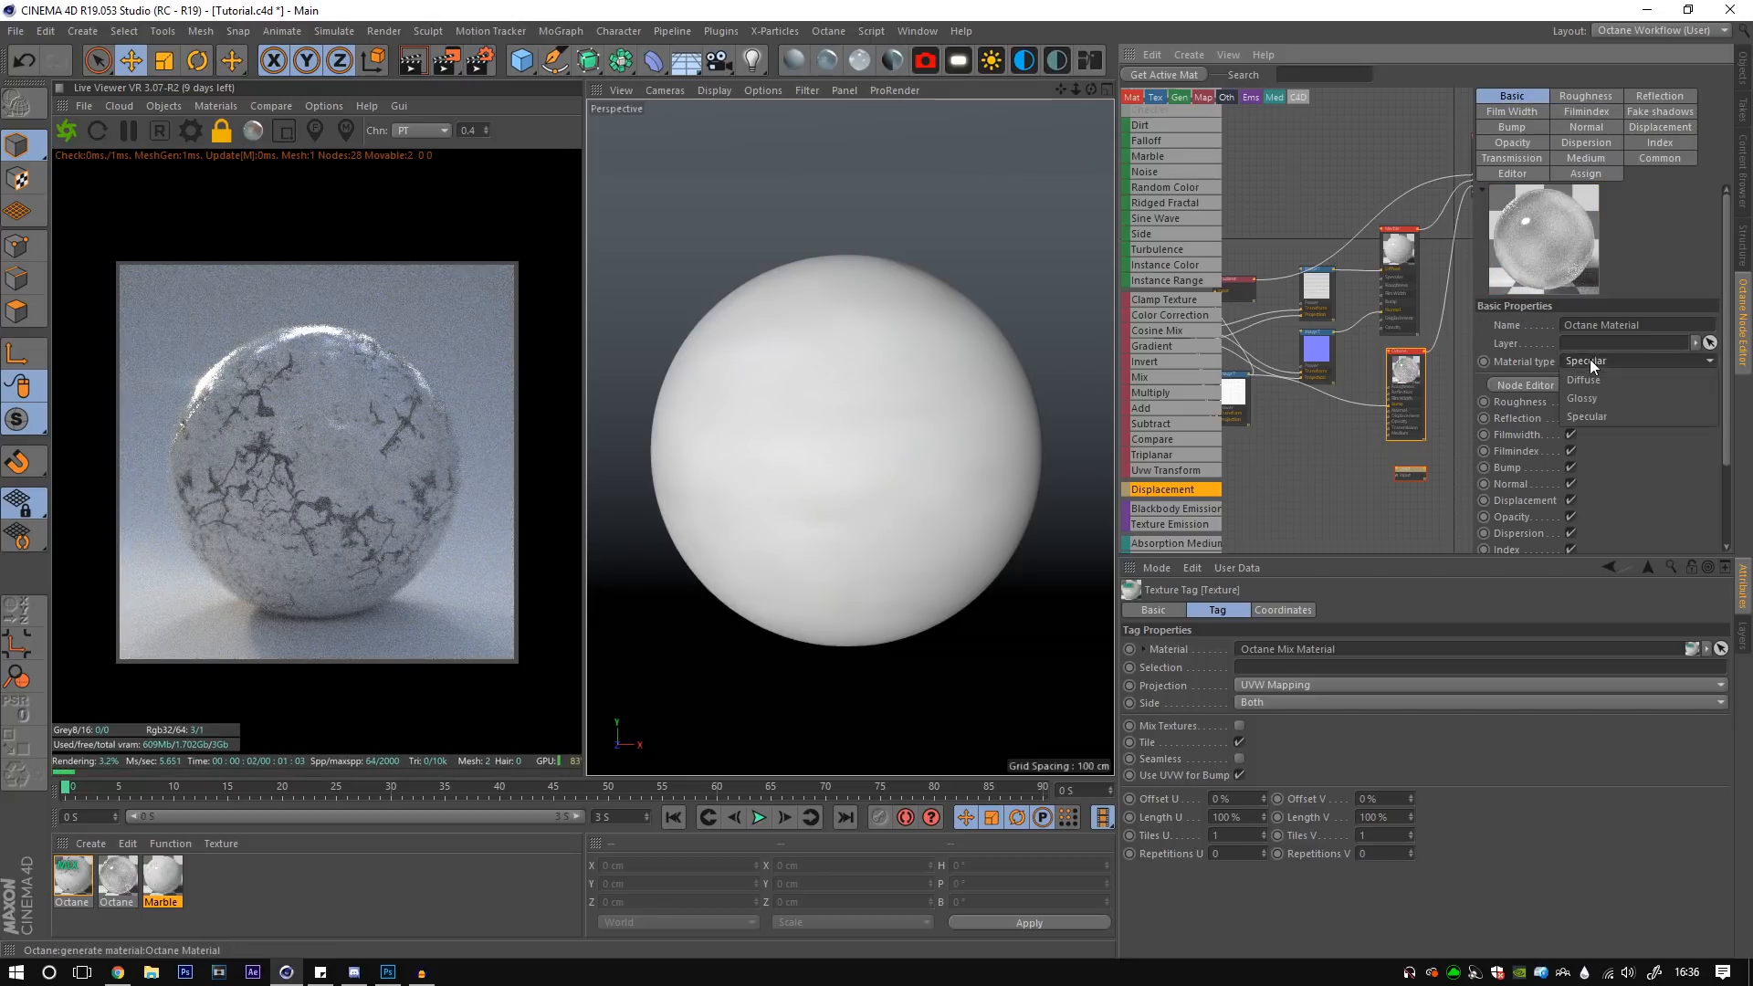
click(1583, 380)
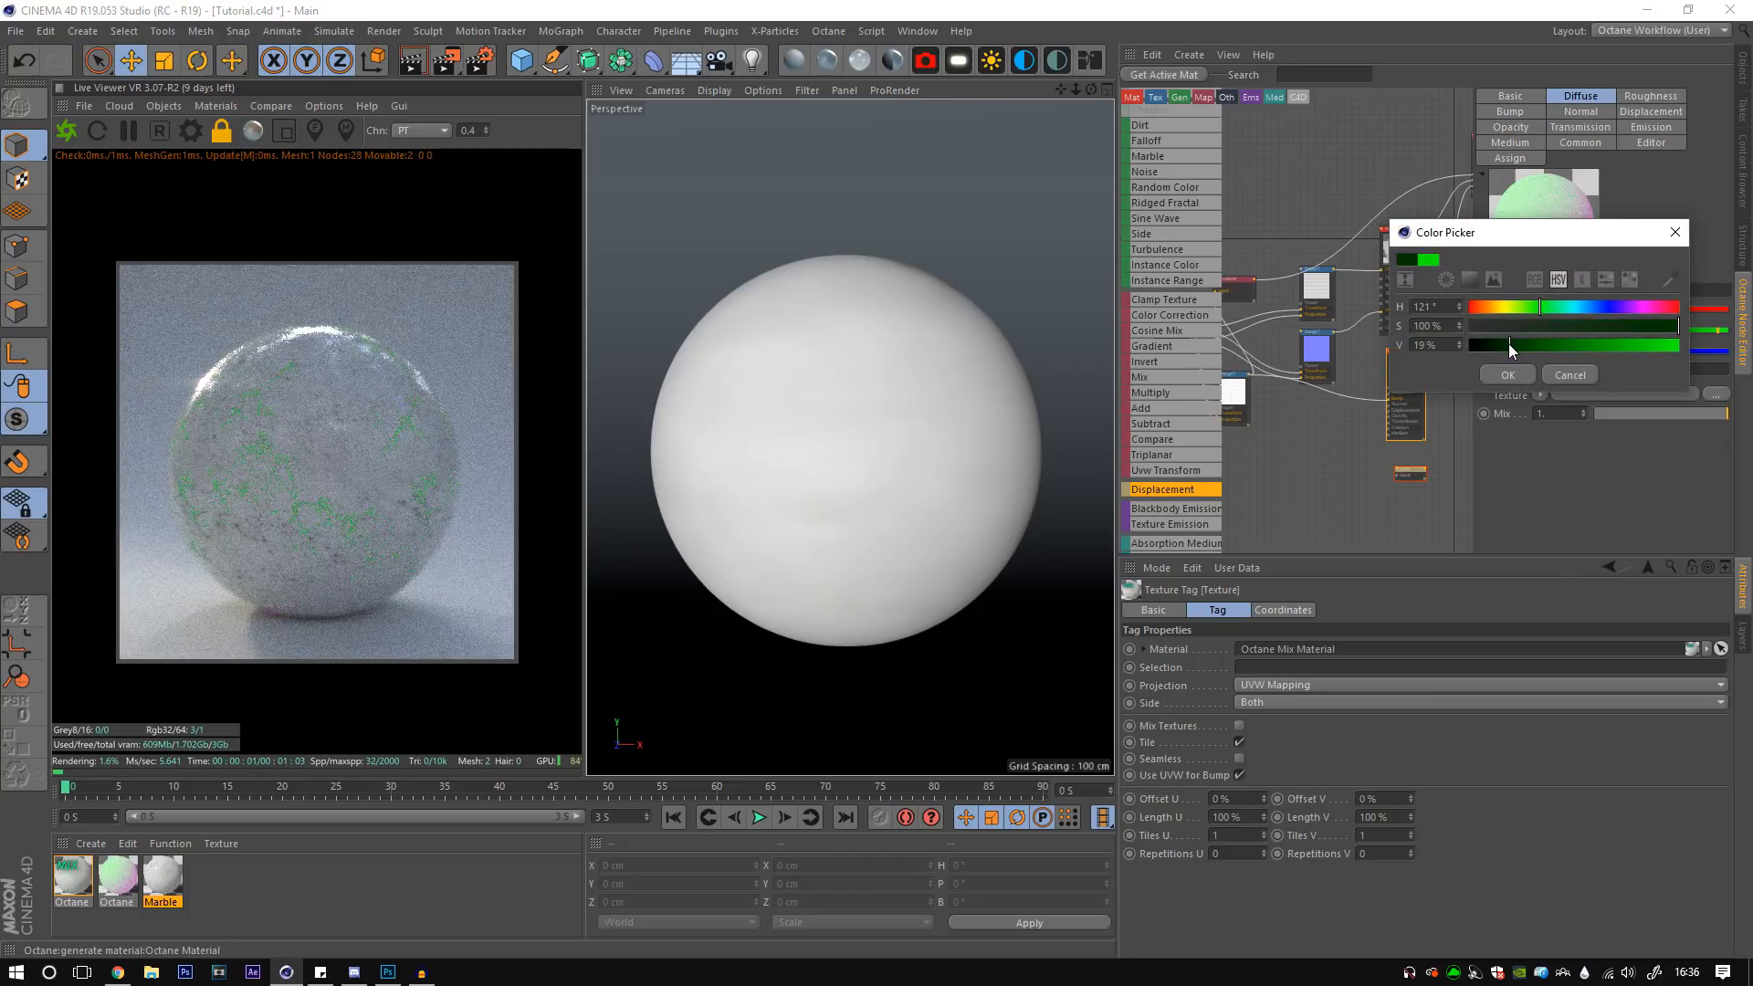
click(1506, 372)
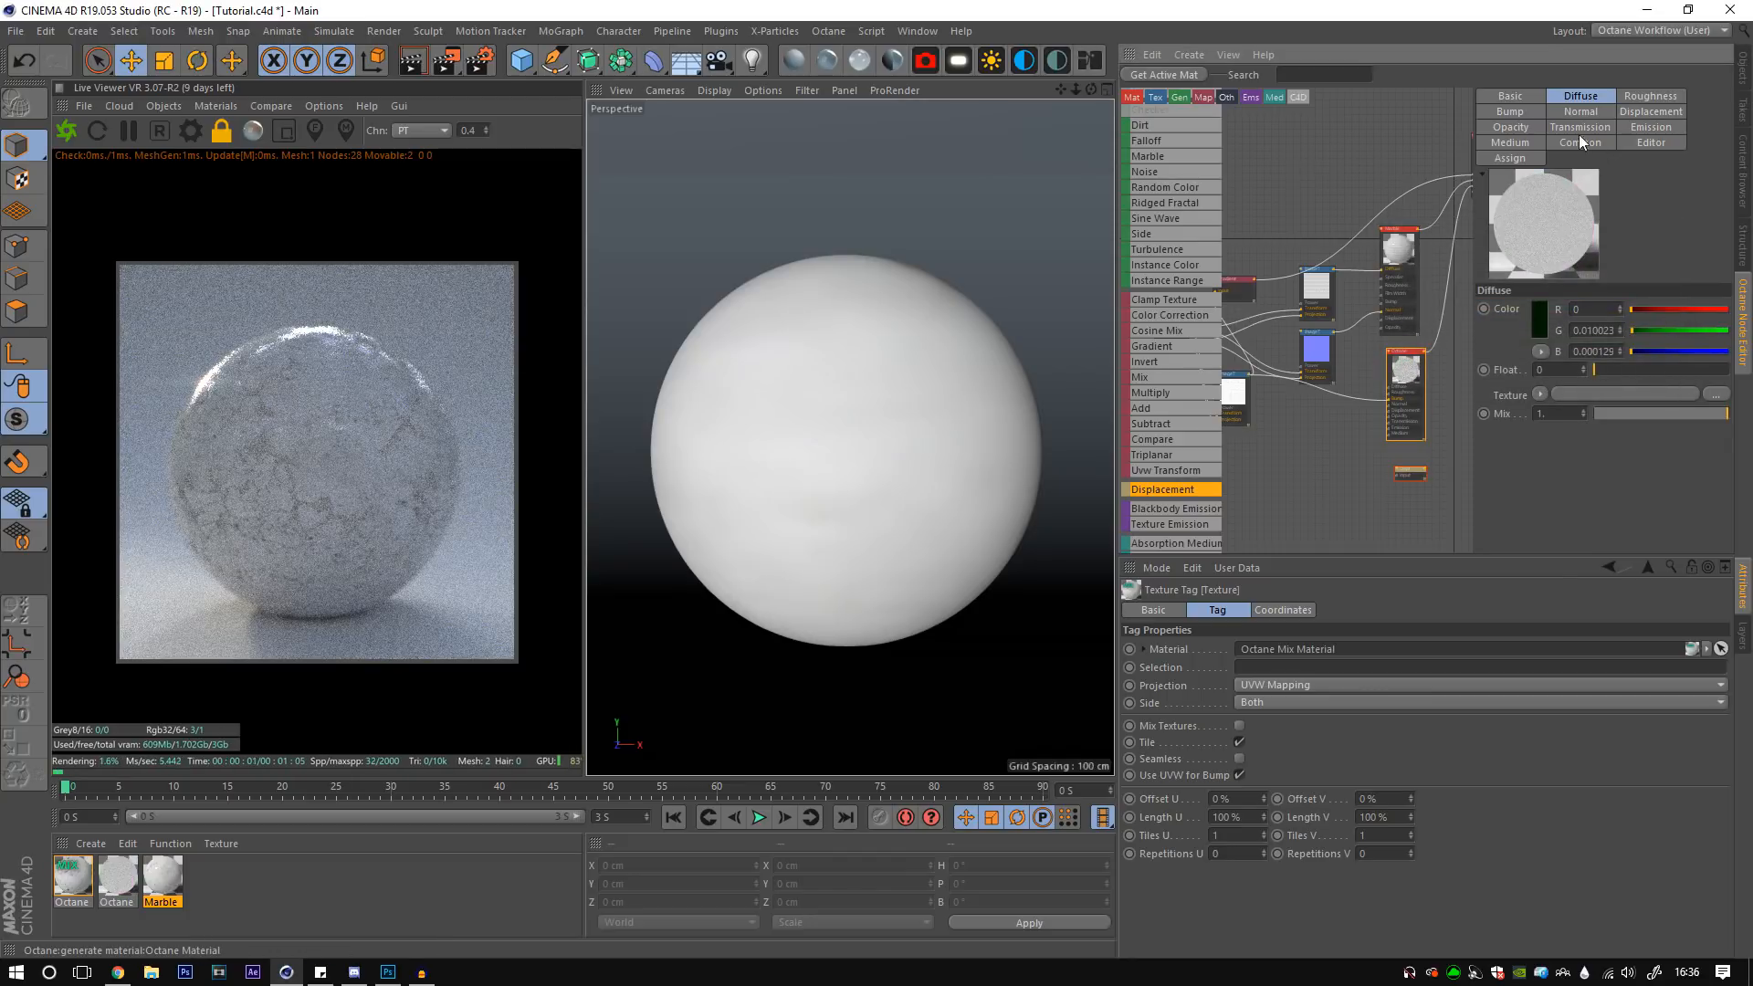
- Switch the crack material to Glossy, darken its colour and raise Film Width to about 0.03
click(1510, 97)
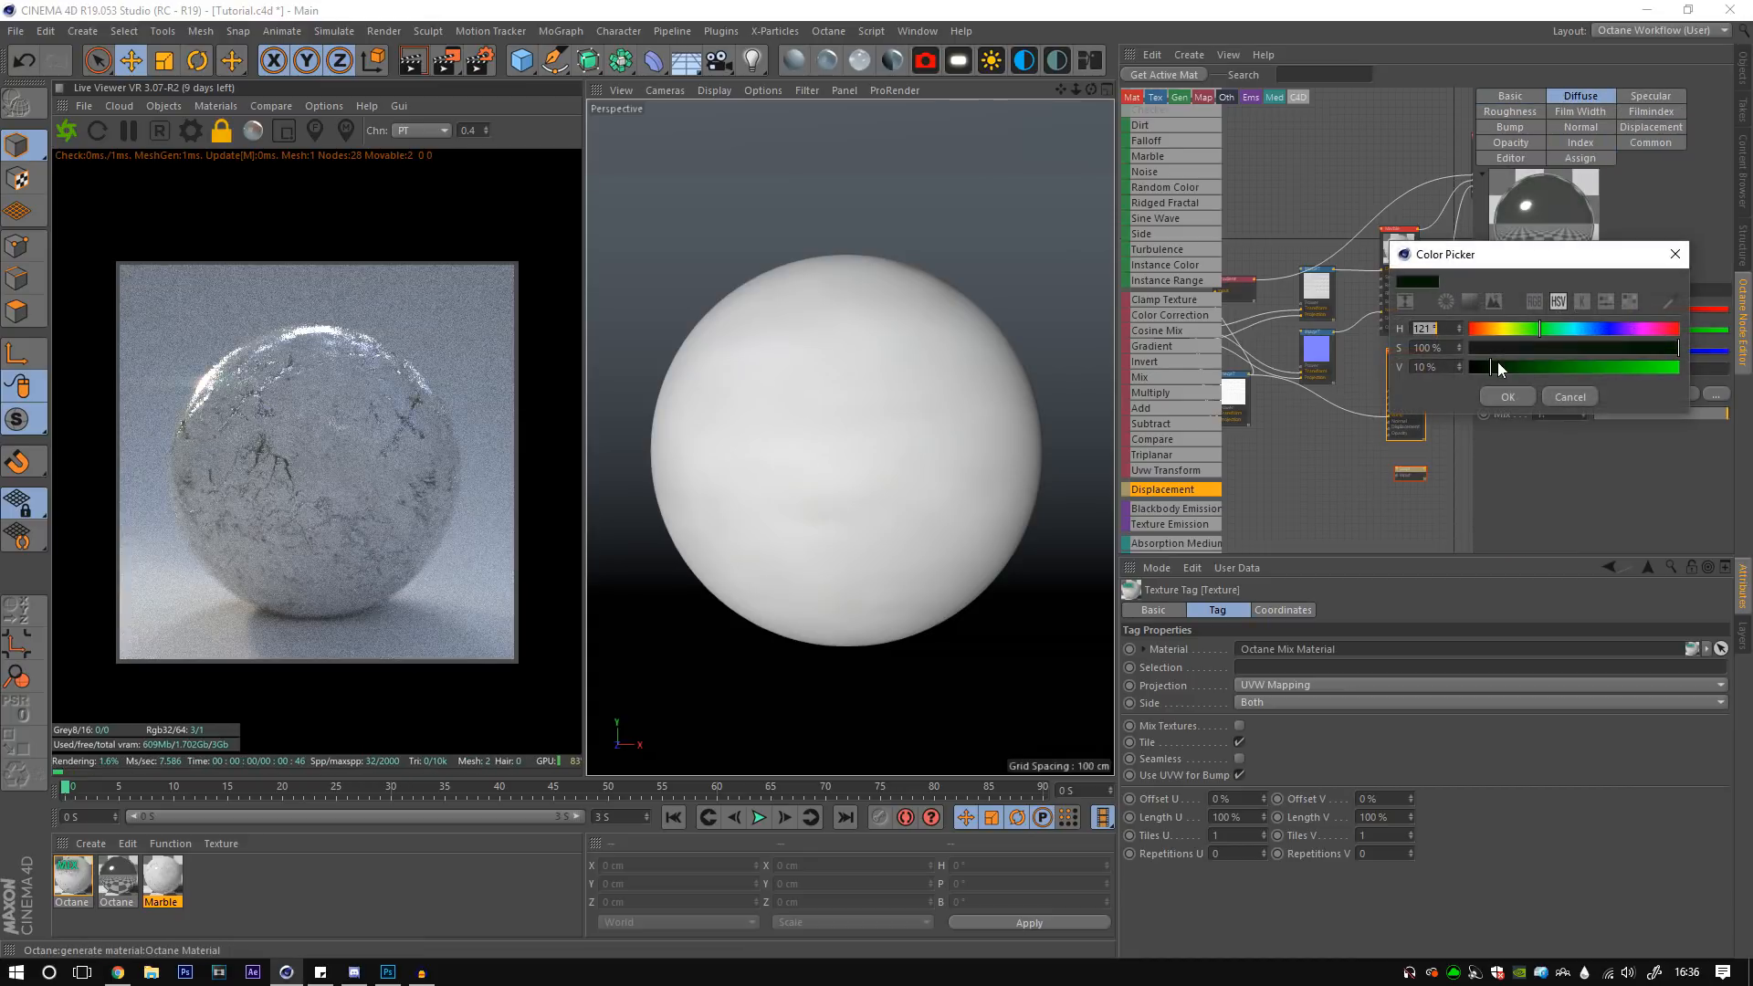
click(1506, 396)
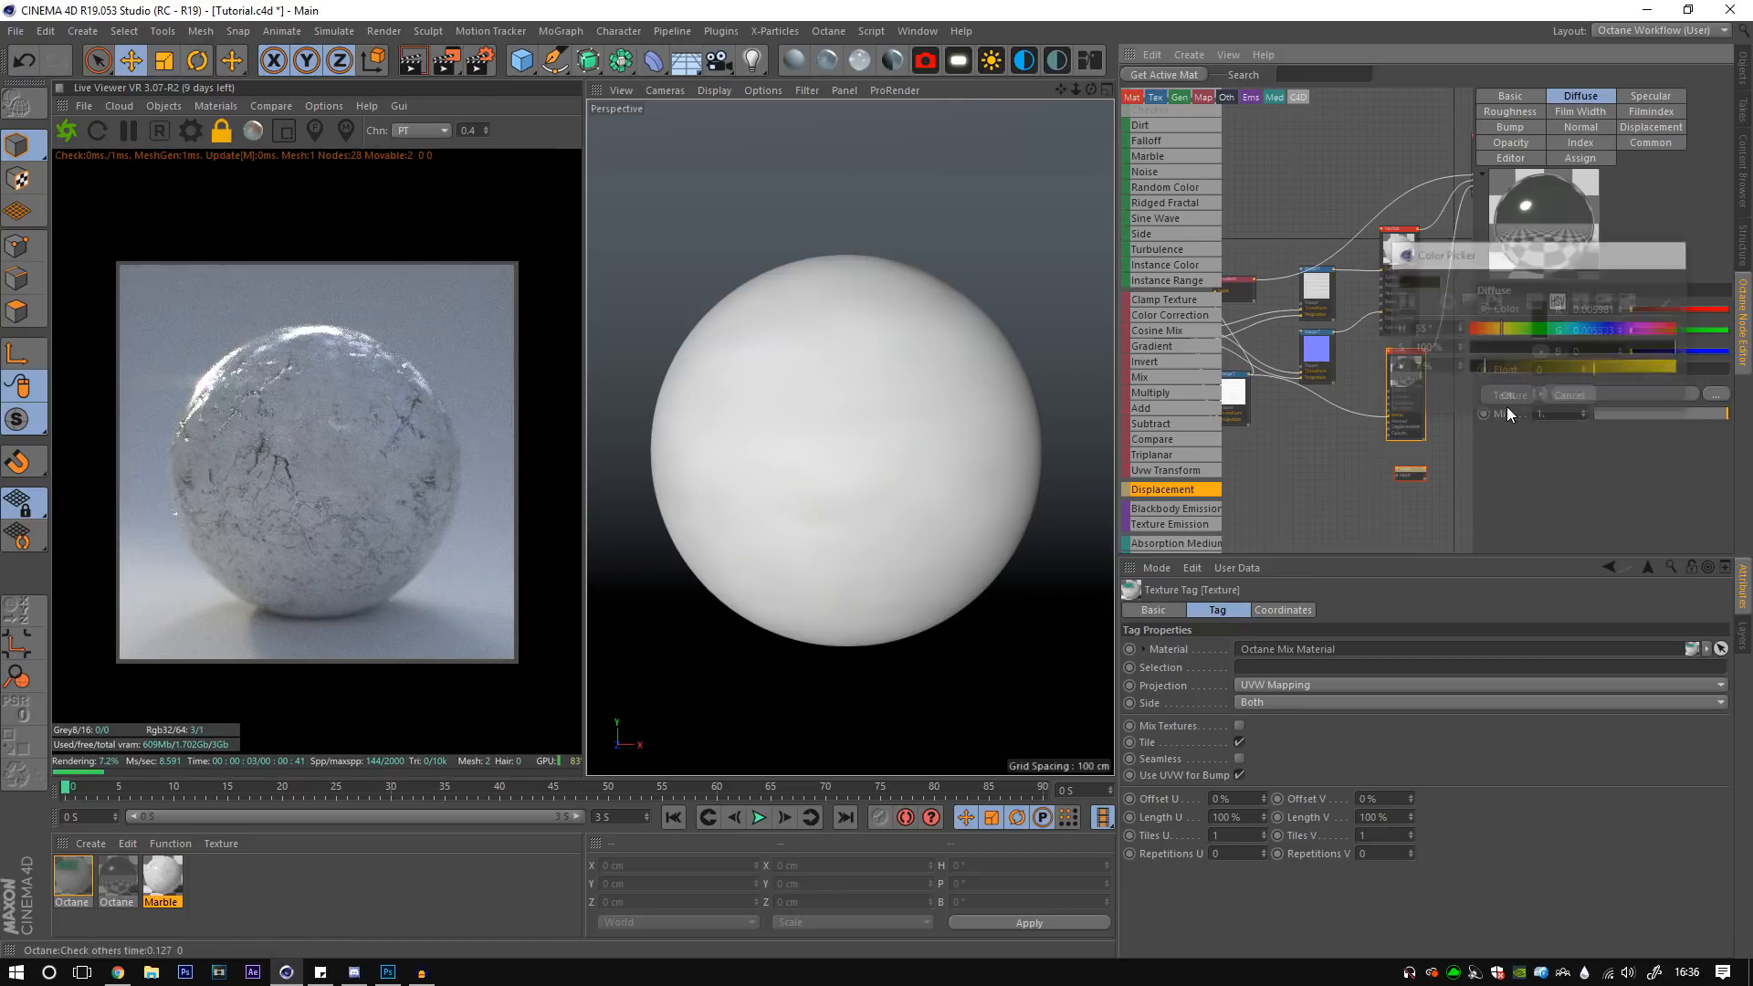
click(1578, 112)
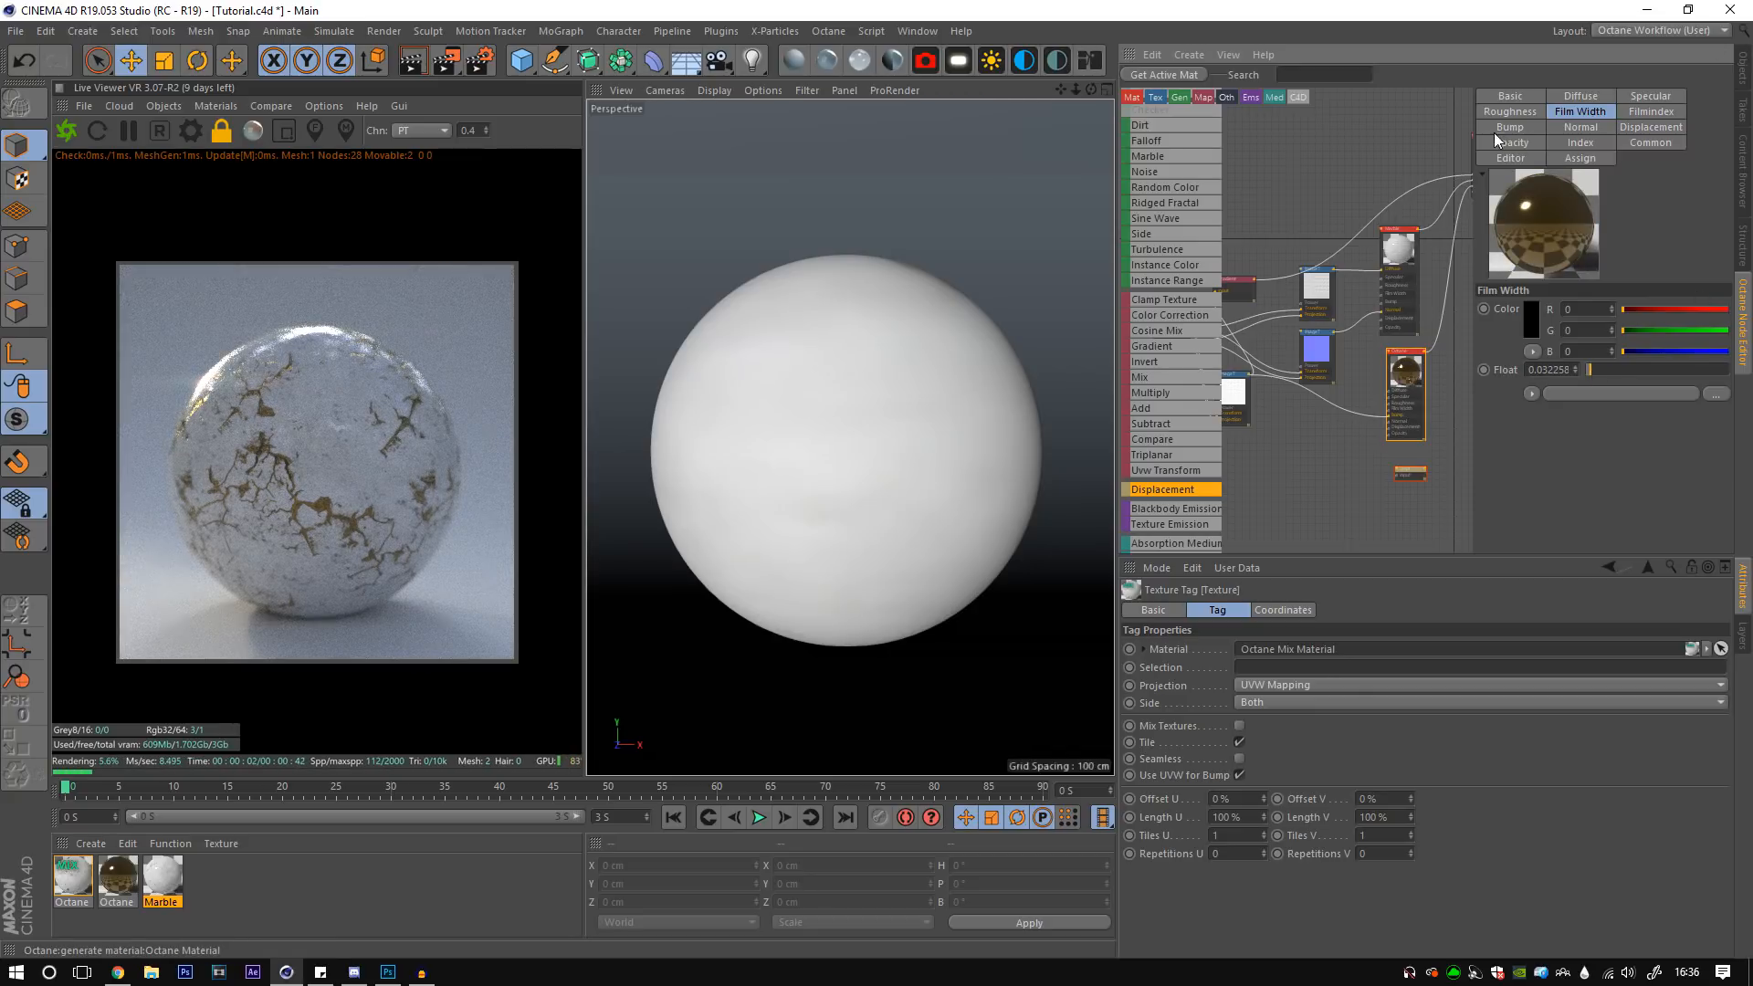
click(1510, 111)
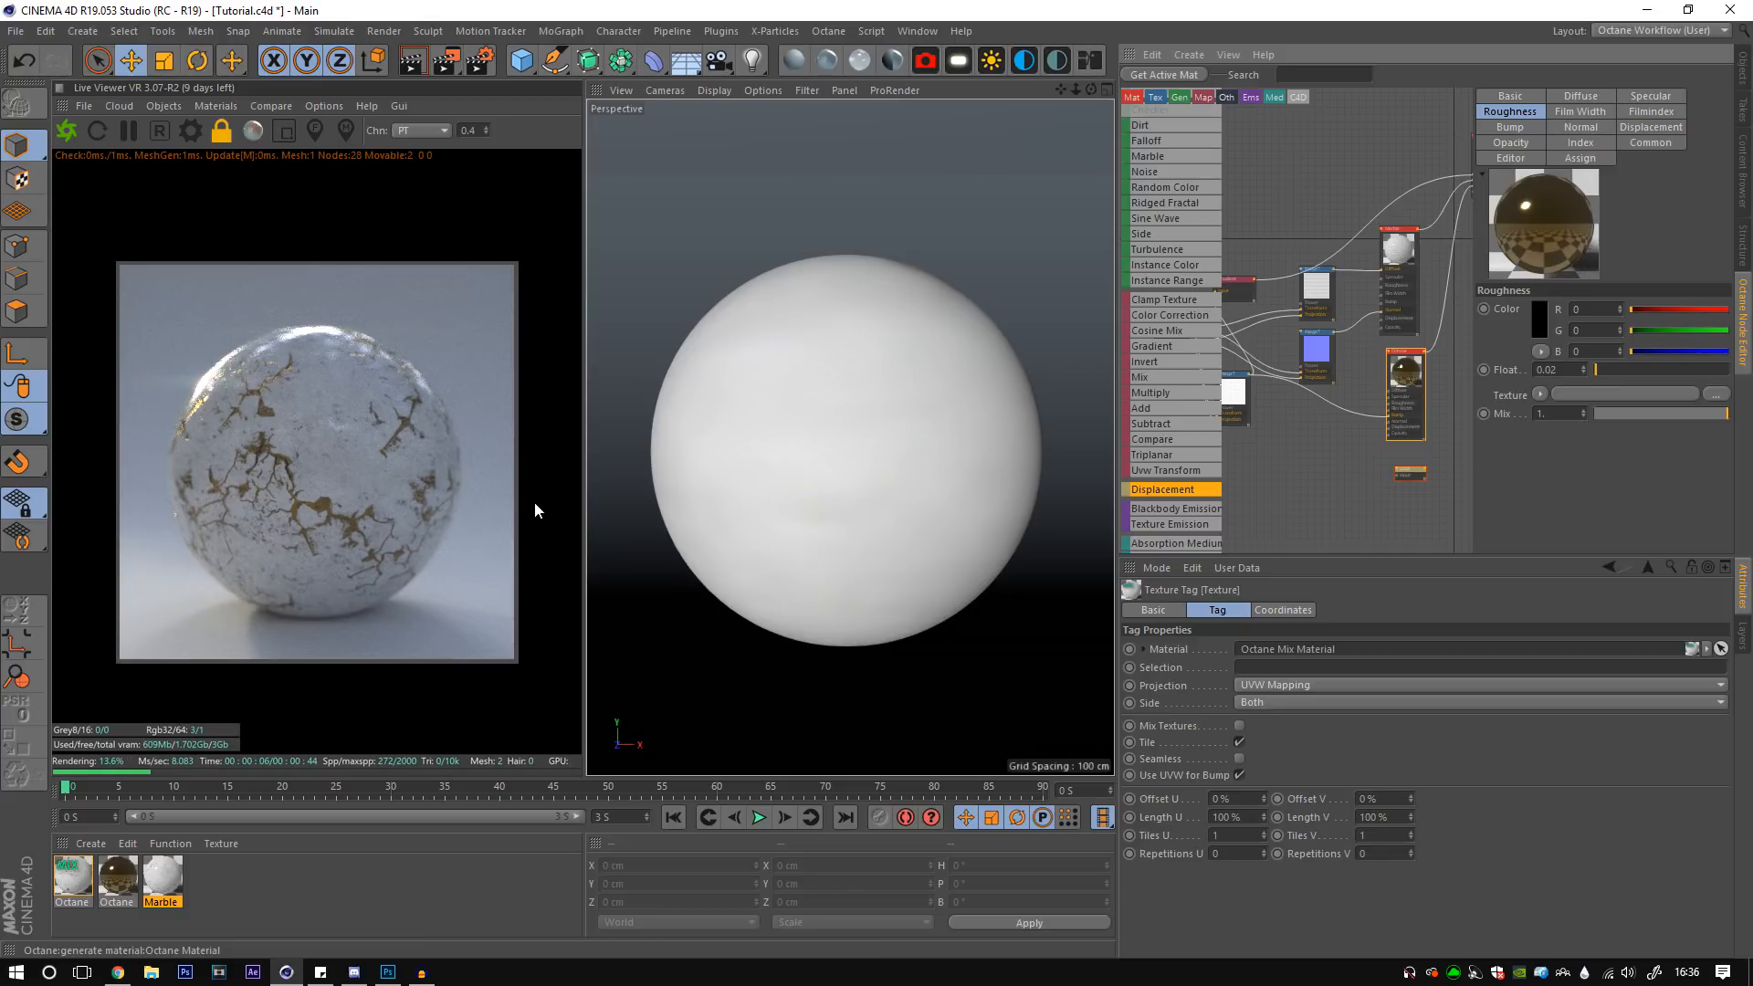
mouse_move(701, 495)
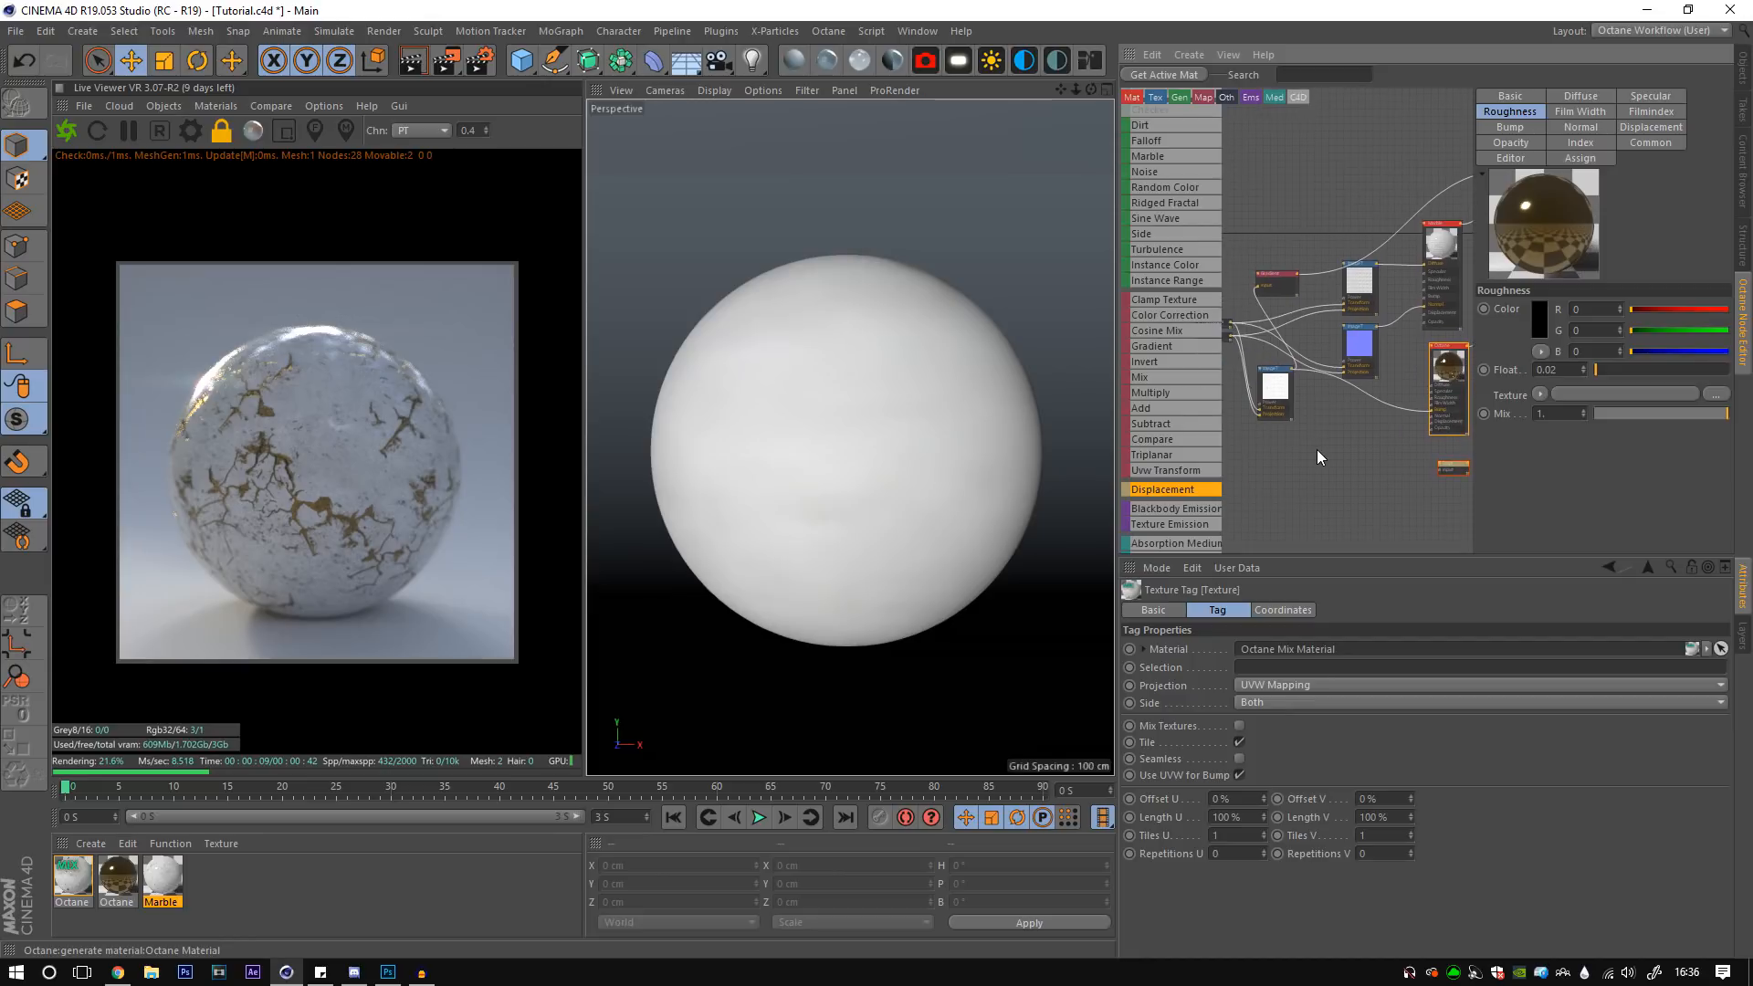
click(1300, 477)
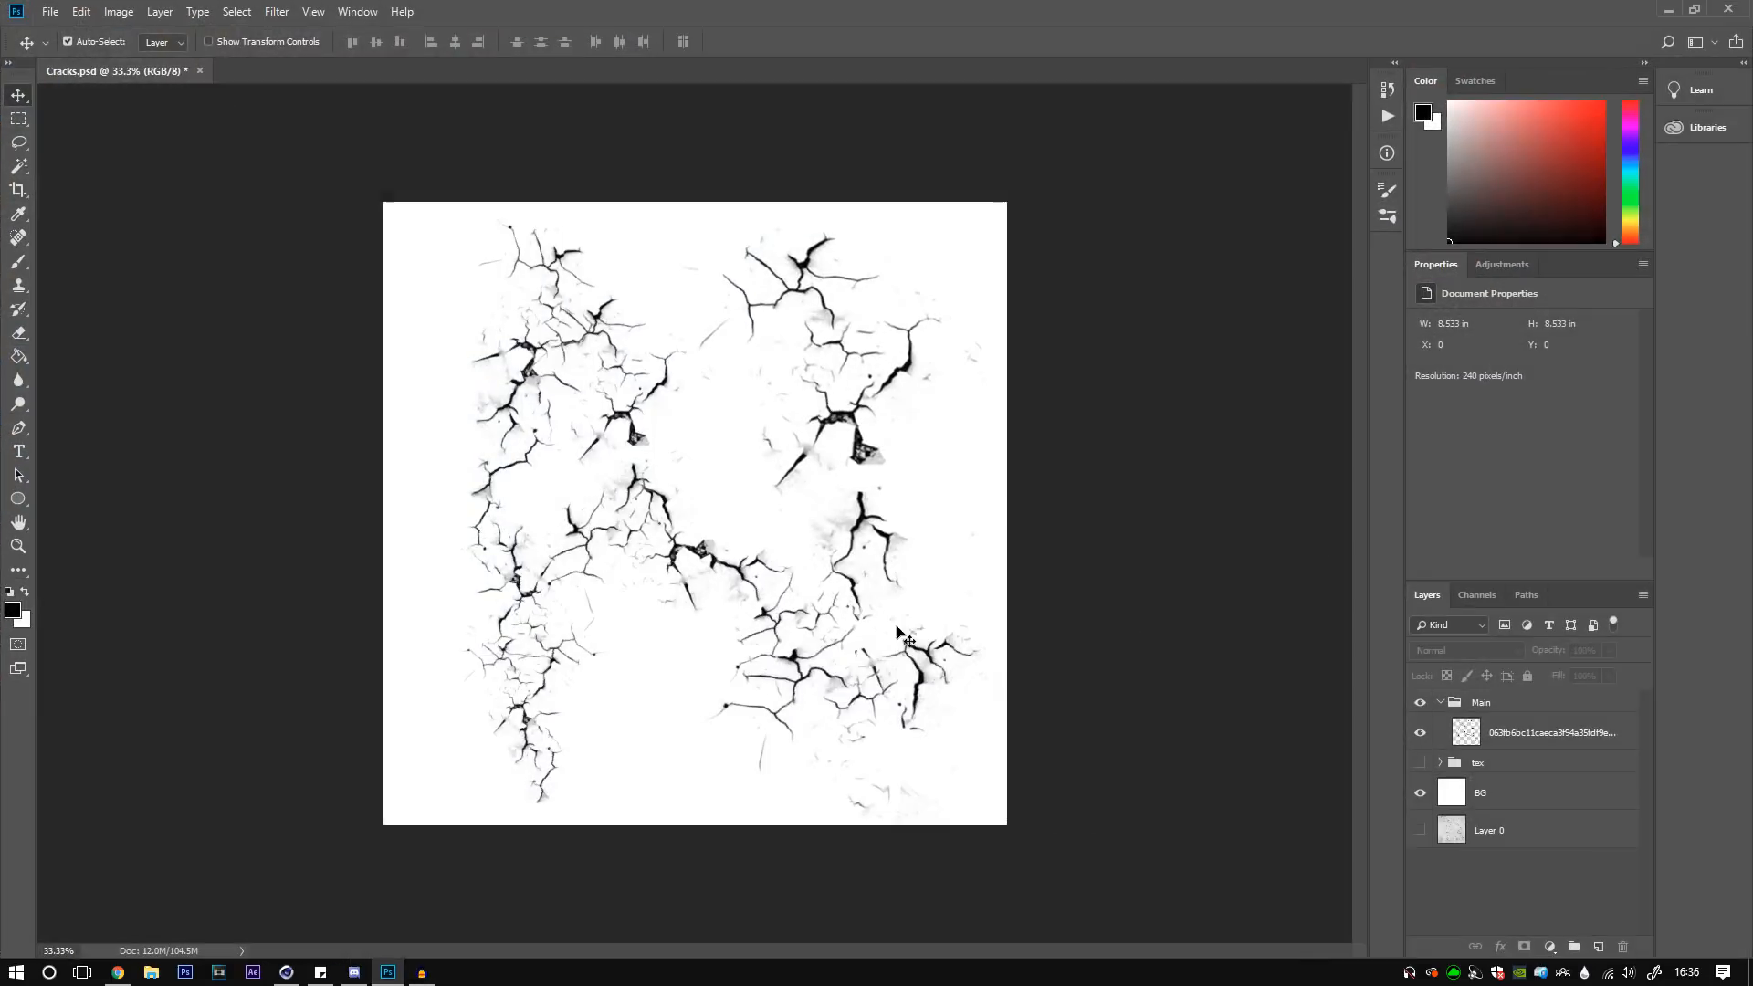
- Return from the Cracks.psd view in Photoshop to the Cinema 4D scene
click(1420, 831)
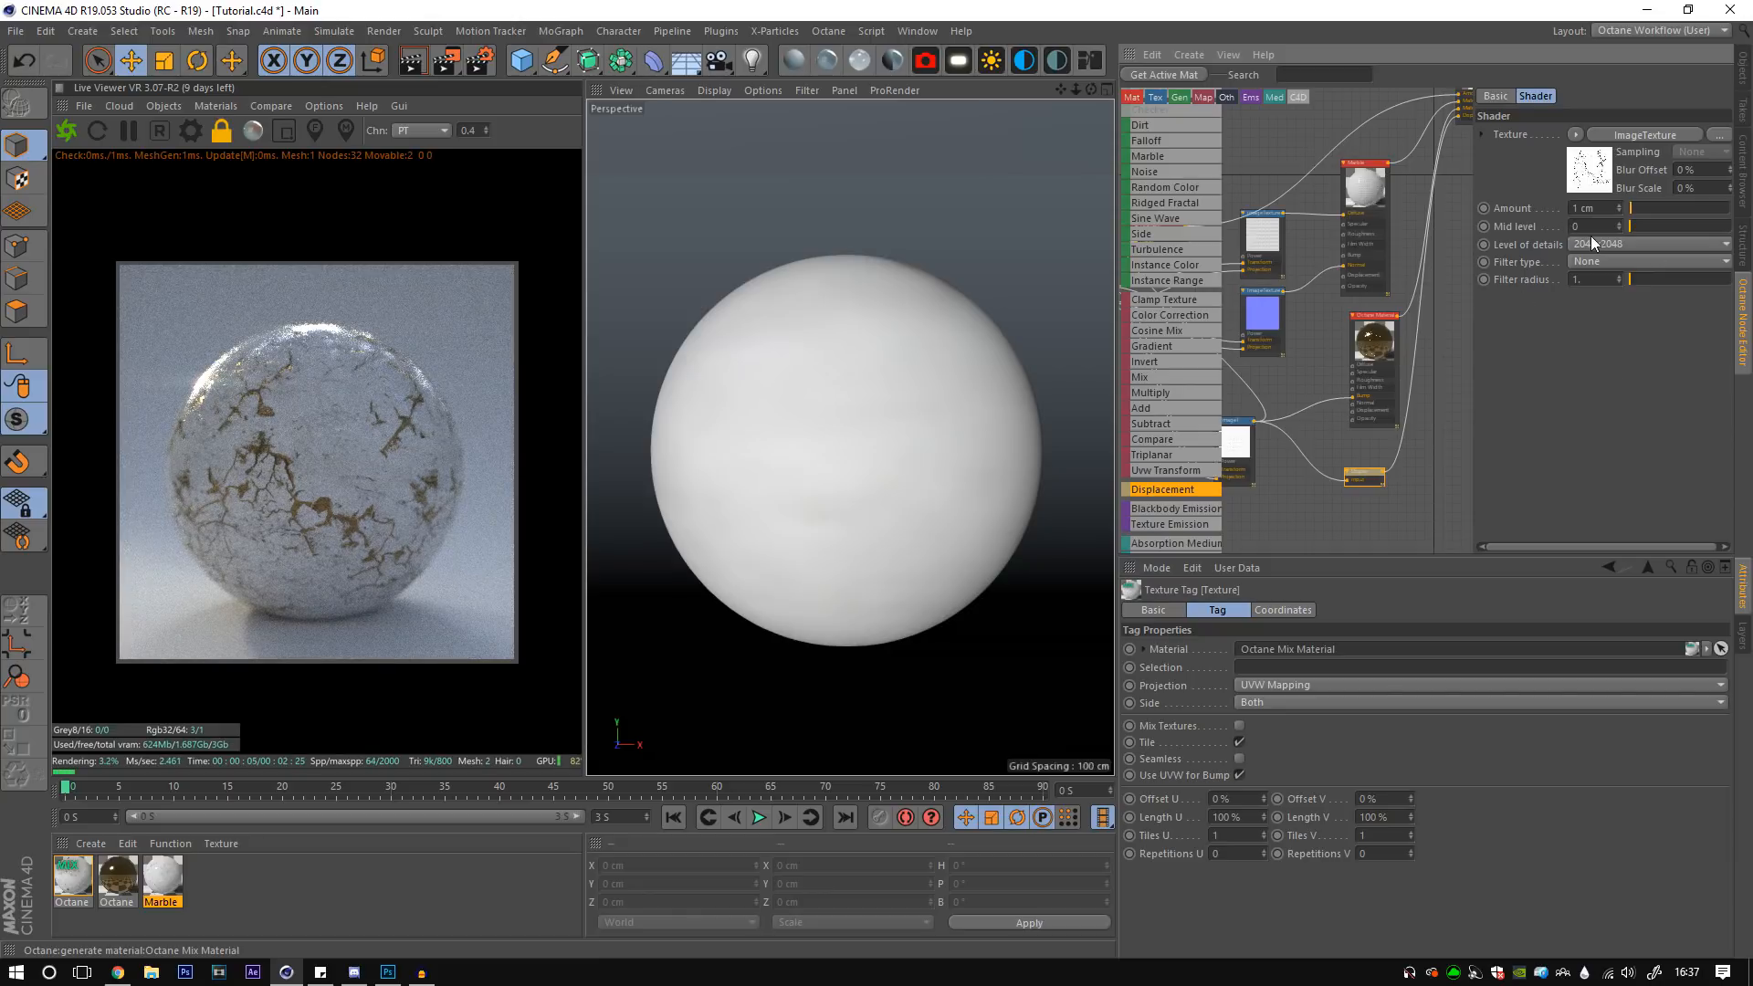
- Choose the displacement node's level of detail for the 1 cm crack displacement
click(1648, 243)
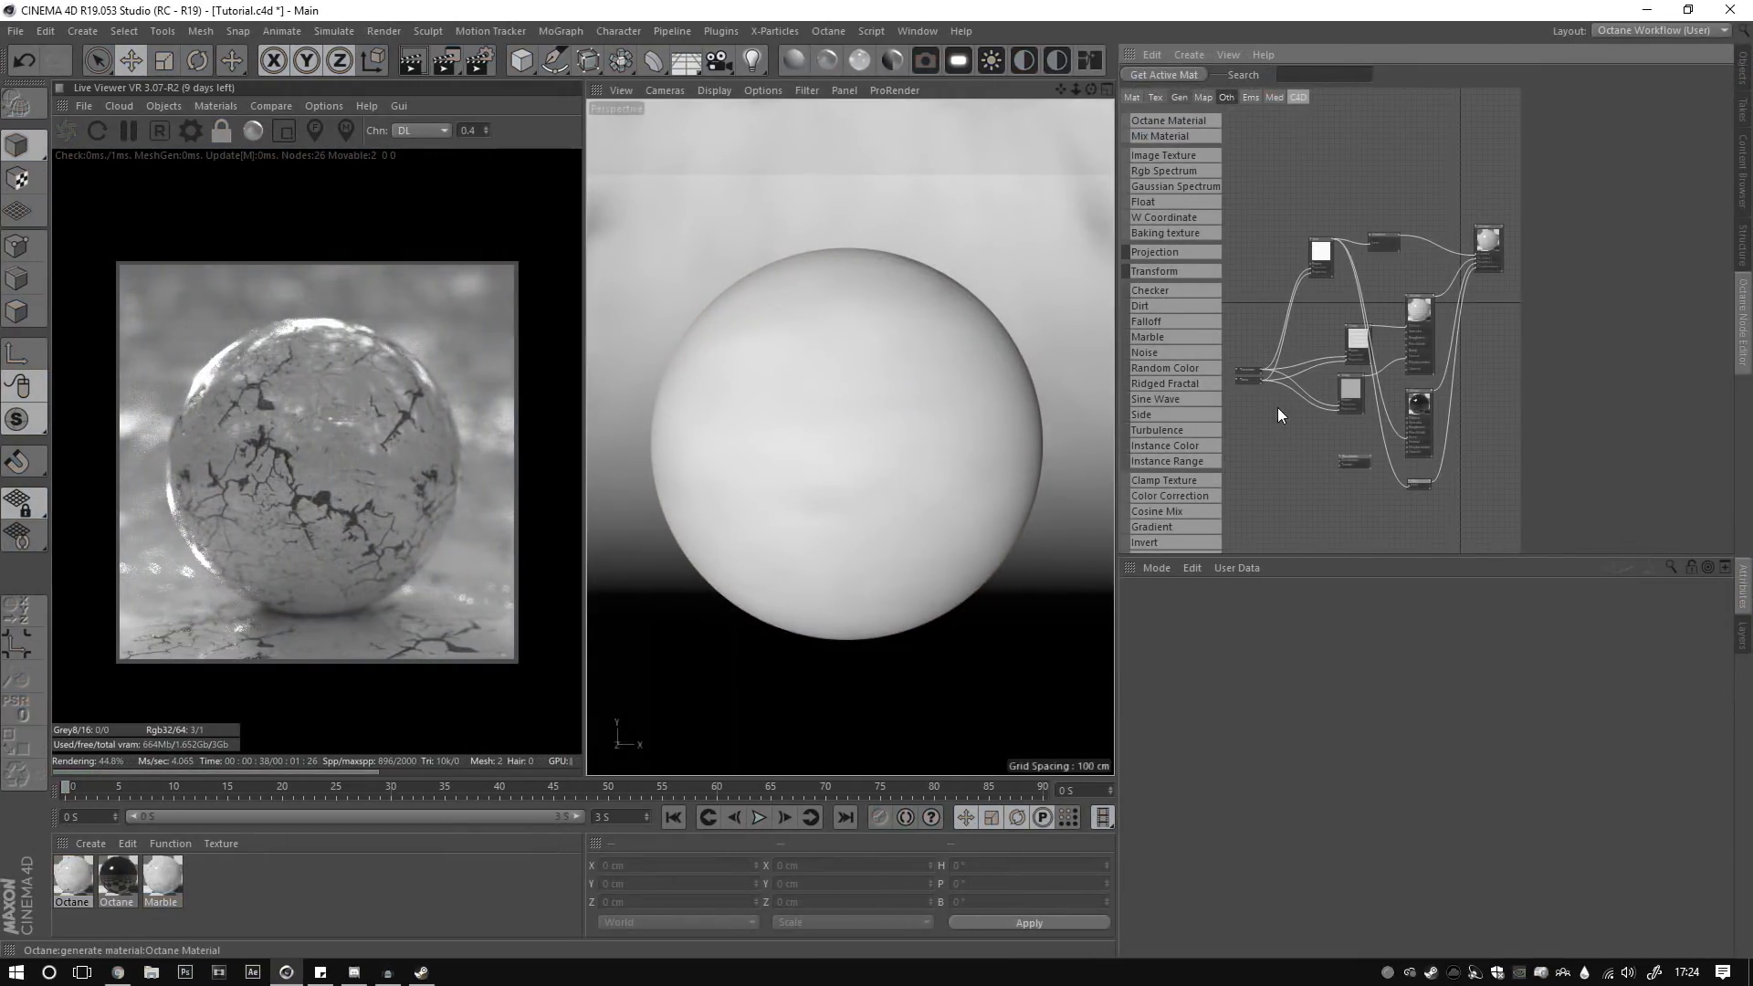
mouse_move(1262, 433)
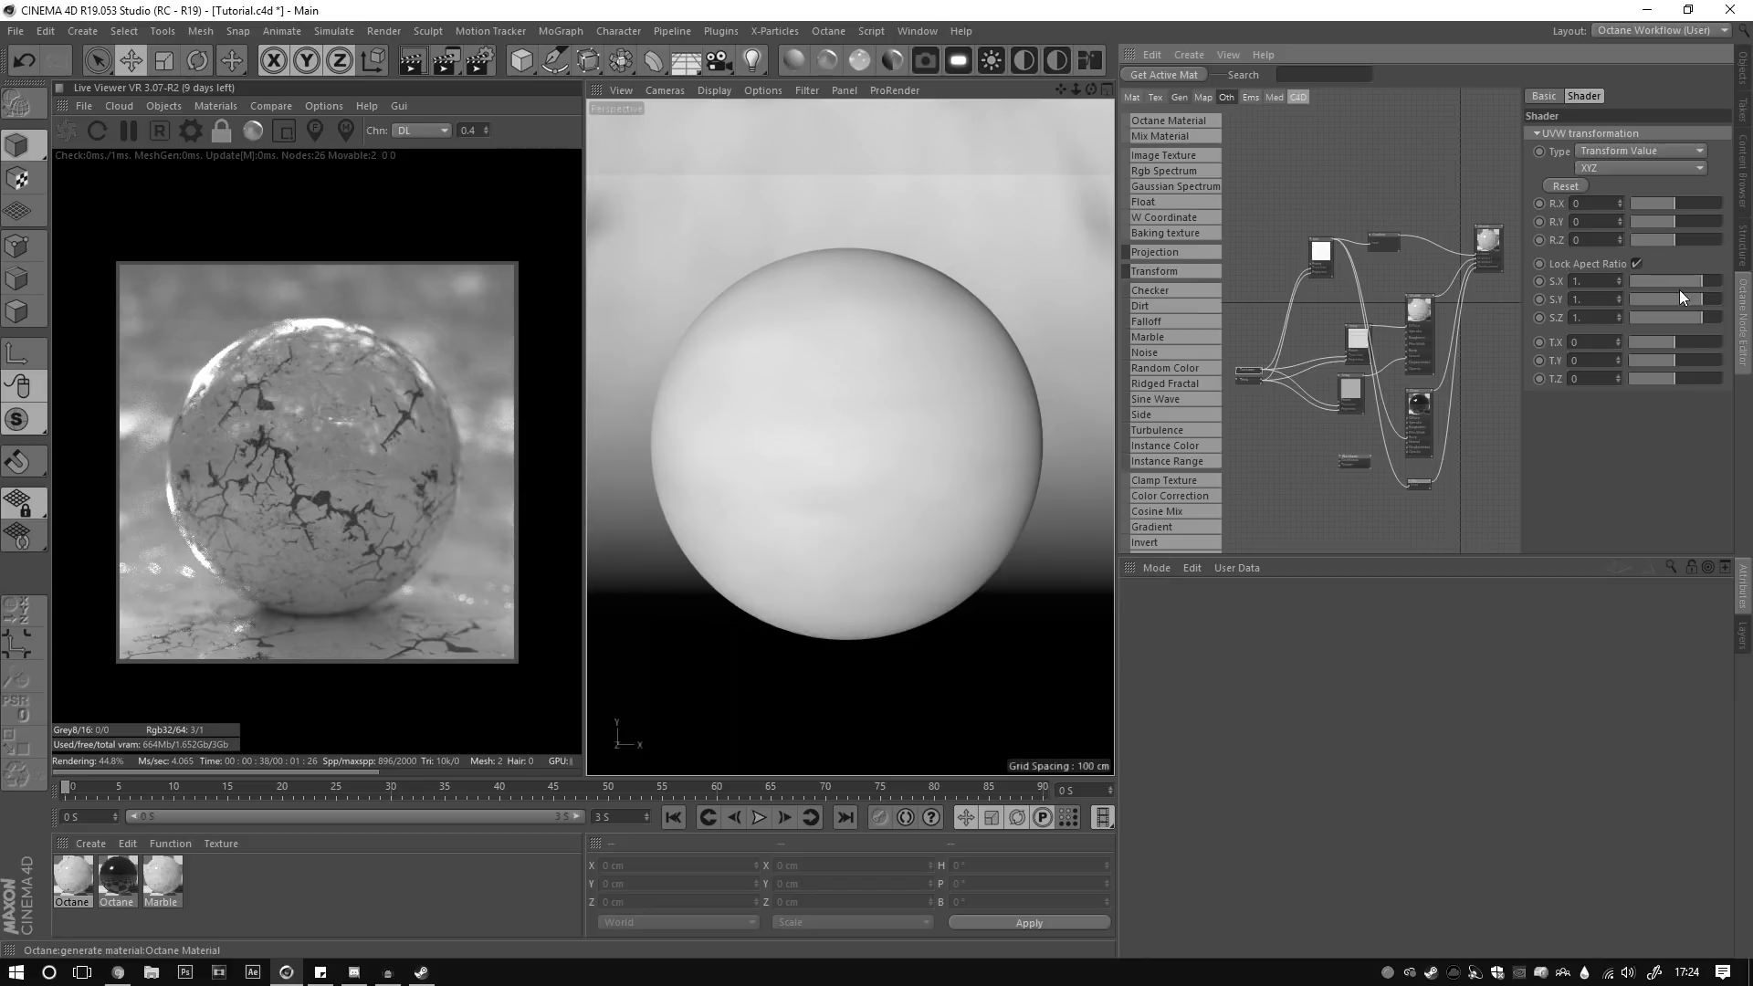
mouse_move(1681, 292)
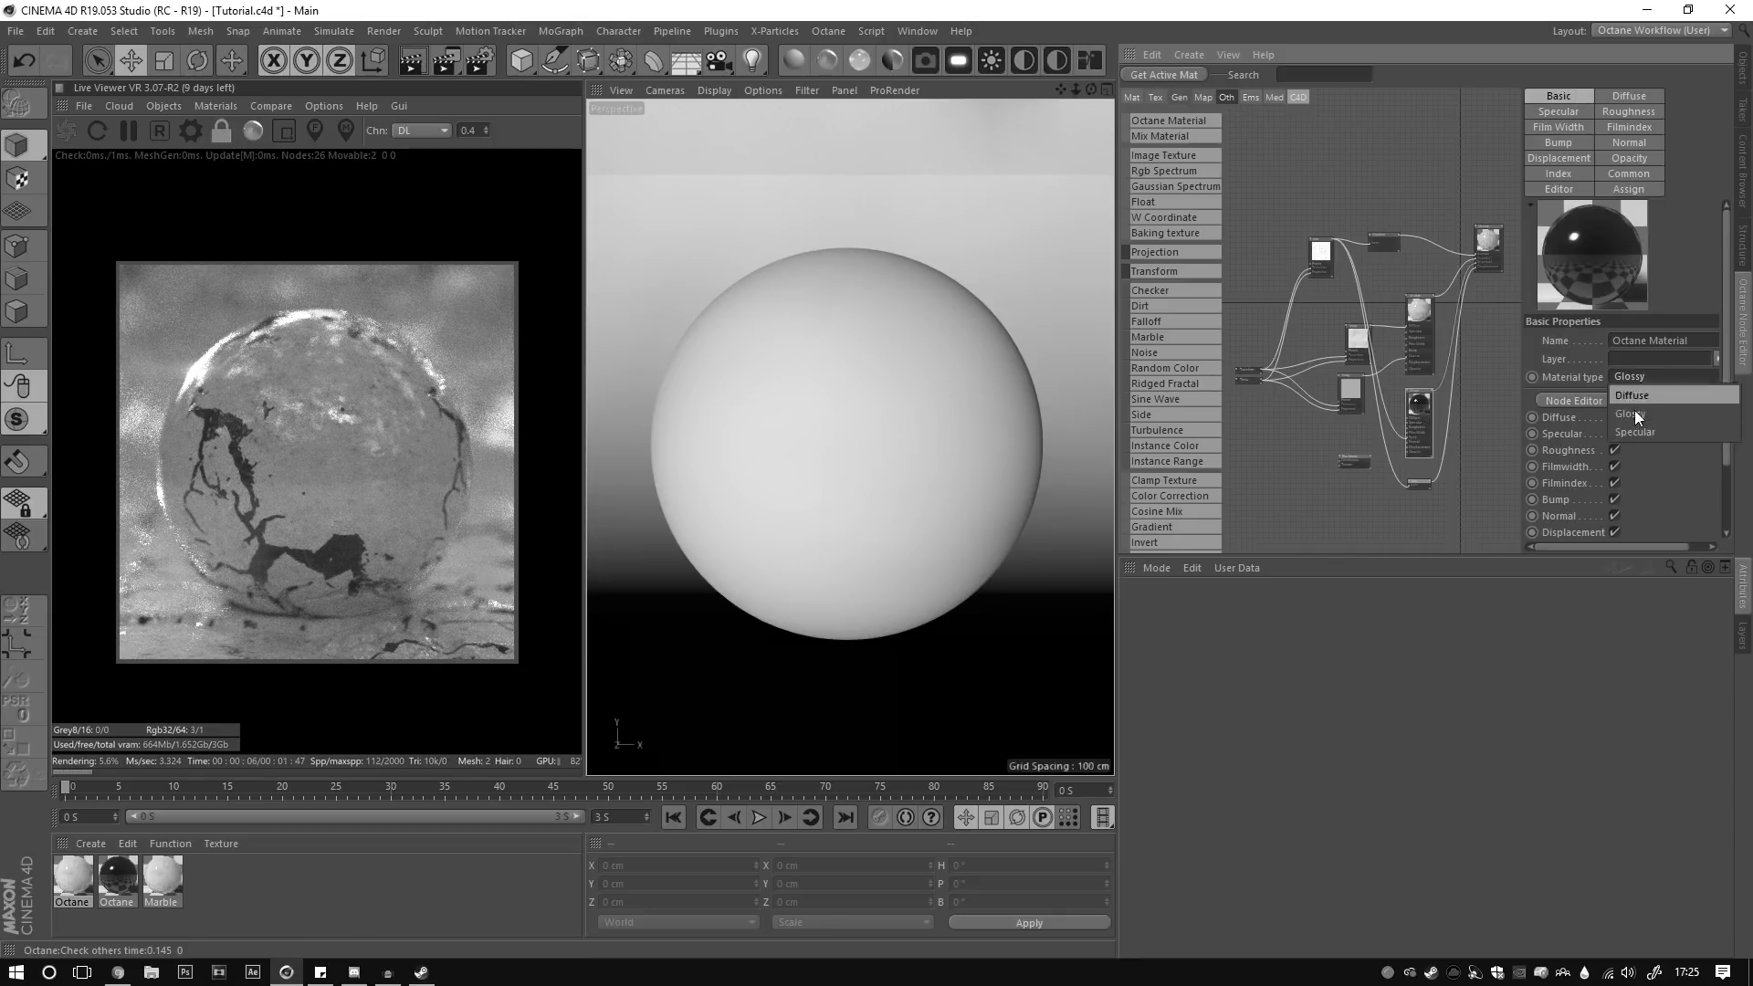
- Set the Octane Material type to Specular and edit its film index value
click(1636, 430)
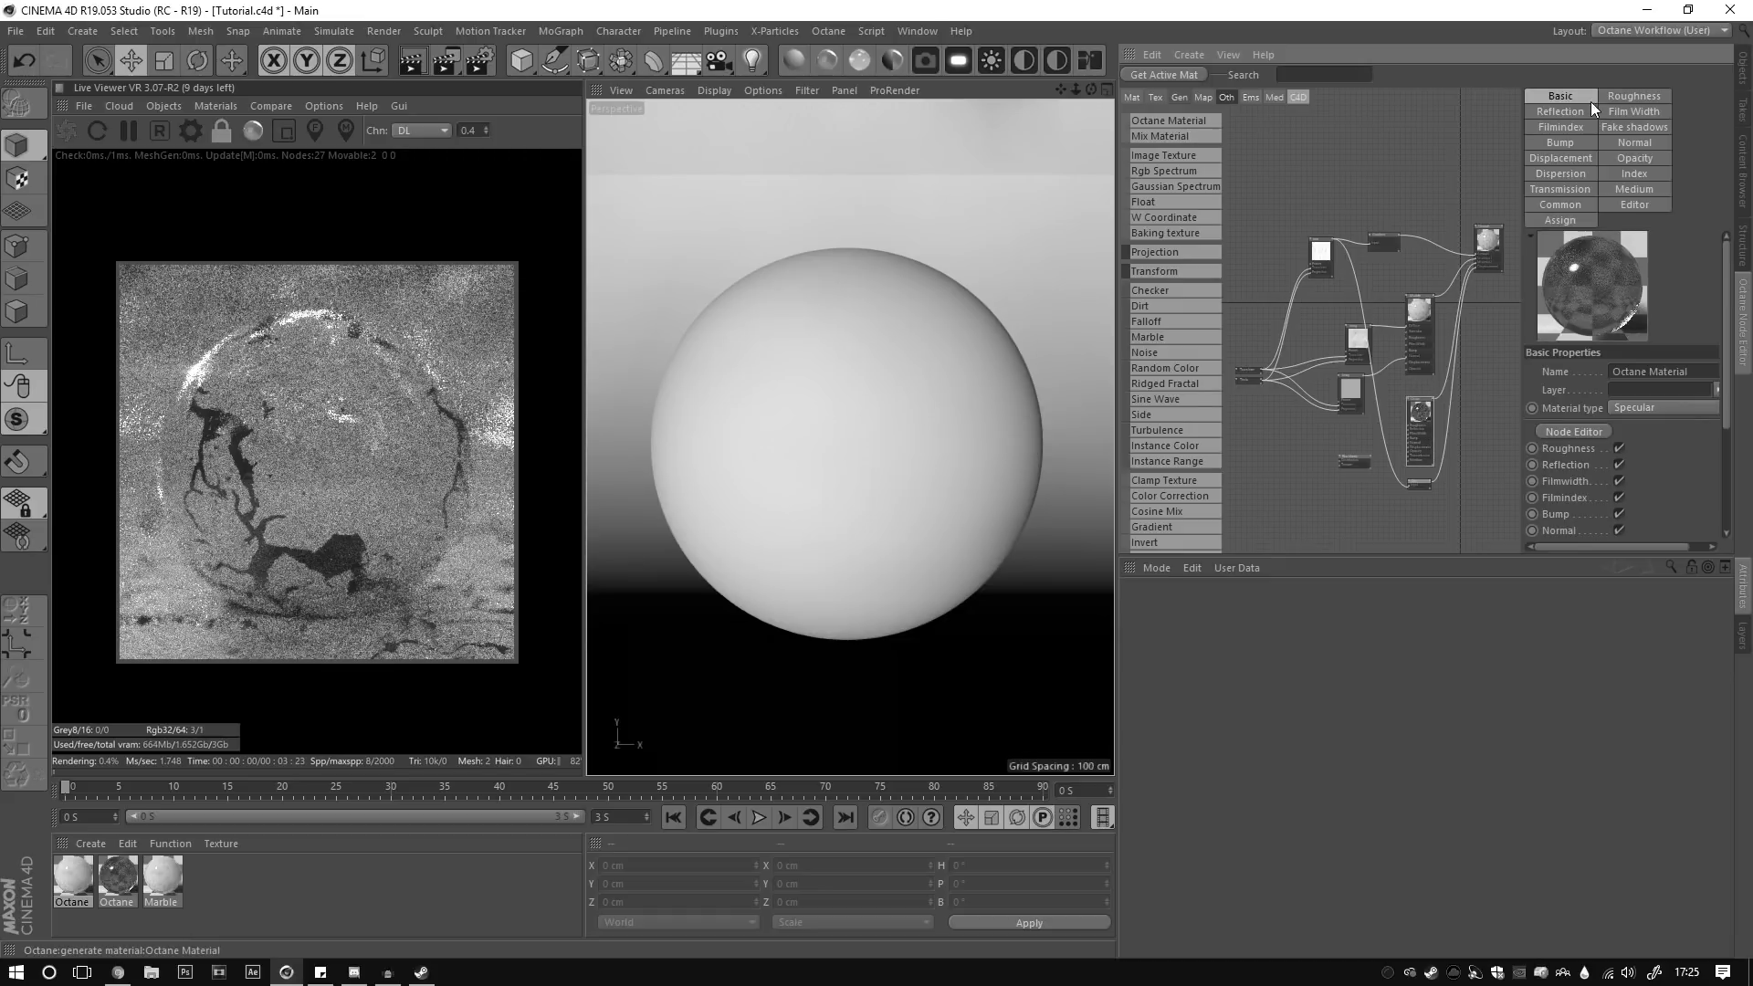
click(1557, 126)
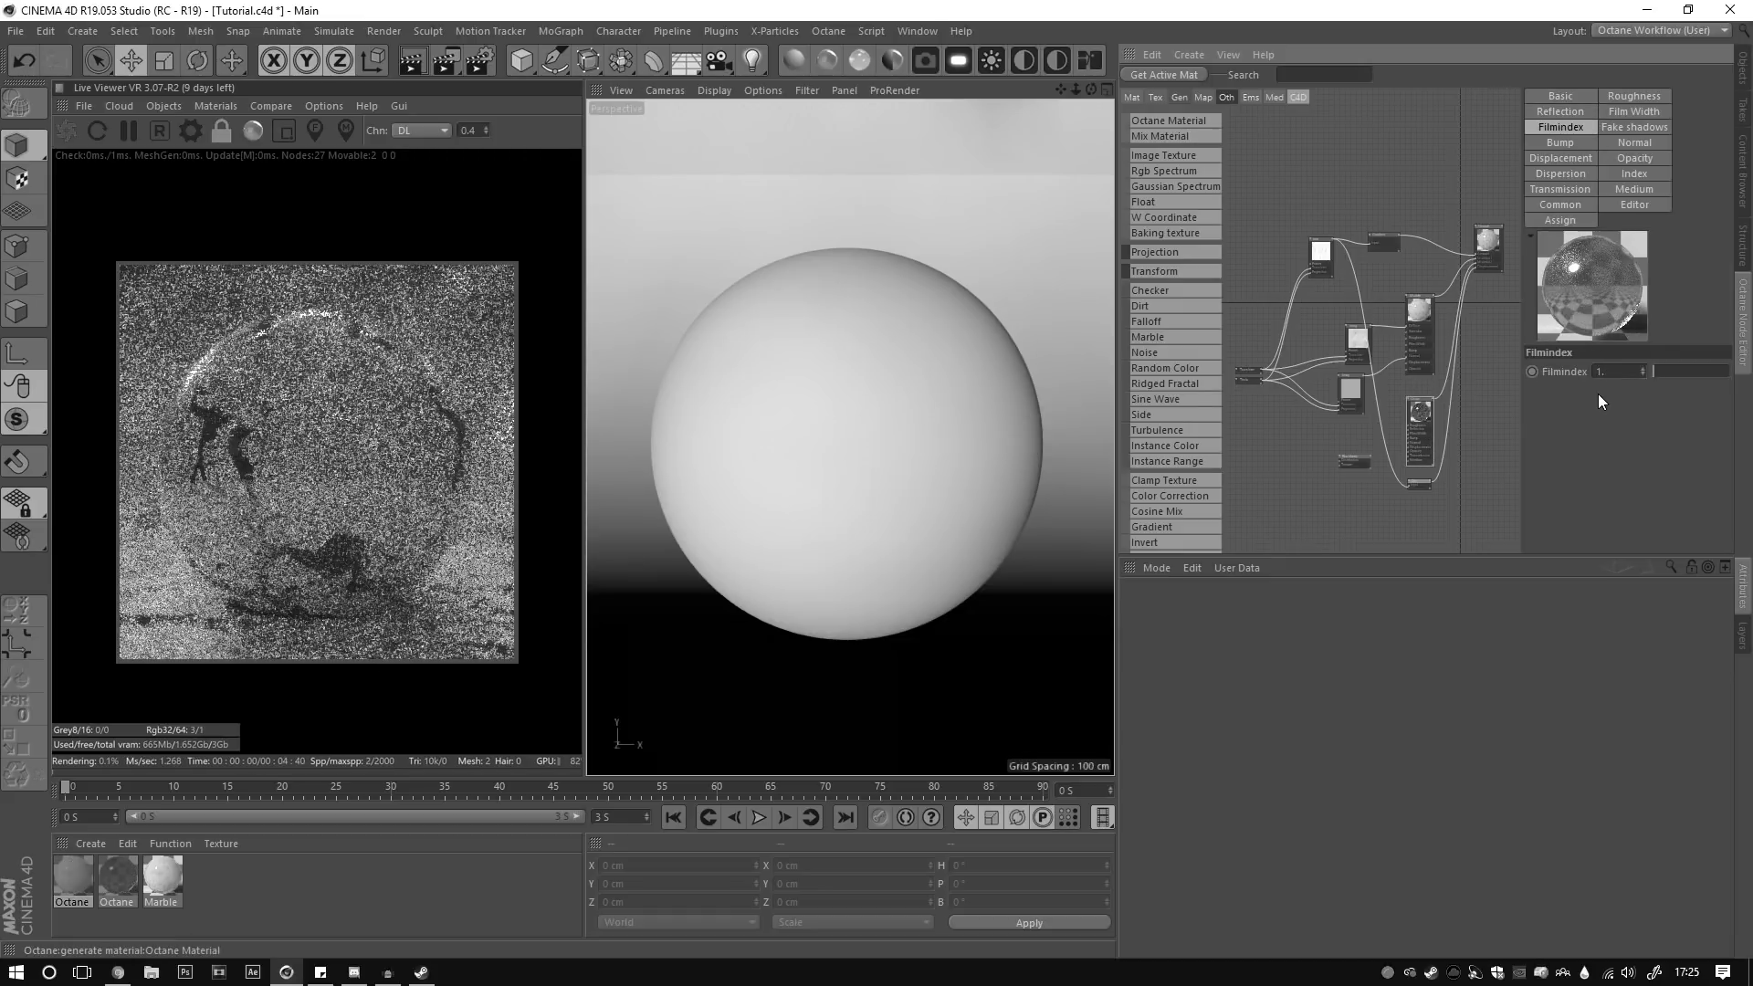
click(1632, 174)
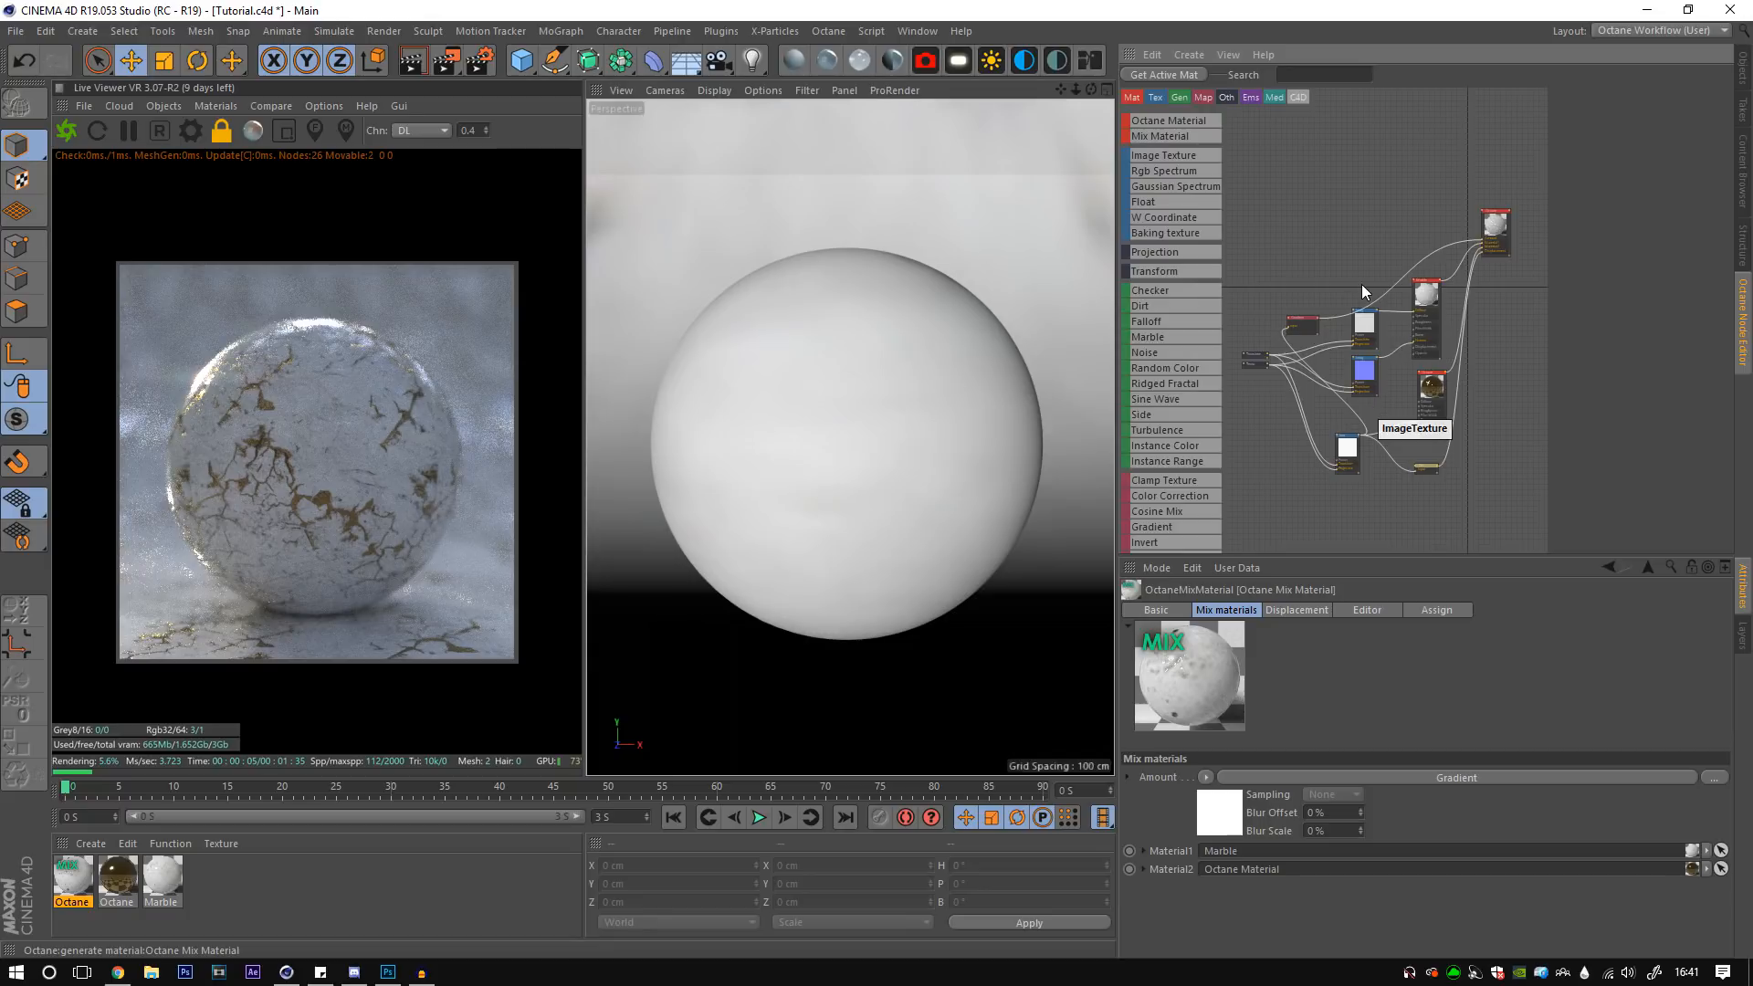
- Move the Cracks 2.png image texture node above the gradient and select the Octane Material
click(420, 130)
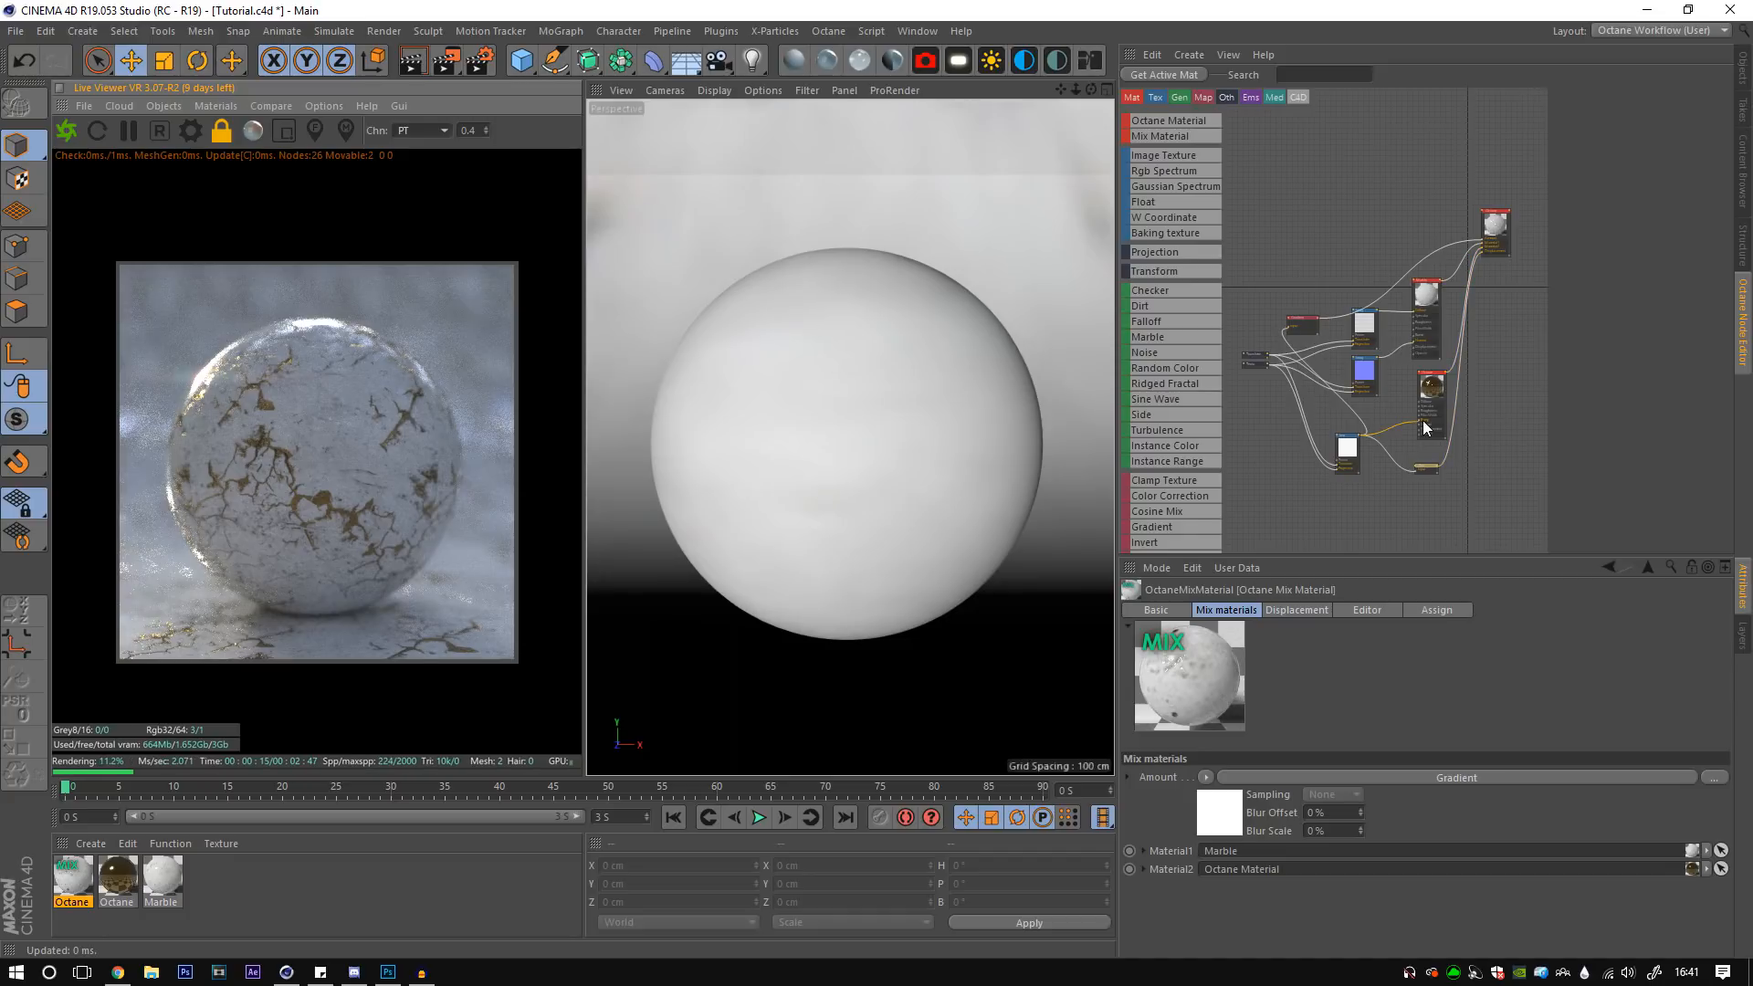
mouse_move(1347, 462)
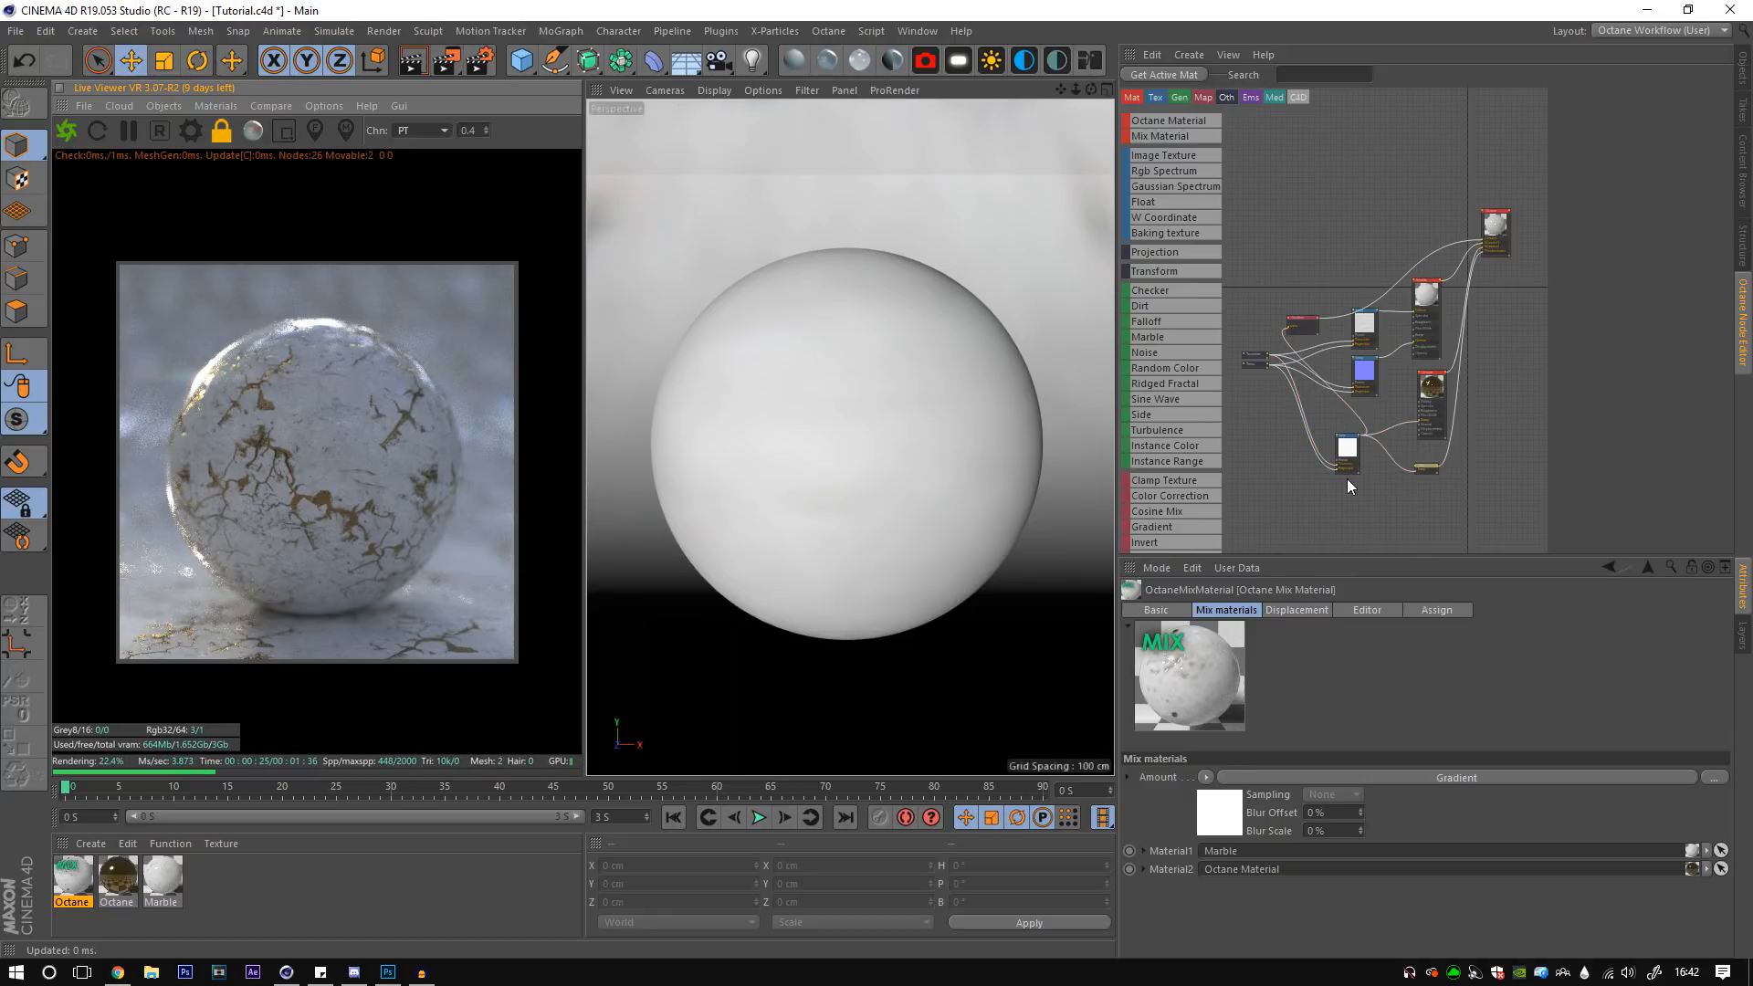
click(1361, 325)
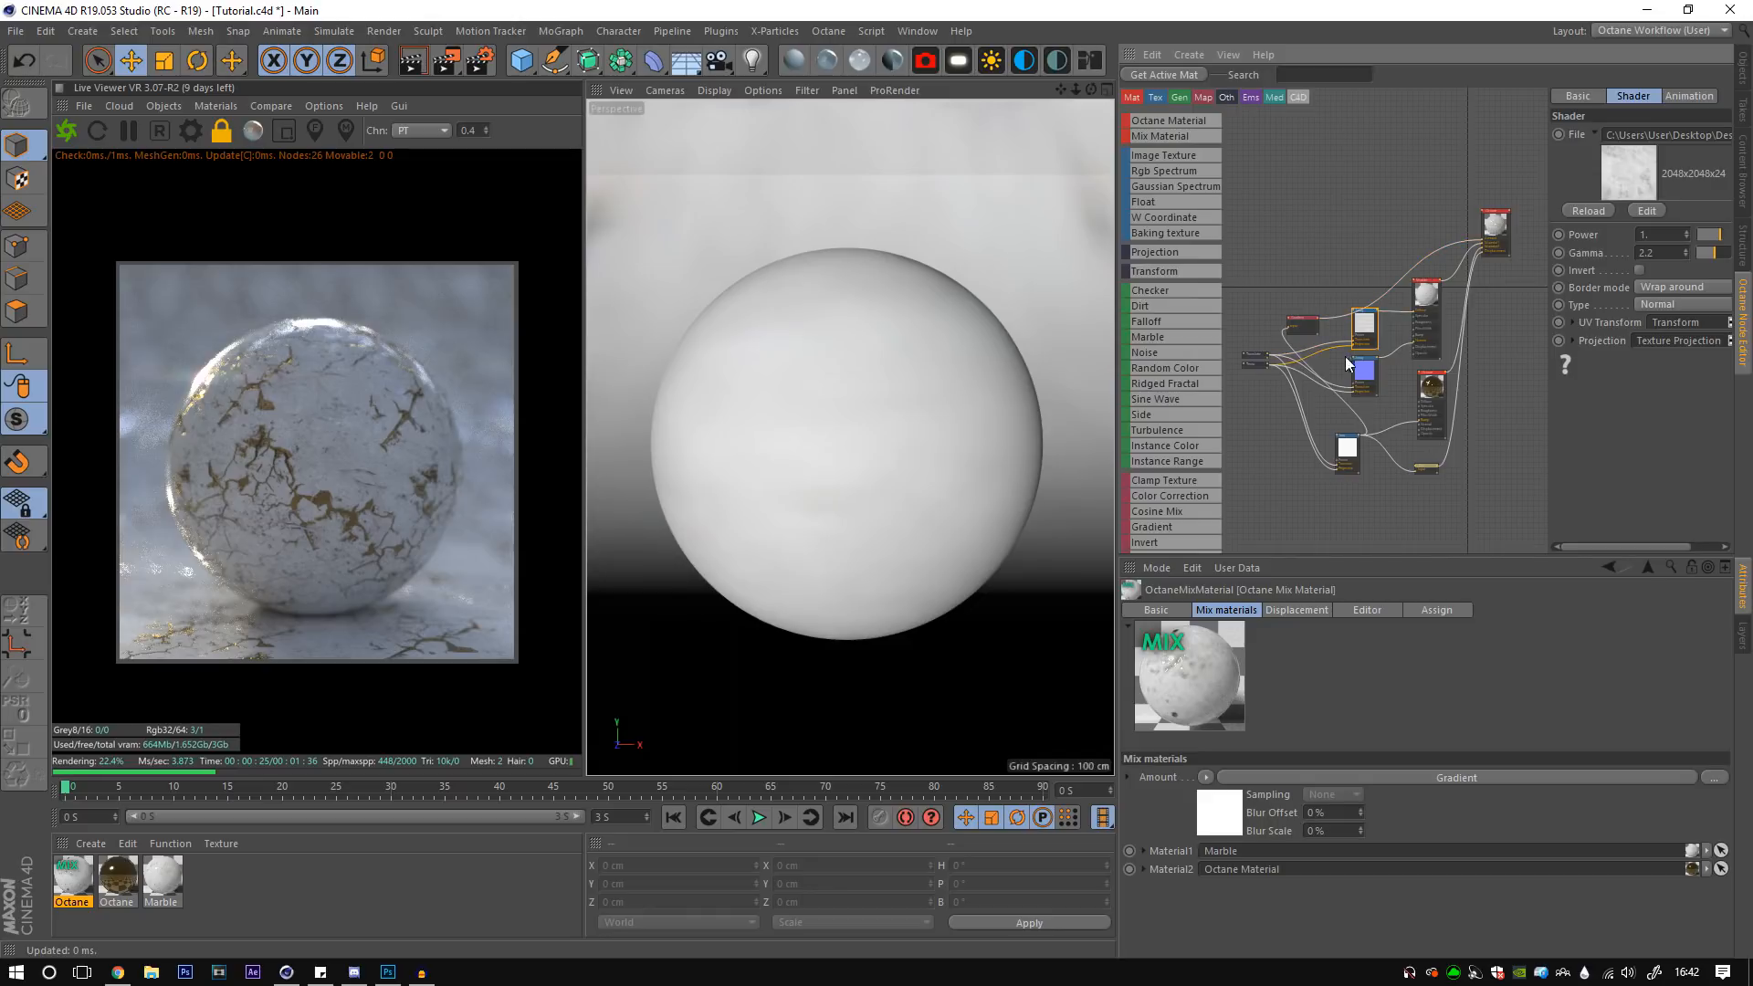
drag(1348, 312, 1269, 312)
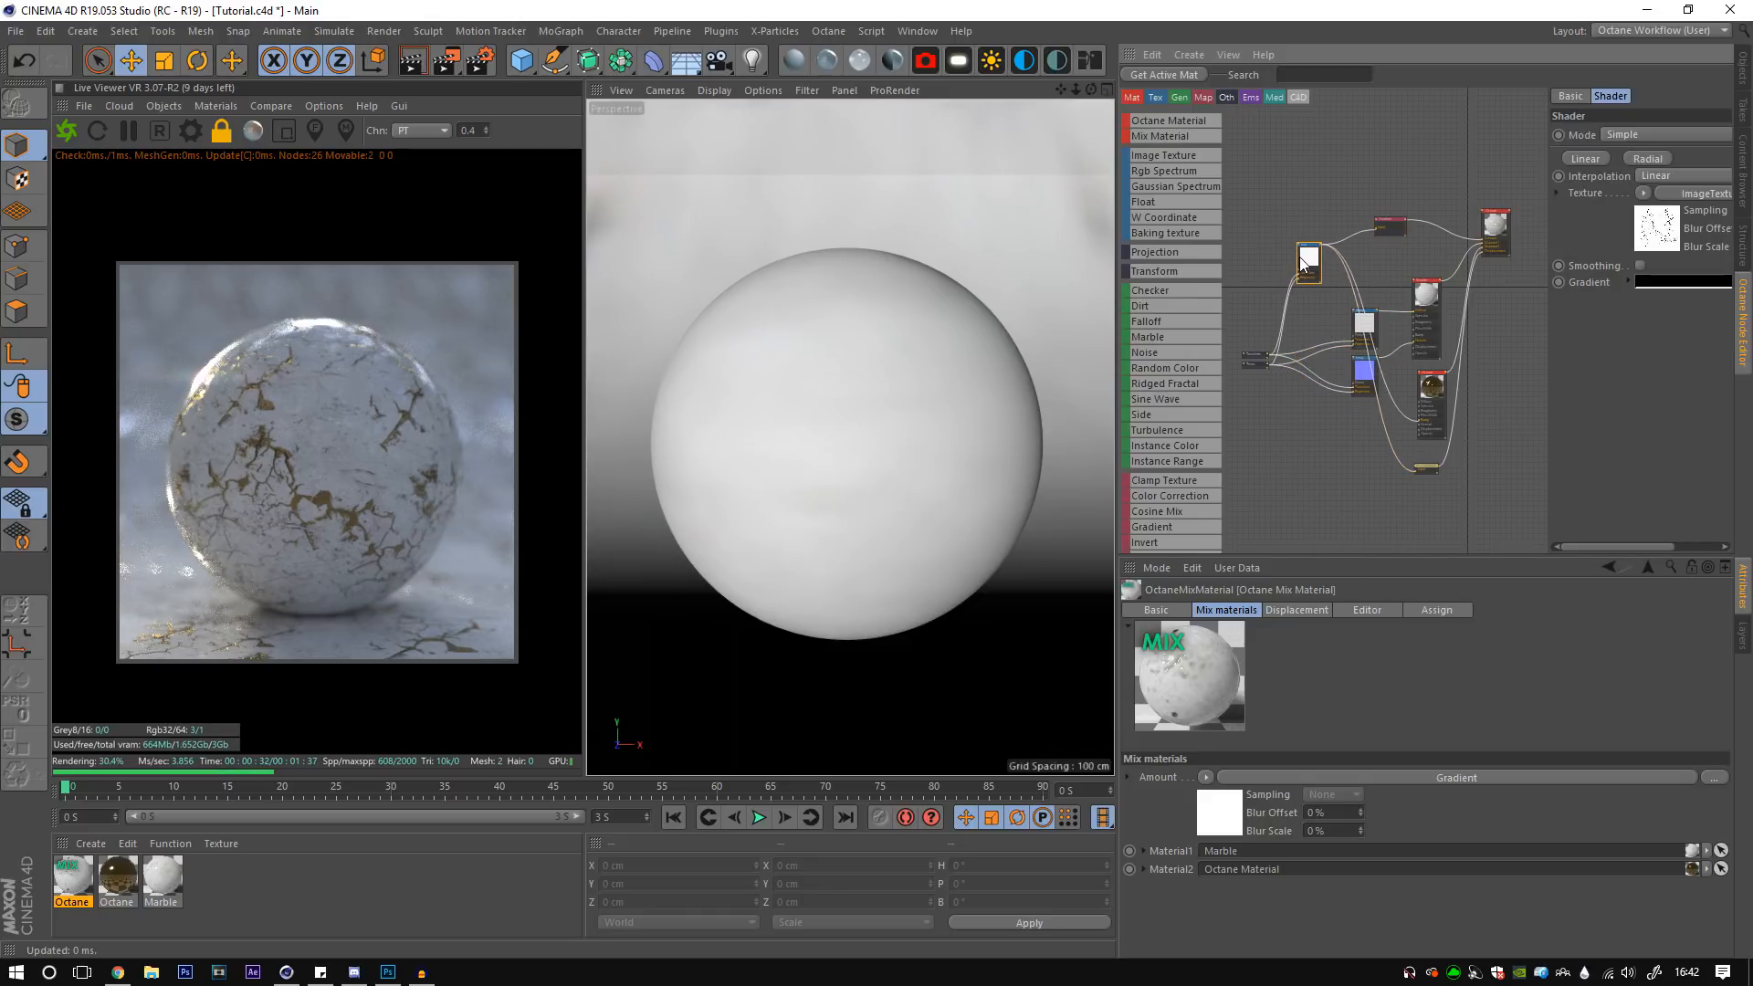
click(1316, 261)
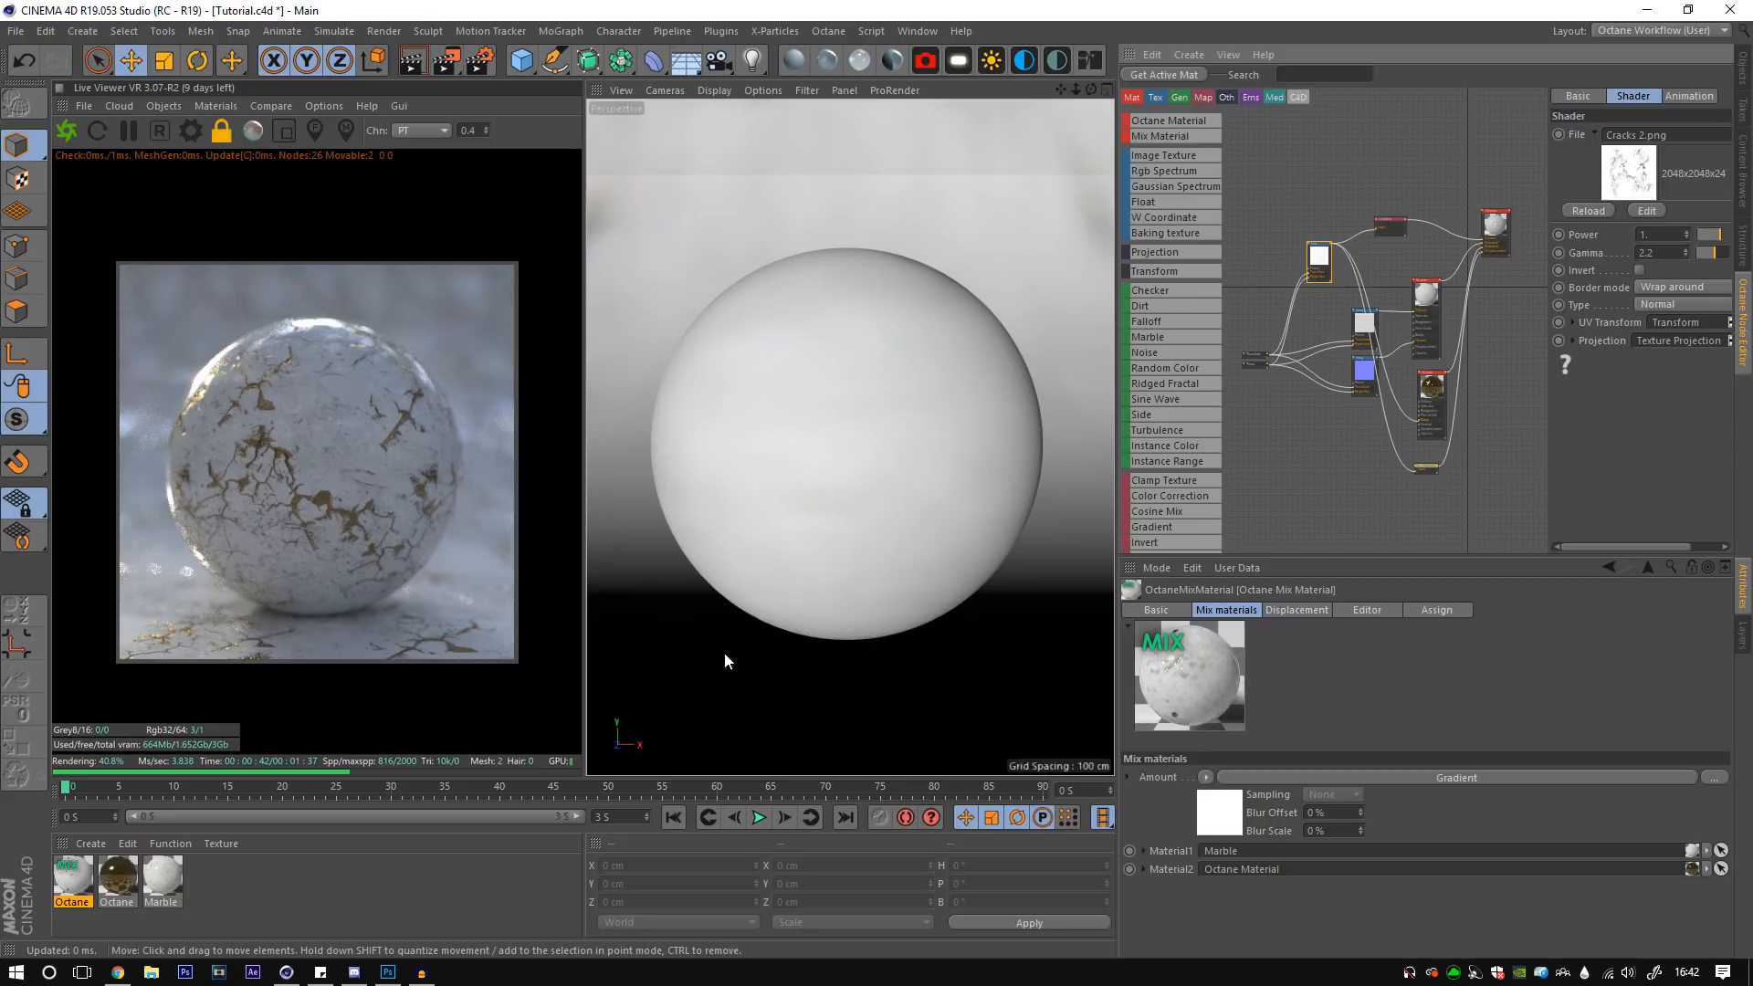
mouse_move(606, 615)
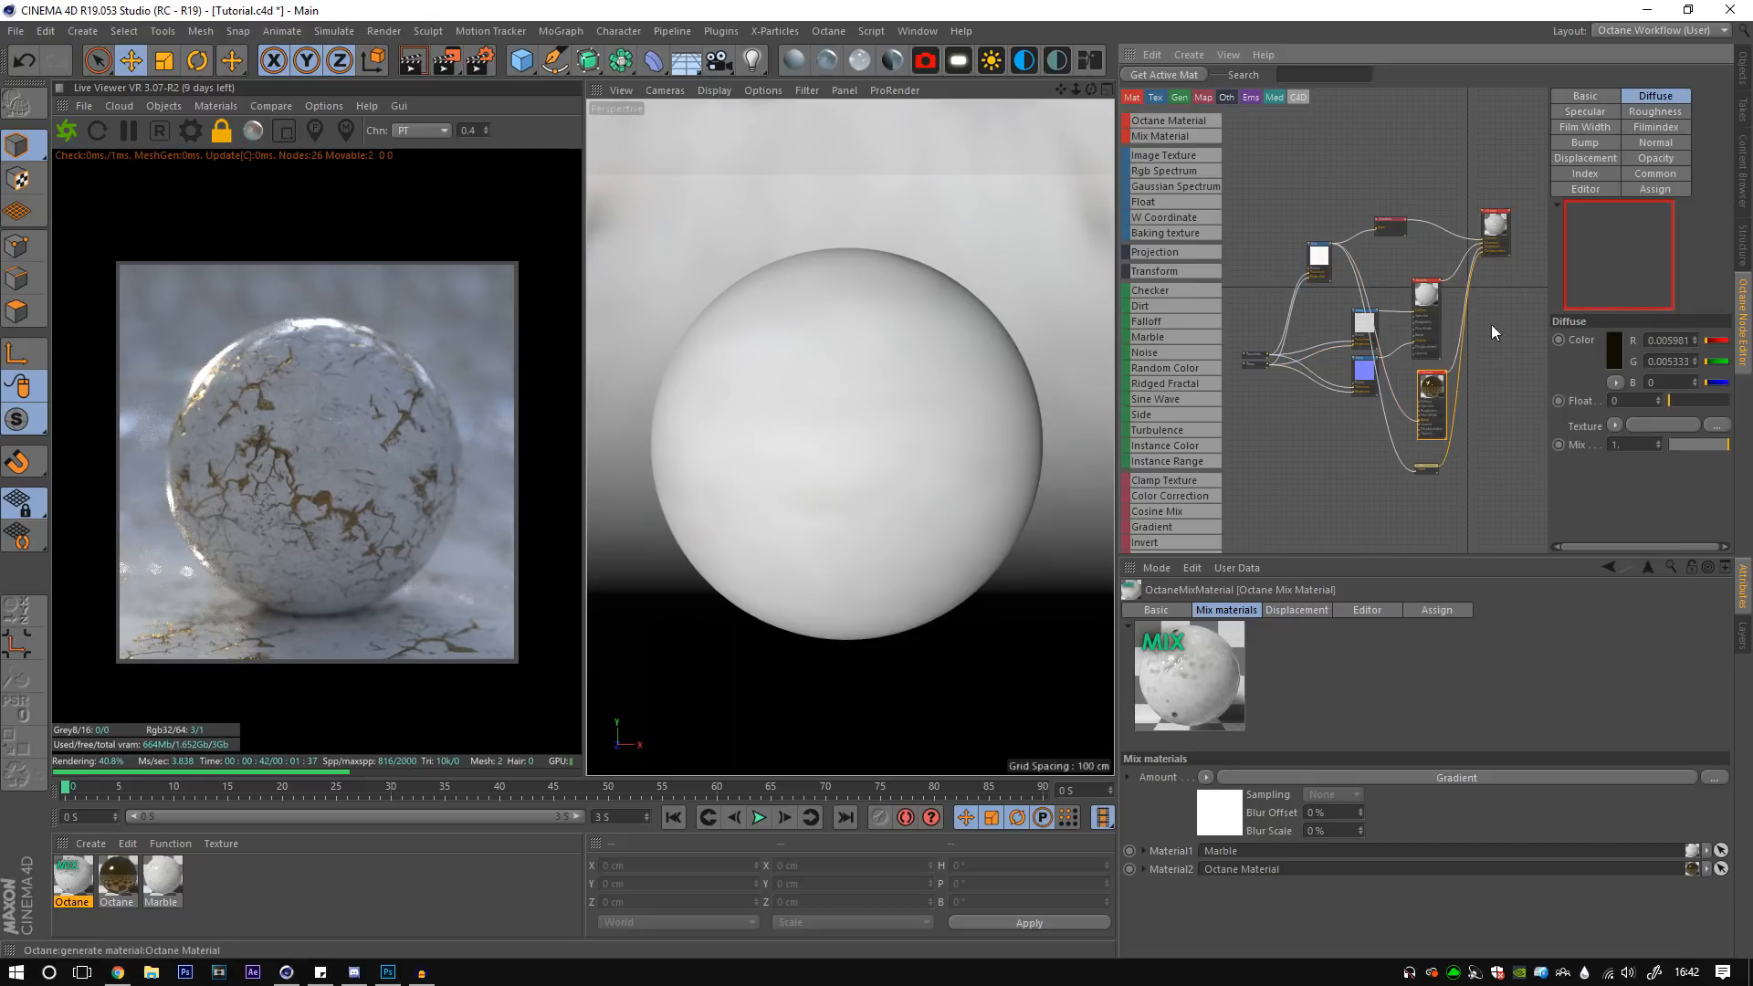
click(1583, 97)
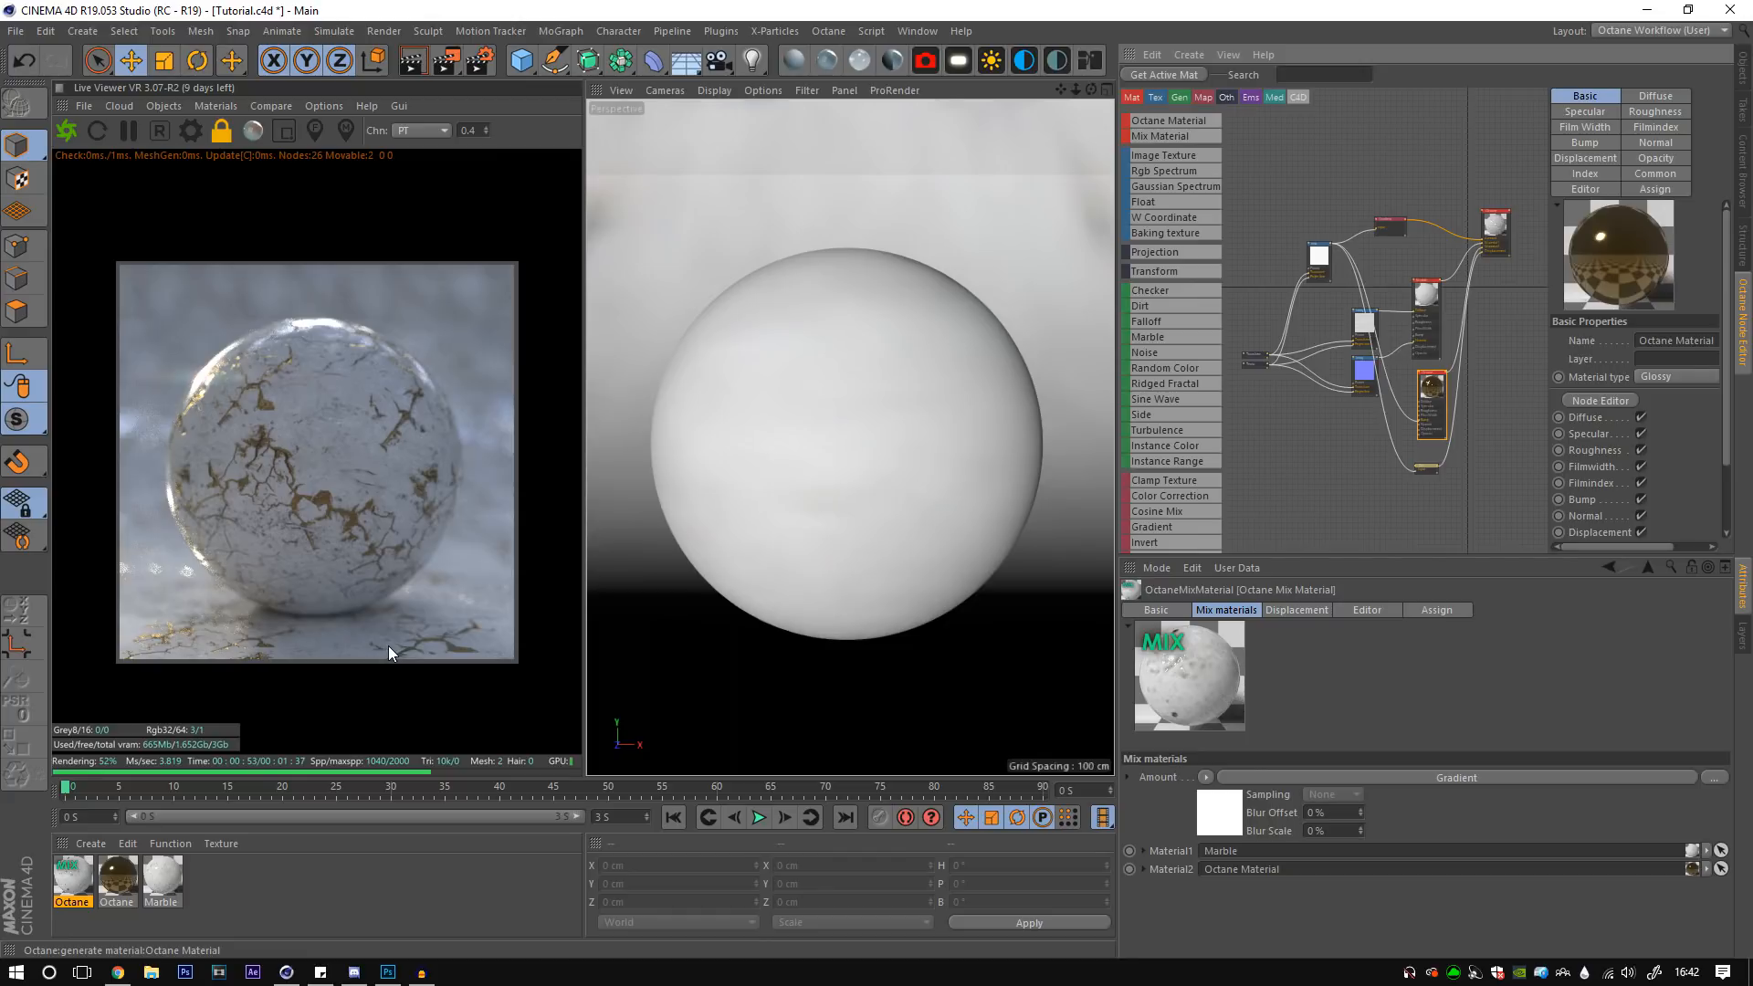
mouse_move(412, 646)
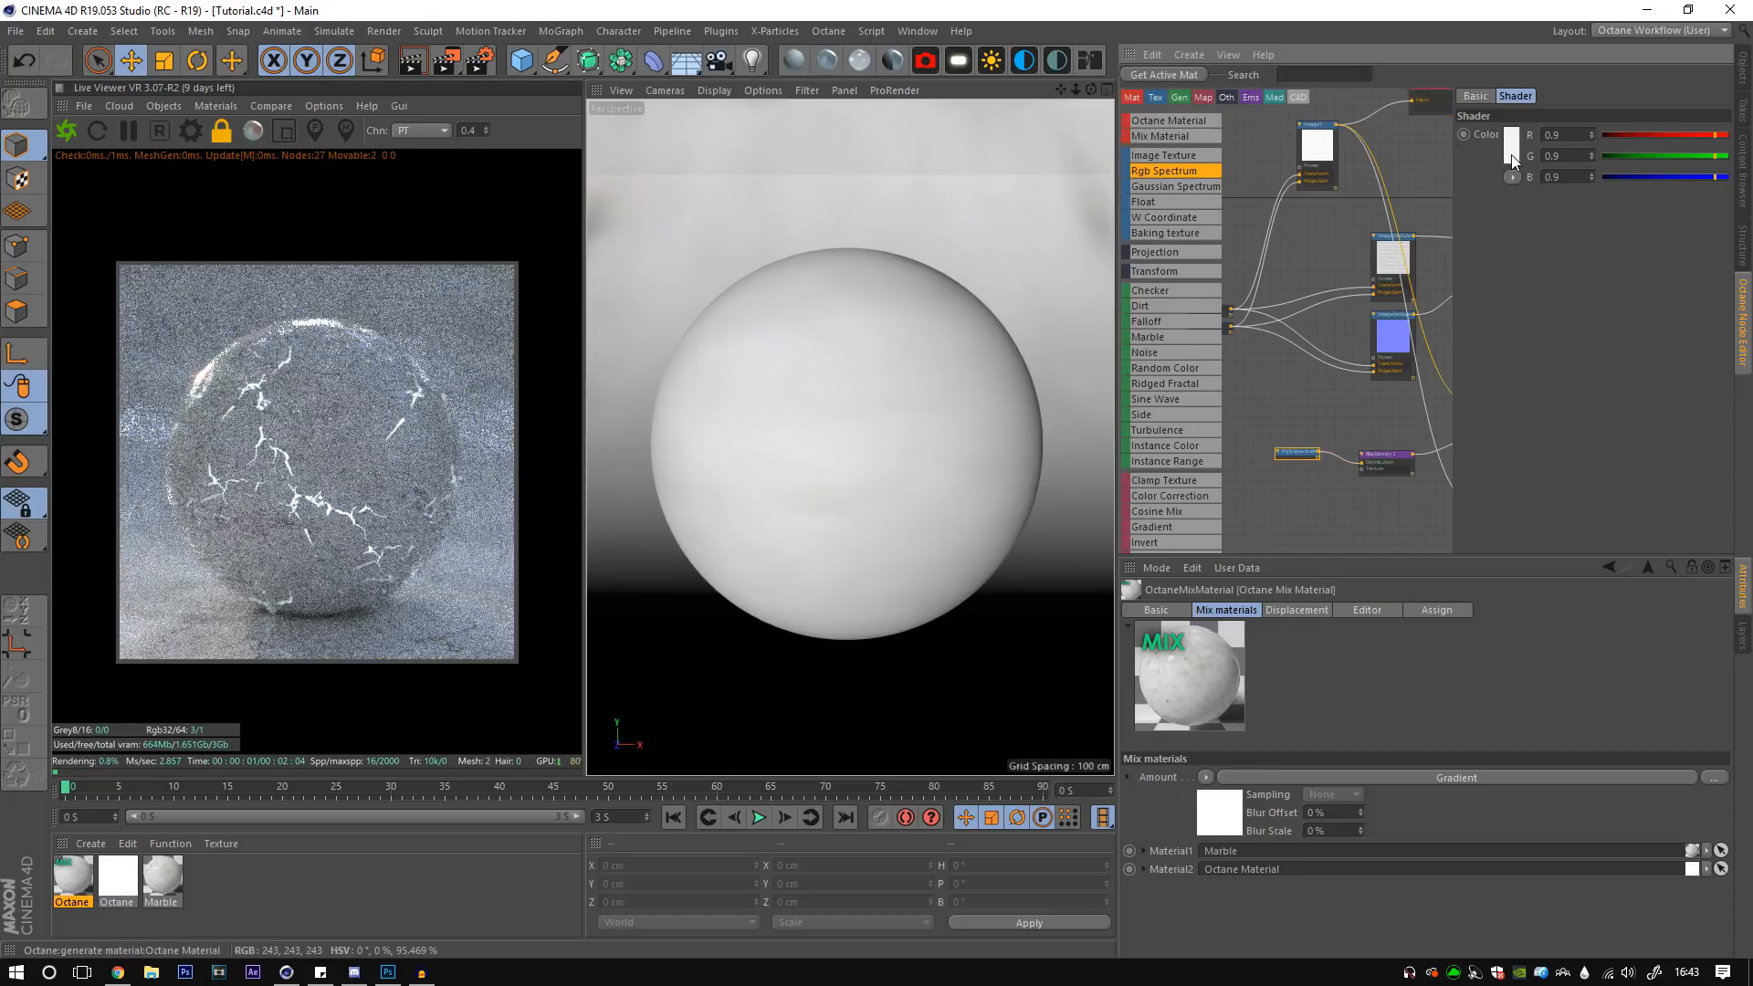
- Pick a yellow colour for the RGB Spectrum node and shift the gradient knots for crack contrast
click(1509, 133)
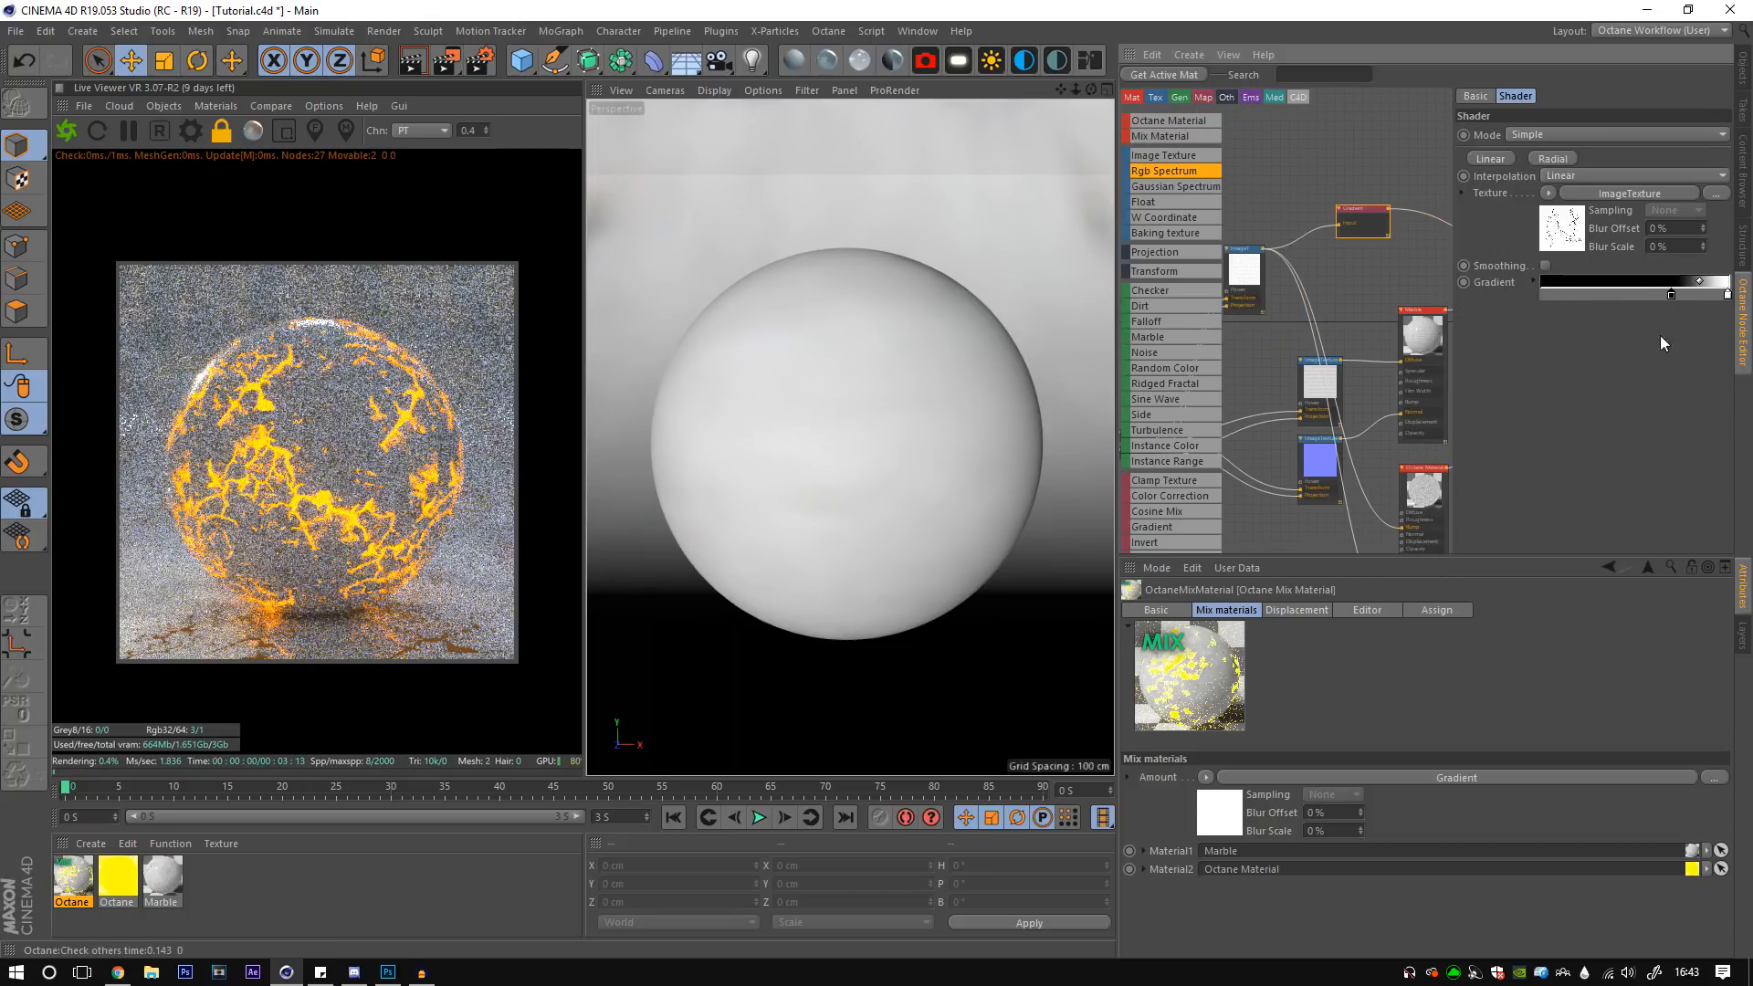
mouse_move(1660, 316)
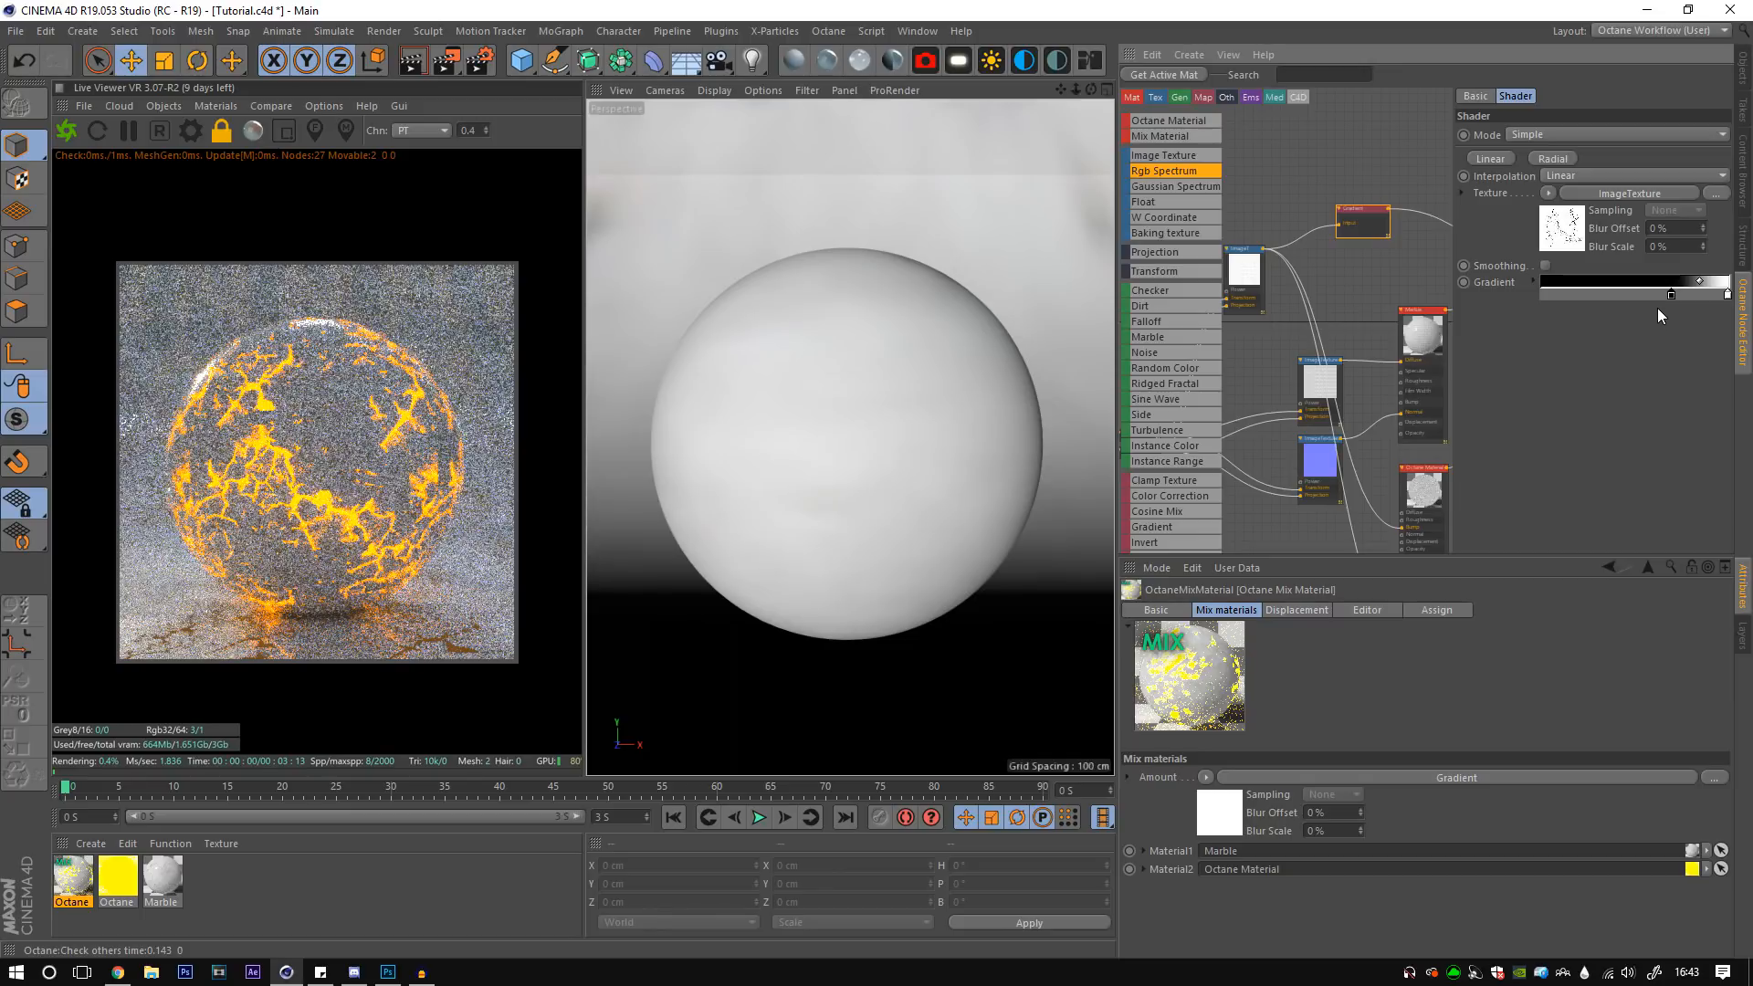
drag(1696, 281, 1674, 282)
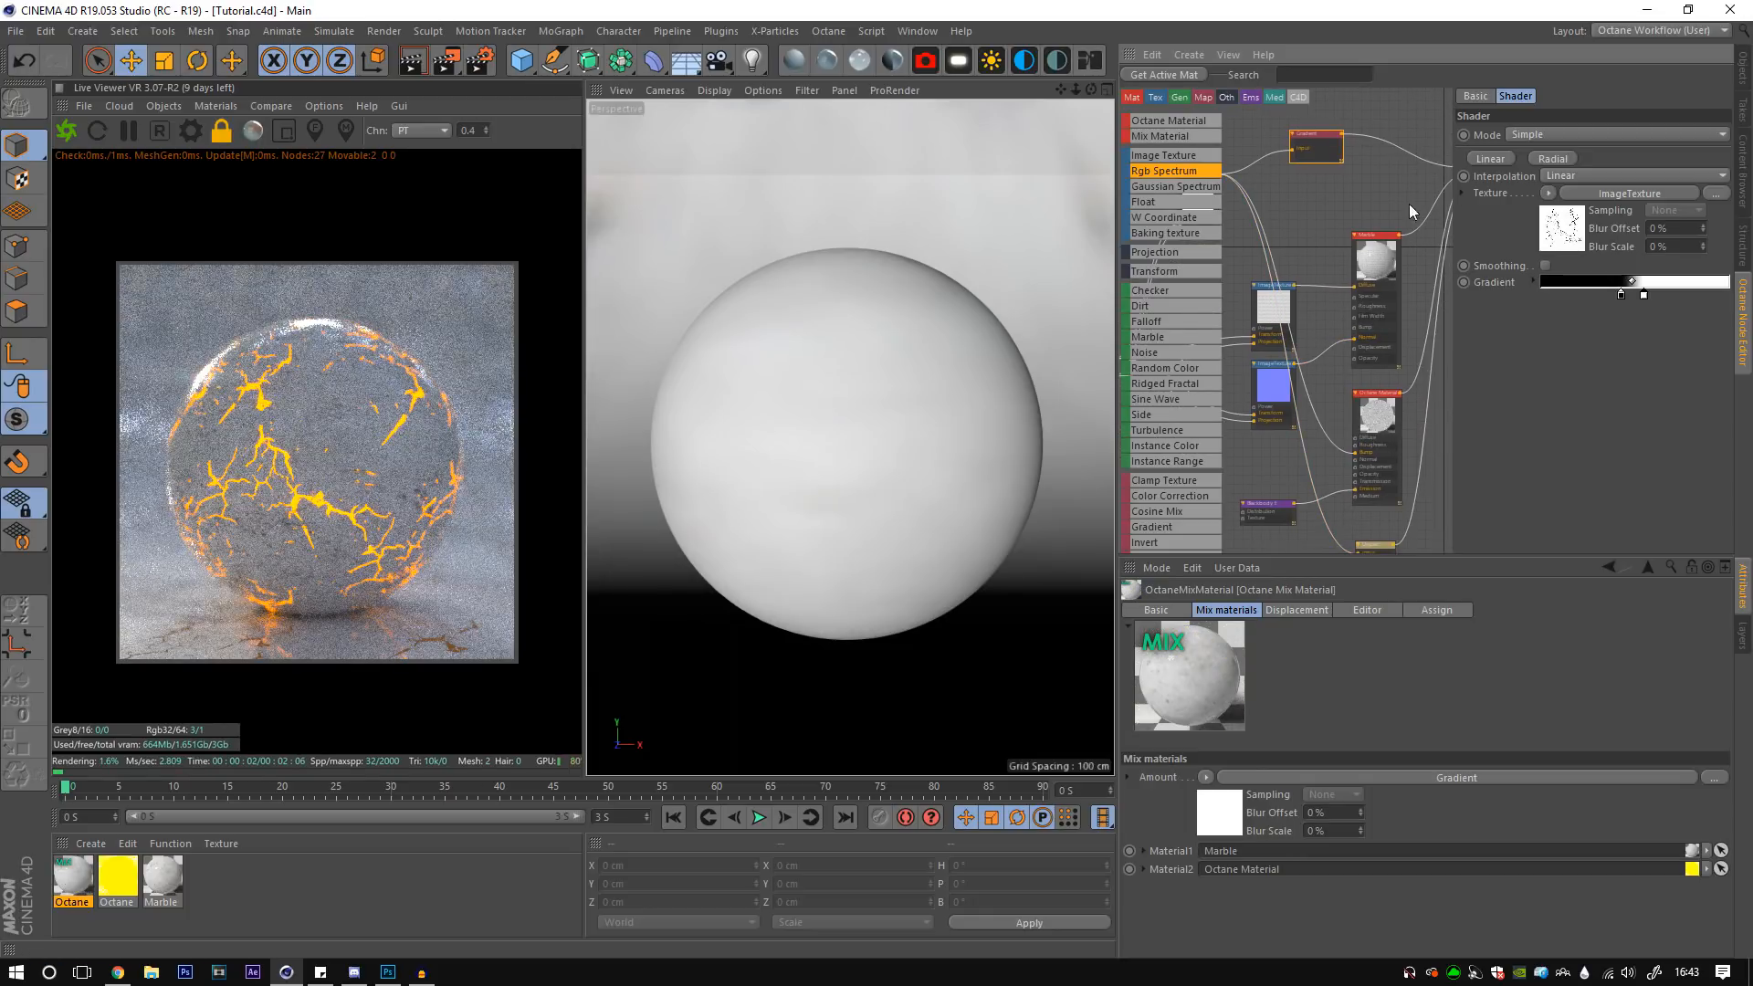
- Change the Marble material's type from Glossy to Specular
click(1267, 511)
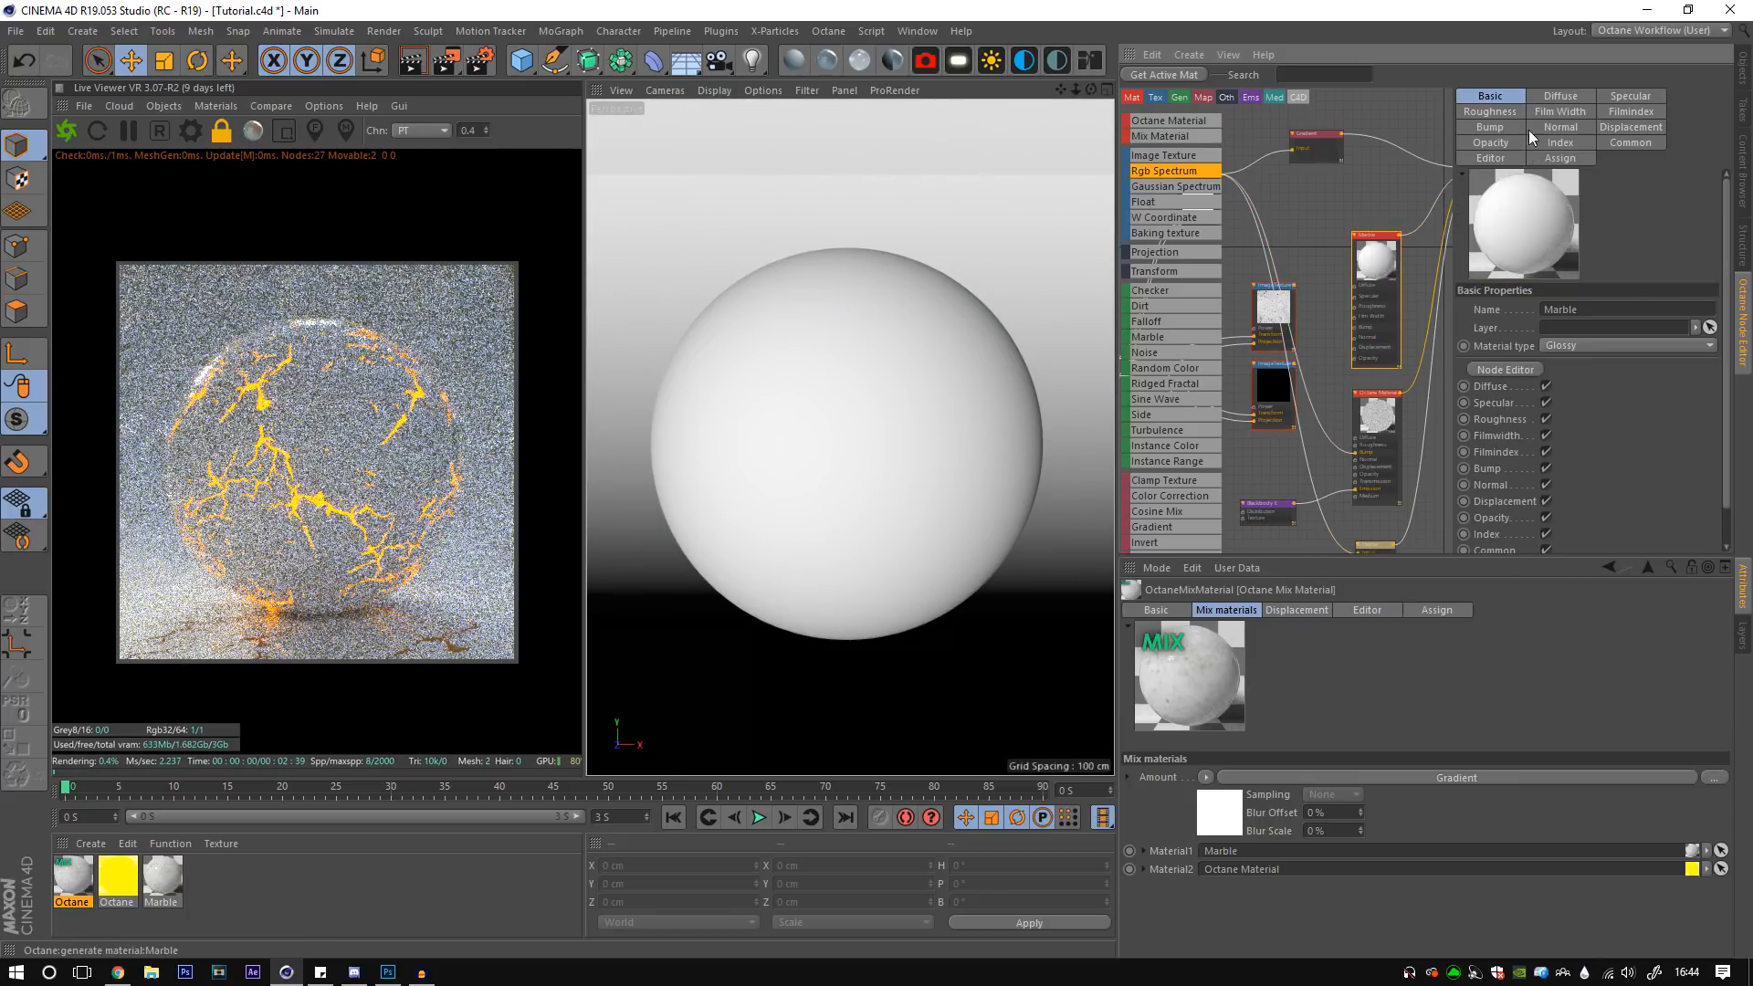
click(1621, 360)
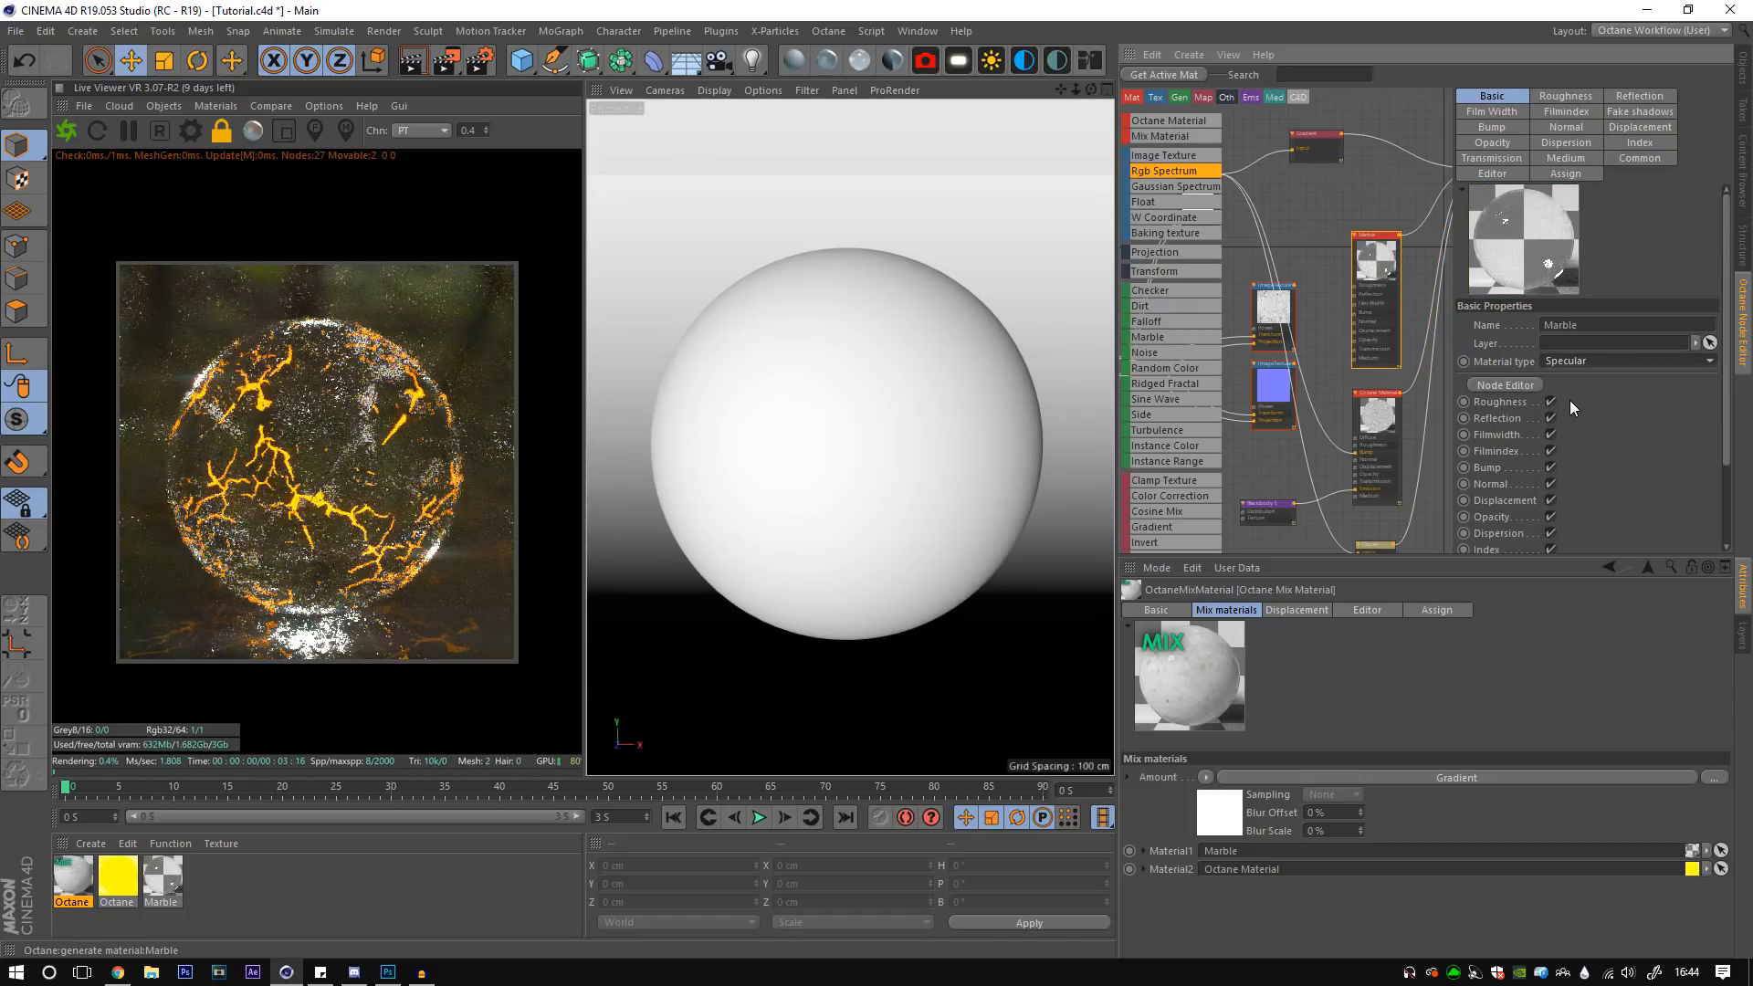
mouse_move(1263, 511)
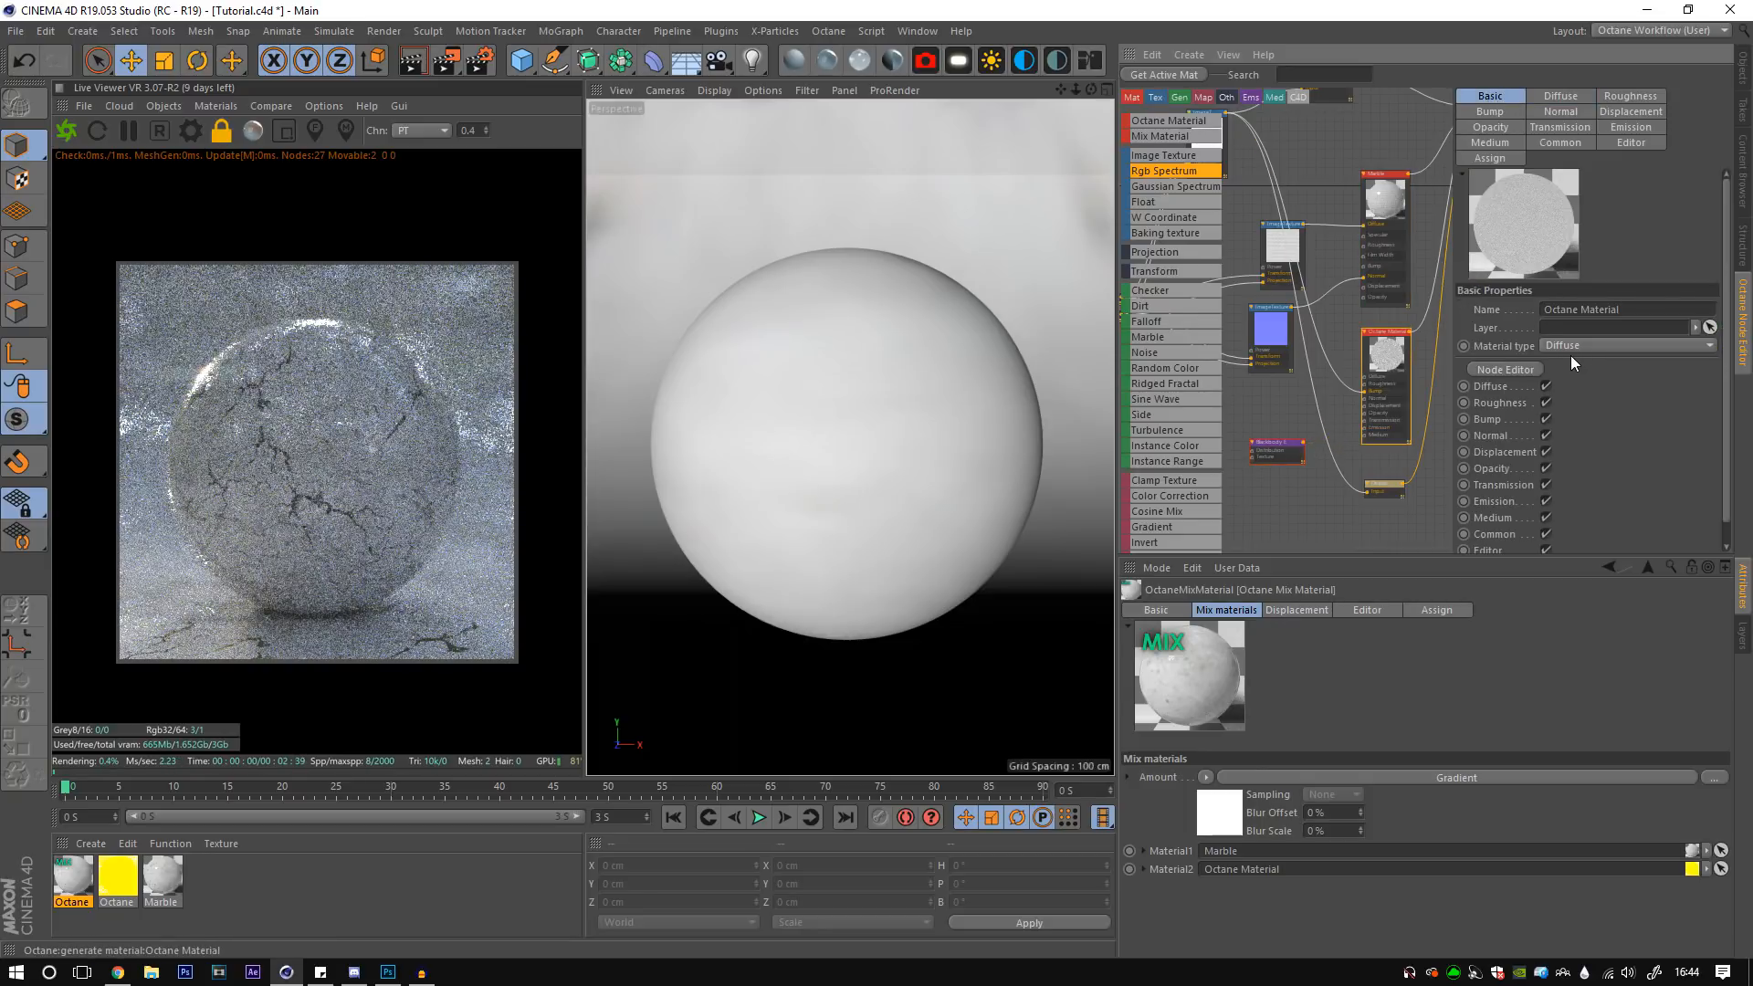
- Change the Octane Material's type back for a white marble look and browse for a new texture file
click(1627, 345)
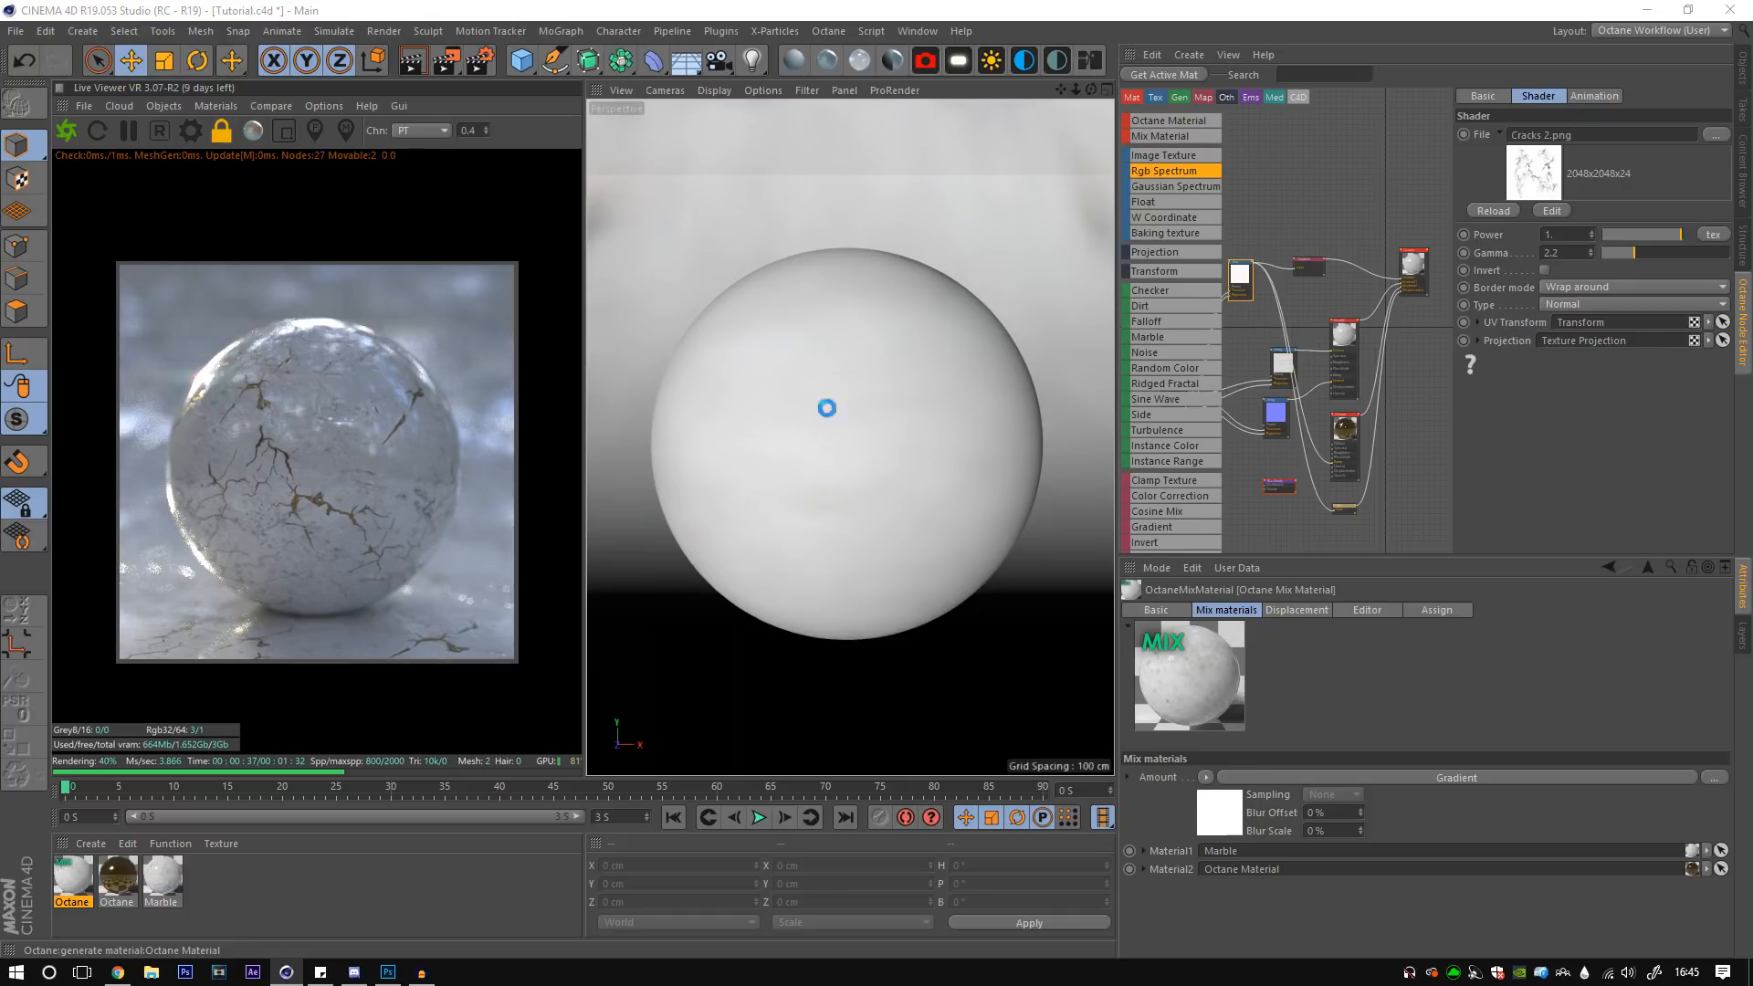
click(1740, 133)
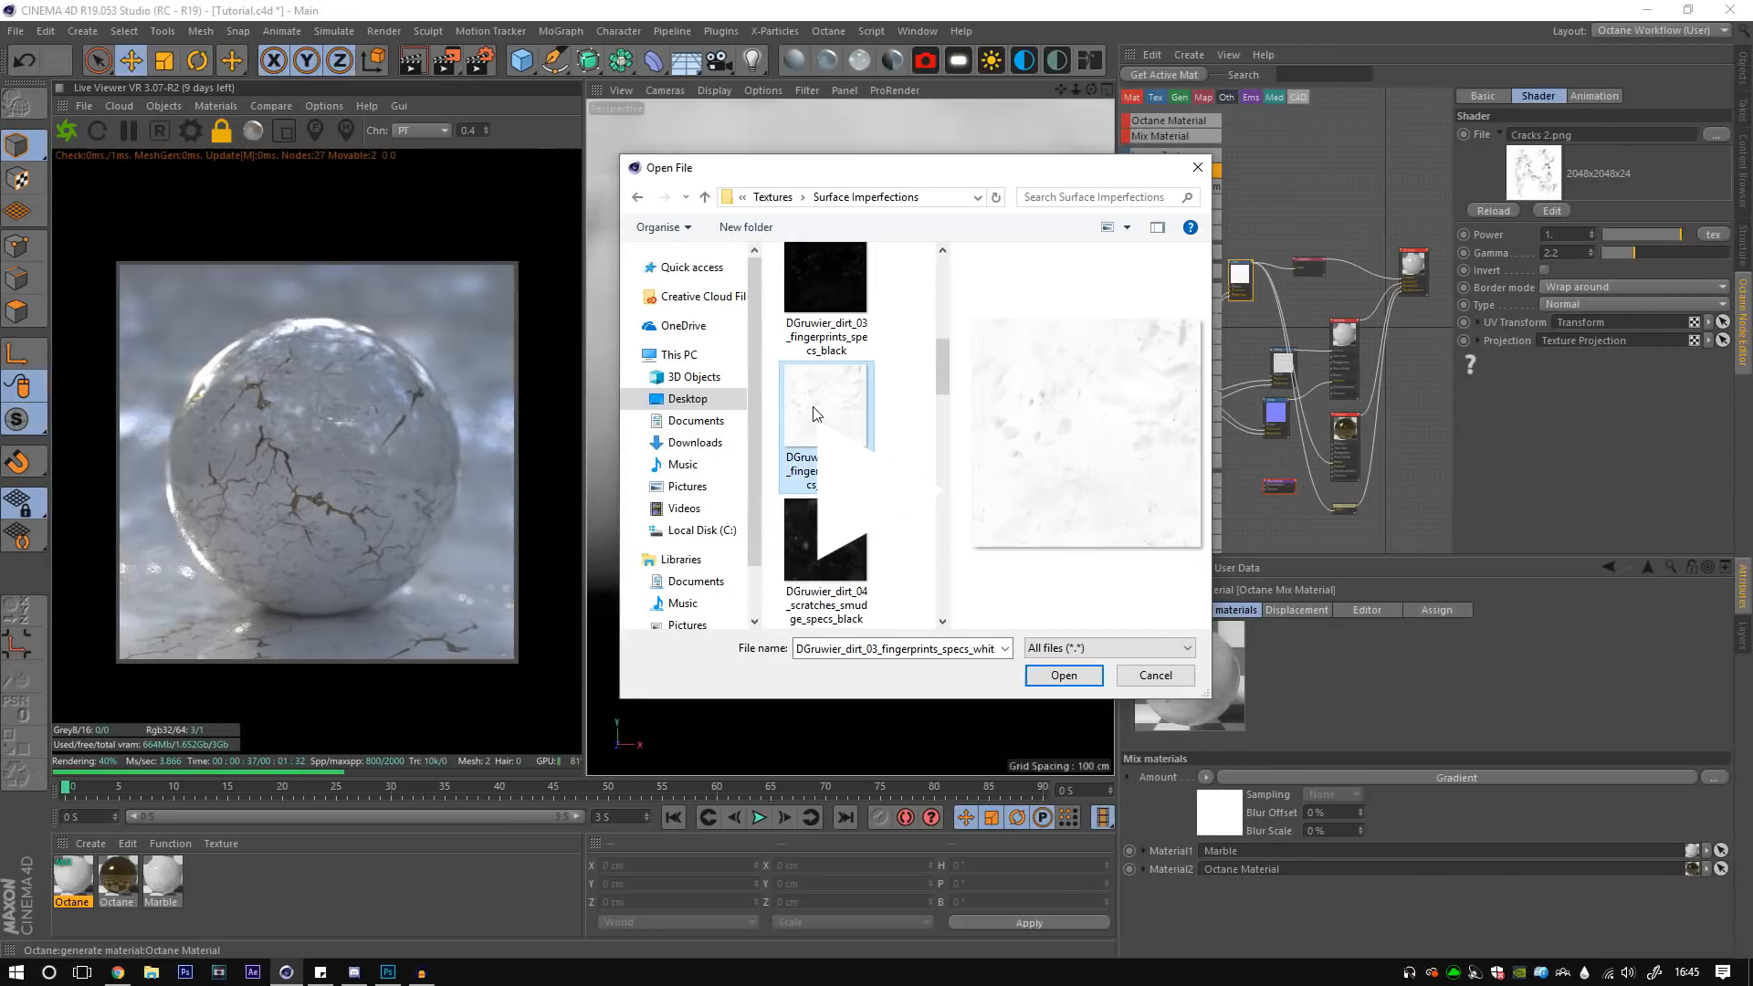
- Load DGruwier_dirt_04_scratches_smudge_specs_white from Textures > Surface Imperfections
click(825, 405)
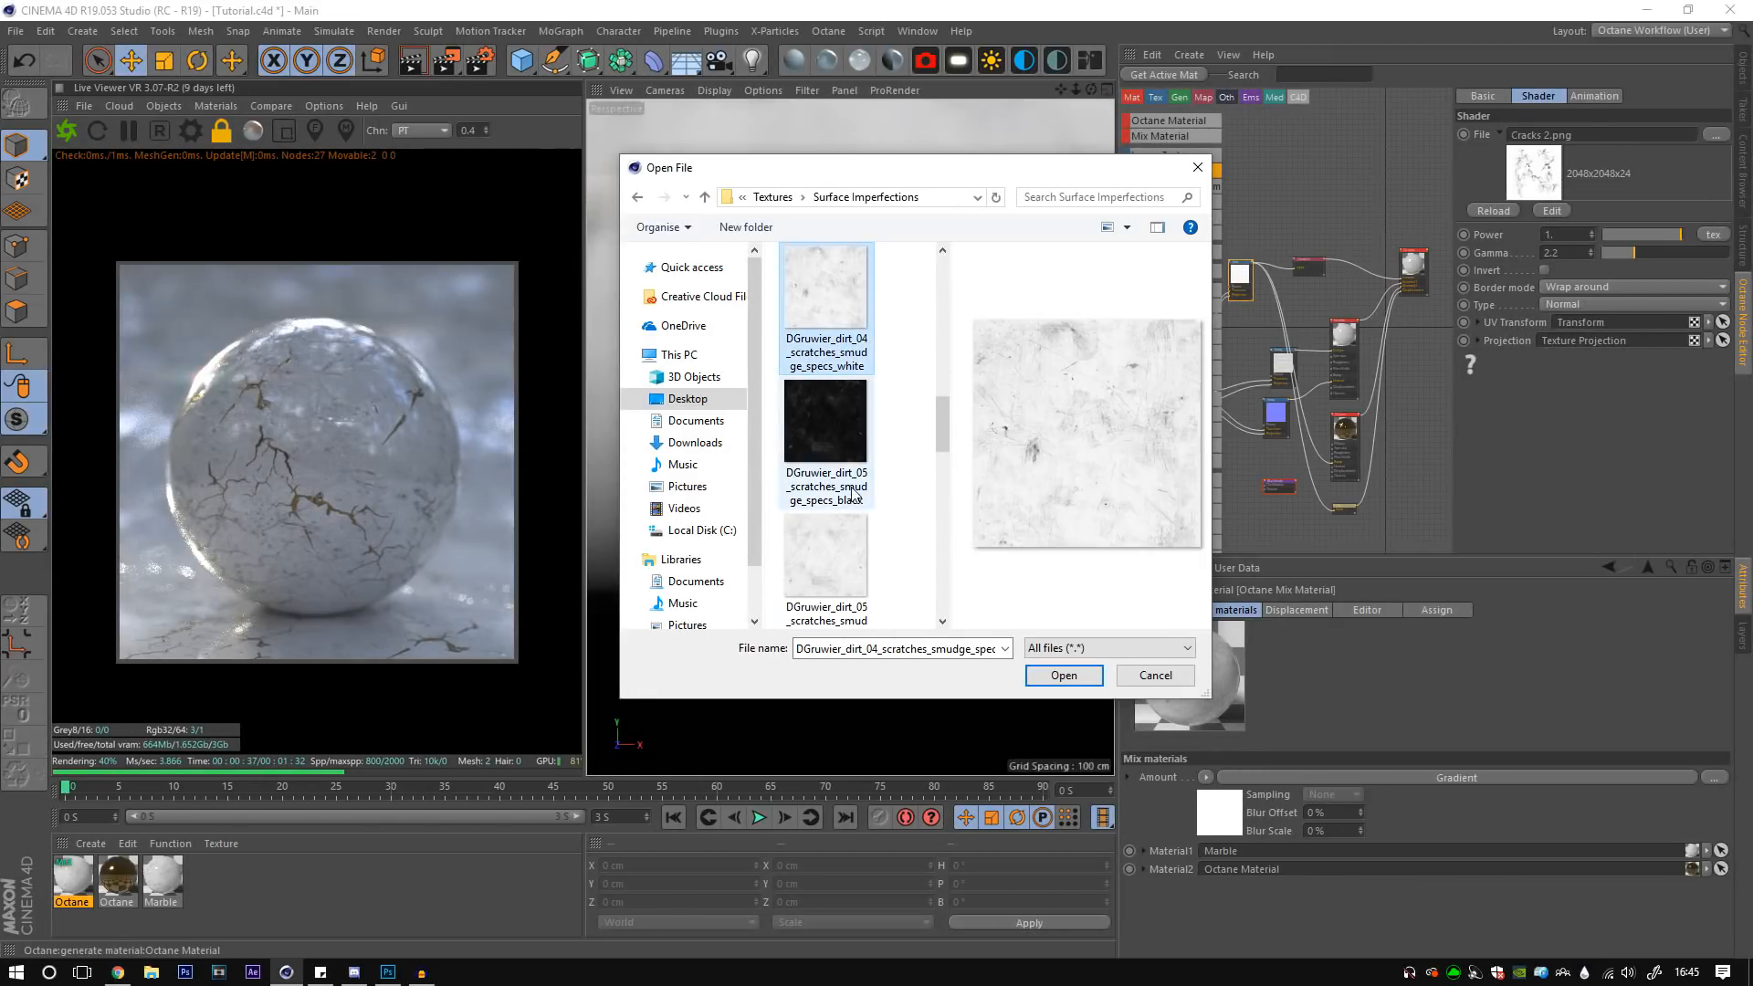
click(1061, 675)
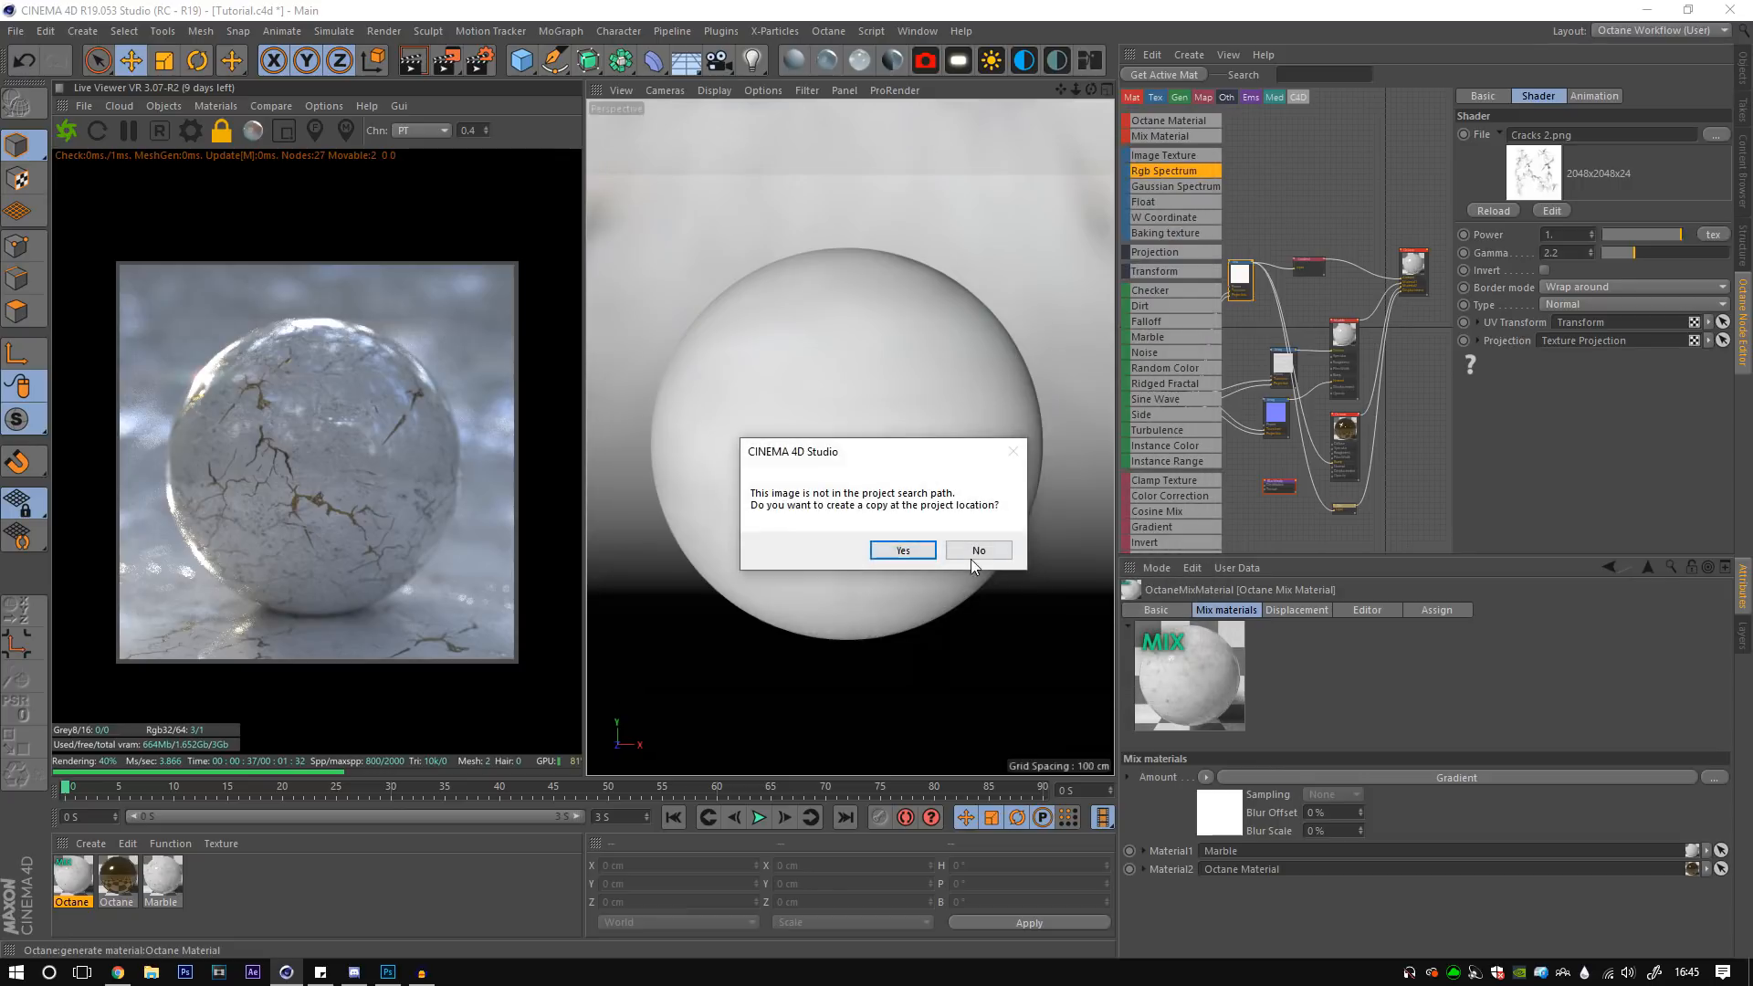
- Decline copying the image to the project and push the gradient range for stronger texture contrast
click(900, 550)
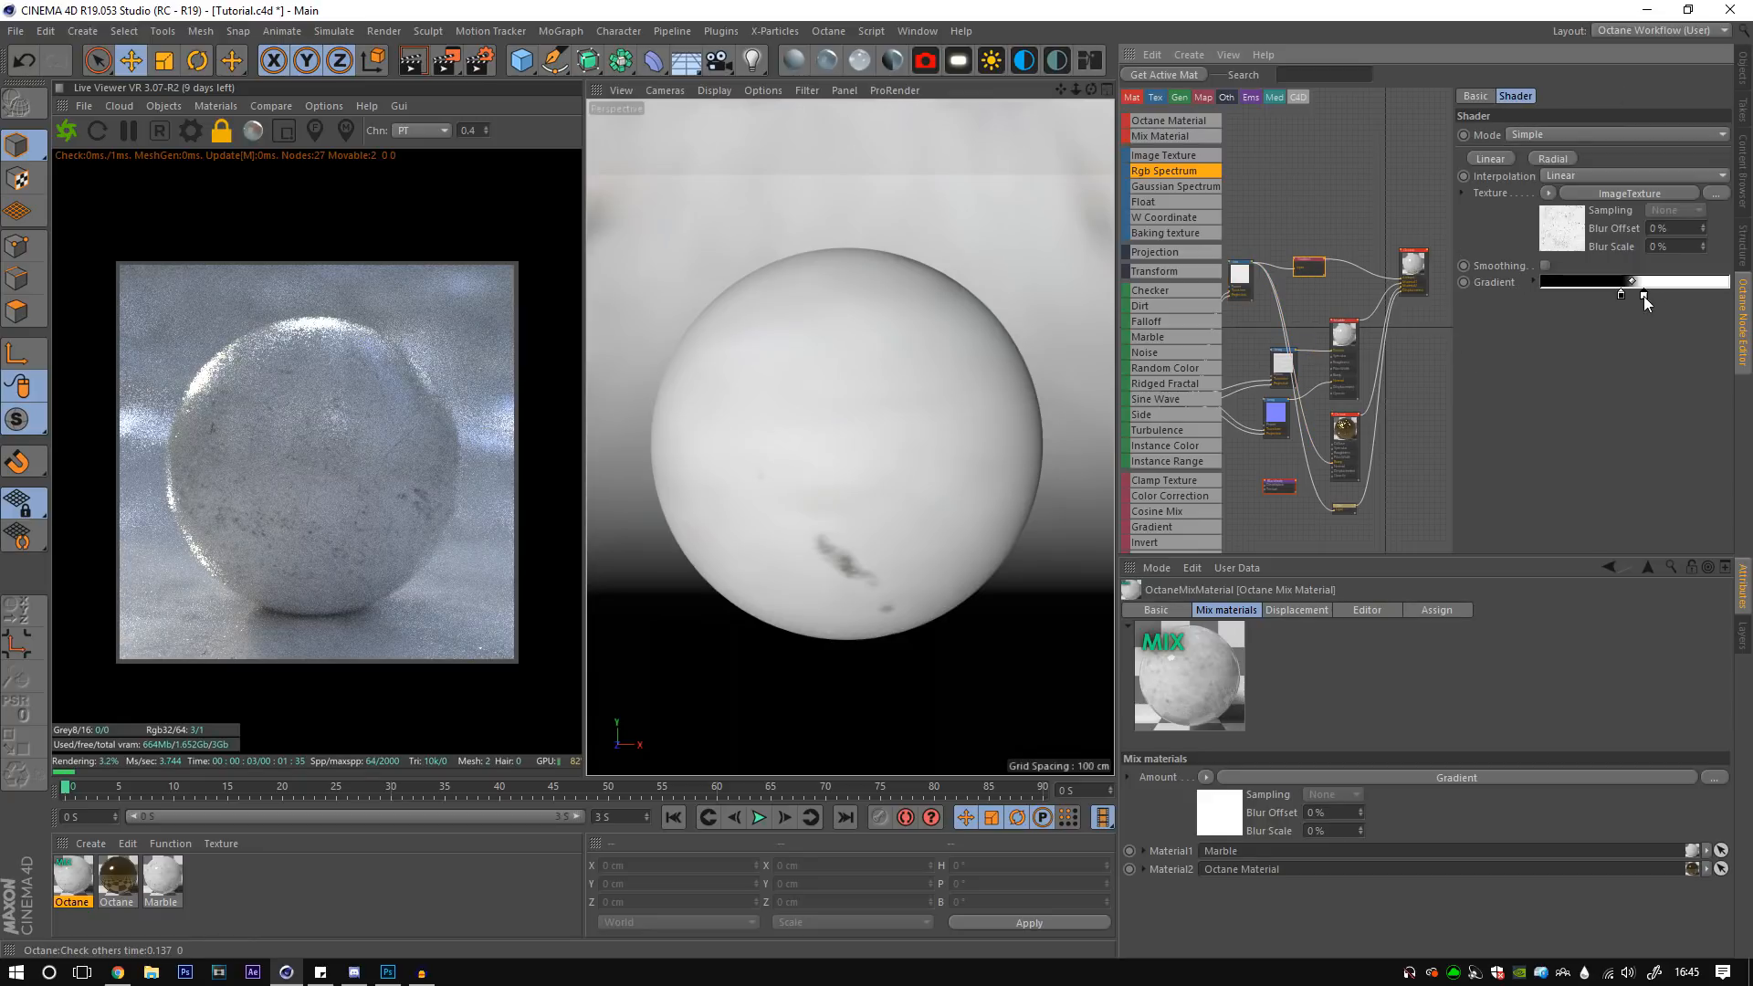
drag(1630, 294, 1706, 294)
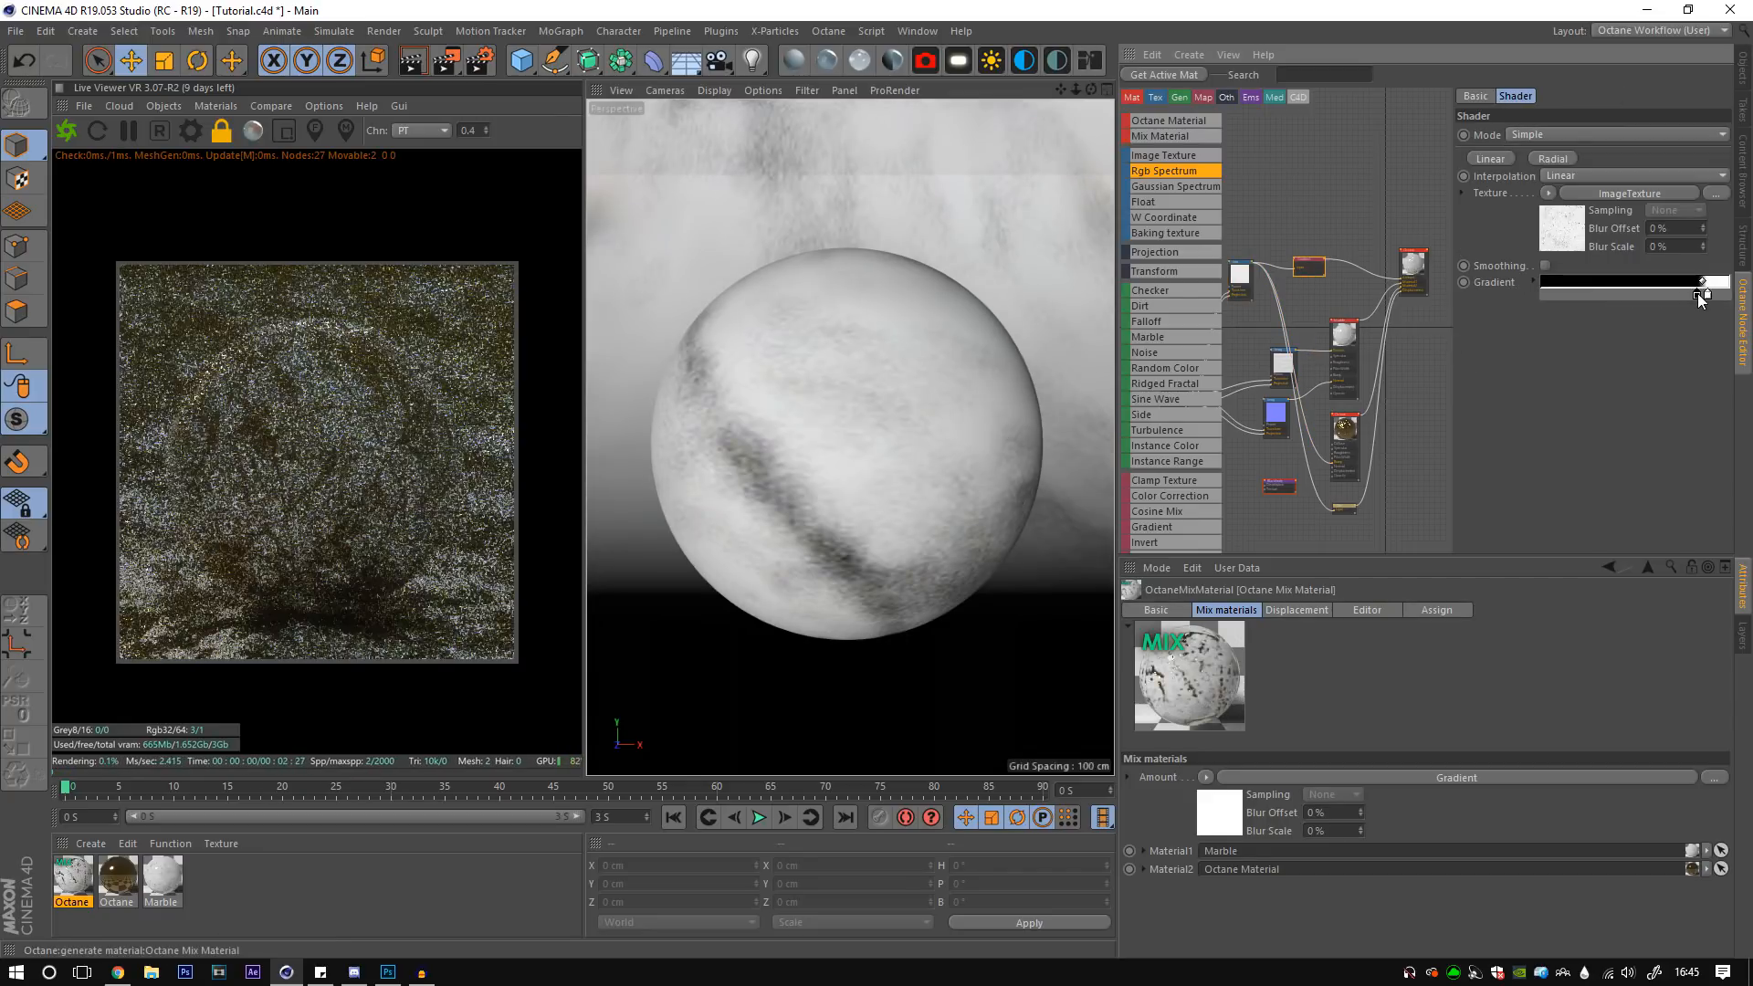